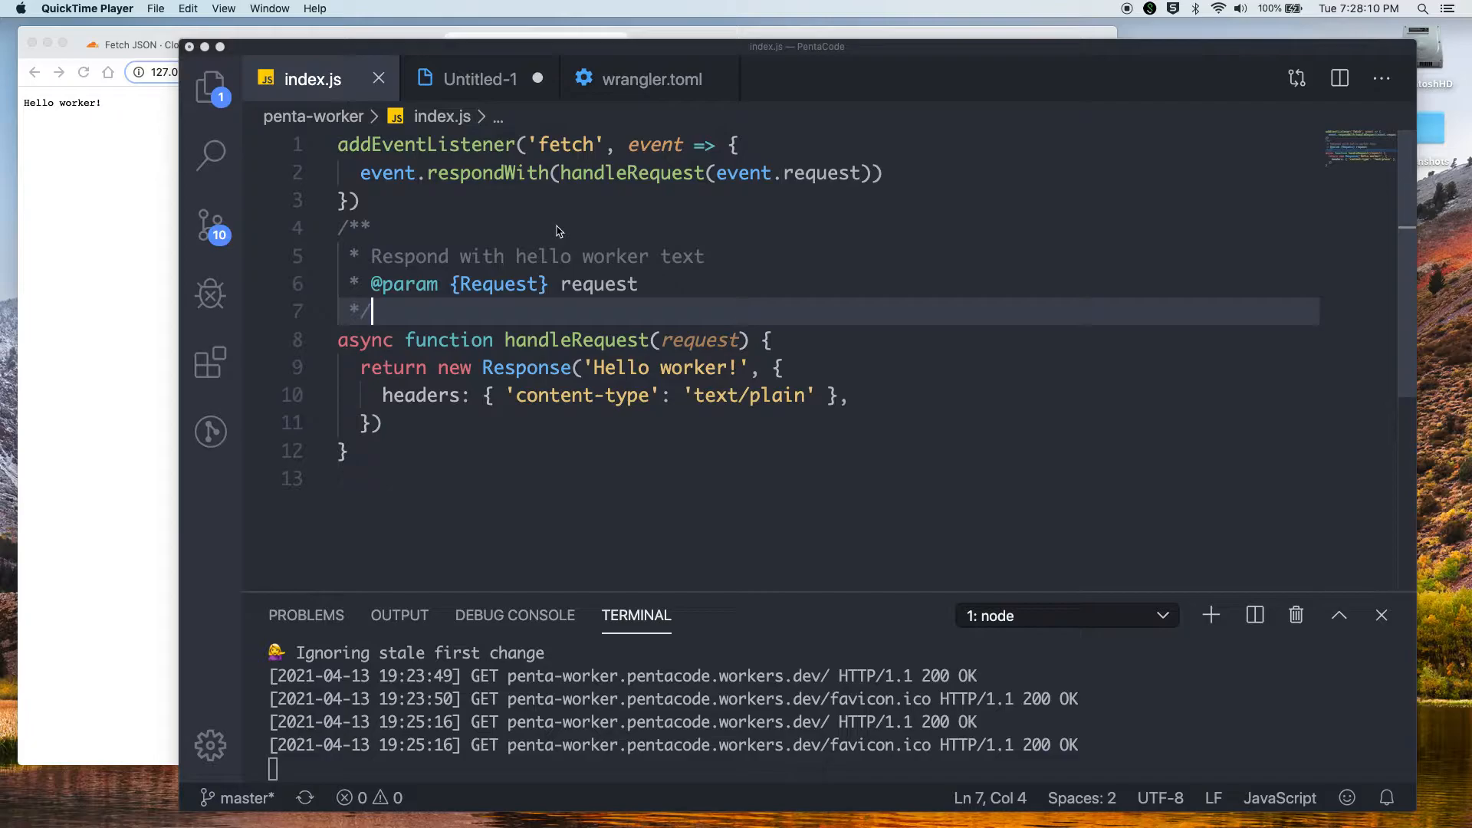
{"action": "mouse_move", "coordinate": [189, 304]}
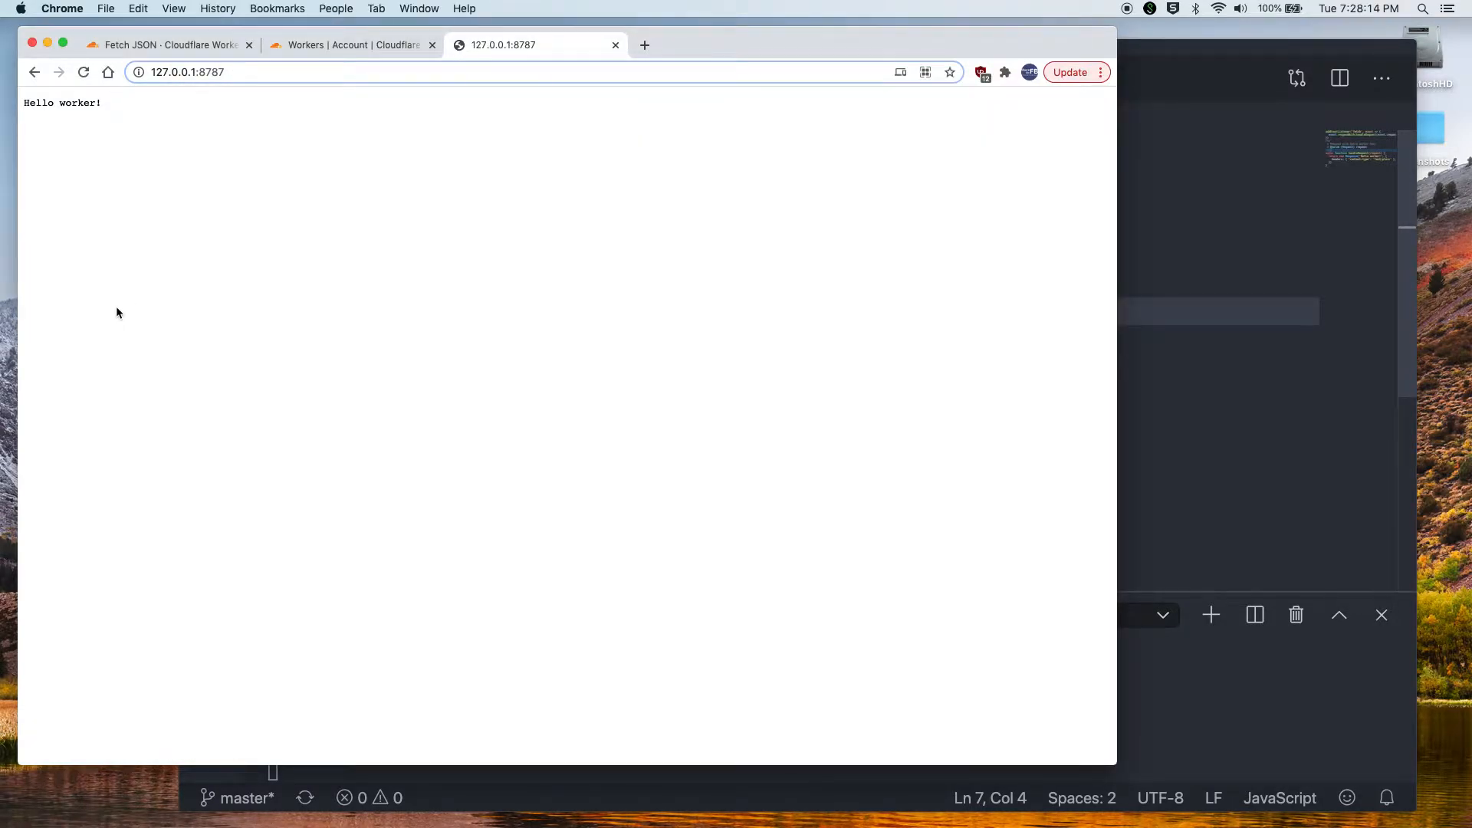
{"action": "mouse_move", "coordinate": [665, 66]}
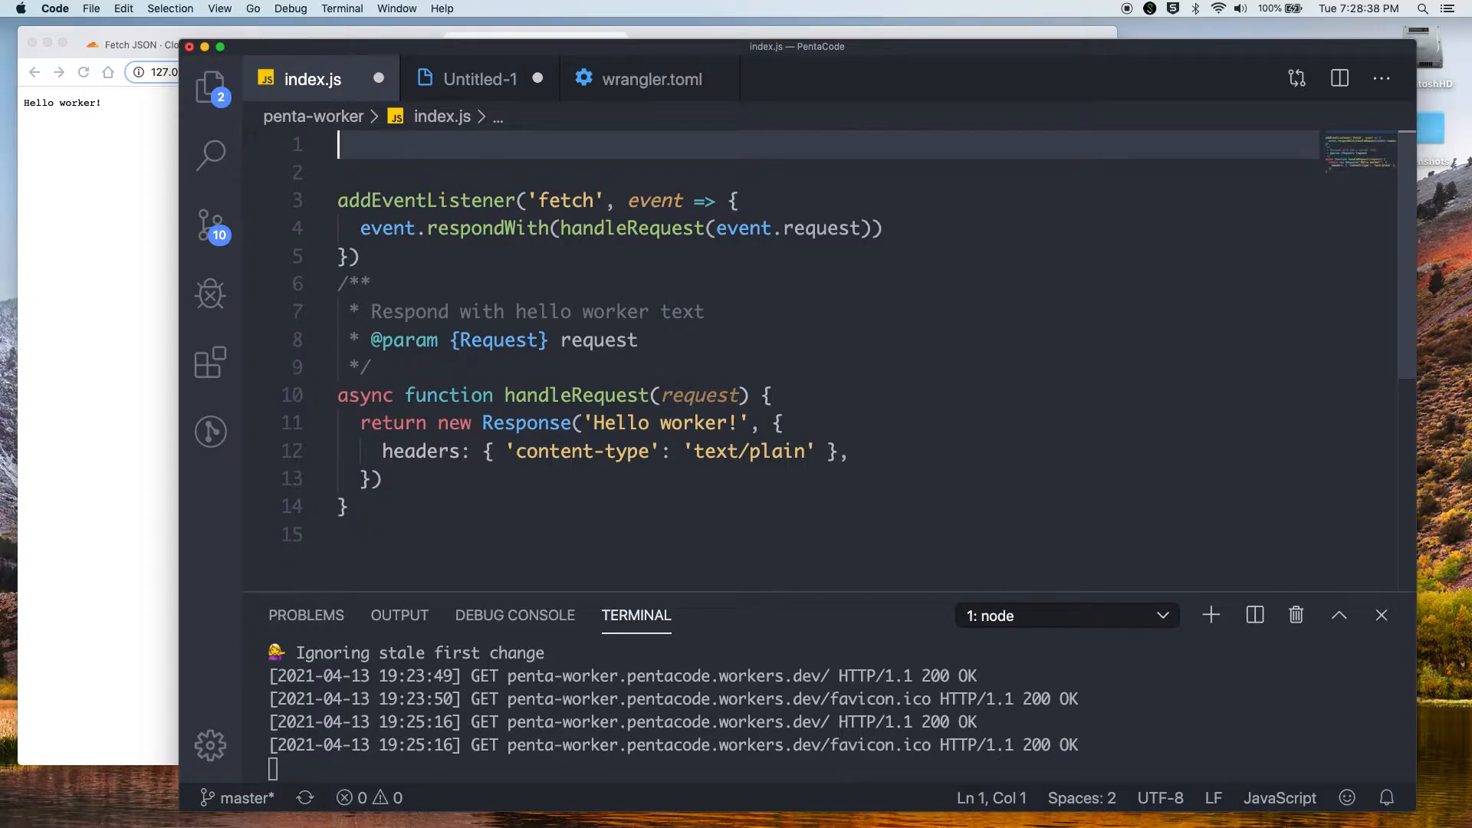
{"action": "type", "text": "const bitco"}
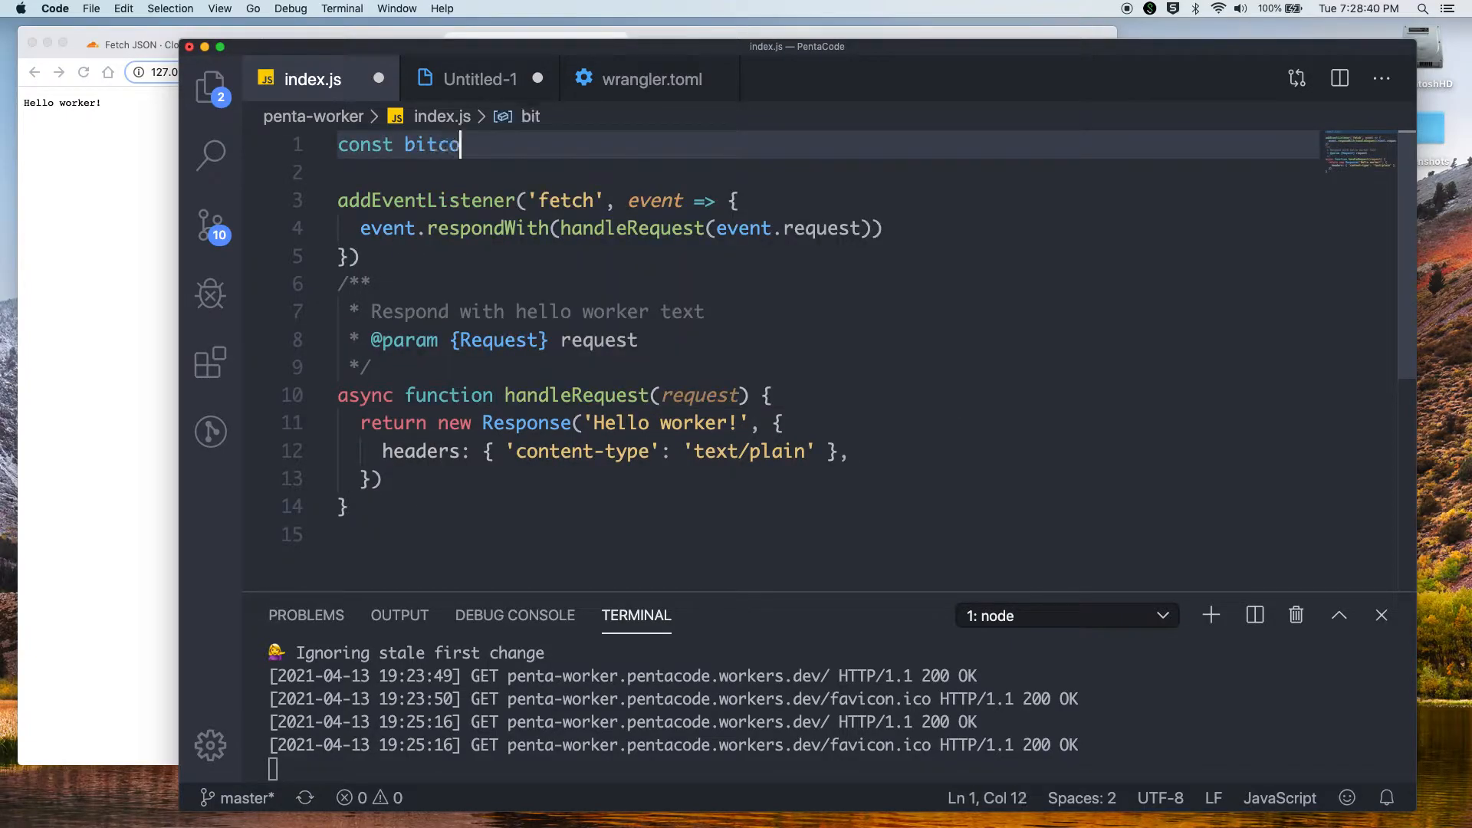
{"action": "type", "text": "inAPI ="}
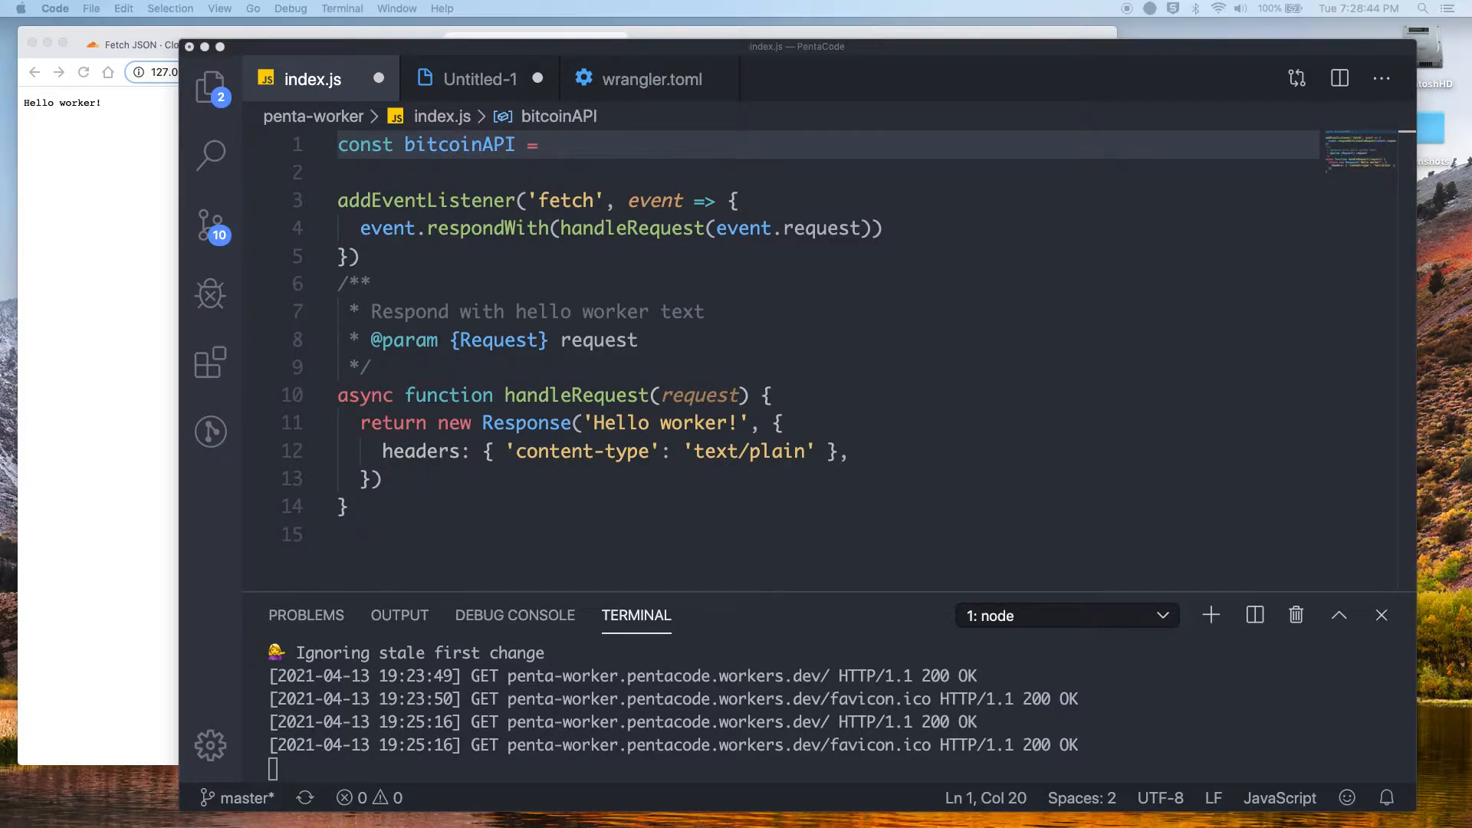
{"action": "mouse_move", "coordinate": [594, 158]}
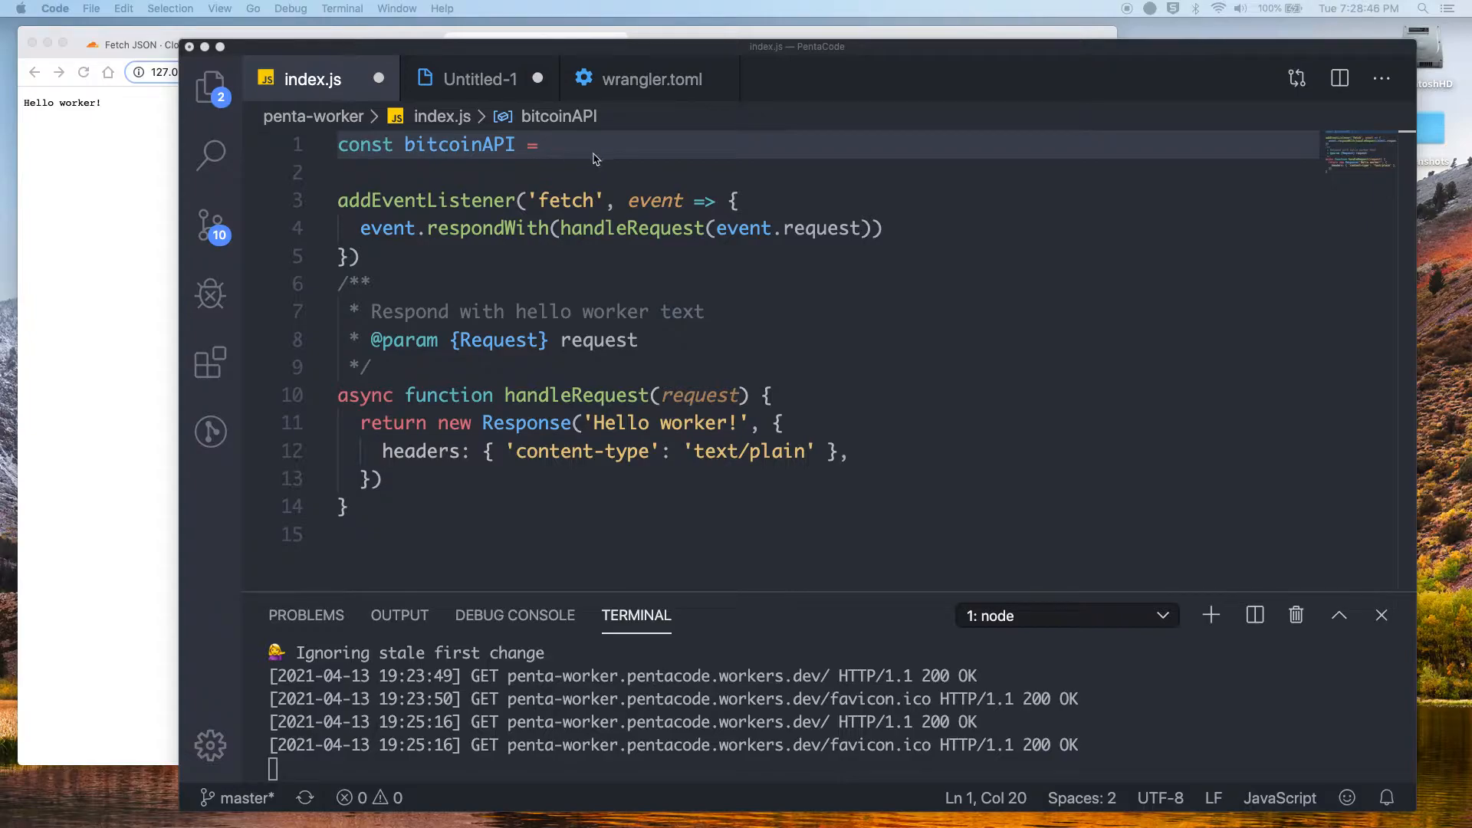
{"action": "type", "text": "'https://api.pro.coinbase.com/products/btc-usd/ticker';"}
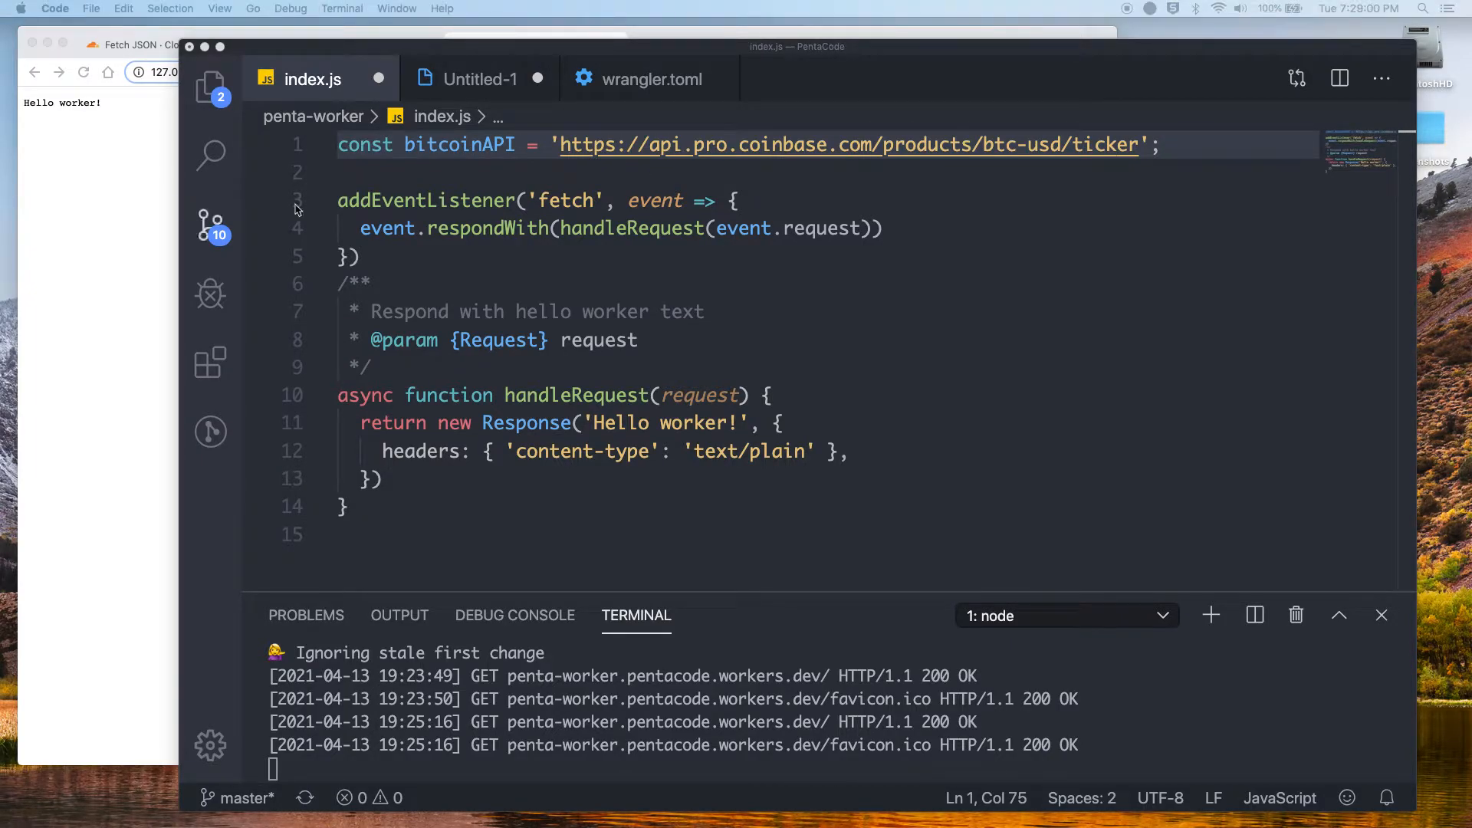
{"action": "mouse_move", "coordinate": [824, 404]}
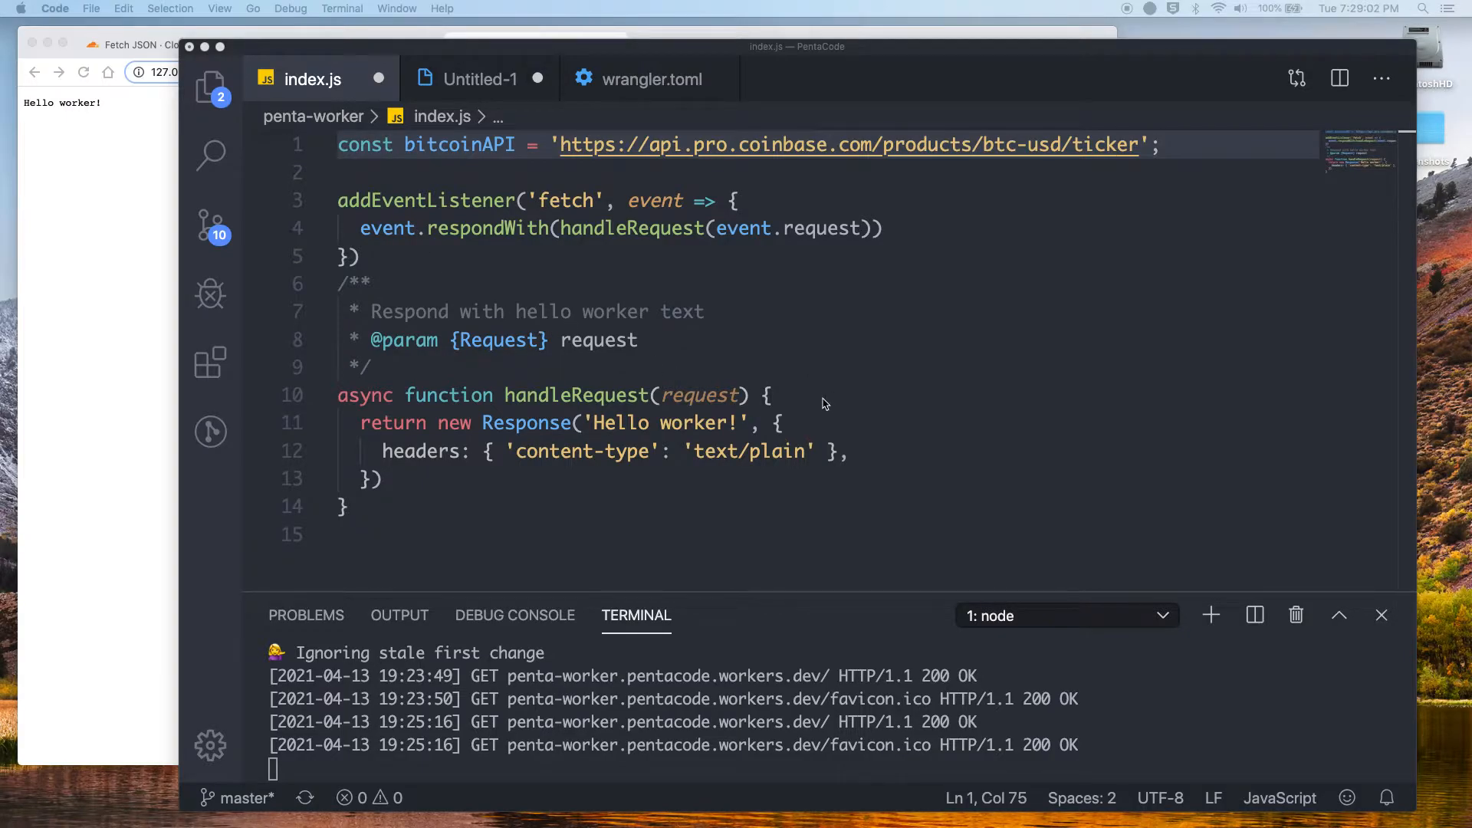
{"action": "left_click", "coordinate": [768, 394]}
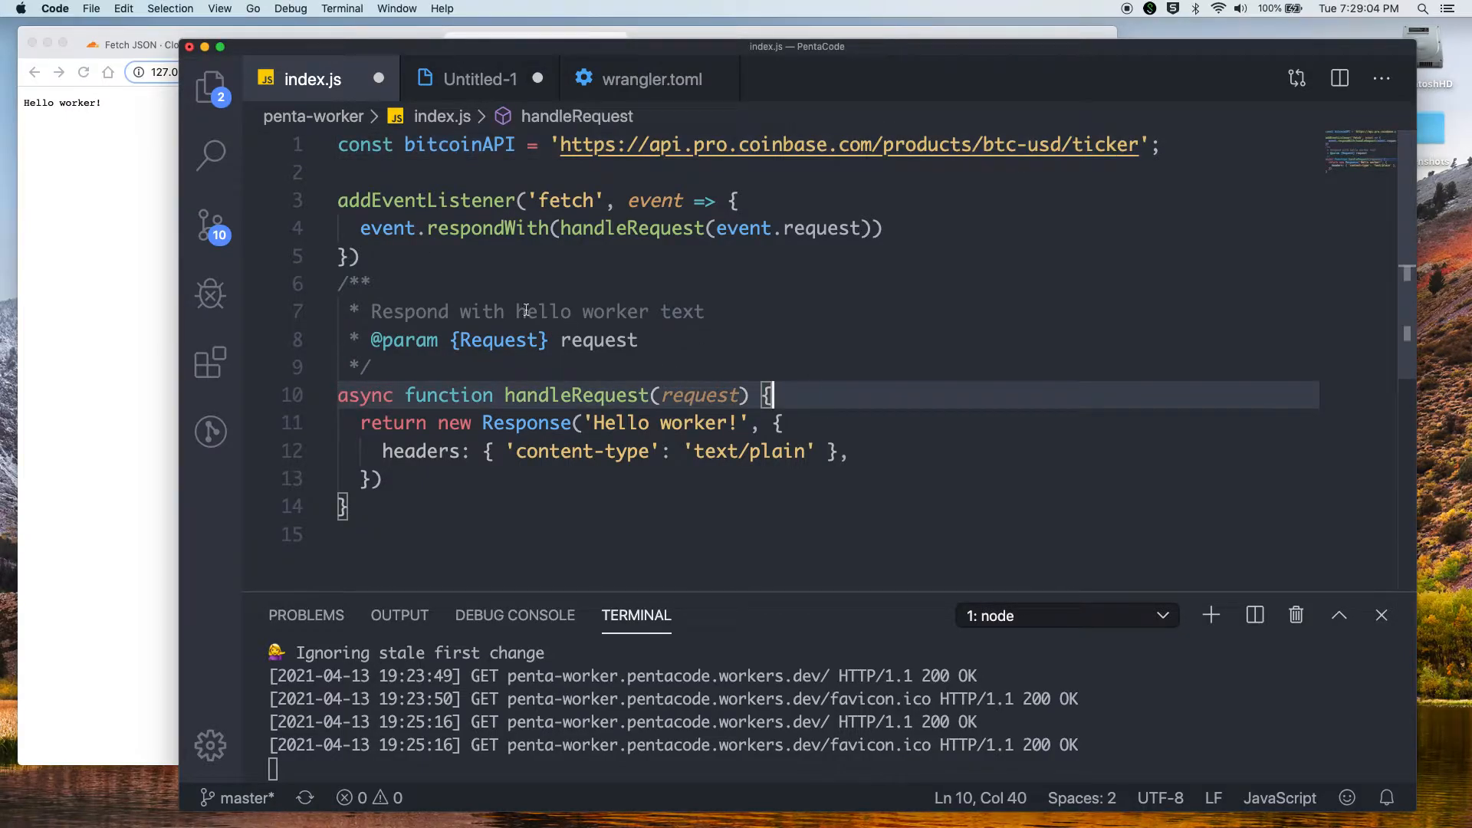
{"action": "mouse_move", "coordinate": [157, 347]}
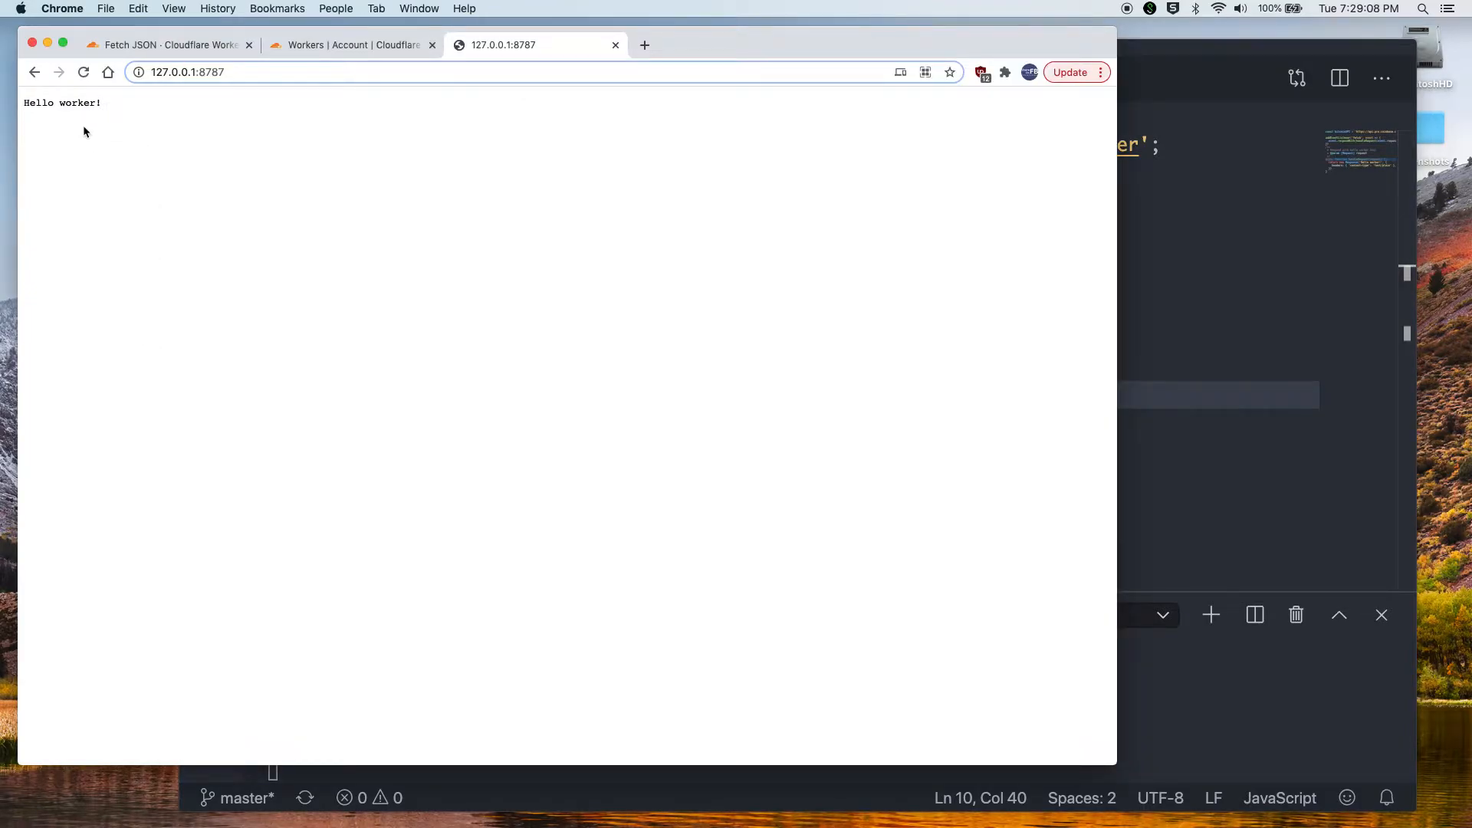
{"action": "mouse_move", "coordinate": [272, 106]}
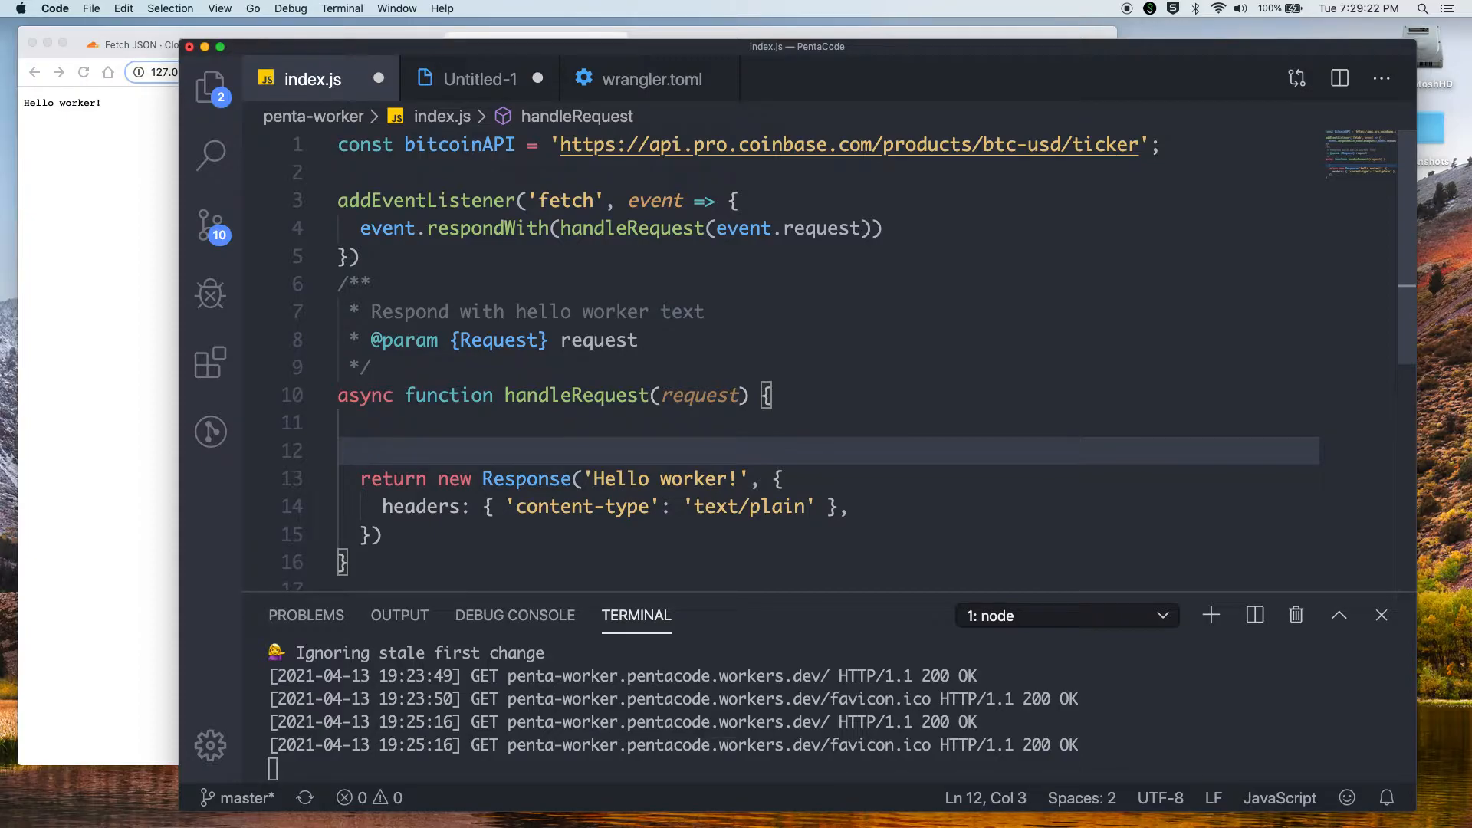
Add const response = await fetch(bitcoinAPI, options) at the top of handleRequest
{"action": "type", "text": "const respo"}
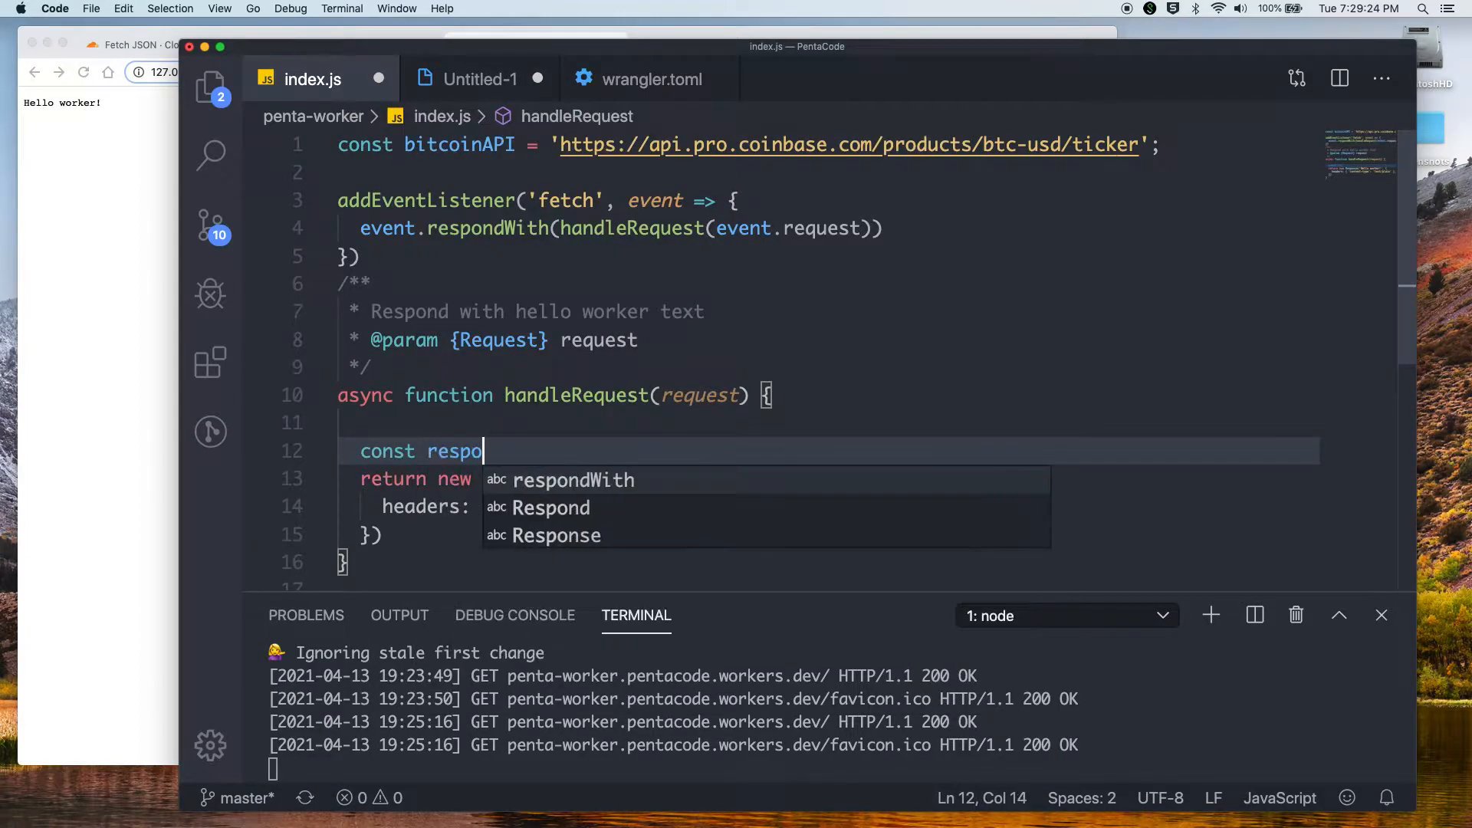
{"action": "type", "text": "nse = await"}
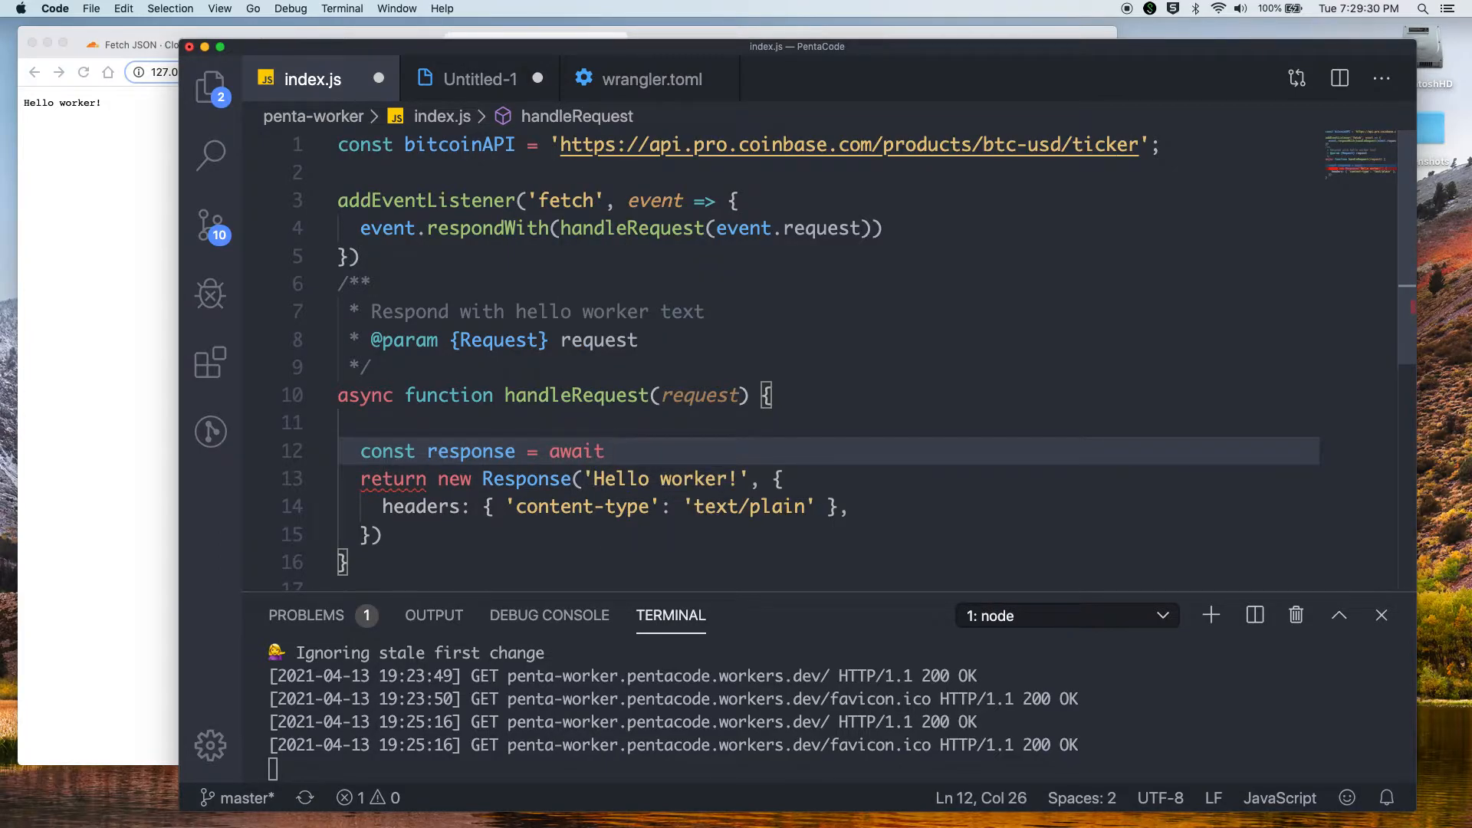
{"action": "type", "text": "fetch("}
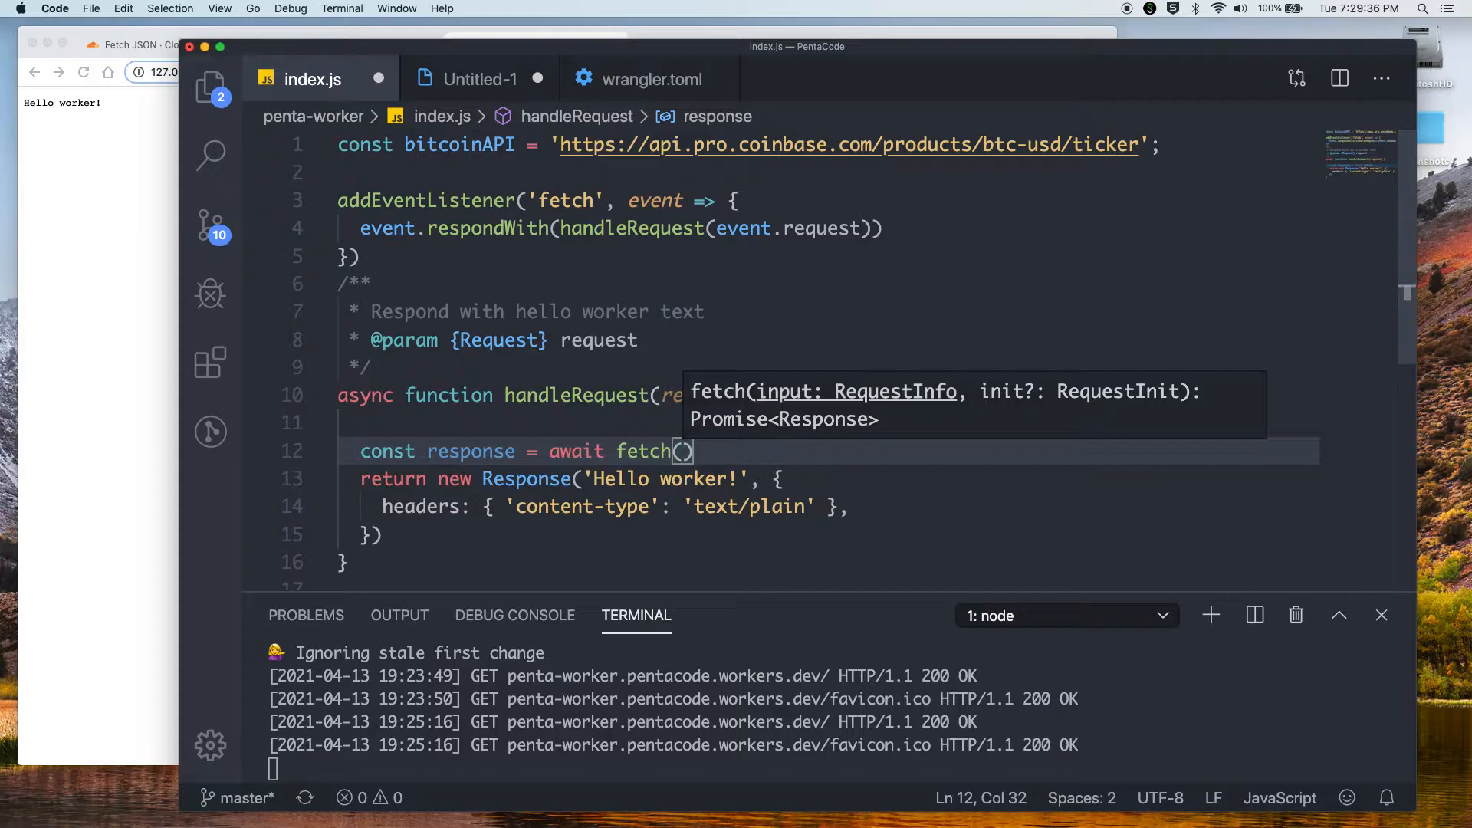
{"action": "type", "text": "bitcoinAPI,"}
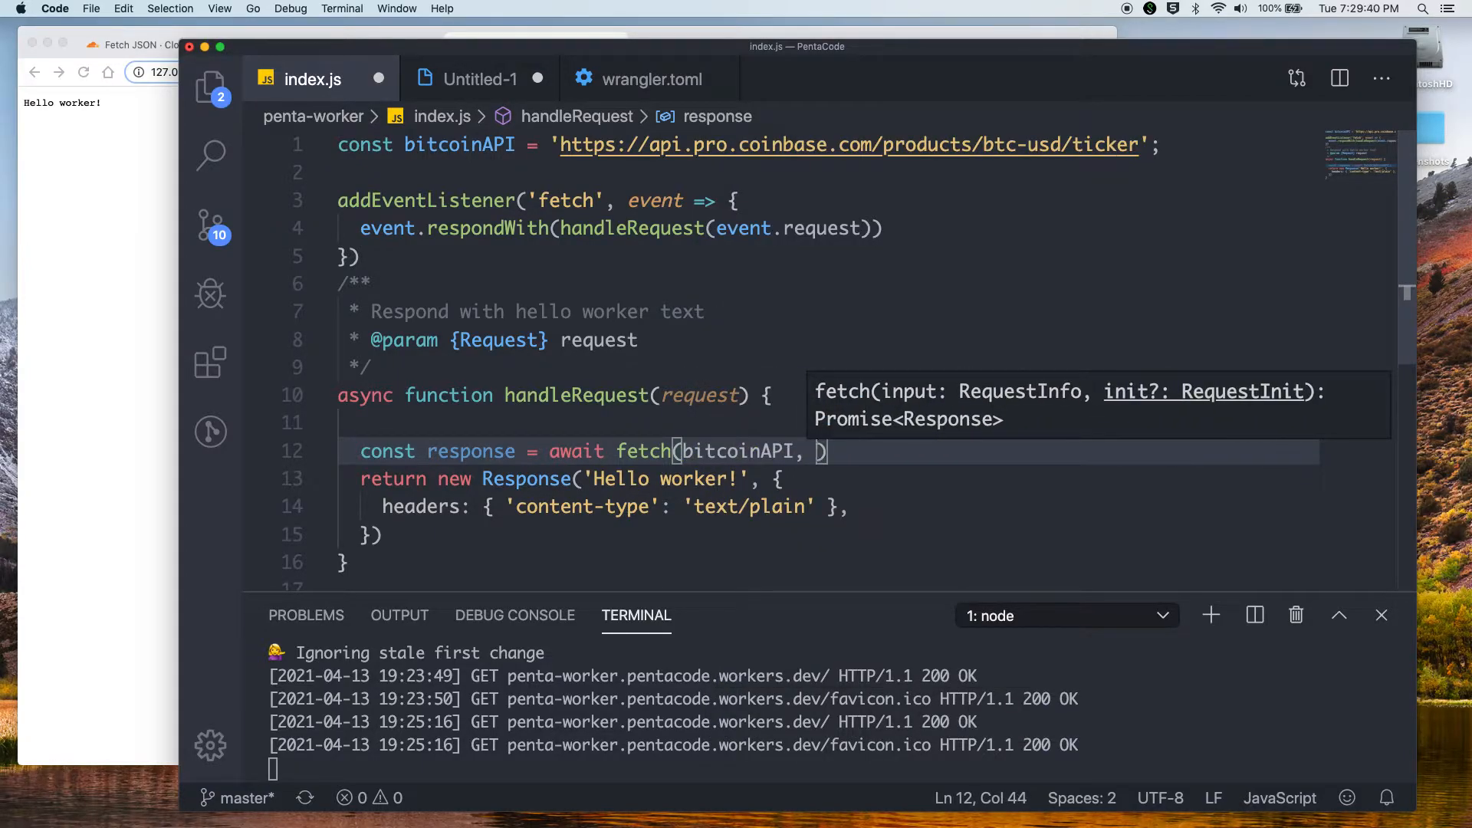
{"action": "type", "text": "opti"}
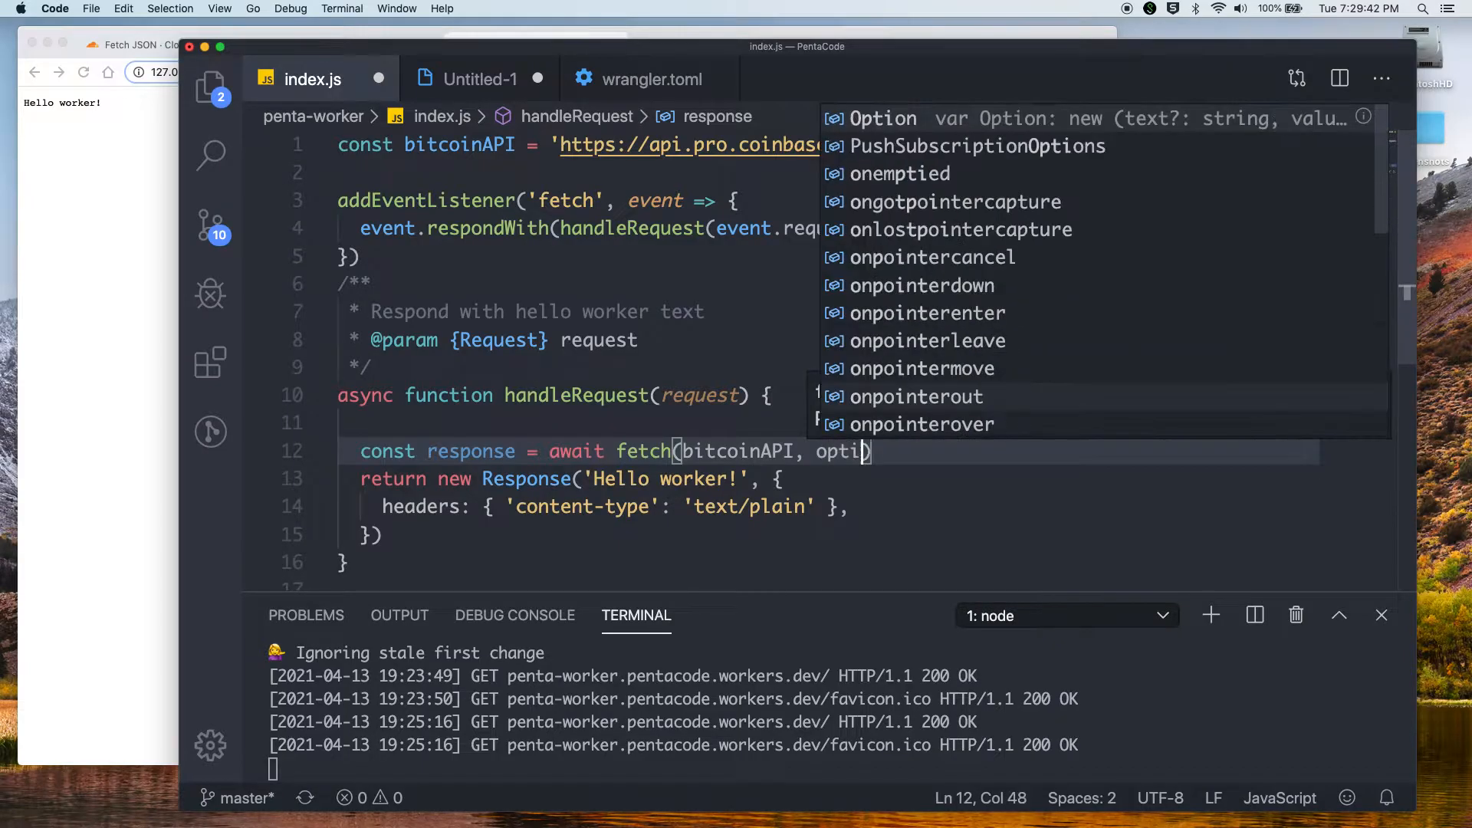
{"action": "type", "text": "ons"}
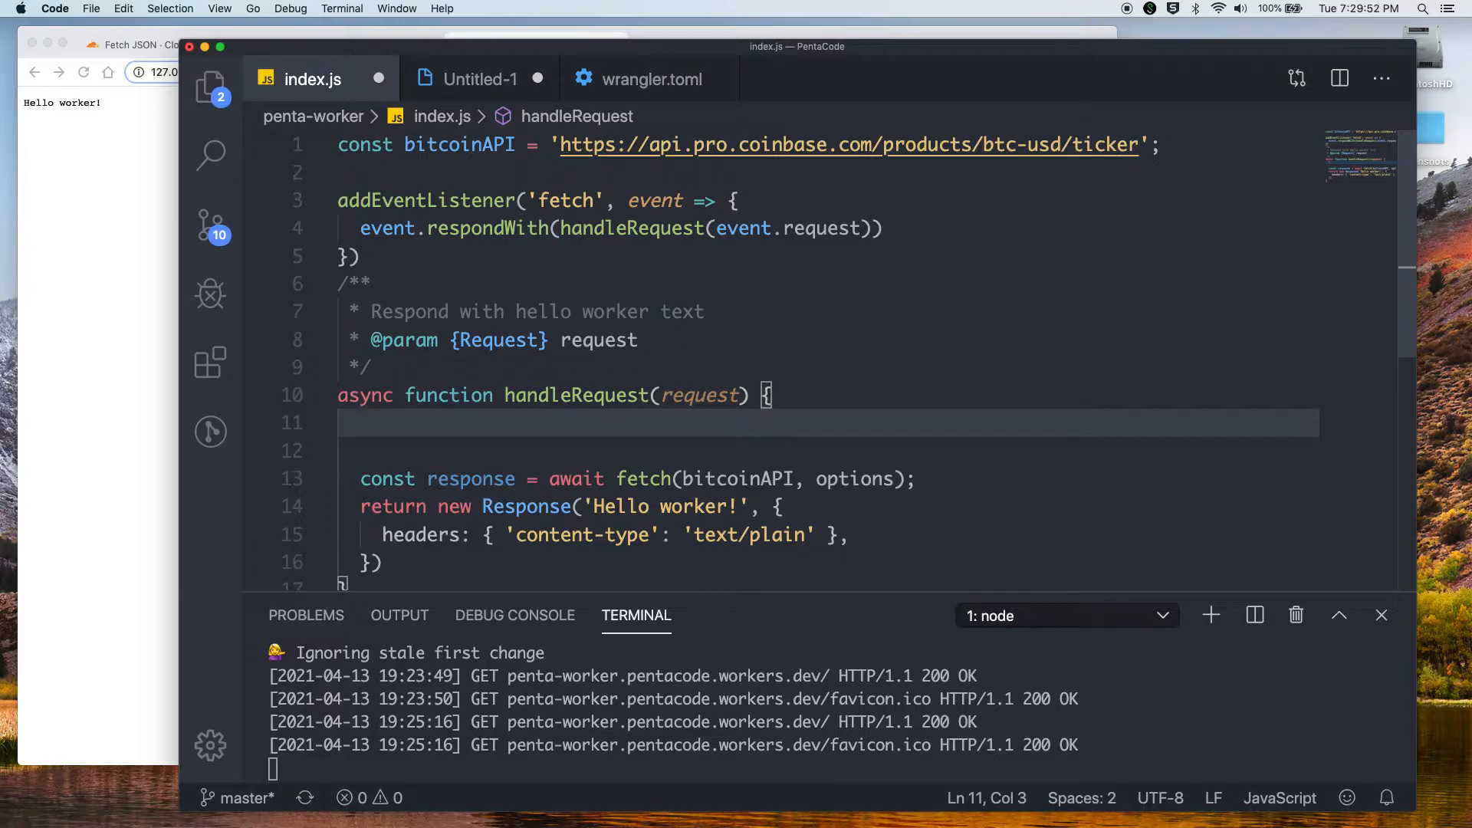
Start a const options object whose headers set 'User-Agent' to 'foo/1.0'
{"action": "type", "text": "const options = {"}
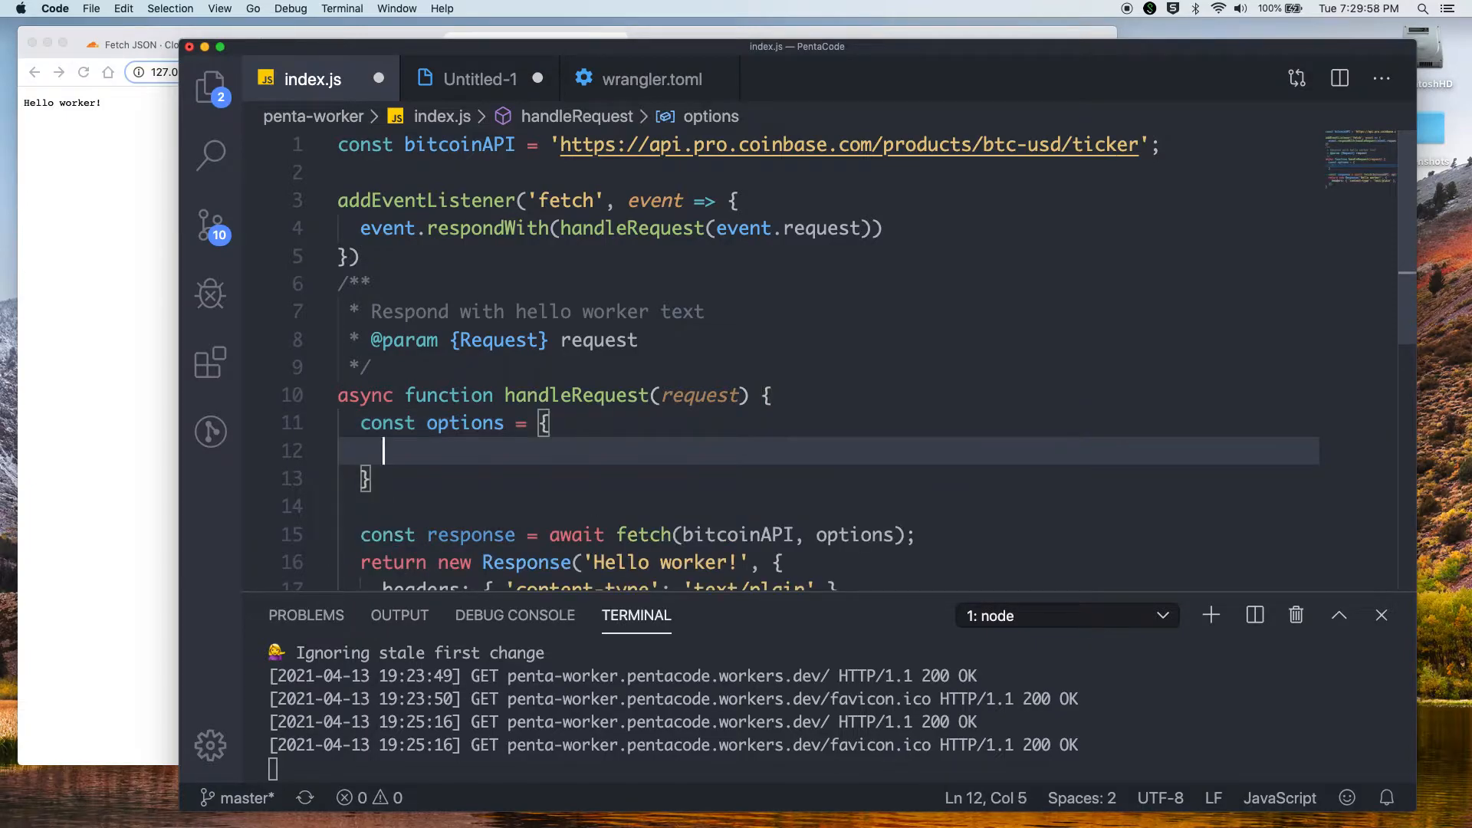
{"action": "type", "text": "headers: {"}
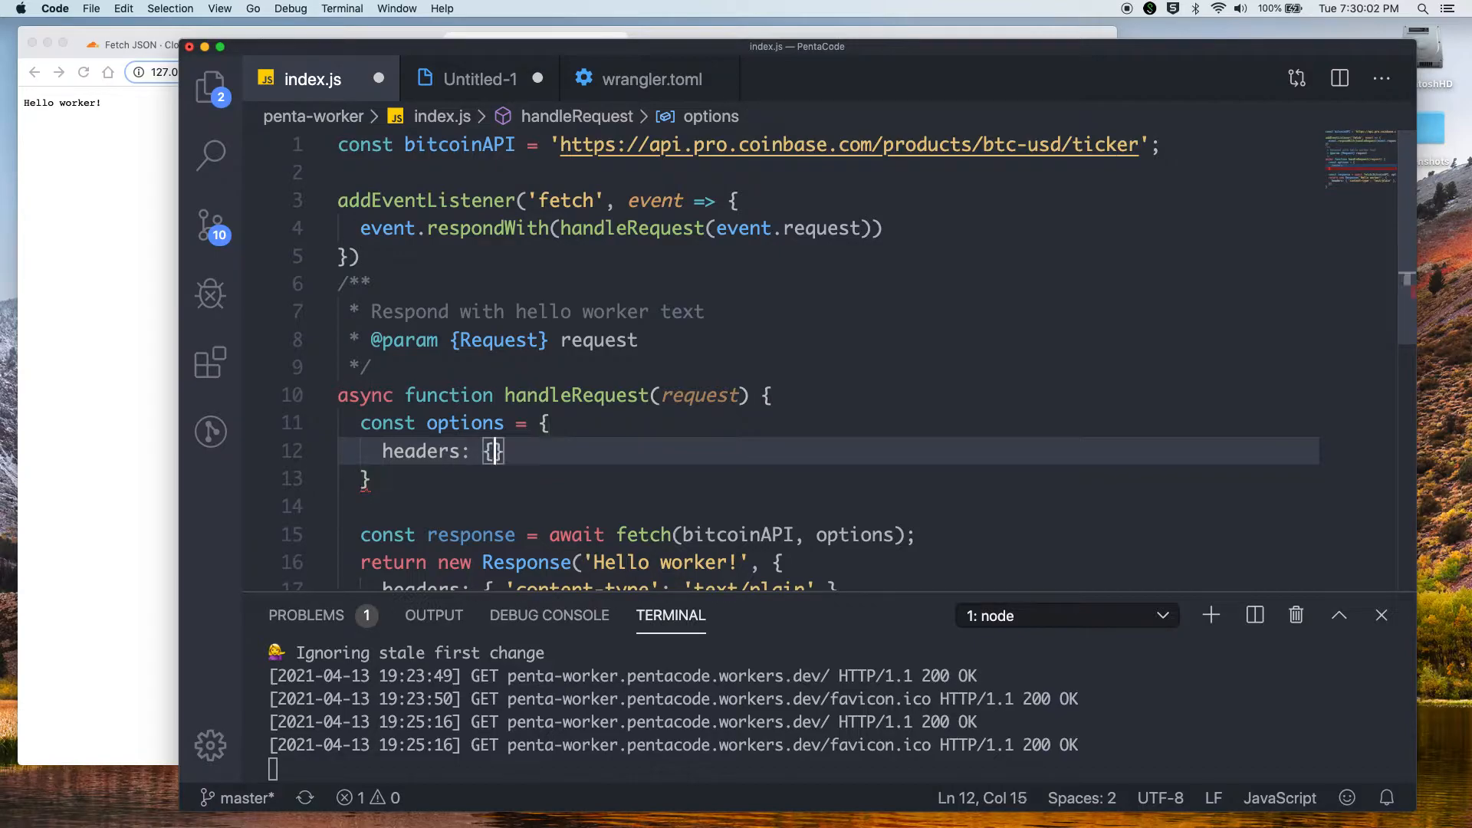
{"action": "key", "text": "enter"}
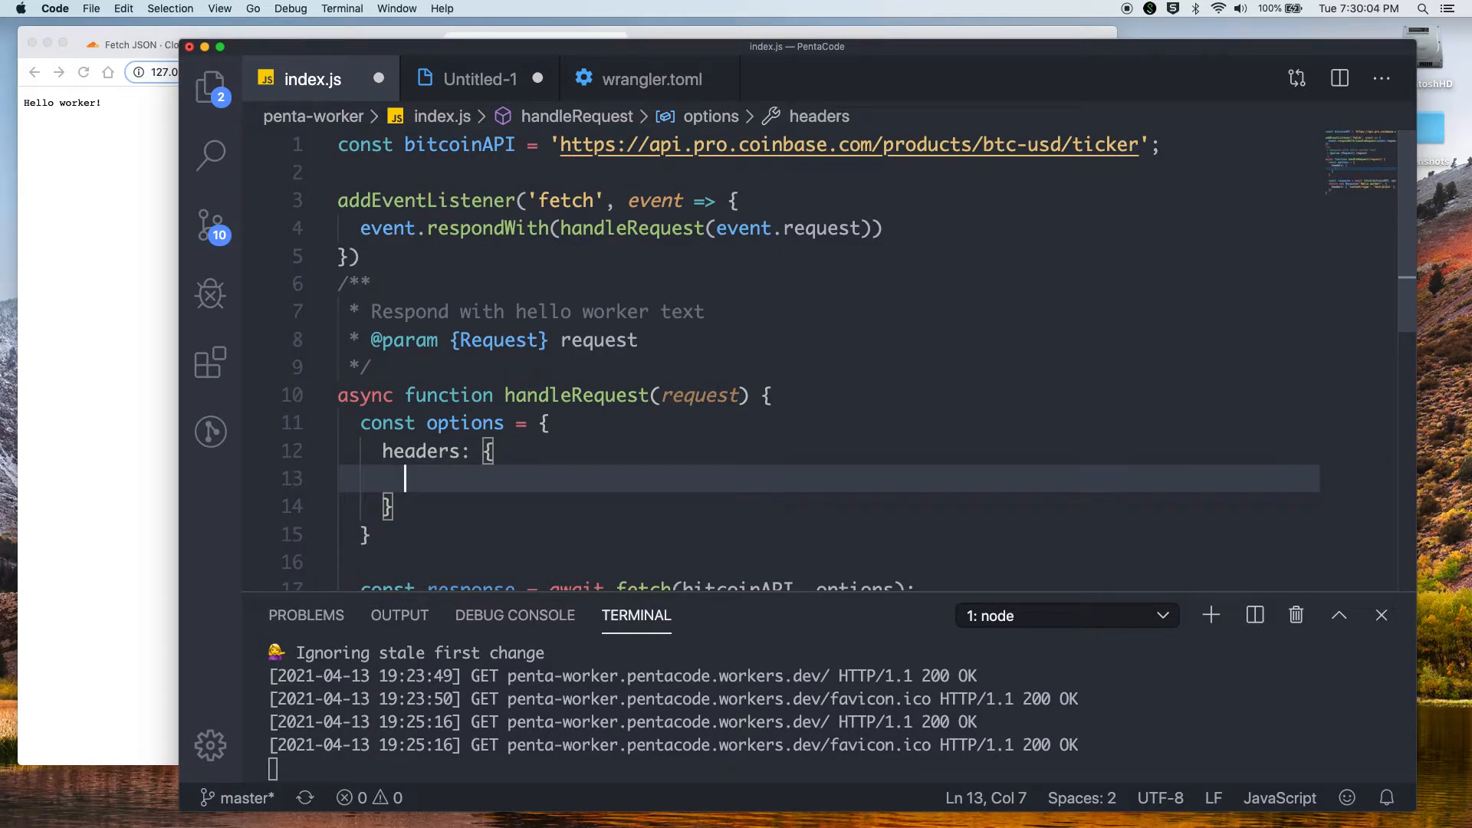
{"action": "type", "text": "'User'"}
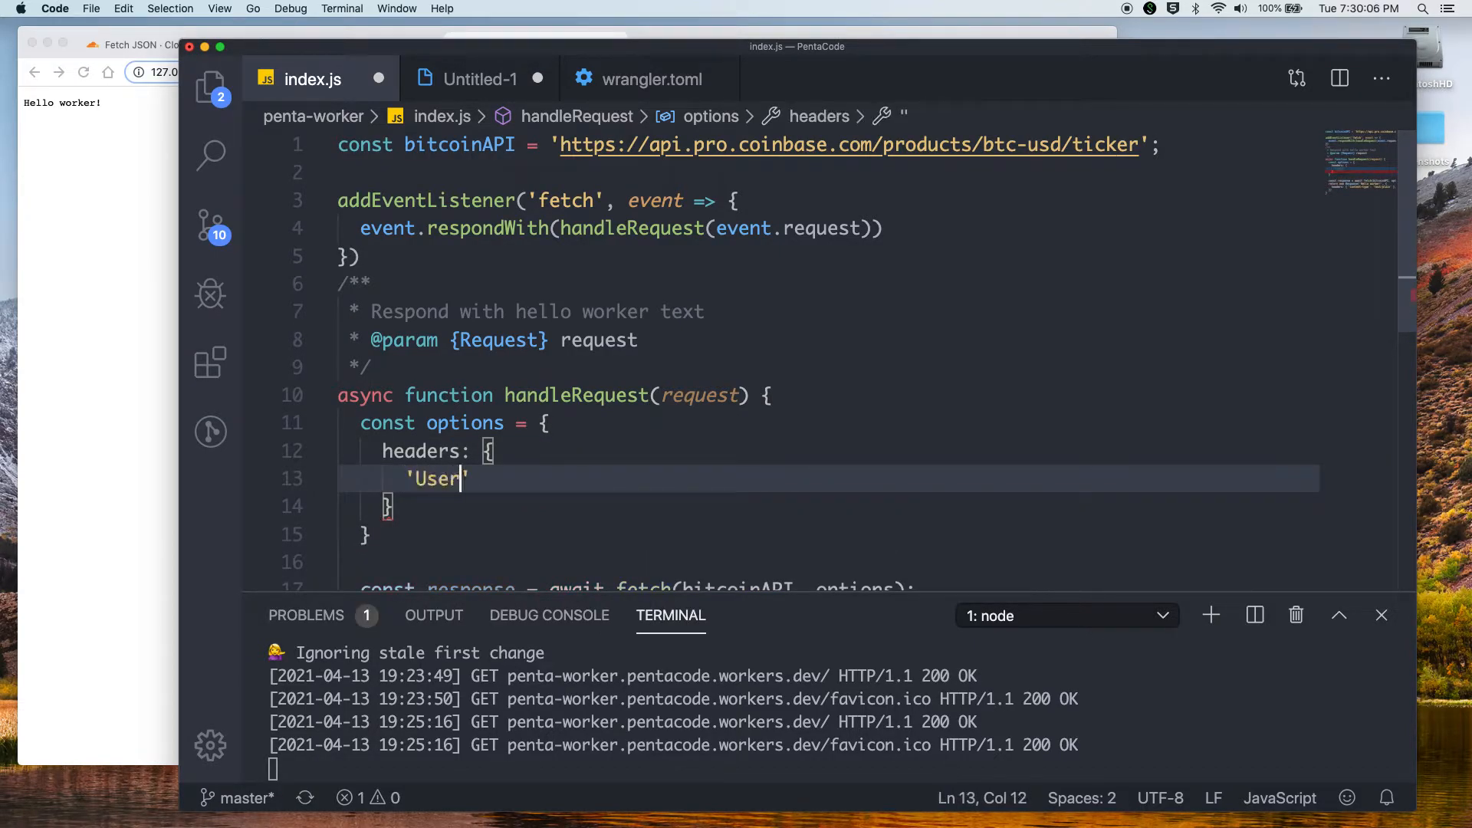
{"action": "type", "text": "-Agent"}
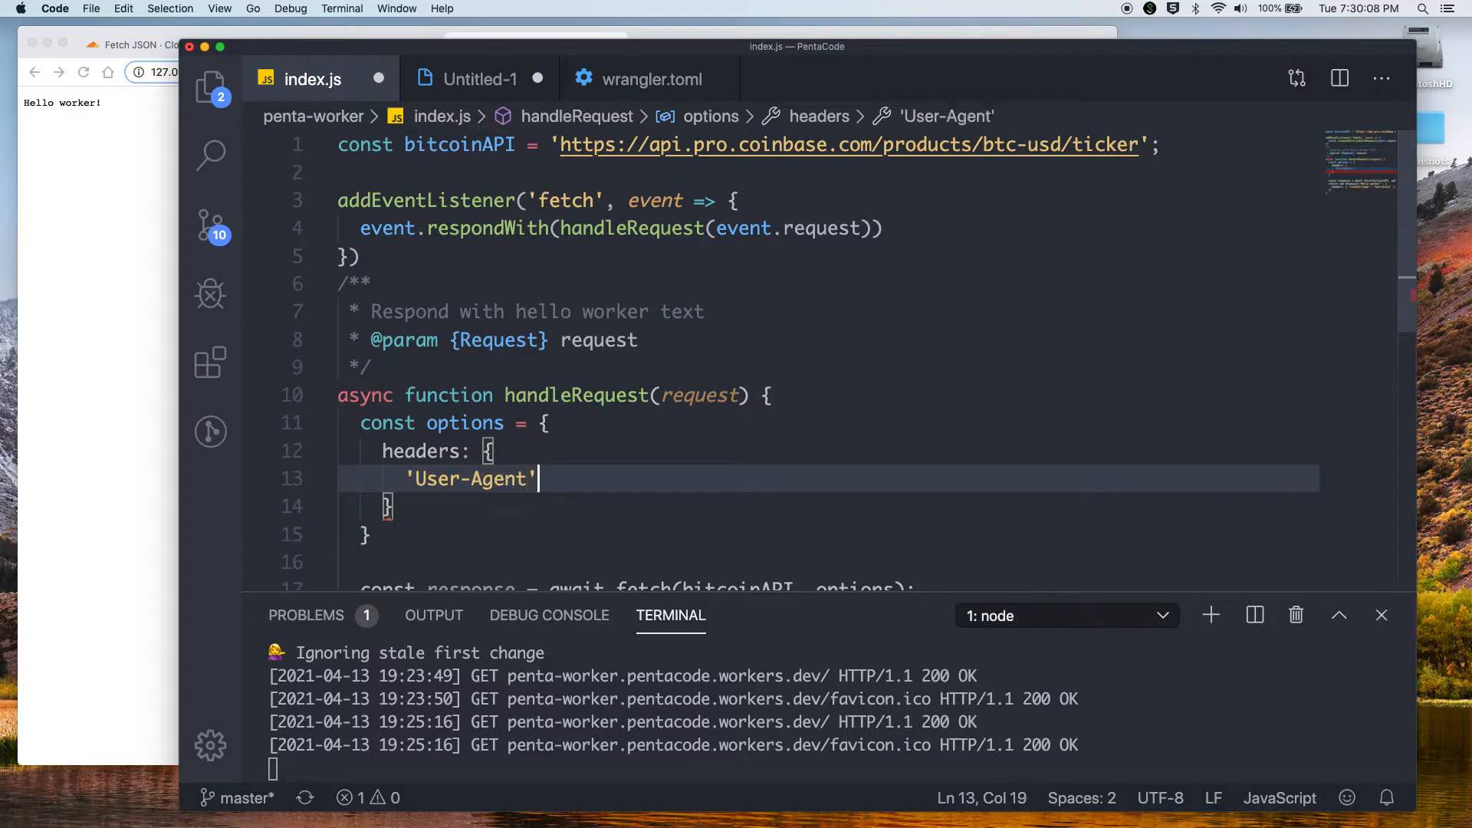
{"action": "type", "text": ": 'foo/'"}
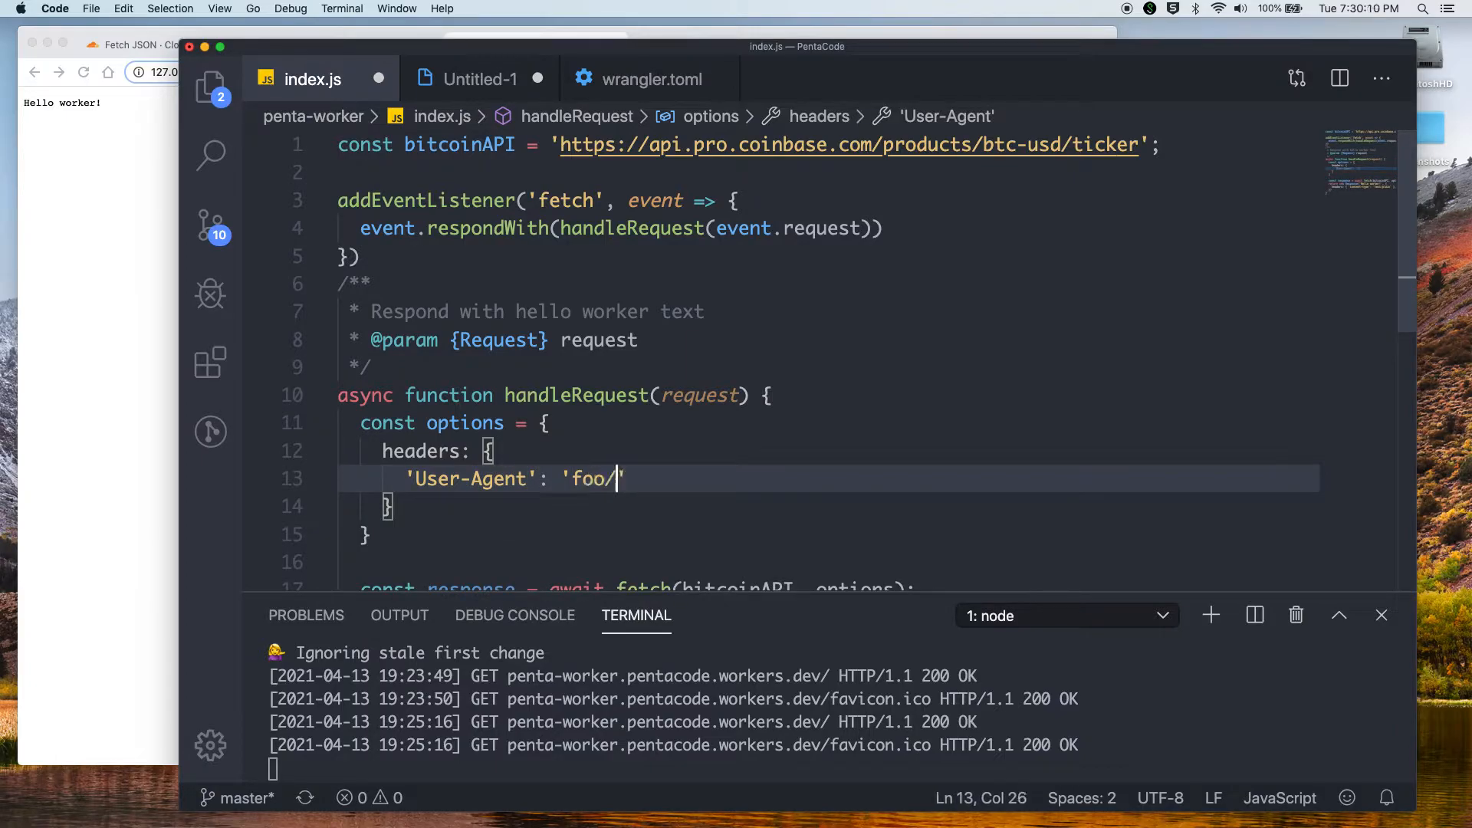
{"action": "type", "text": "1.0',"}
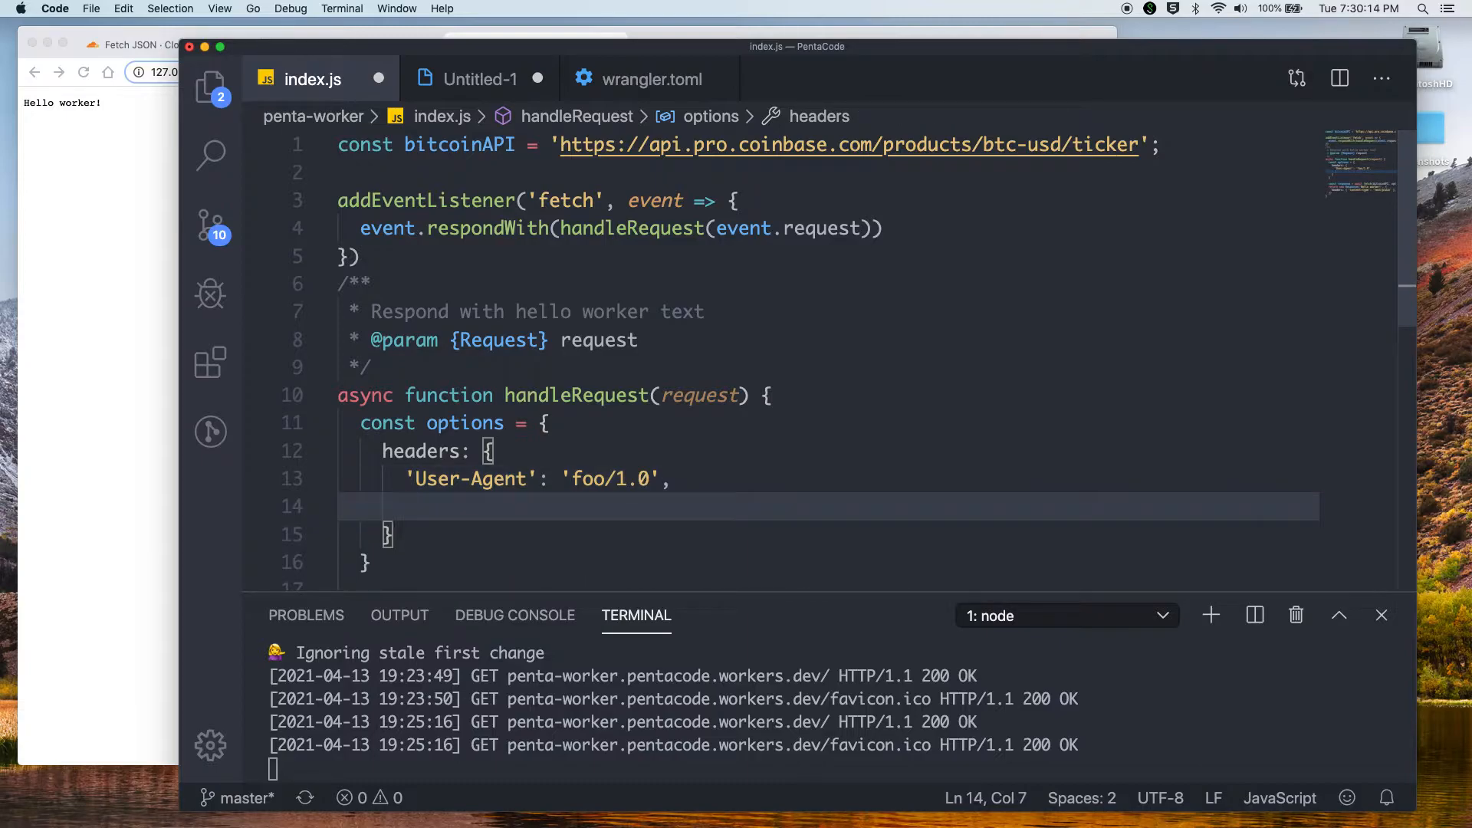
Add header 'content-type': 'application/json;chartset=UTF-8', then add a new line below the fetch call
{"action": "type", "text": "'content-'"}
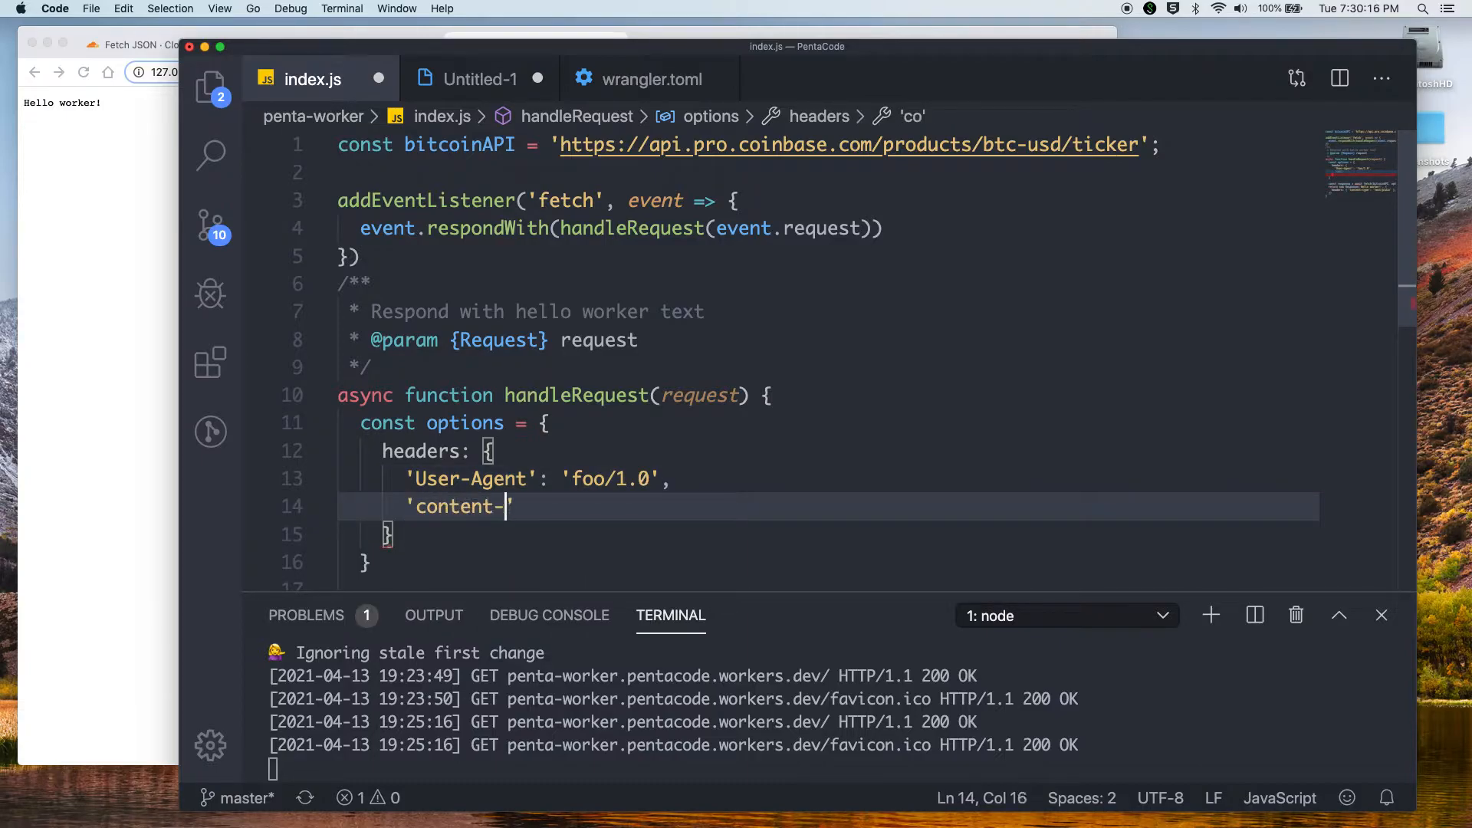
{"action": "type", "text": "type':"}
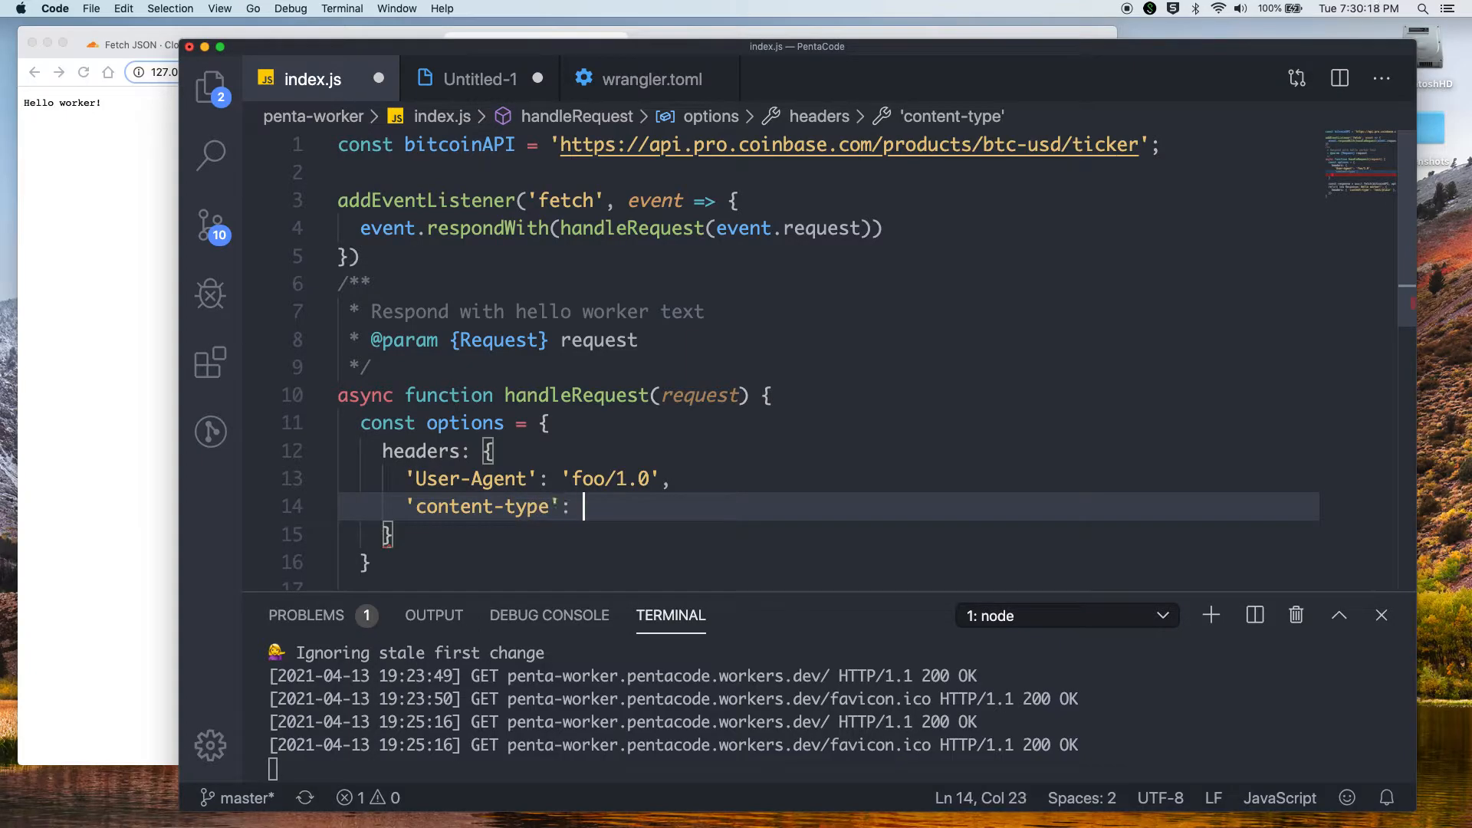
{"action": "type", "text": "'applica'"}
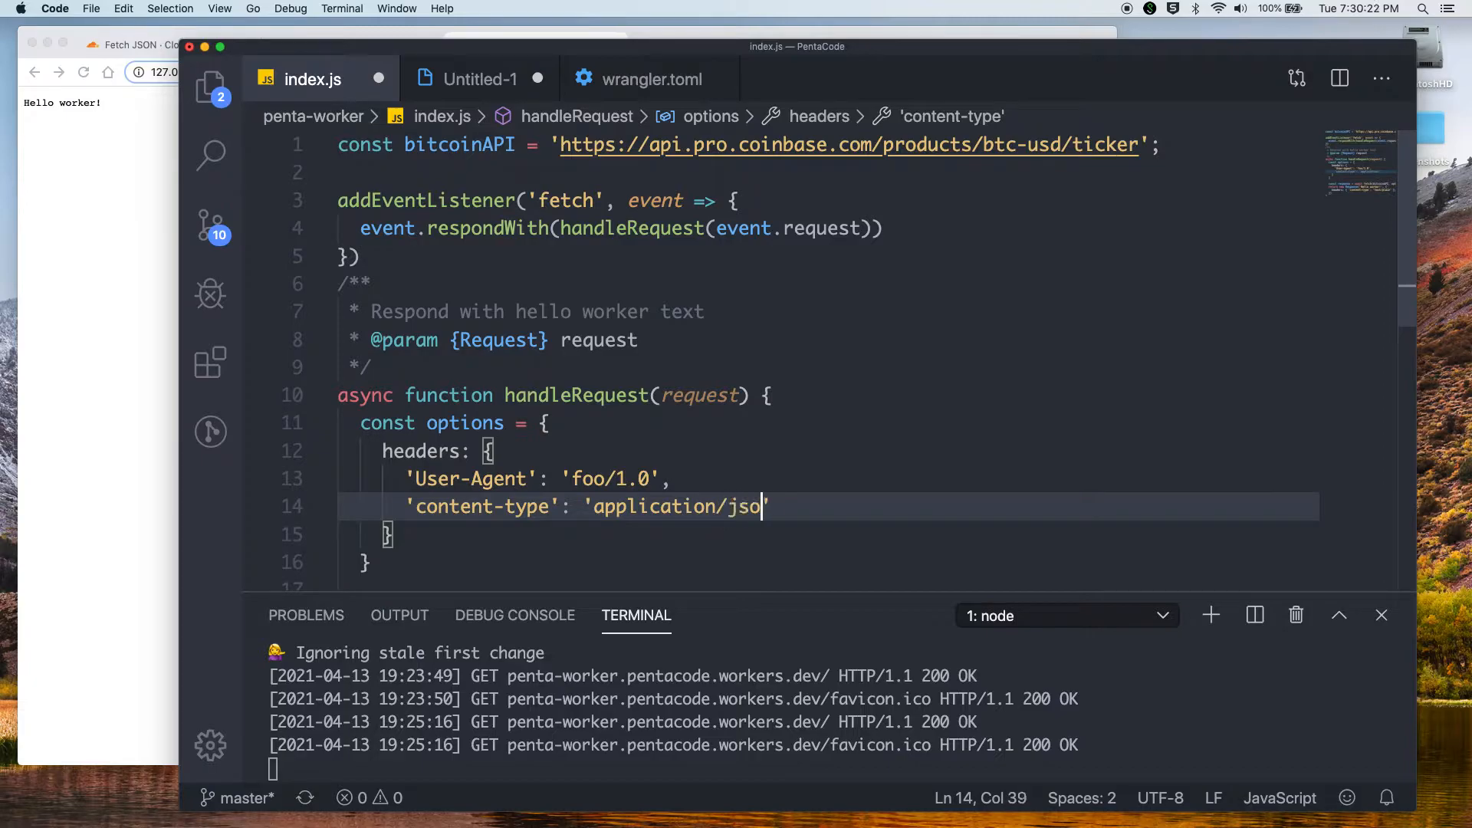
{"action": "type", "text": "n;chart"}
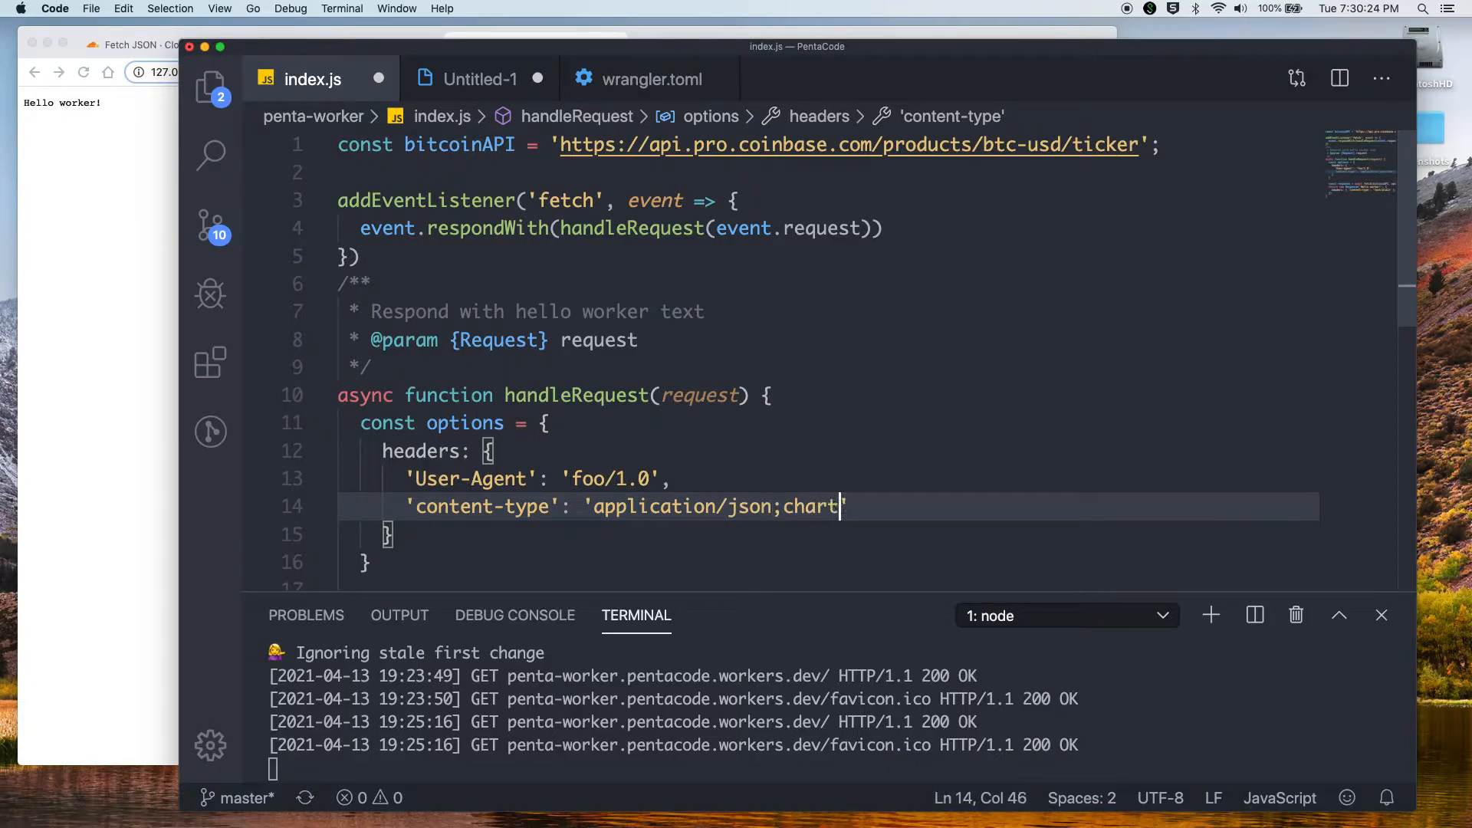
{"action": "type", "text": "set=UTF"}
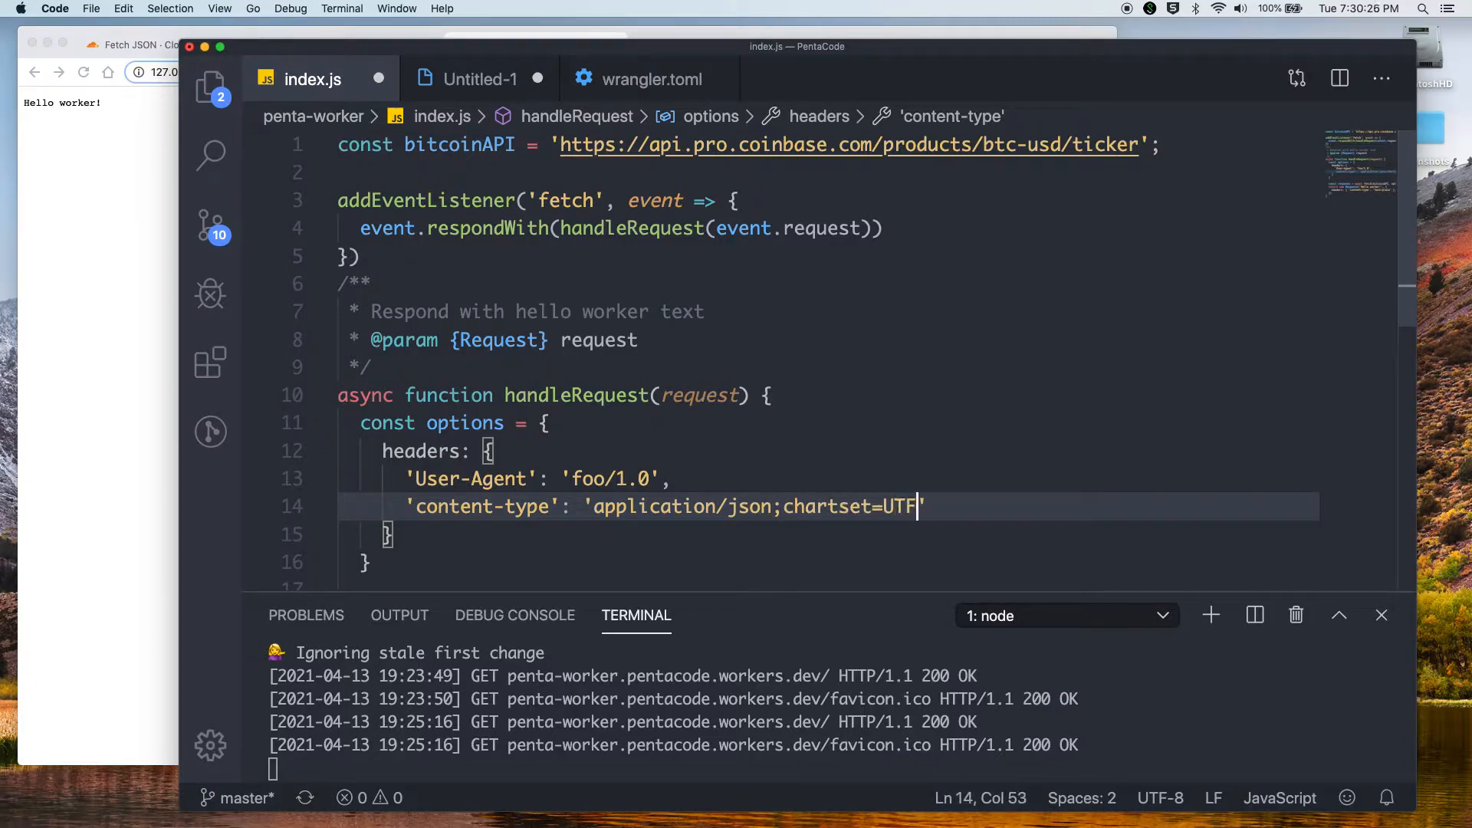
{"action": "type", "text": "-8"}
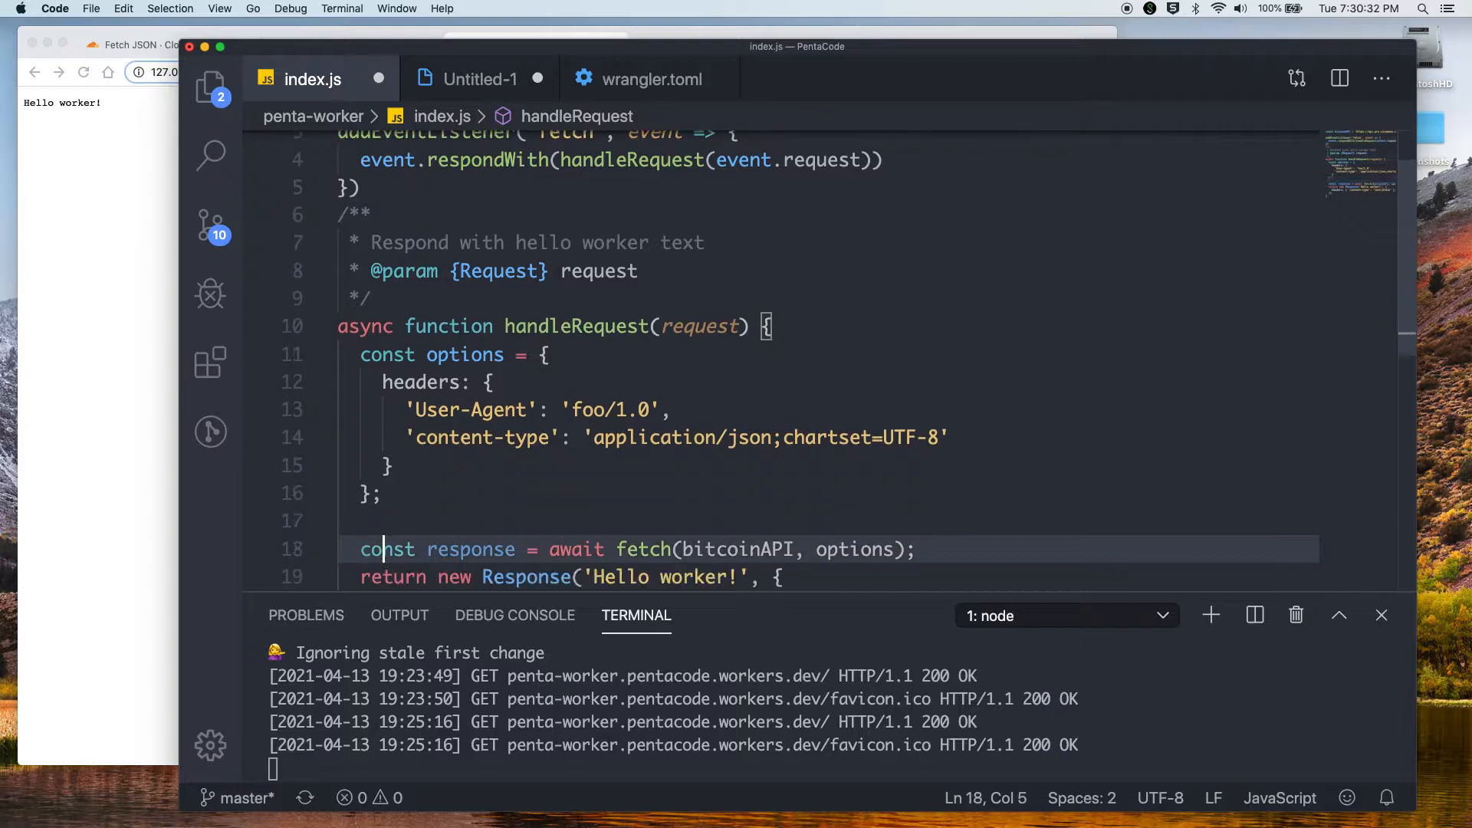
{"action": "left_click", "coordinate": [919, 521]}
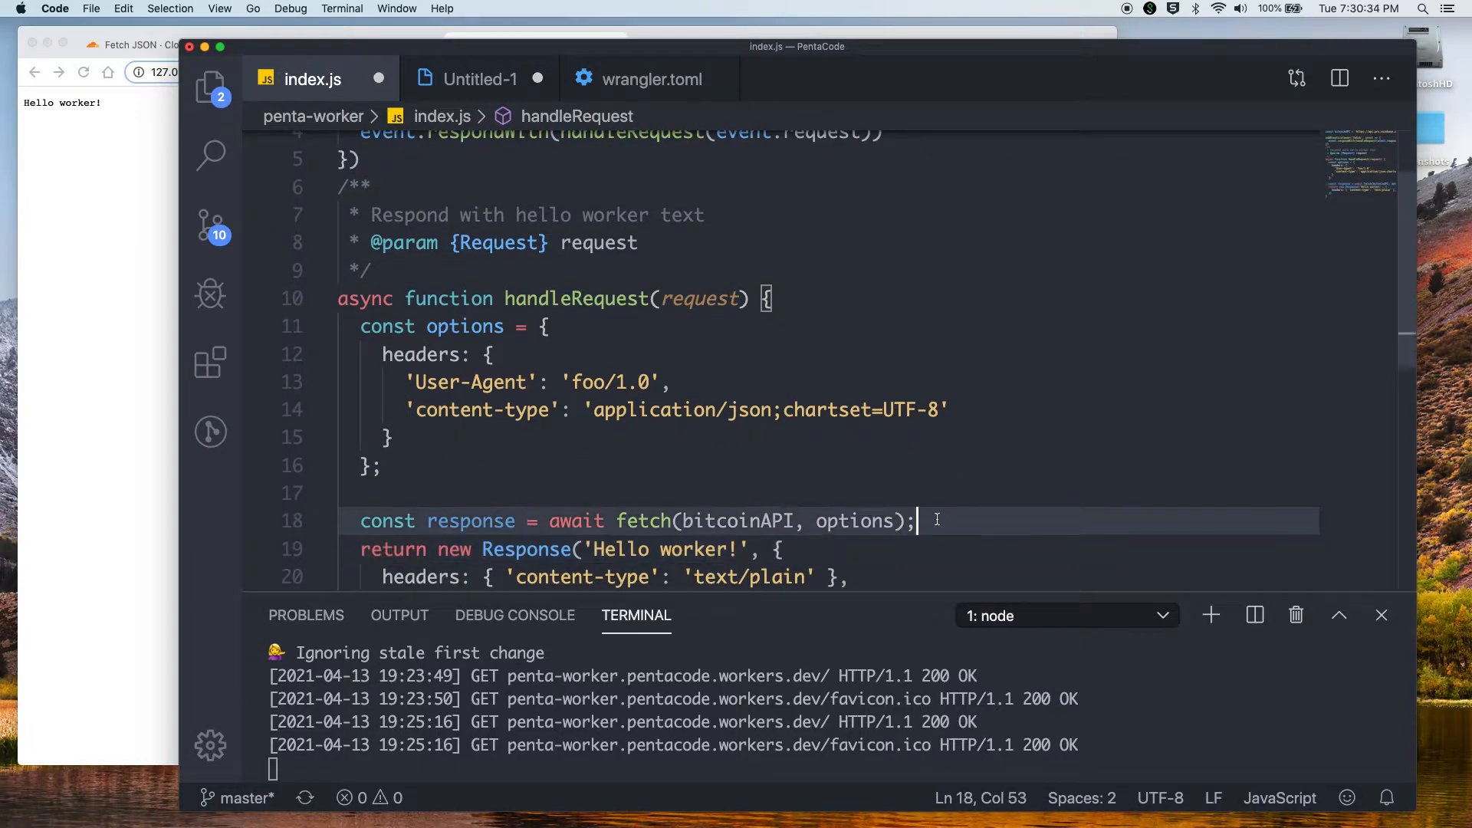
{"action": "key", "text": "enter"}
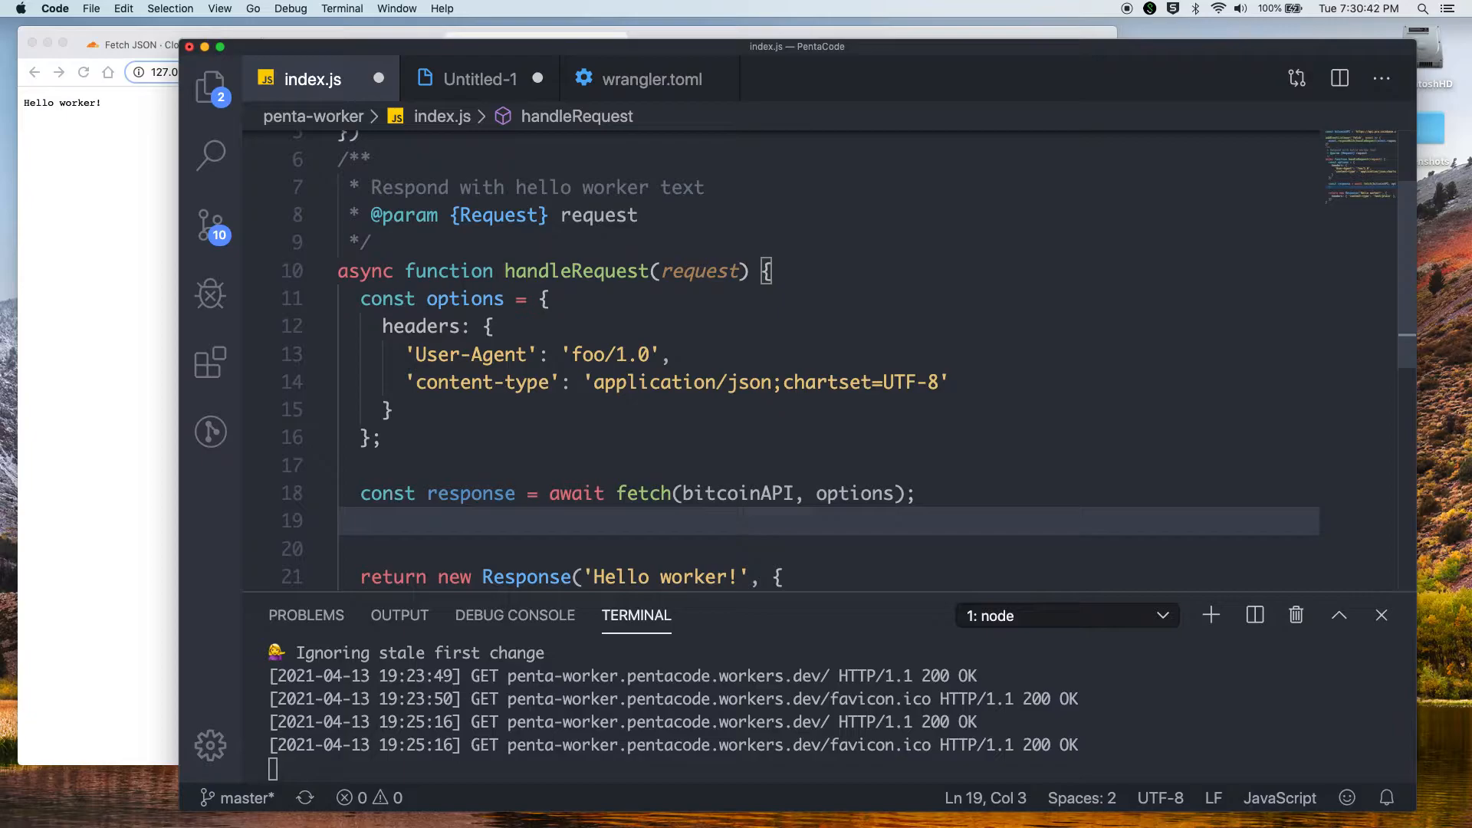
Add const BTCDataJson = await response.json() after the fetch call
{"action": "type", "text": "const BT"}
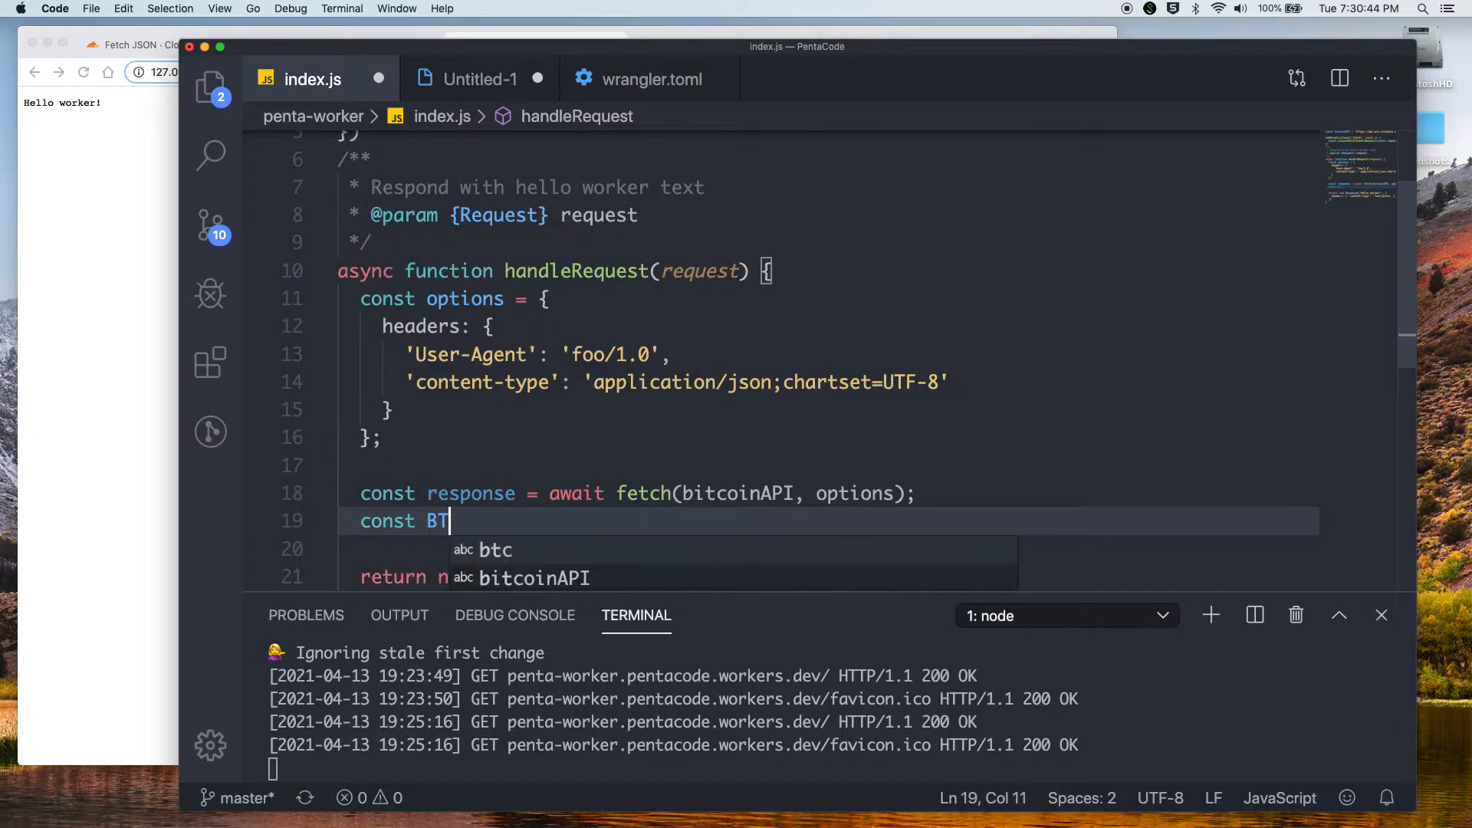
{"action": "type", "text": "CData"}
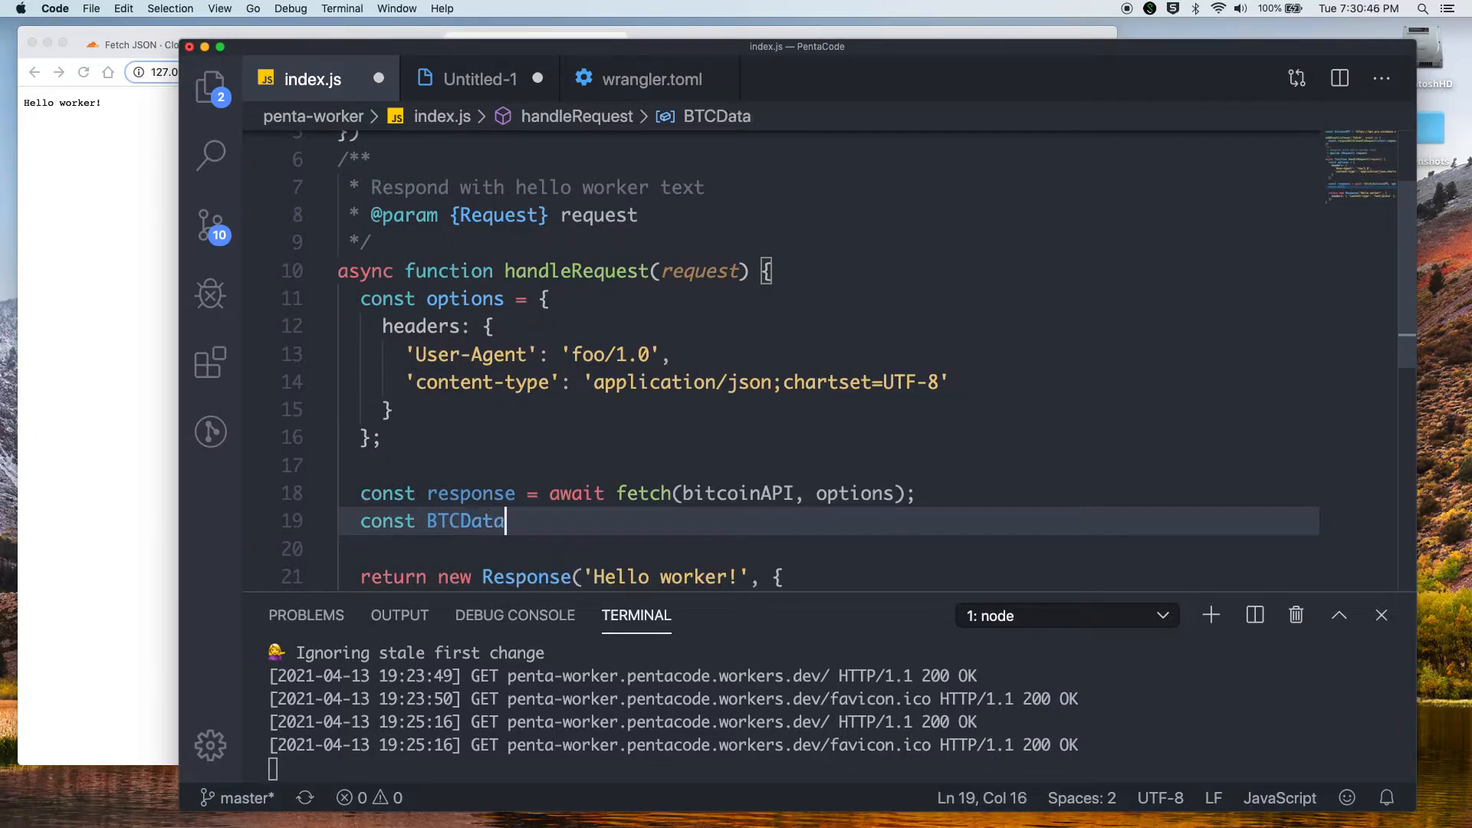
{"action": "type", "text": "Jso"}
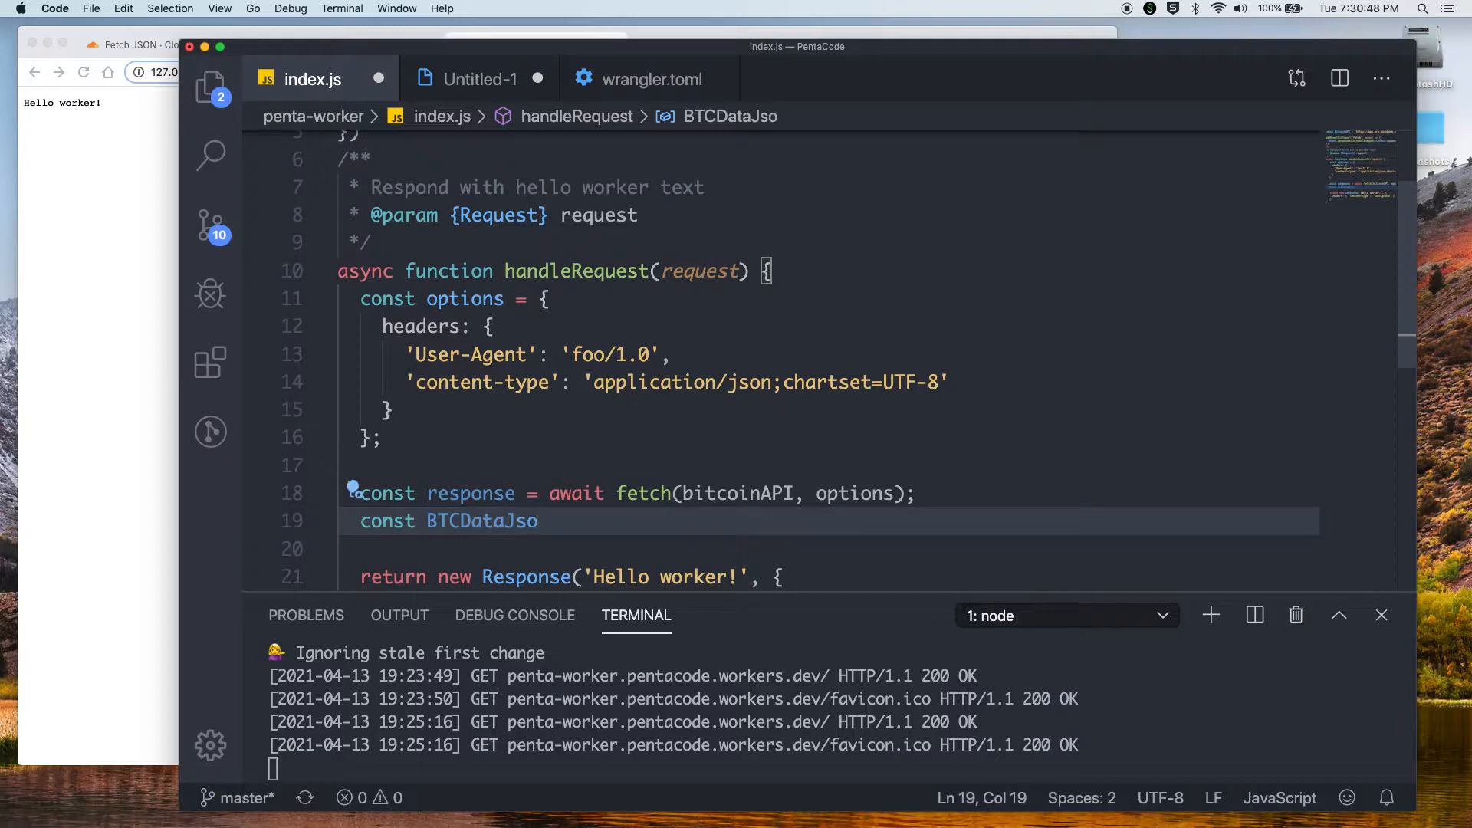
{"action": "type", "text": "n = await response"}
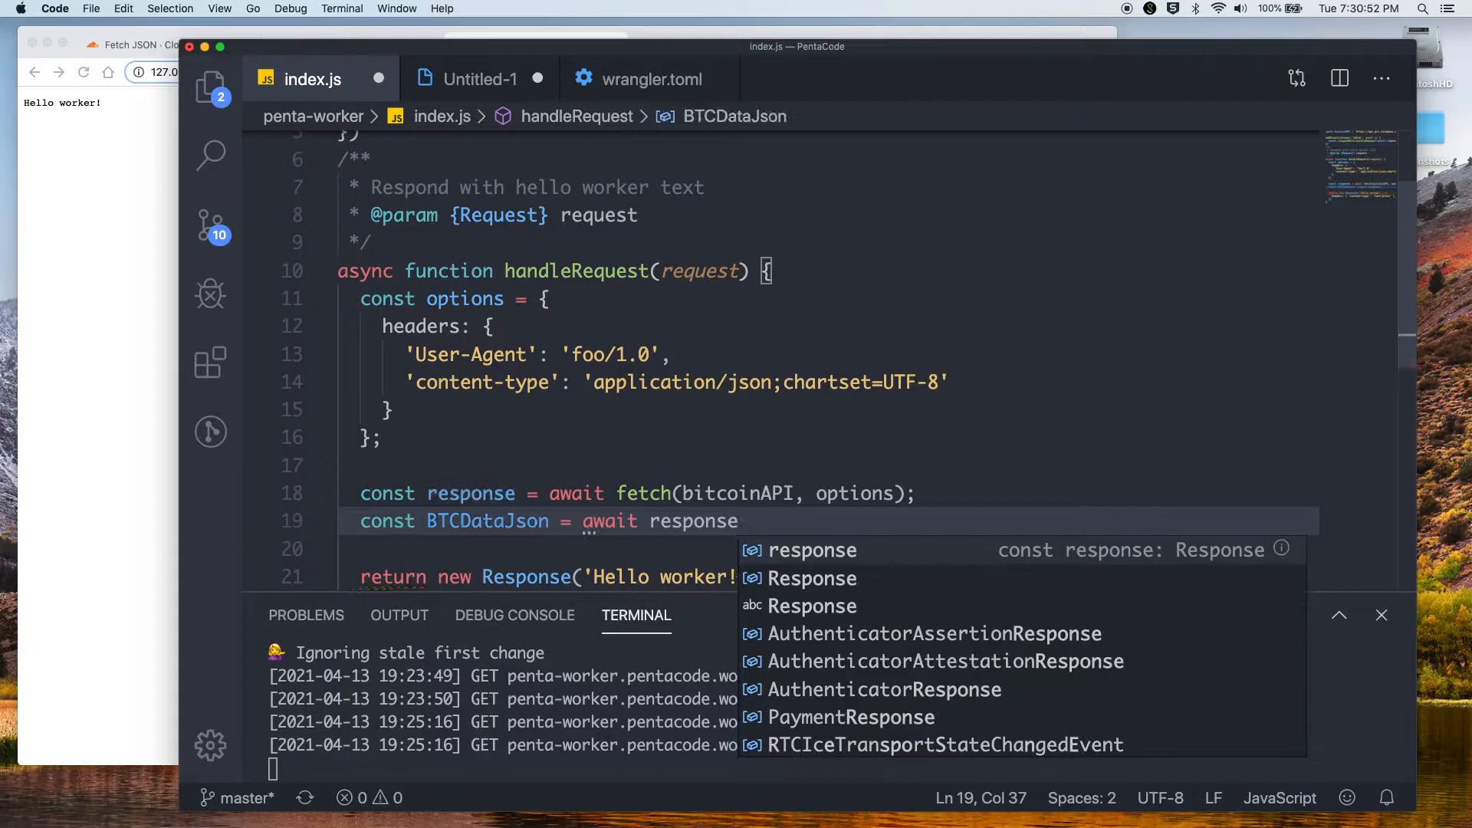
{"action": "type", "text": ".json();"}
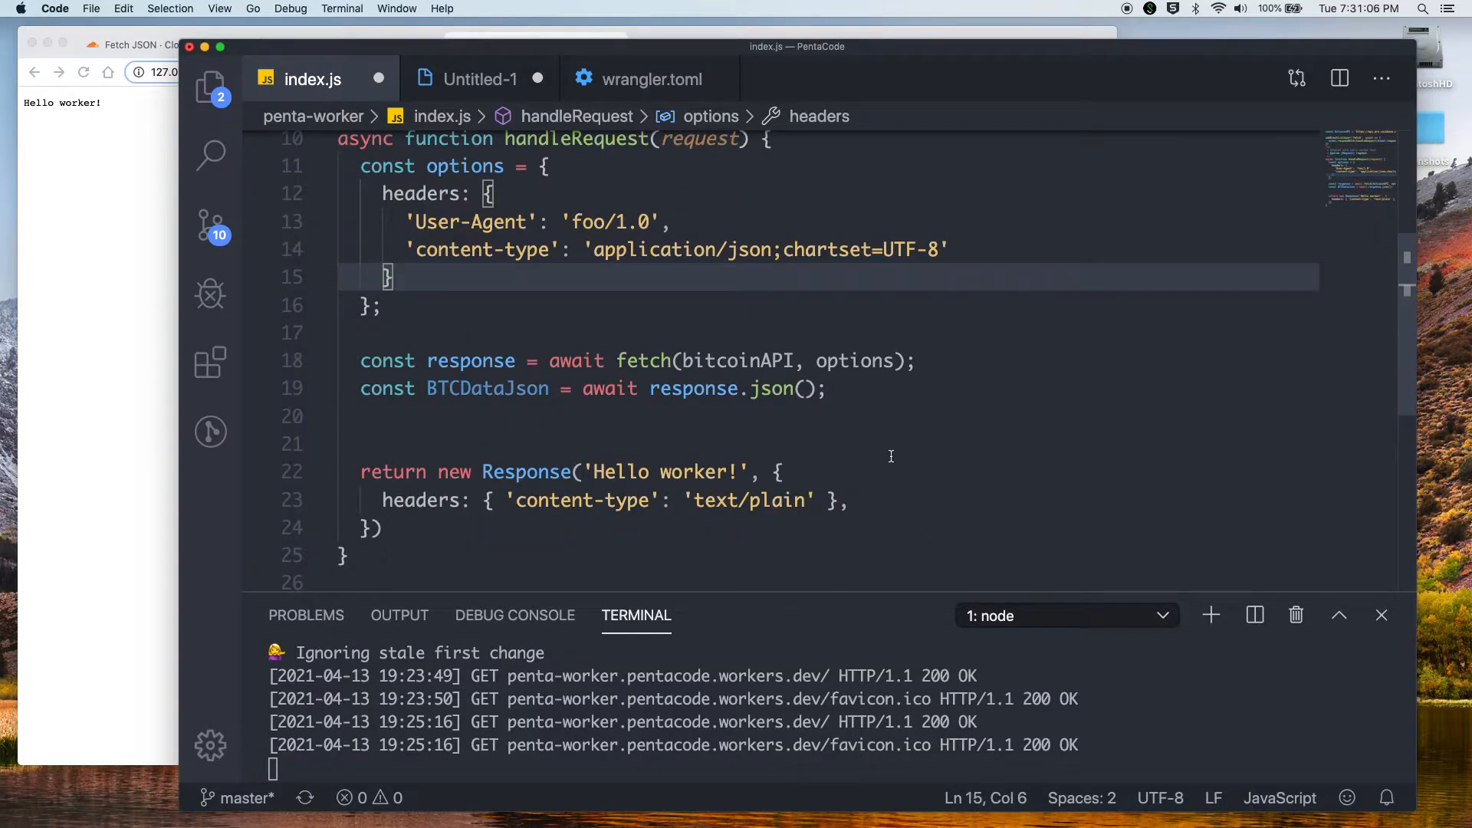
Add coinDataString = JSON.stringify(BTCDataJson) and return new Response(coinDataString, options)
{"action": "left_click", "coordinate": [891, 416]}
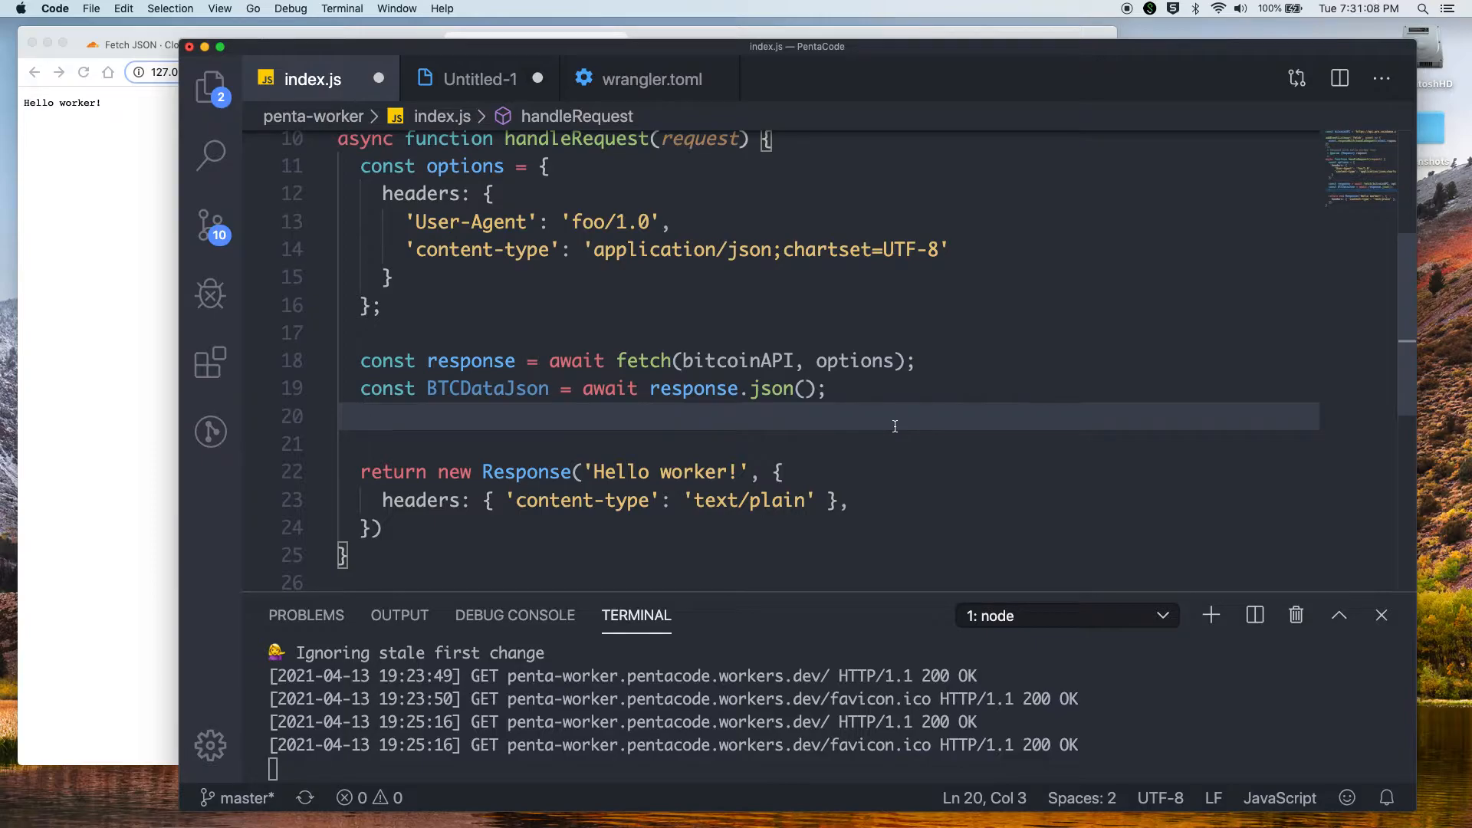
{"action": "type", "text": "c"}
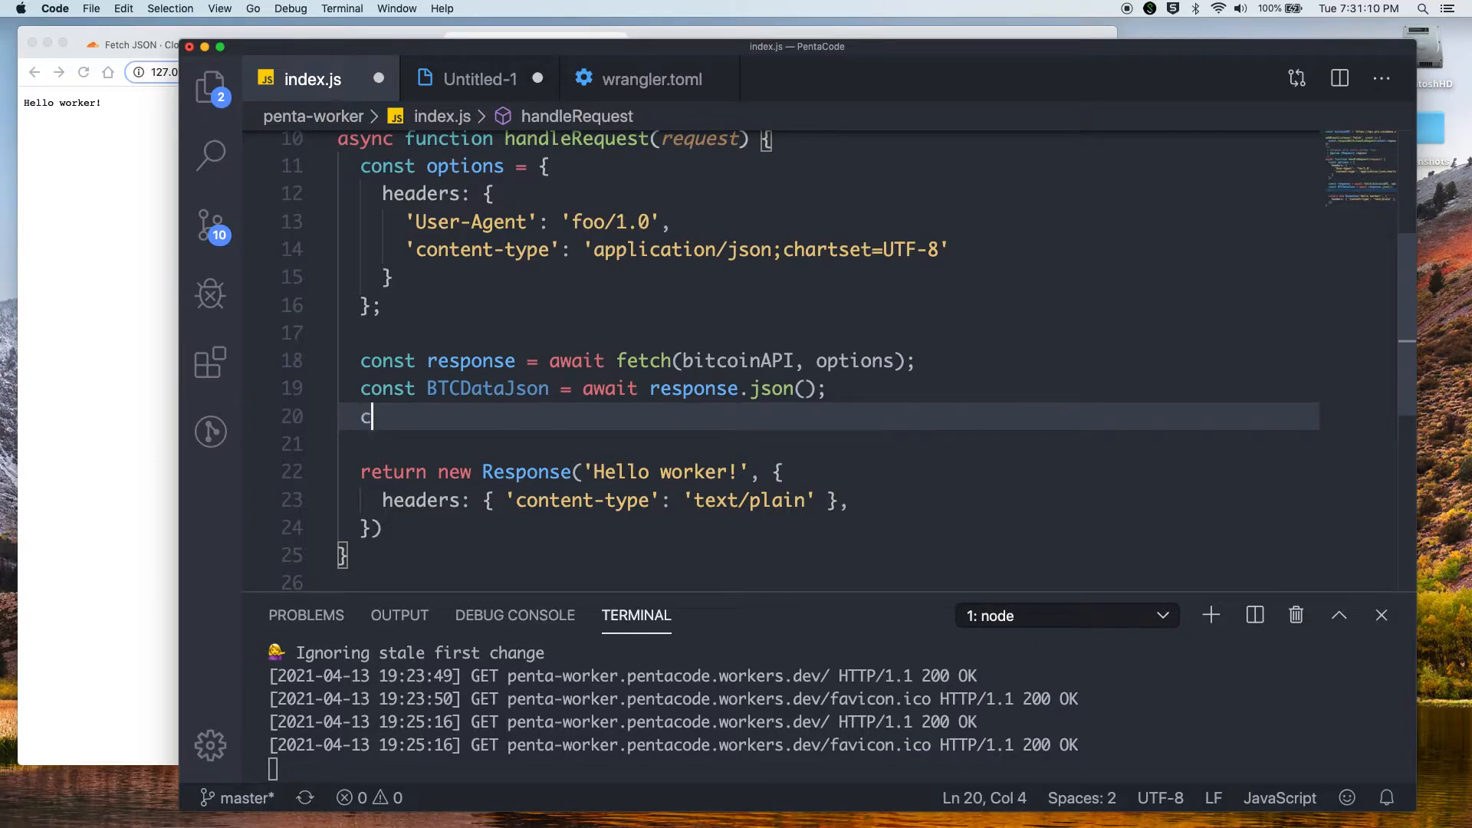
{"action": "type", "text": "onst coinData"}
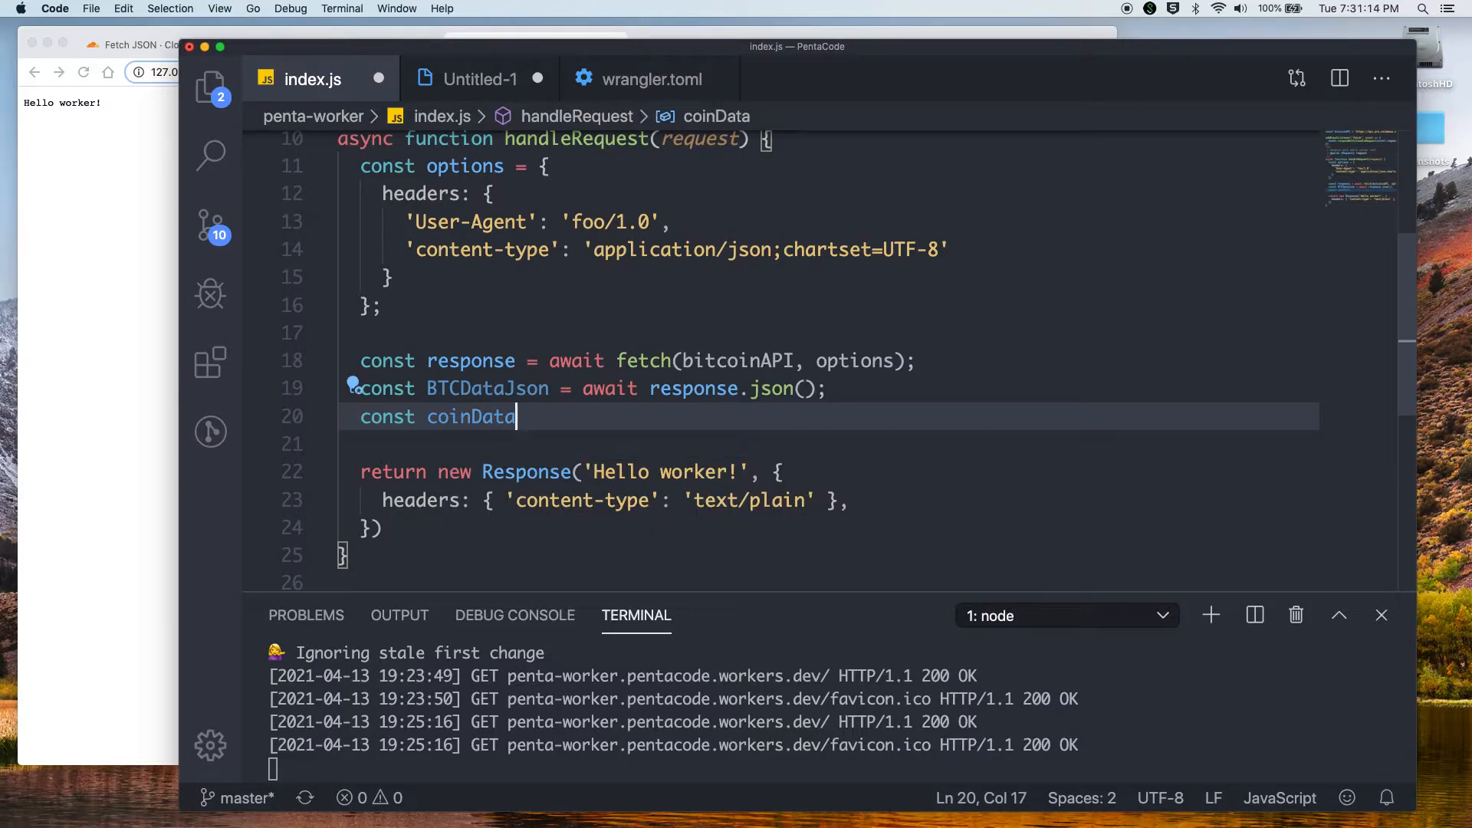
{"action": "type", "text": "String ="}
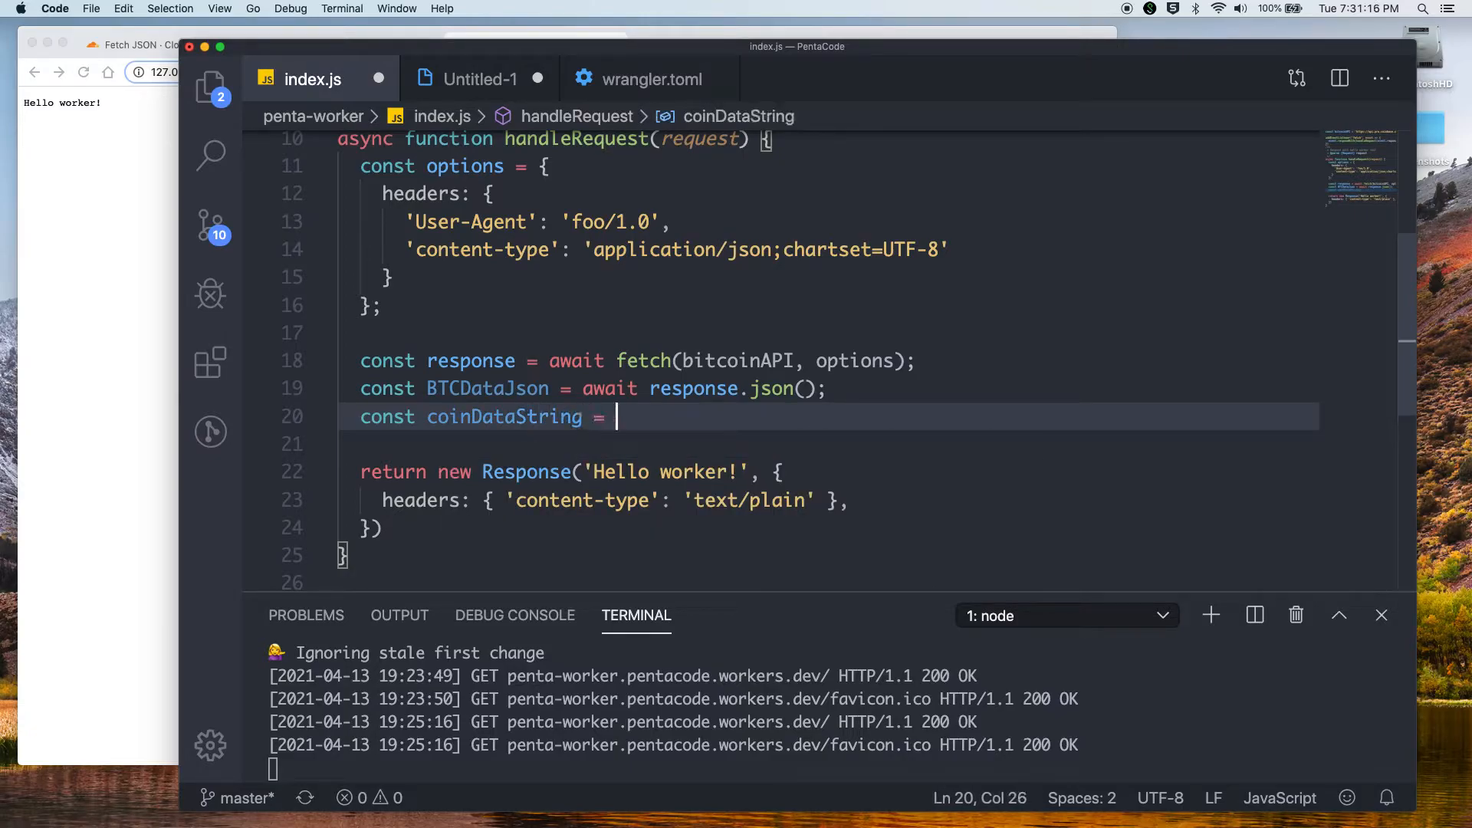
{"action": "type", "text": "JSON.stringify("}
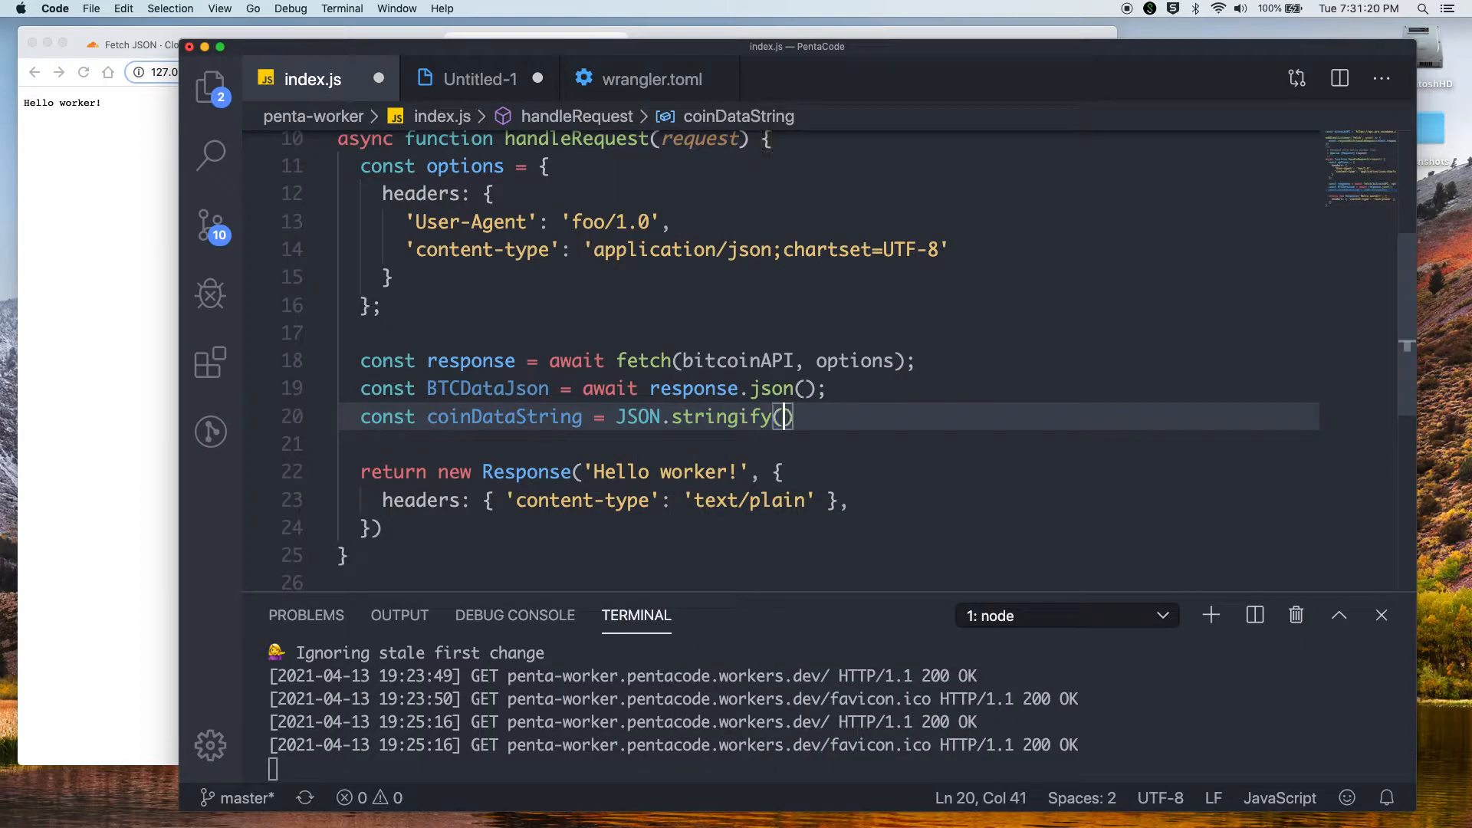
{"action": "type", "text": "BTCDataJson"}
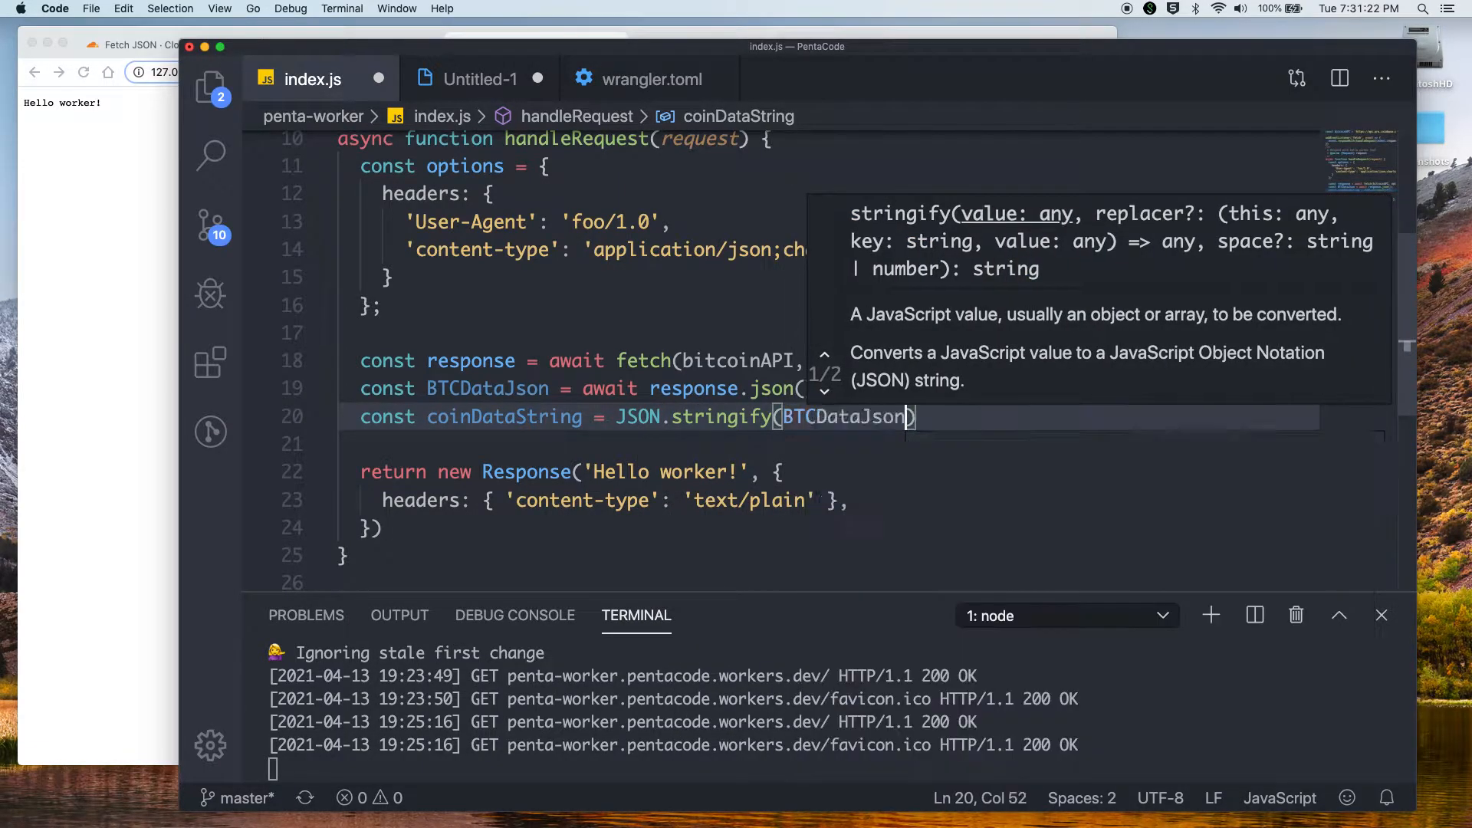
{"action": "type", "text": ");"}
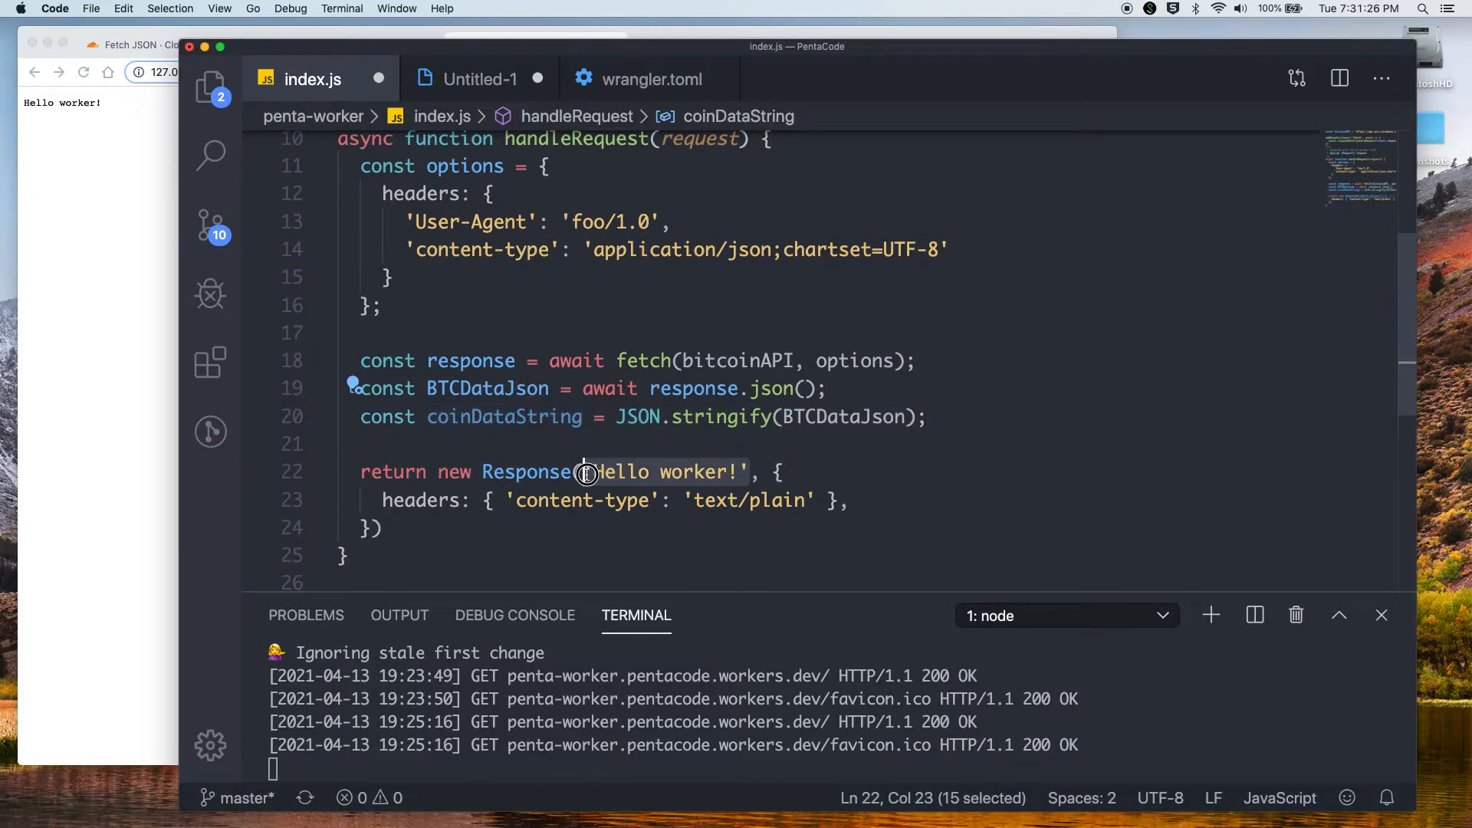
{"action": "type", "text": "coinDataString"}
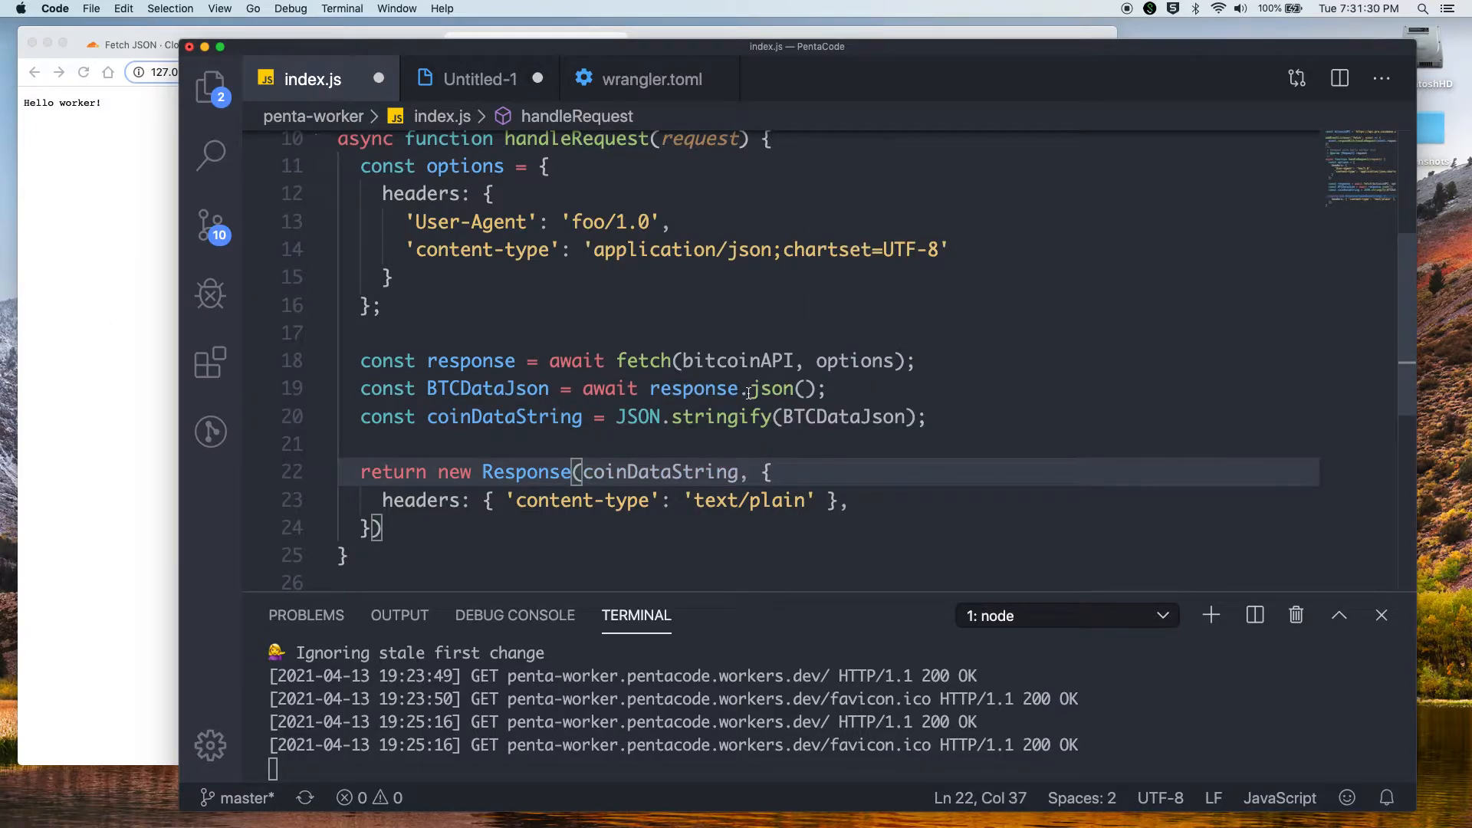
{"action": "double_click", "coordinate": [464, 166]}
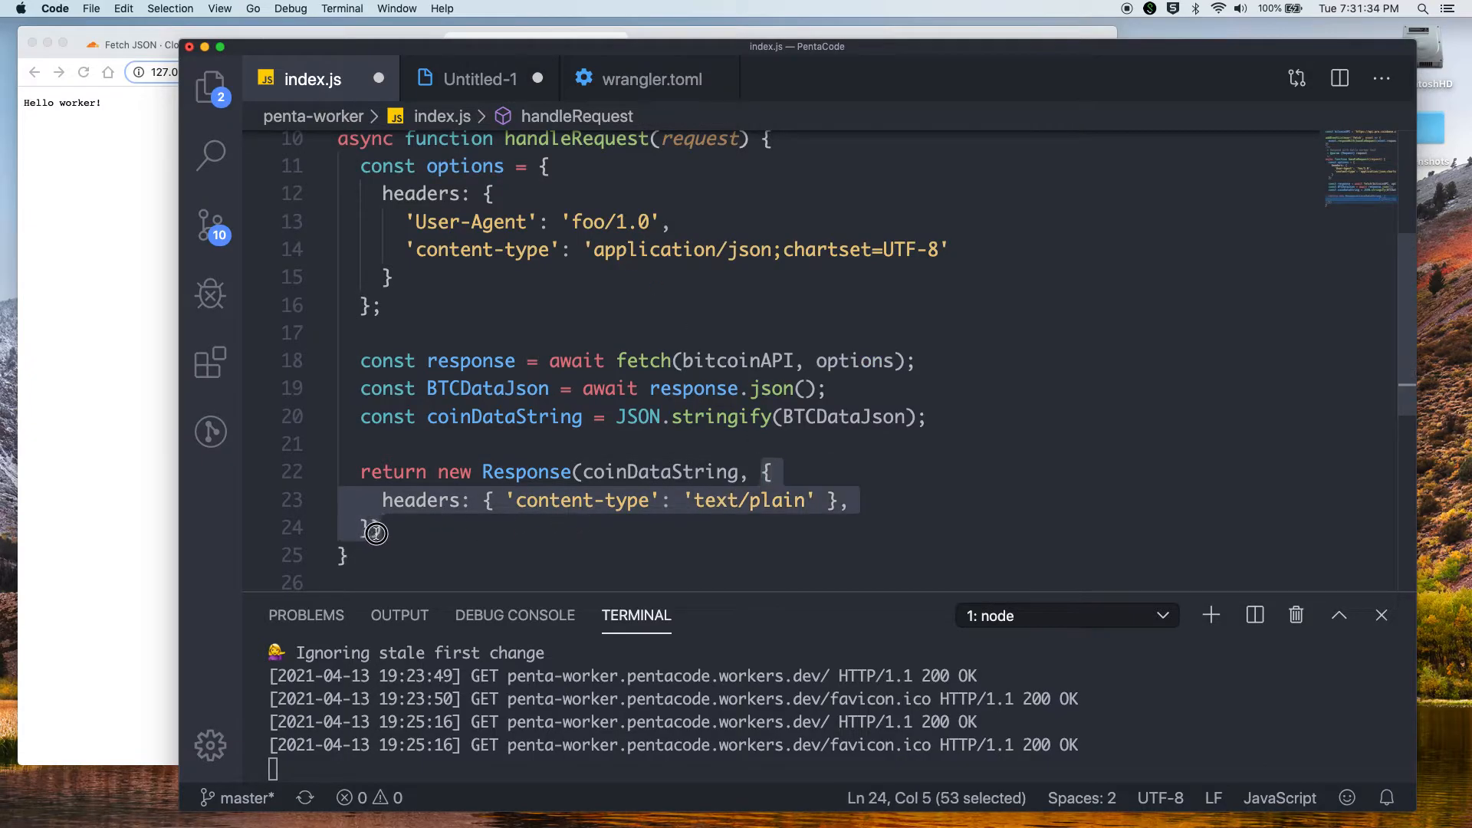
{"action": "type", "text": "options"}
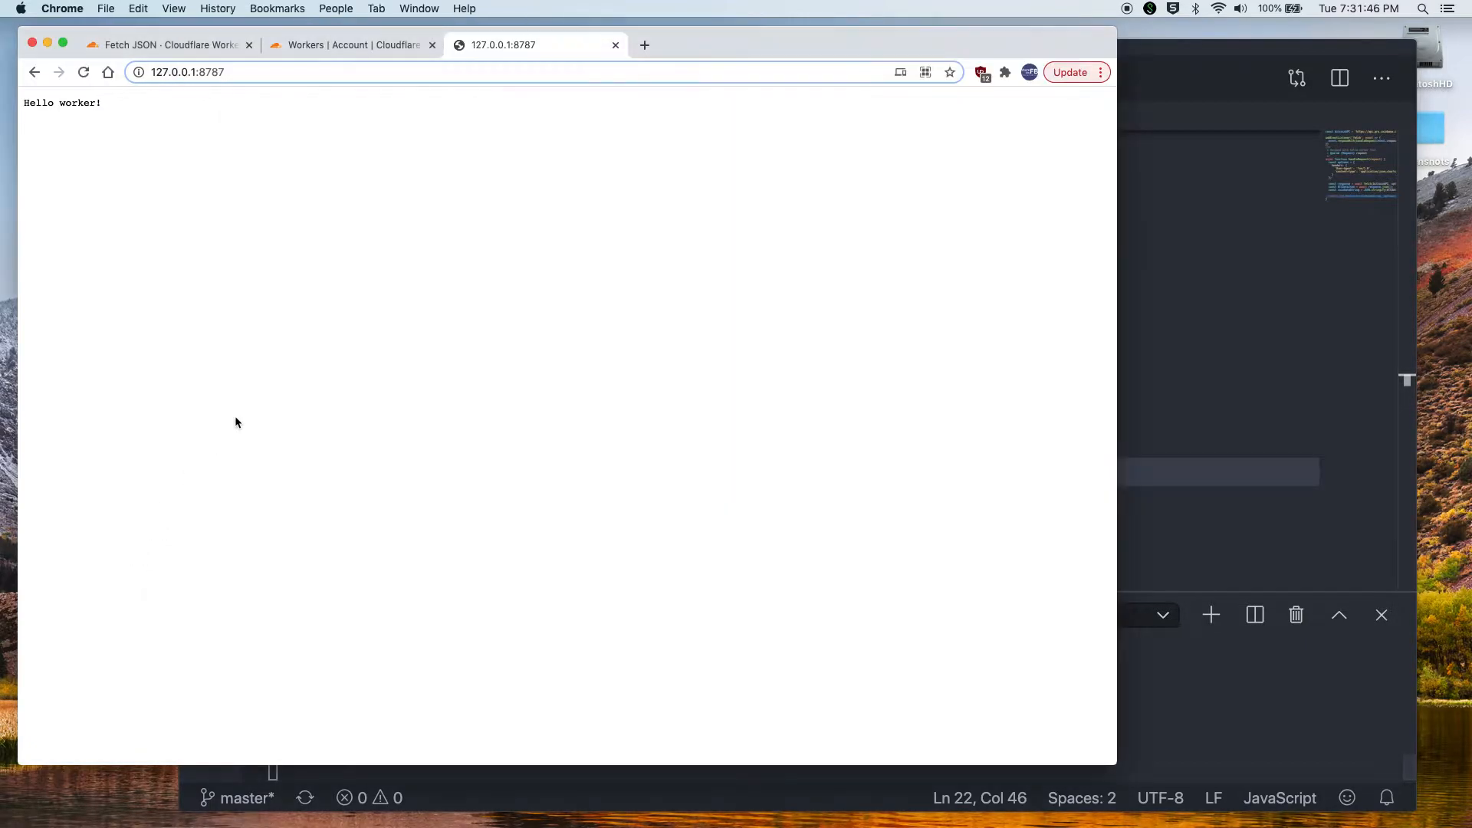
{"action": "mouse_move", "coordinate": [479, 423]}
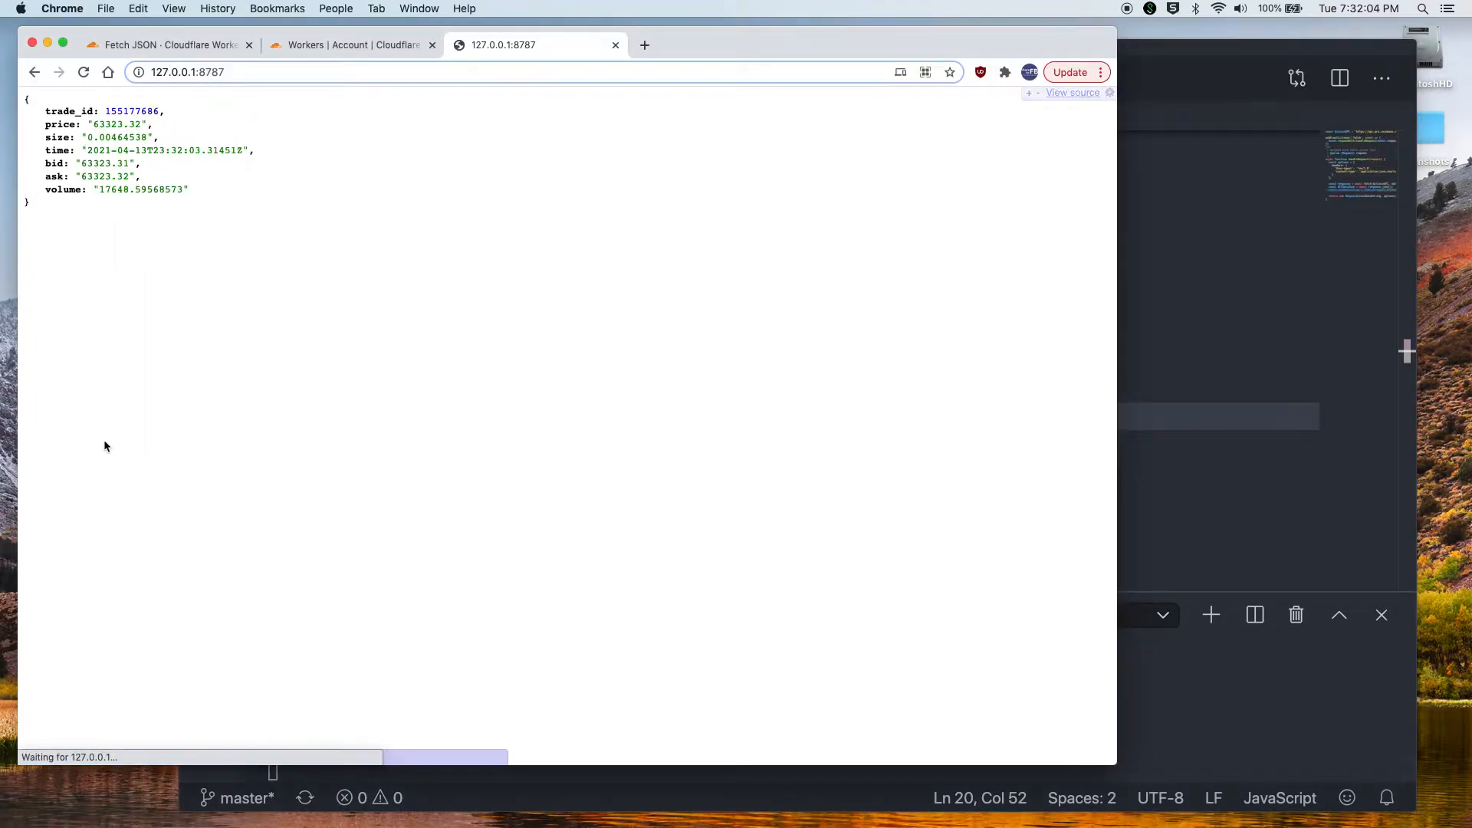
{"action": "mouse_move", "coordinate": [66, 111]}
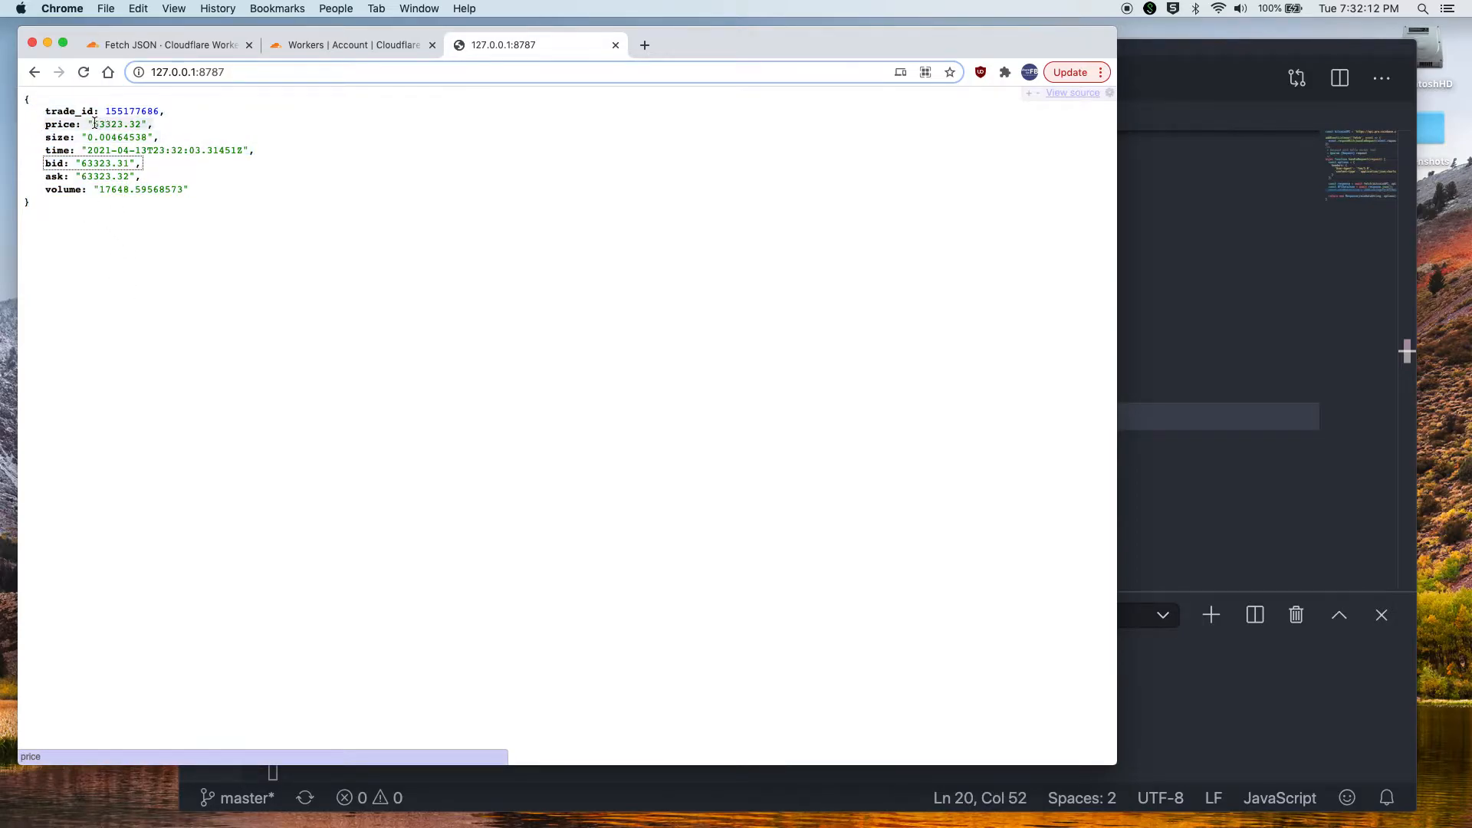
Select the price value in the BTC ticker JSON on the 127.0.0.1:8787 page
{"action": "double_click", "coordinate": [114, 124]}
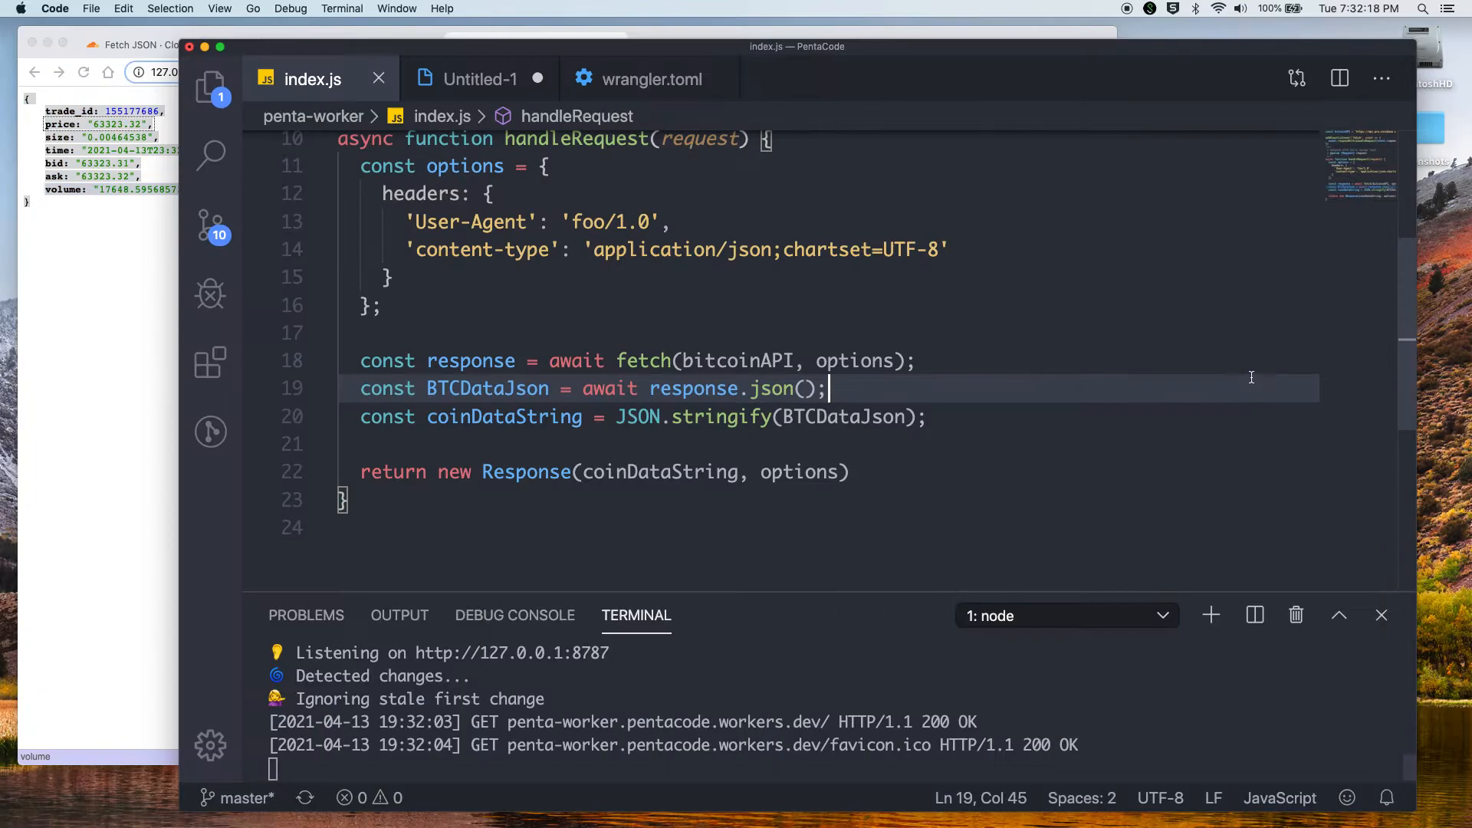
{"action": "scroll", "scroll_direction": "up", "scroll_amount": 3}
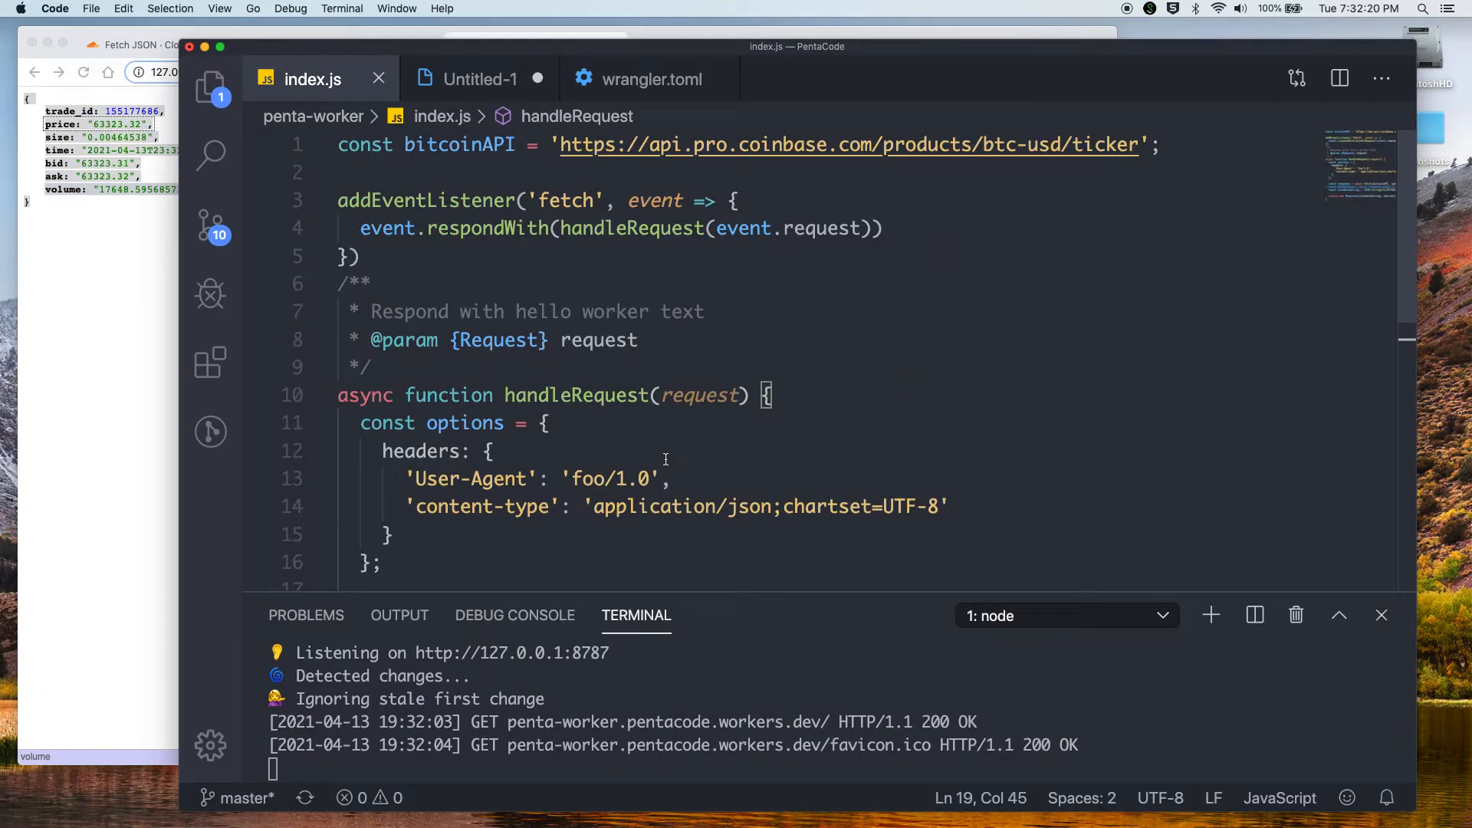
{"action": "mouse_move", "coordinate": [1054, 162]}
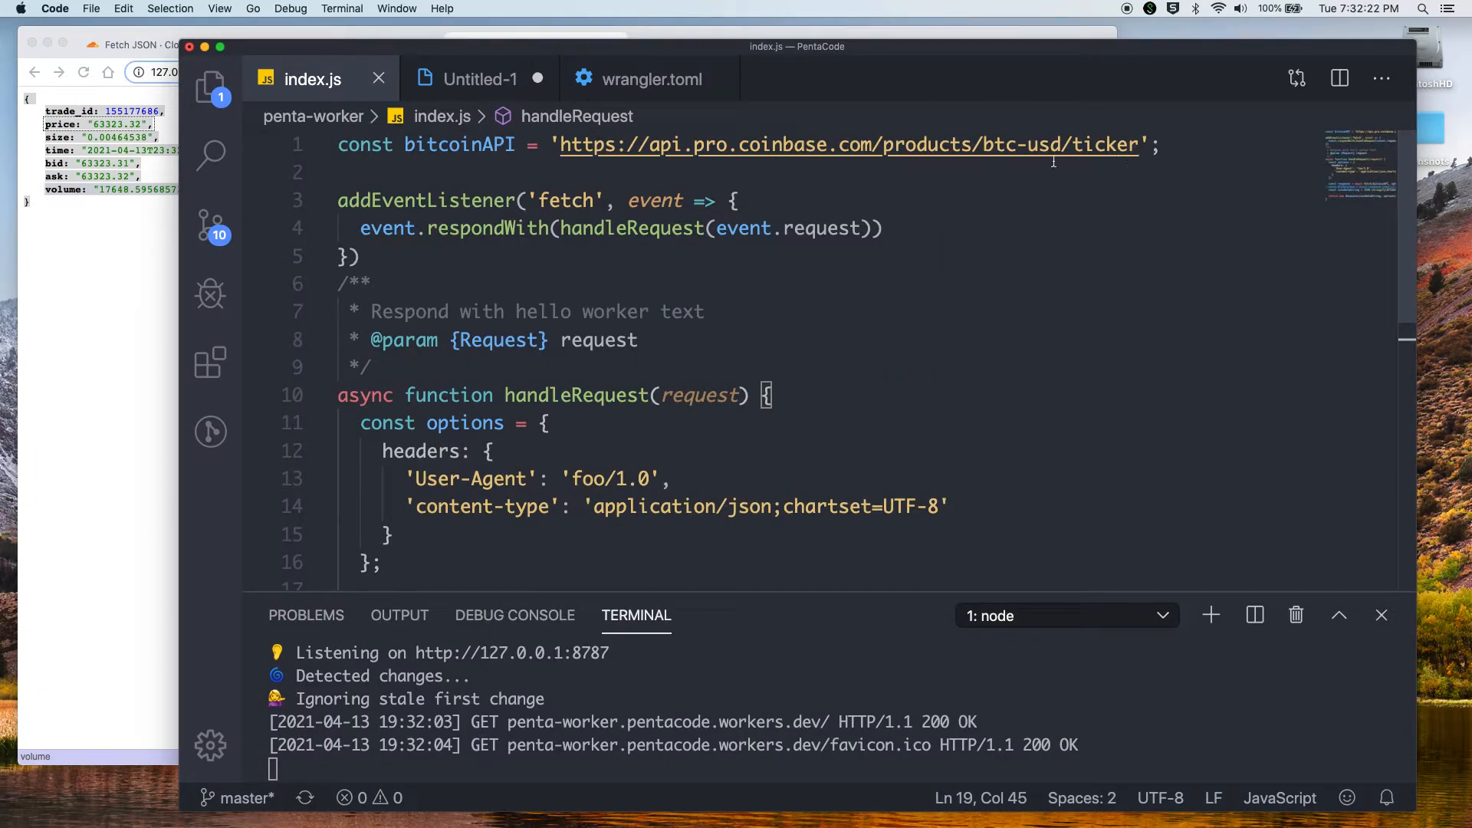
{"action": "scroll", "scroll_direction": "down", "scroll_amount": 3}
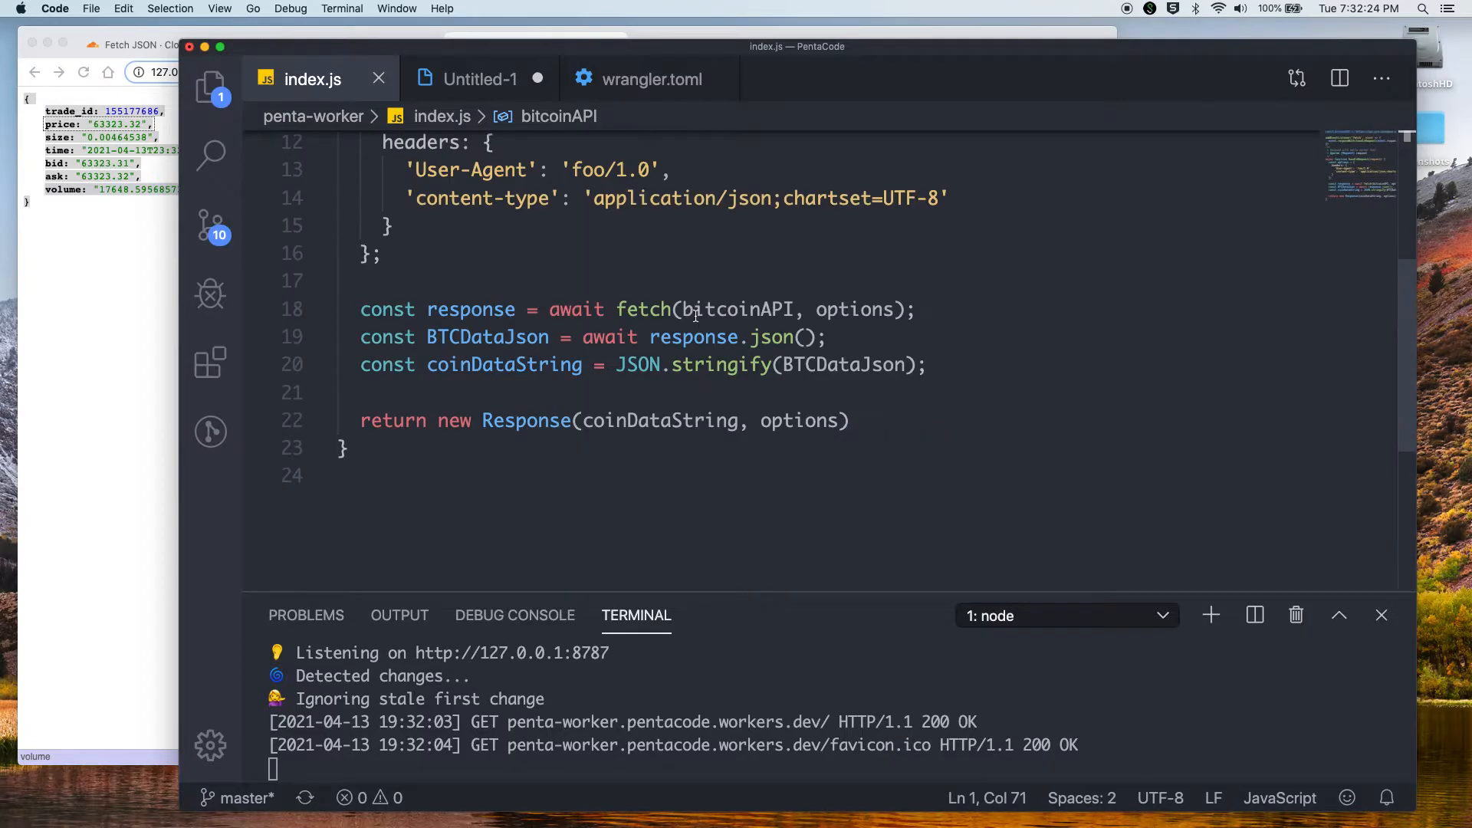
{"action": "scroll", "scroll_direction": "up", "scroll_amount": 3}
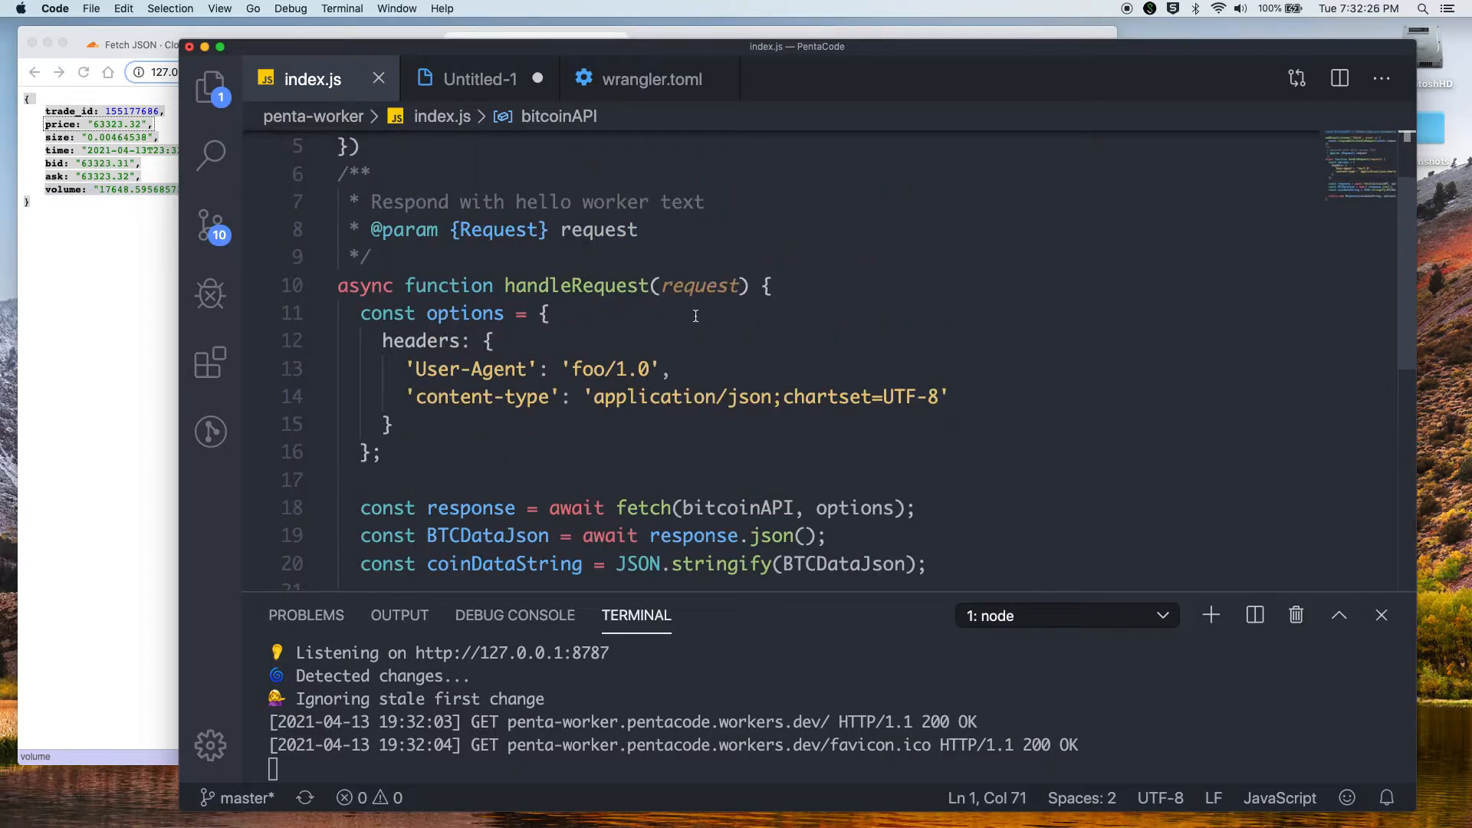
{"action": "scroll", "scroll_direction": "down", "scroll_amount": 3}
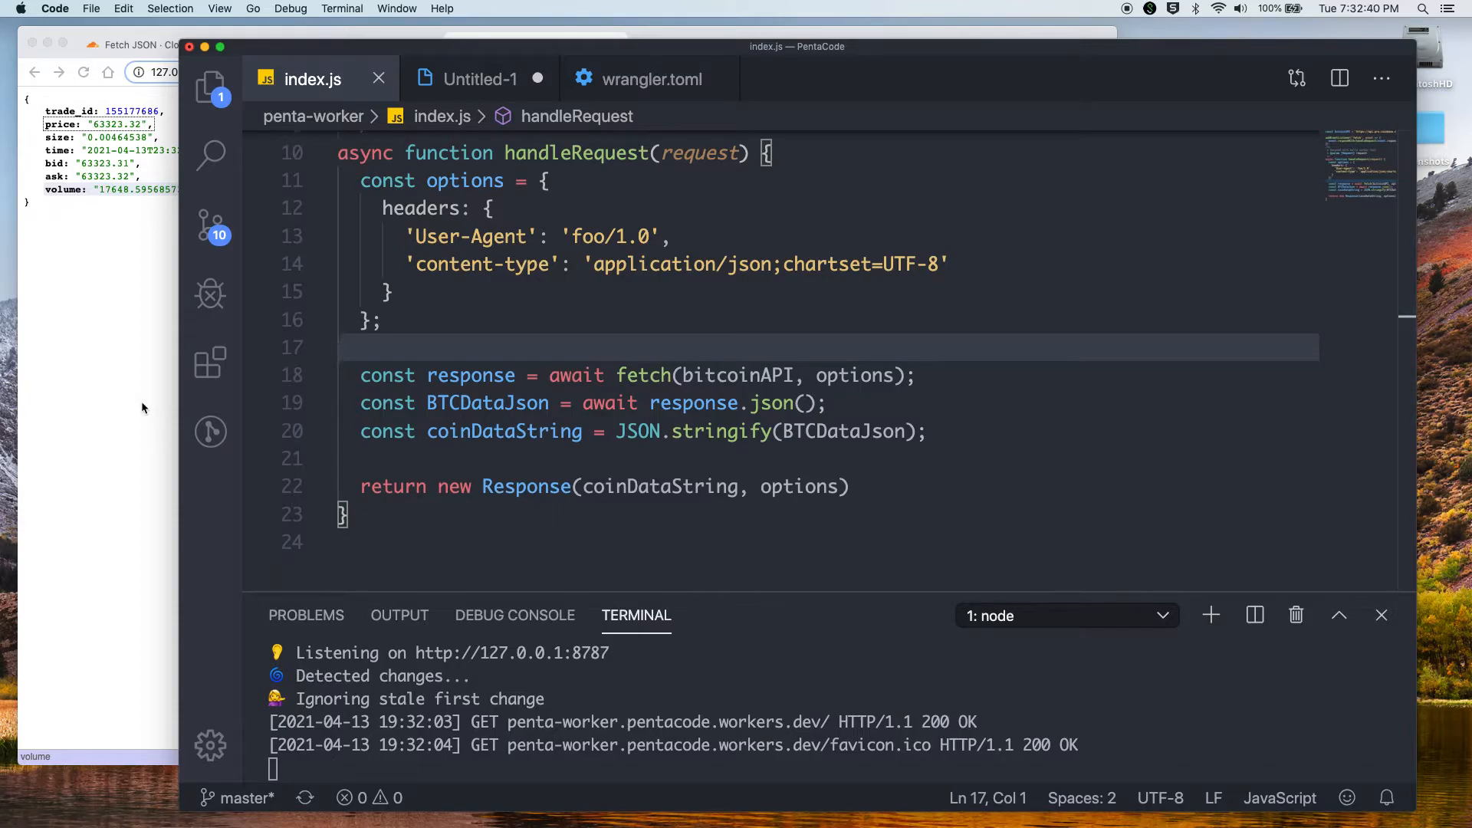
{"action": "scroll", "scroll_direction": "up", "scroll_amount": 3}
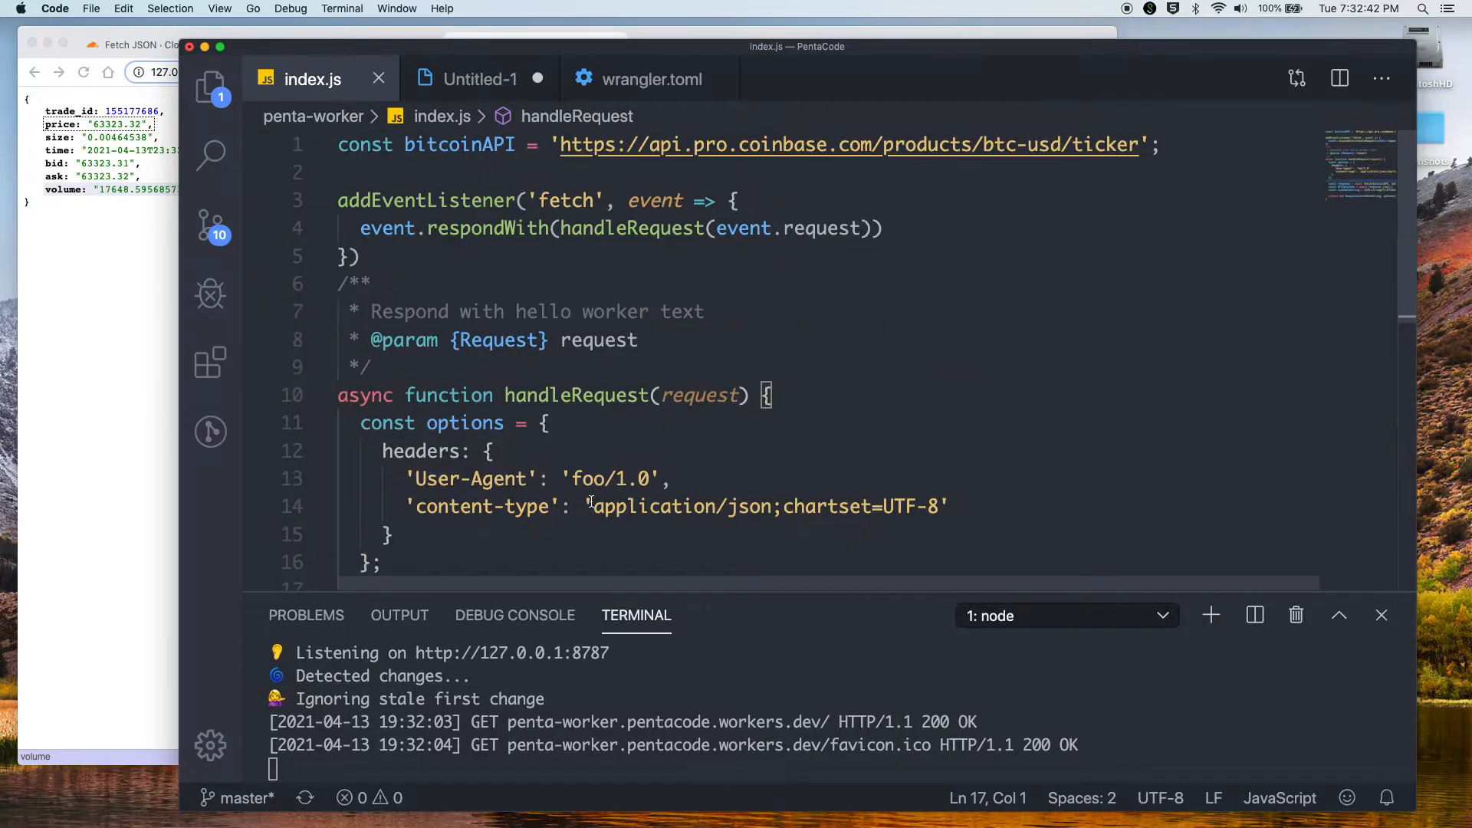
{"action": "scroll", "scroll_direction": "down", "scroll_amount": 3}
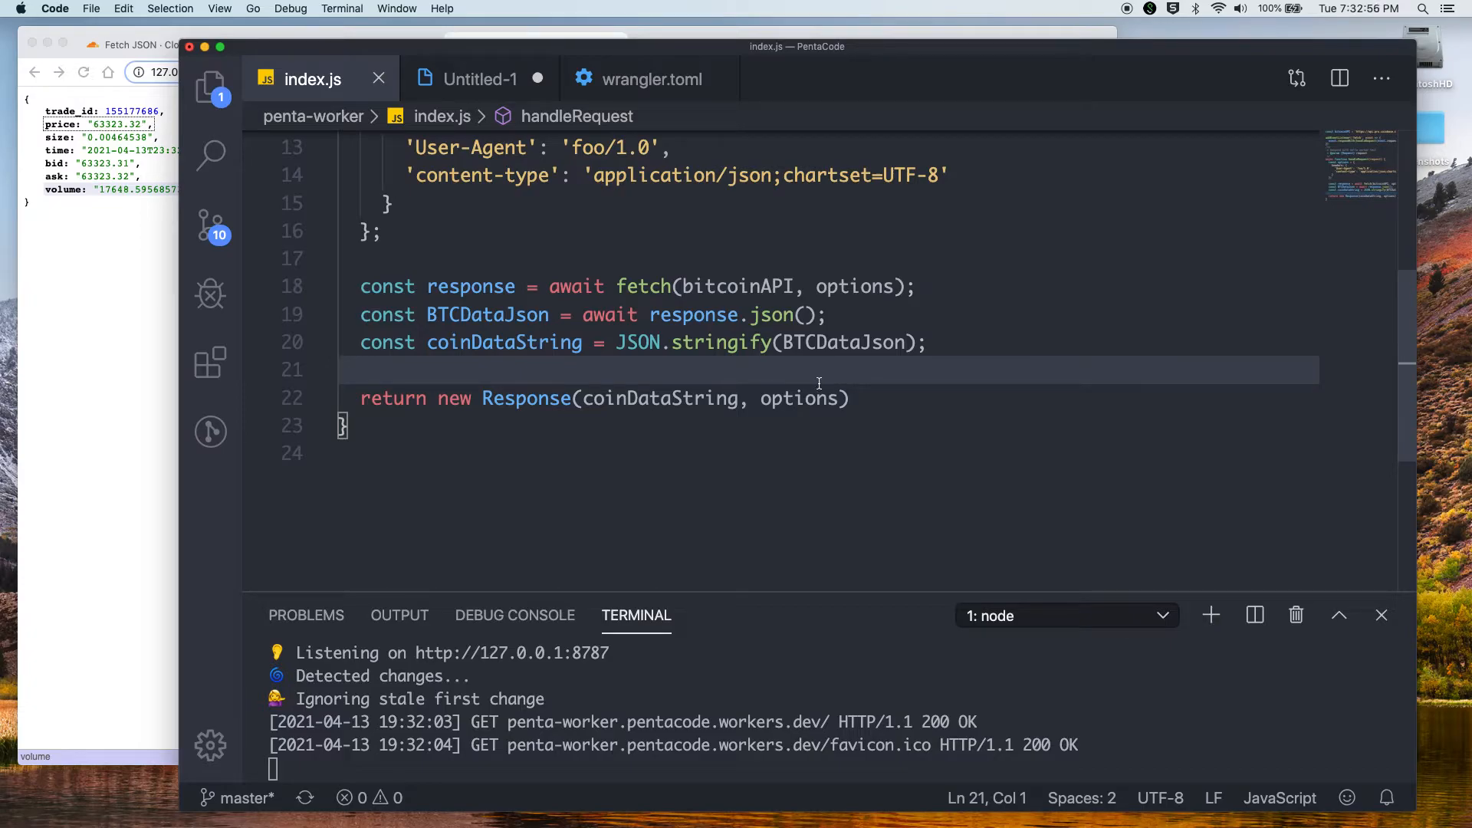
{"action": "scroll", "scroll_direction": "up", "scroll_amount": 3}
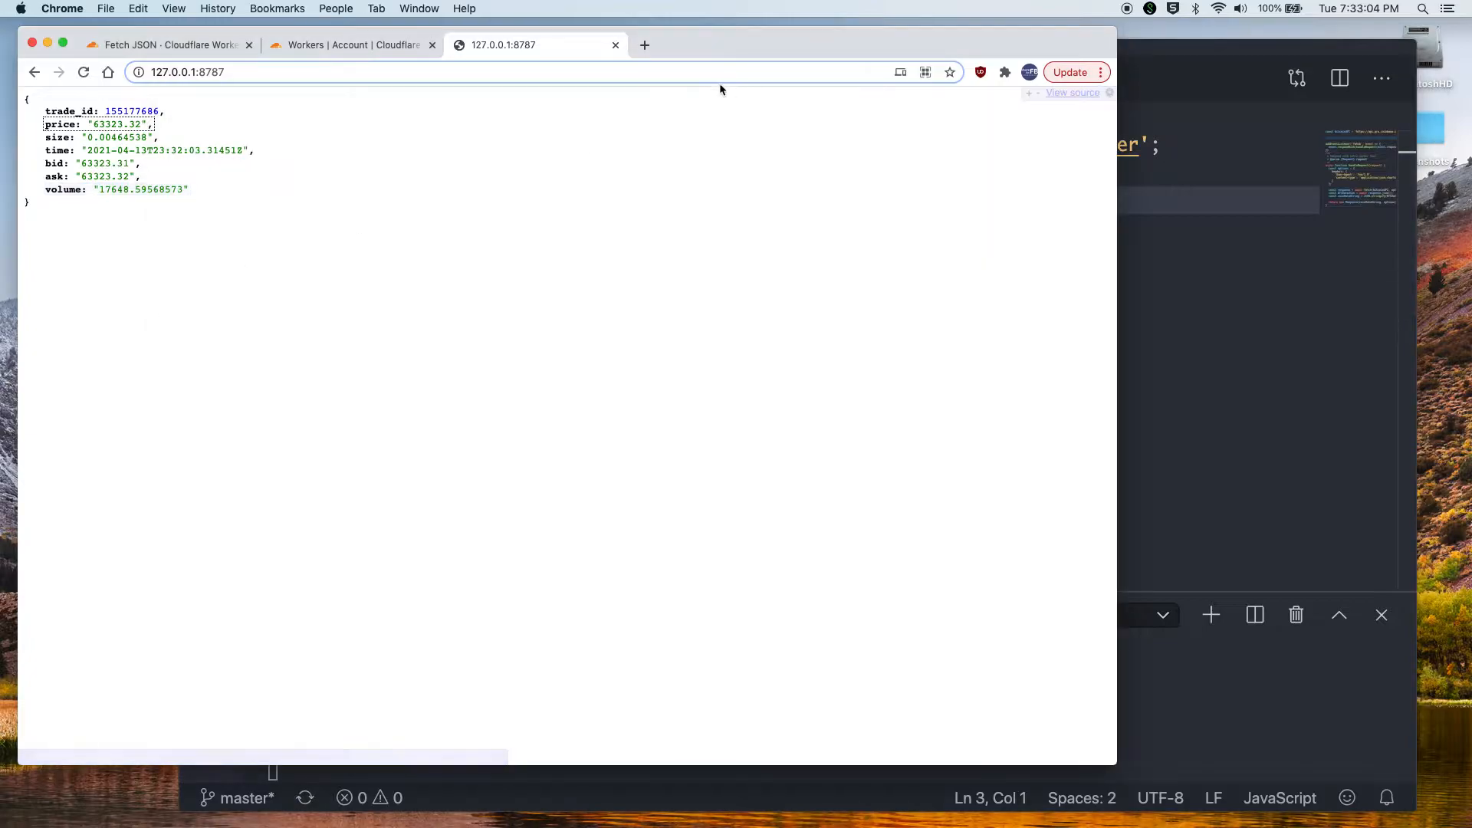
Open Discord in a new Chrome tab and go to PentaCode's #misc channel
{"action": "left_click", "coordinate": [644, 45]}
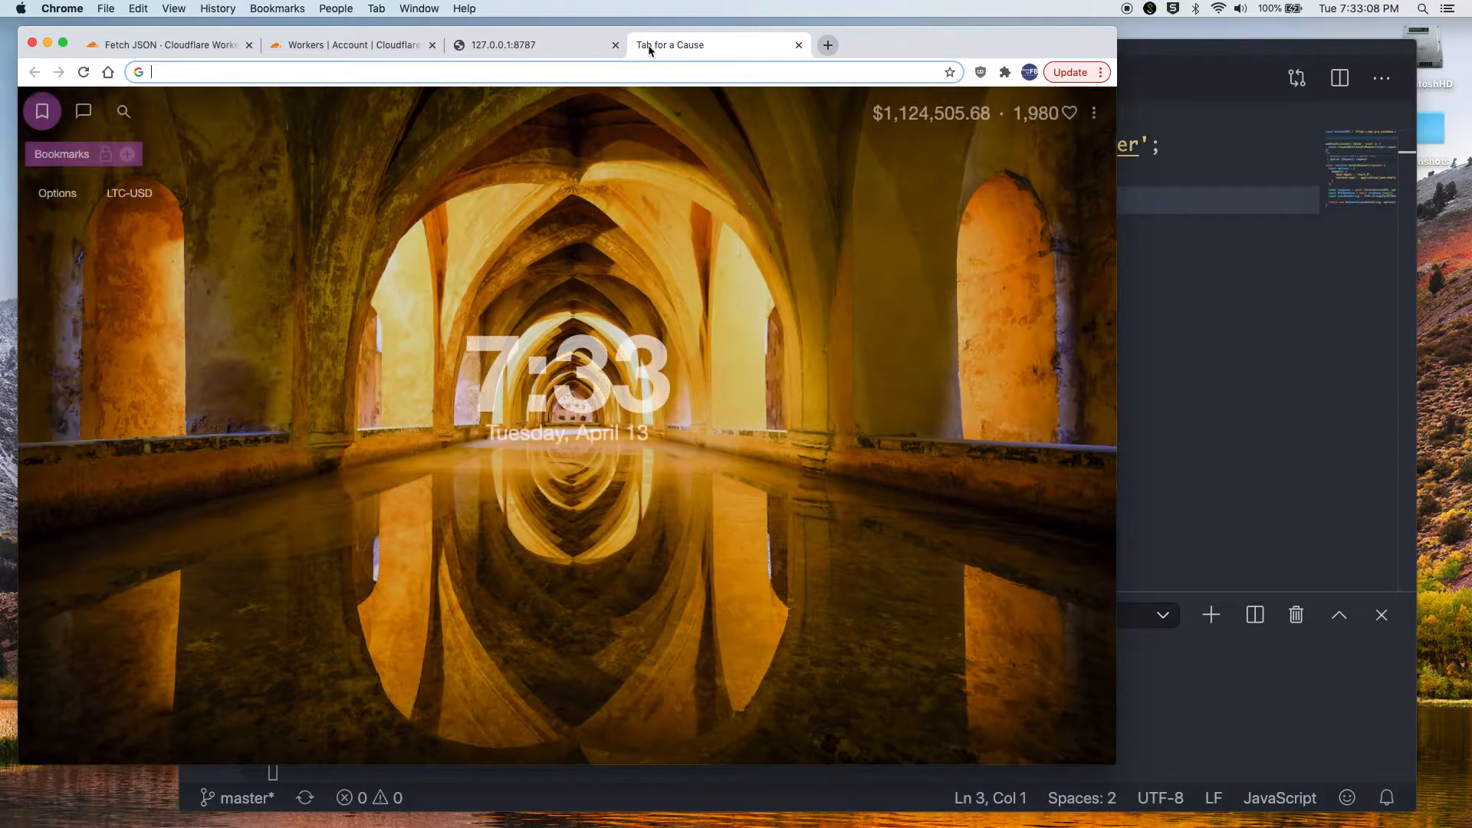
{"action": "left_click", "coordinate": [1100, 72]}
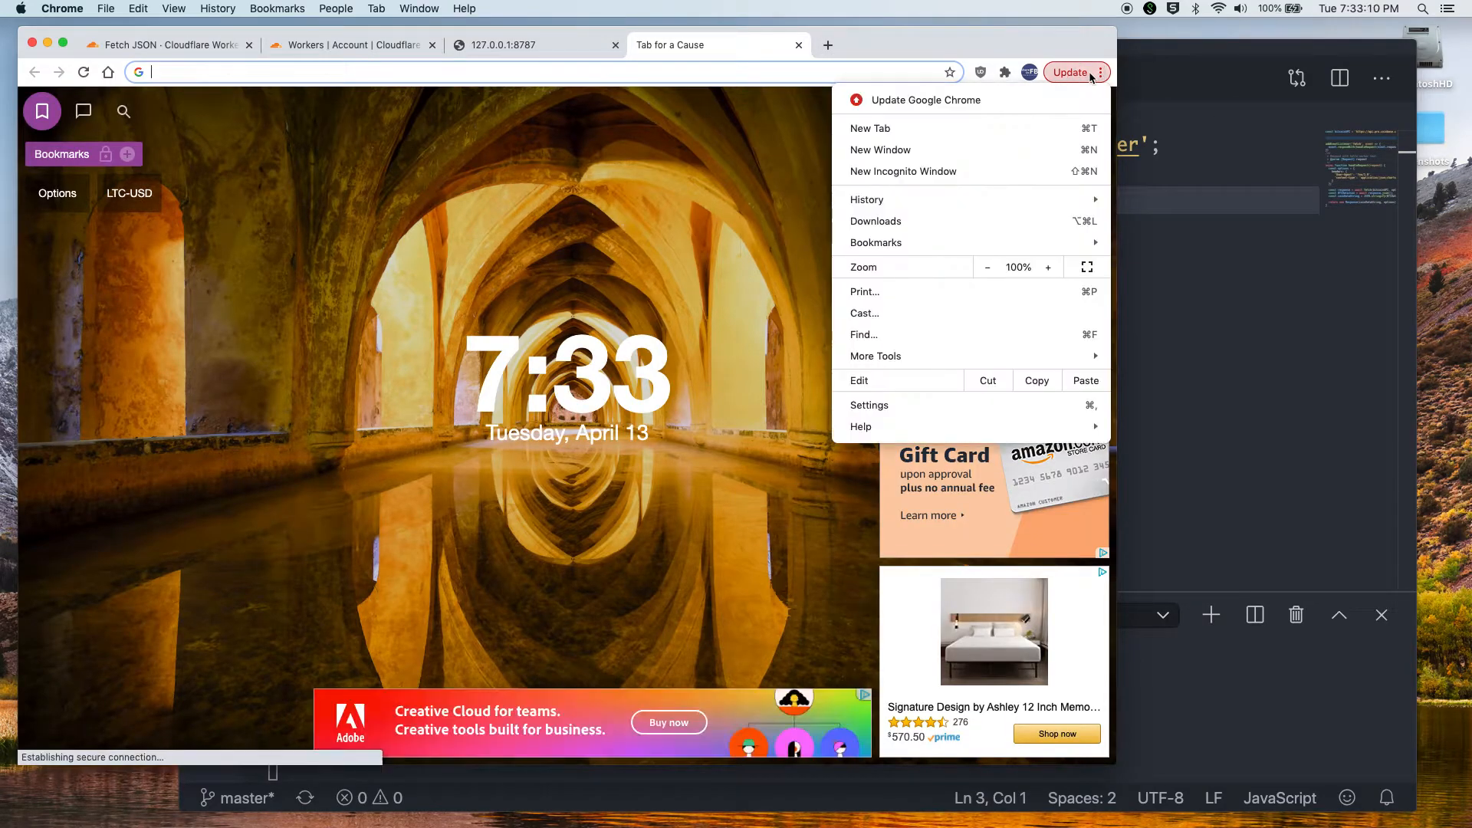
{"action": "left_click", "coordinate": [875, 243]}
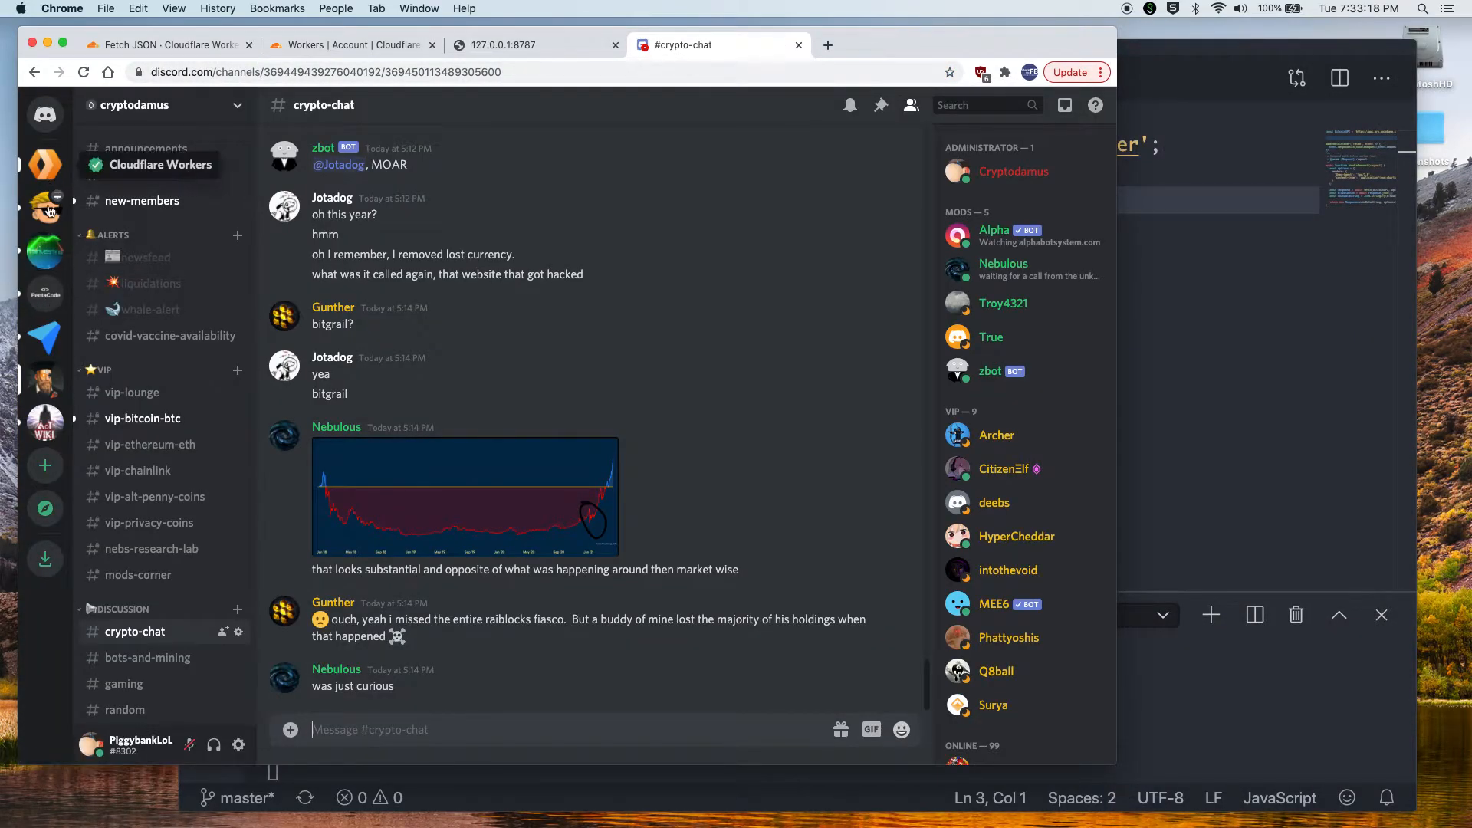
{"action": "left_click", "coordinate": [45, 293]}
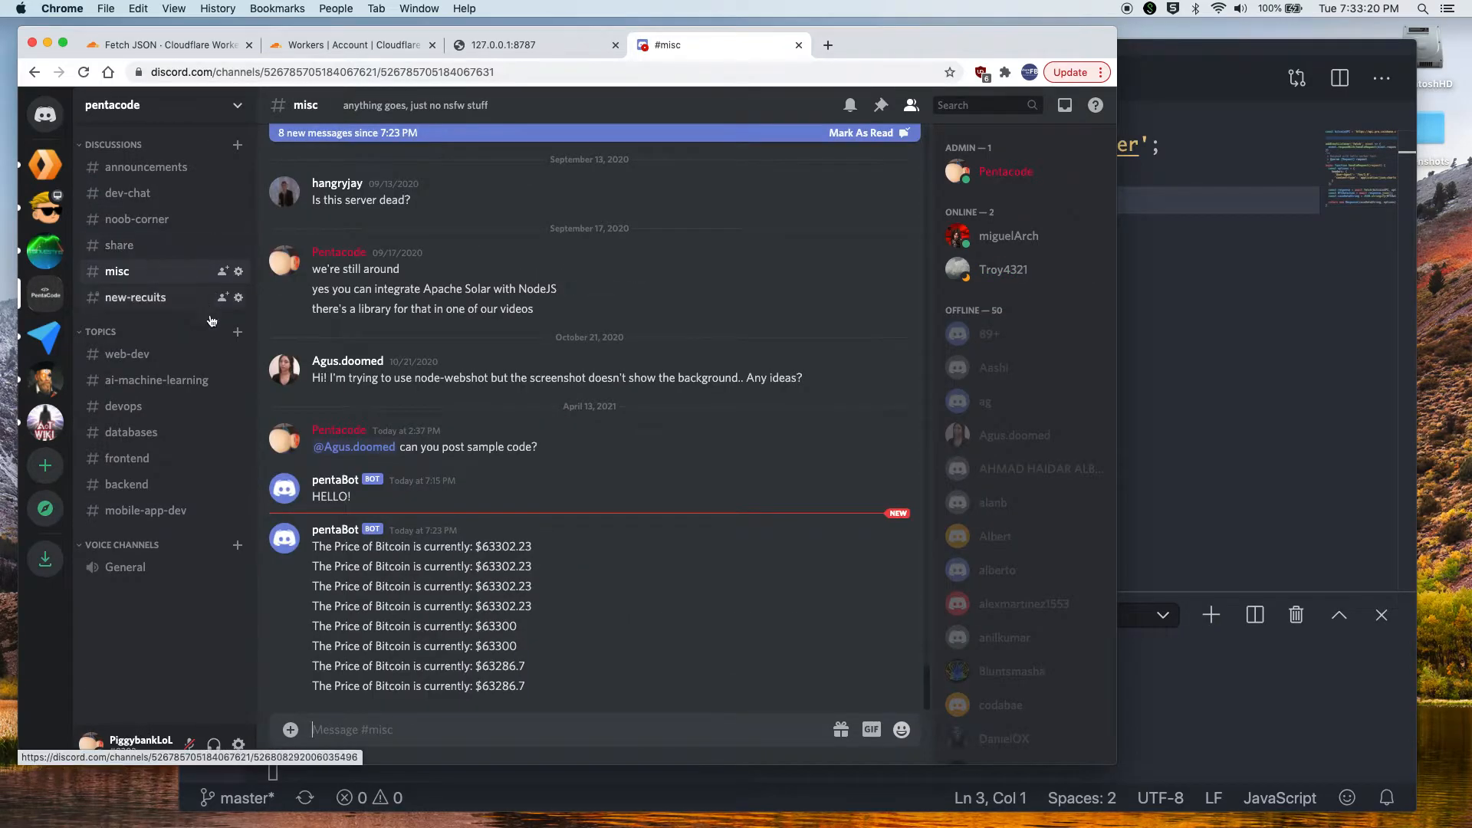
{"action": "mouse_move", "coordinate": [437, 615]}
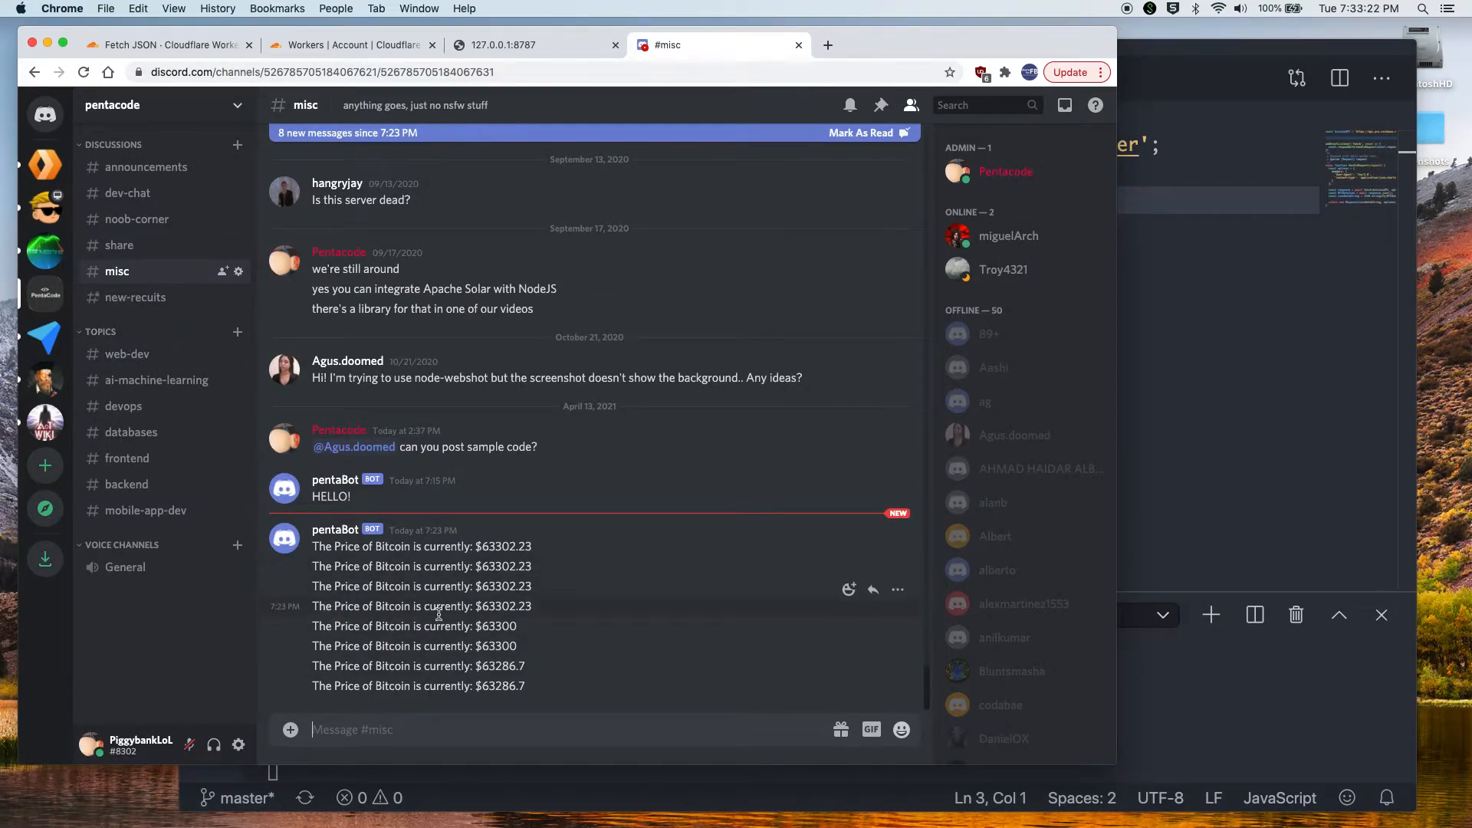
{"action": "mouse_move", "coordinate": [230, 271]}
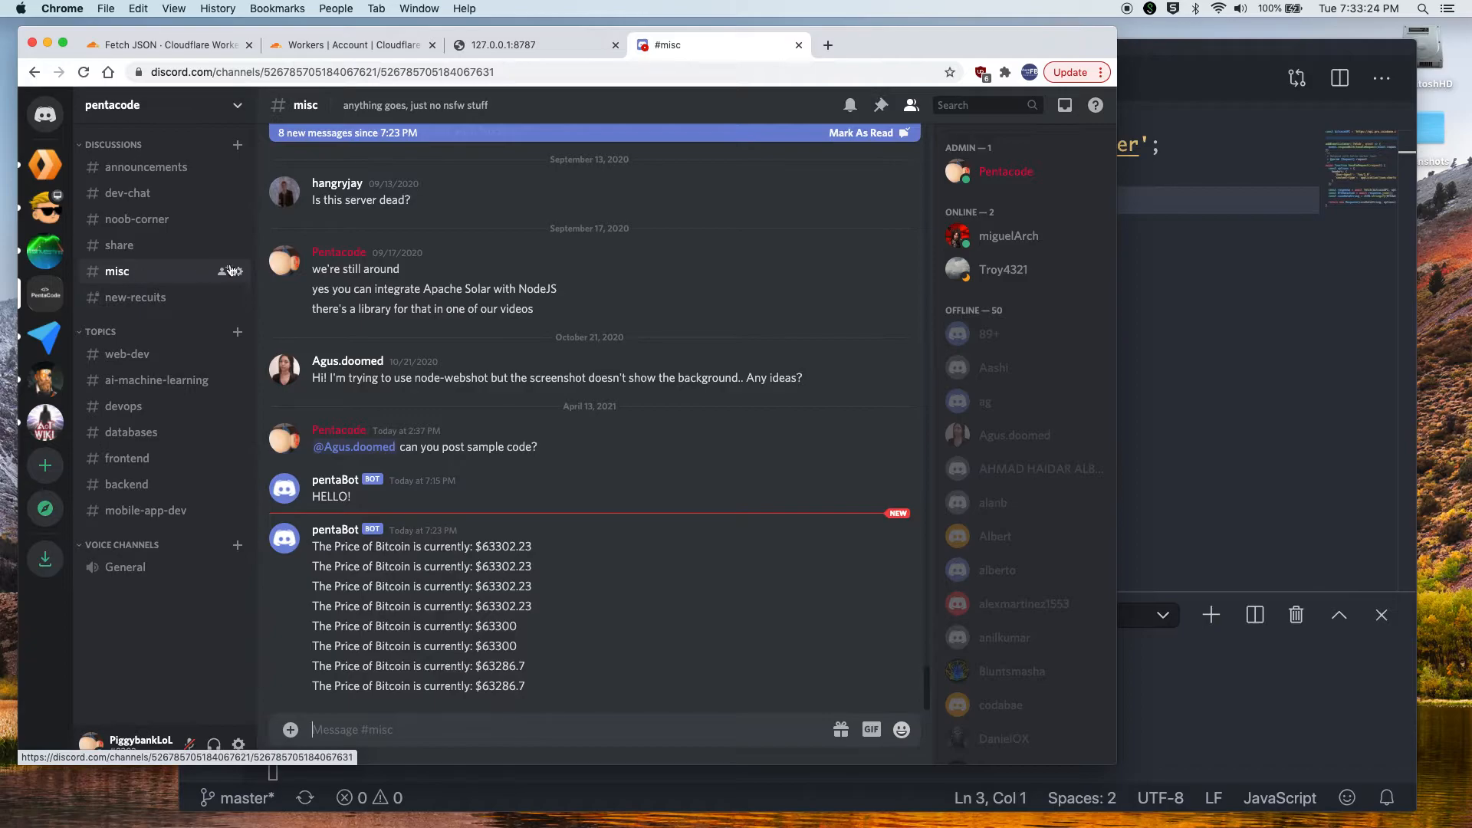
{"action": "mouse_move", "coordinate": [238, 276]}
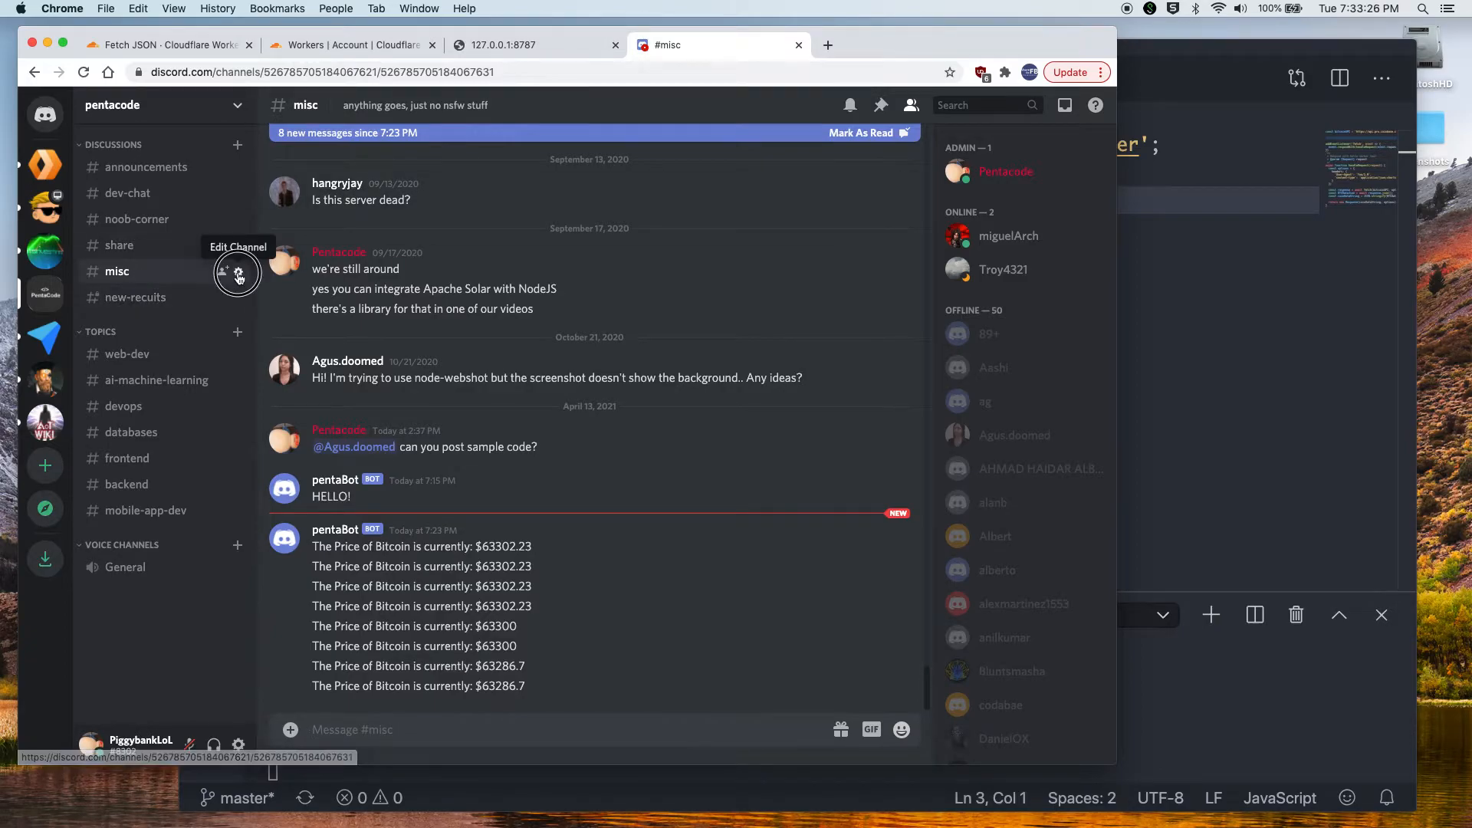
{"action": "left_click", "coordinate": [239, 273]}
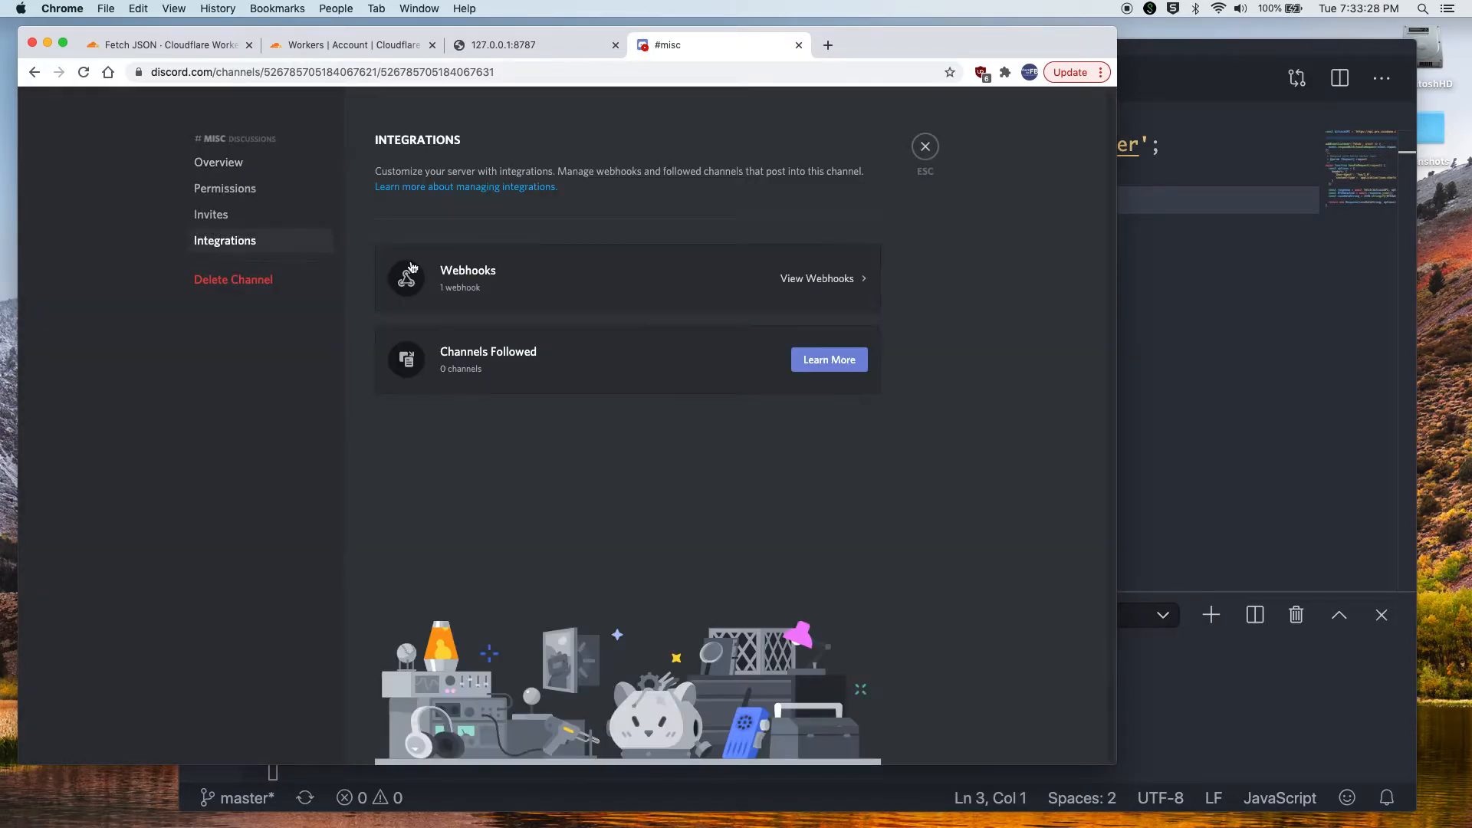
{"action": "left_click", "coordinate": [815, 278]}
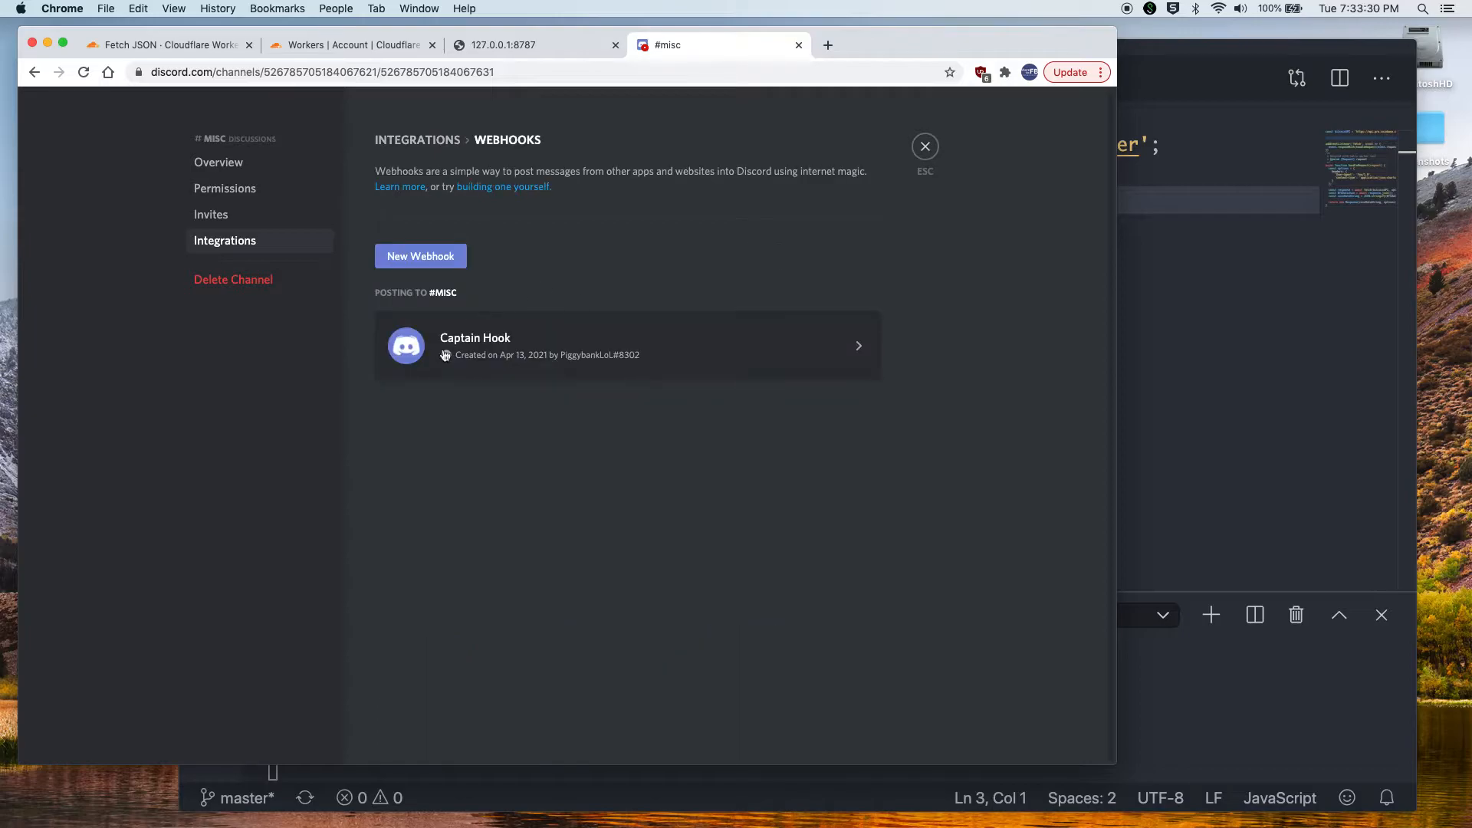
{"action": "left_click", "coordinate": [547, 497]}
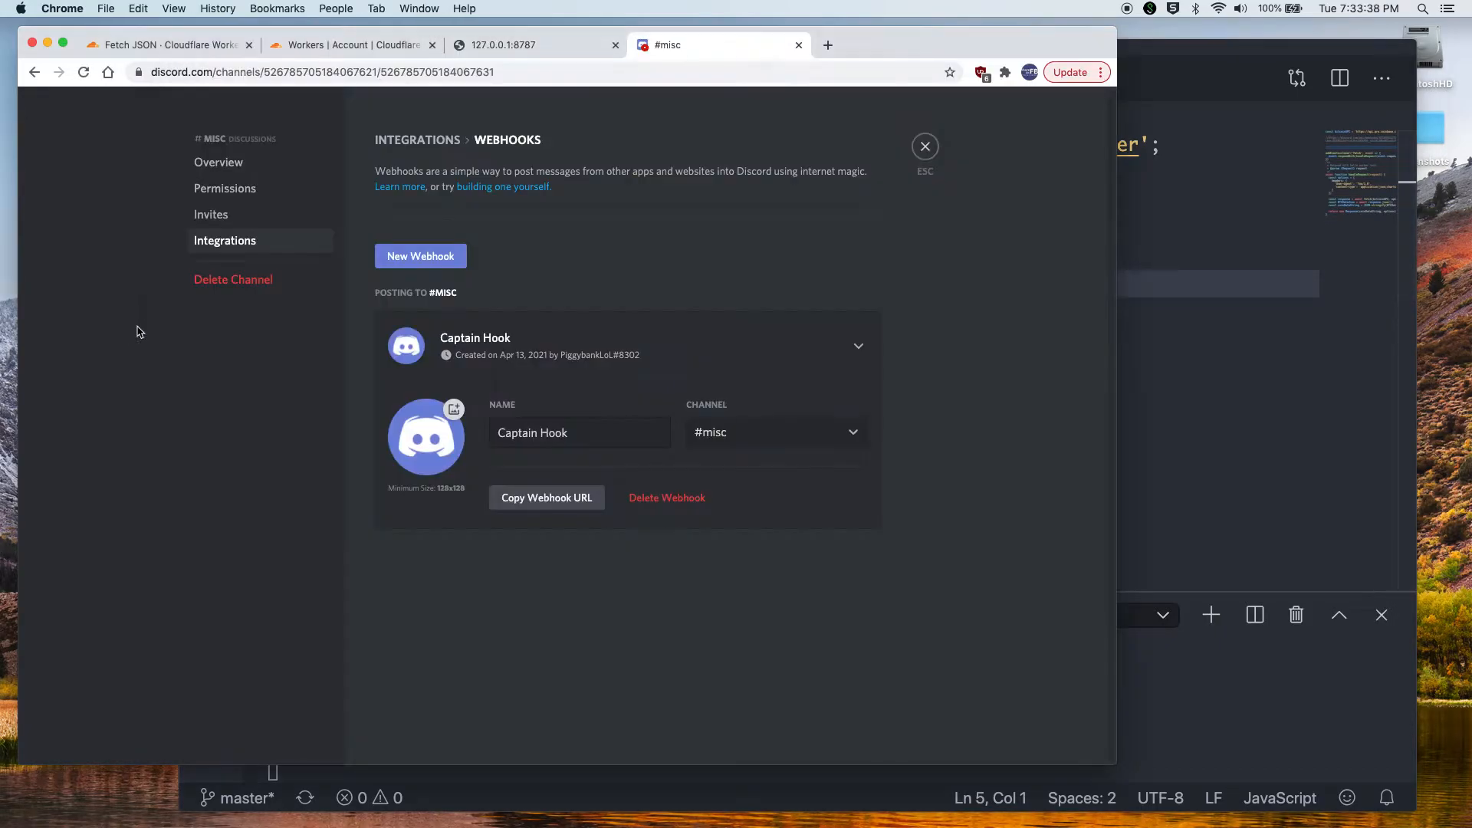
{"action": "left_click", "coordinate": [924, 147]}
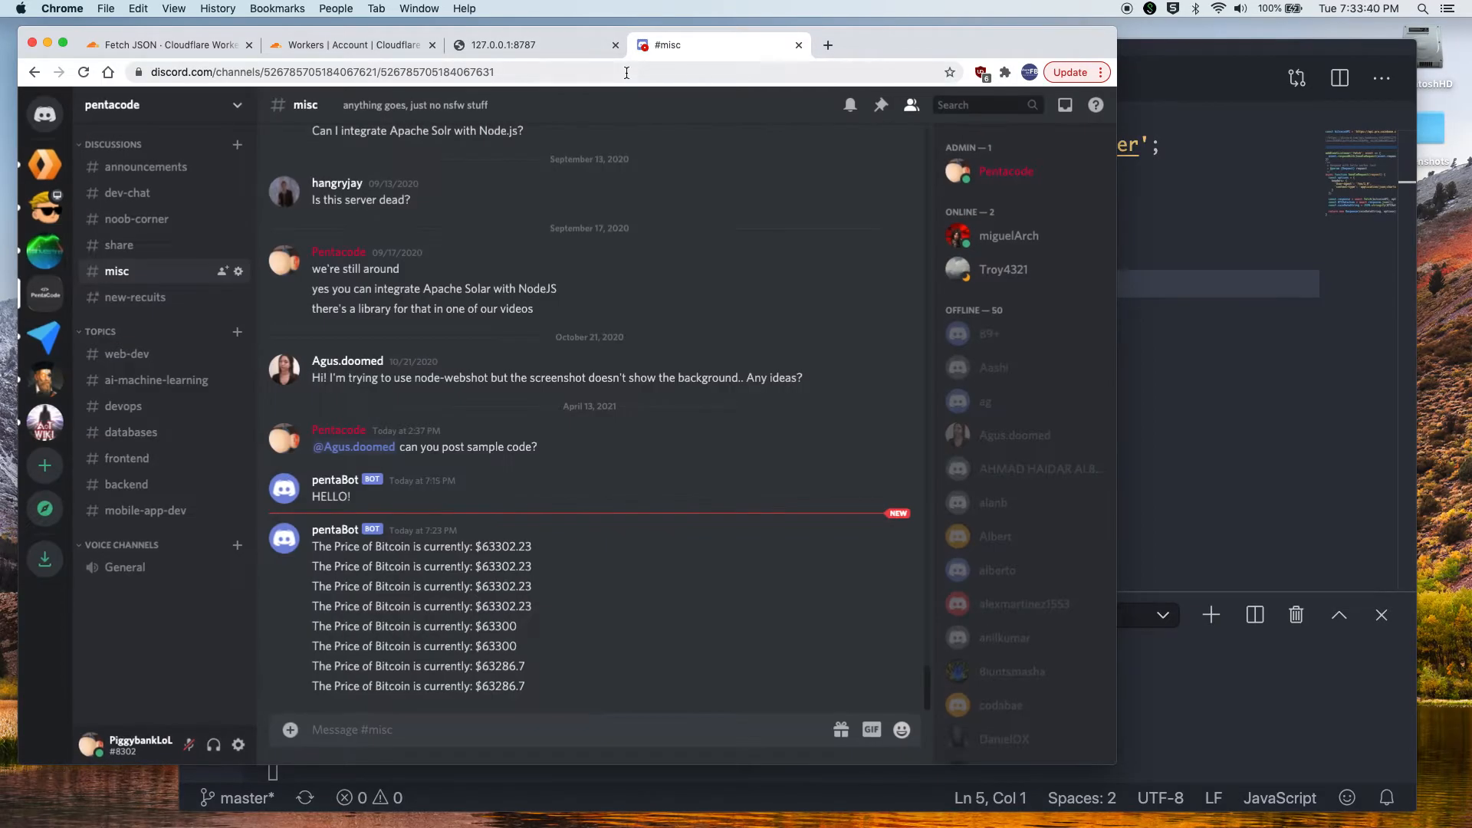
{"action": "mouse_move", "coordinate": [582, 63]}
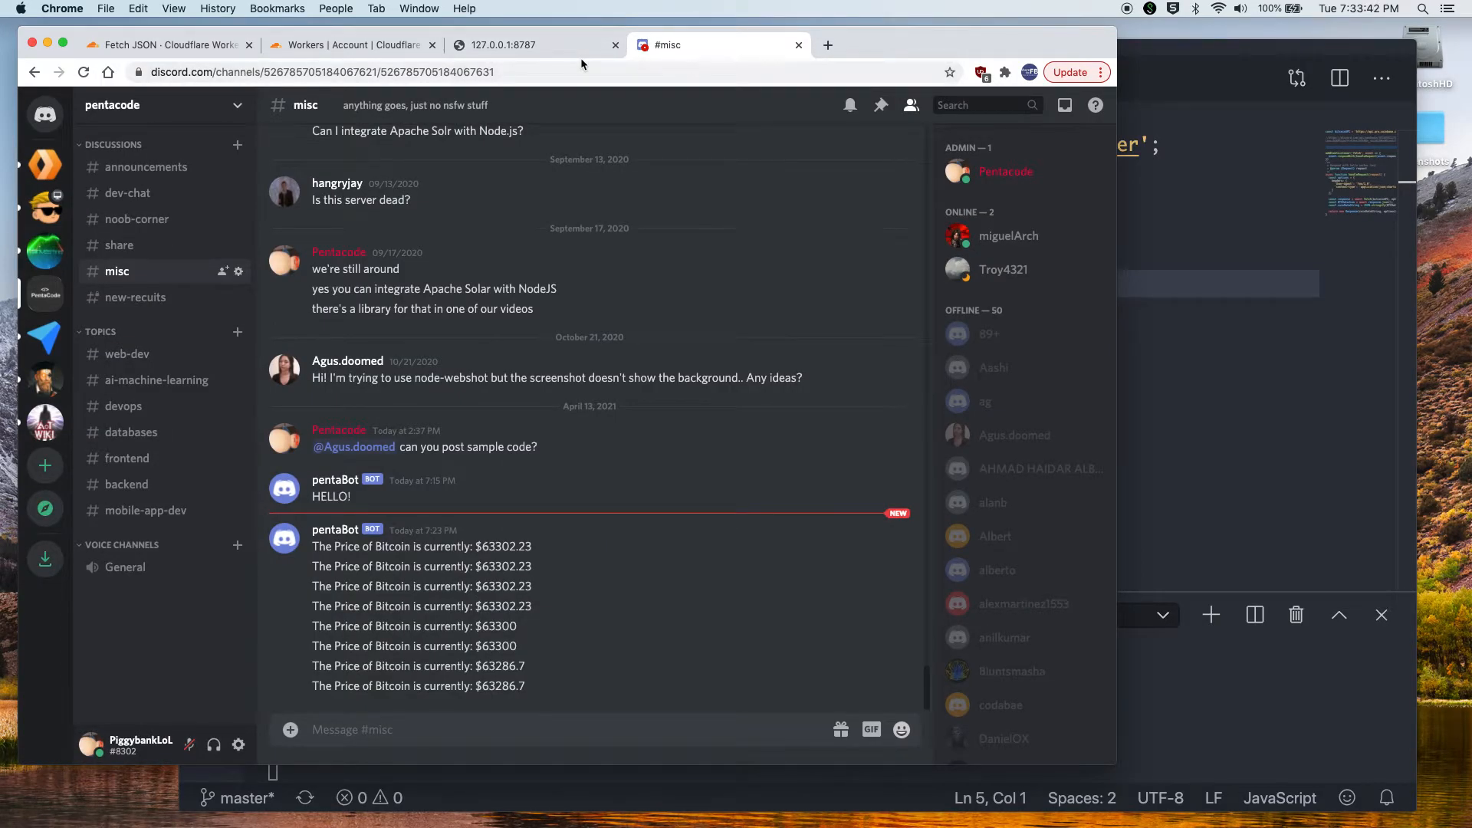
{"action": "left_click", "coordinate": [536, 44]}
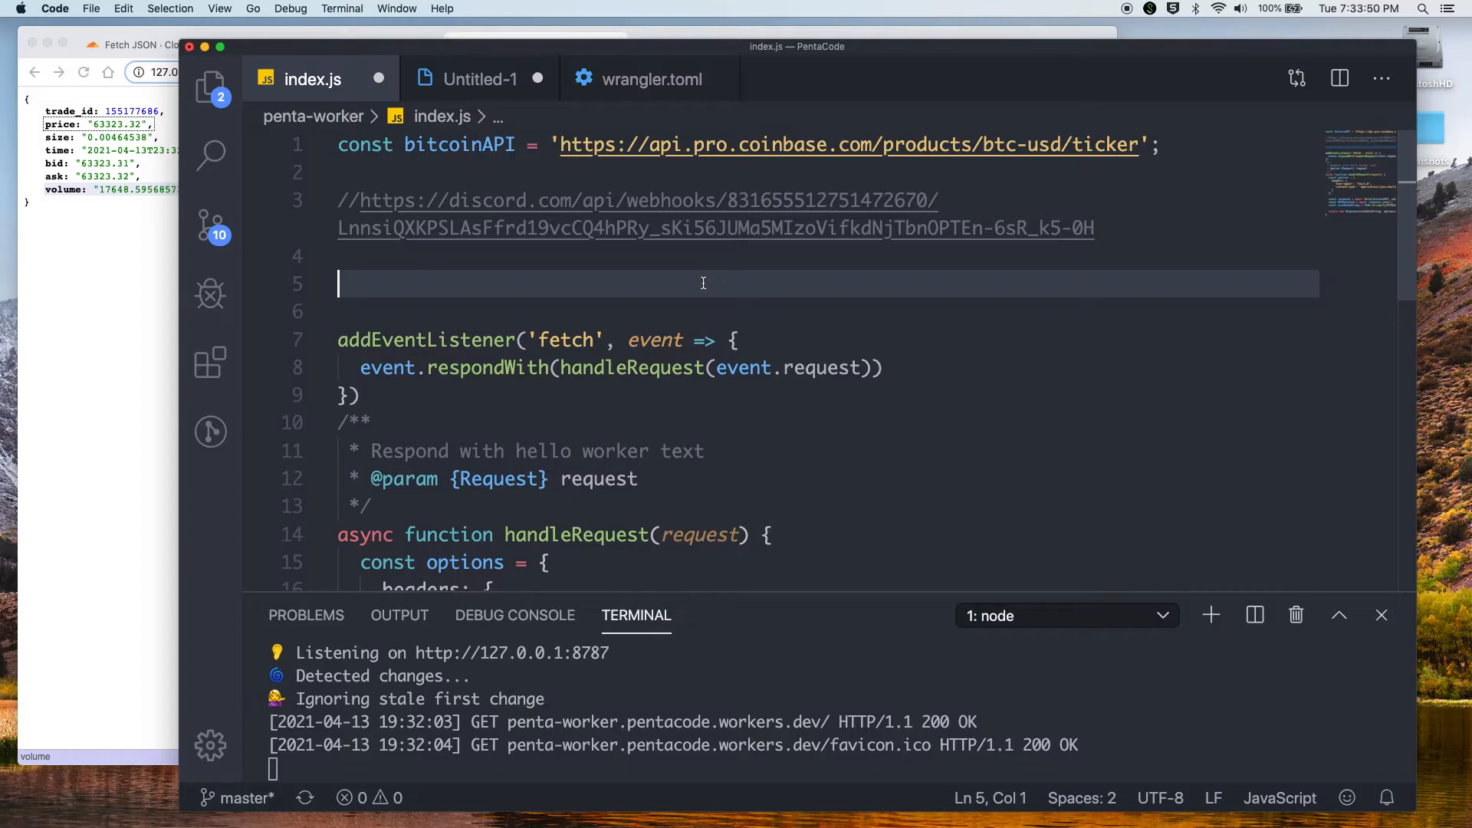
Write async function sendDiscordMessage(msg) containing fetch(), then select the commented webhook URL
{"action": "type", "text": "async"}
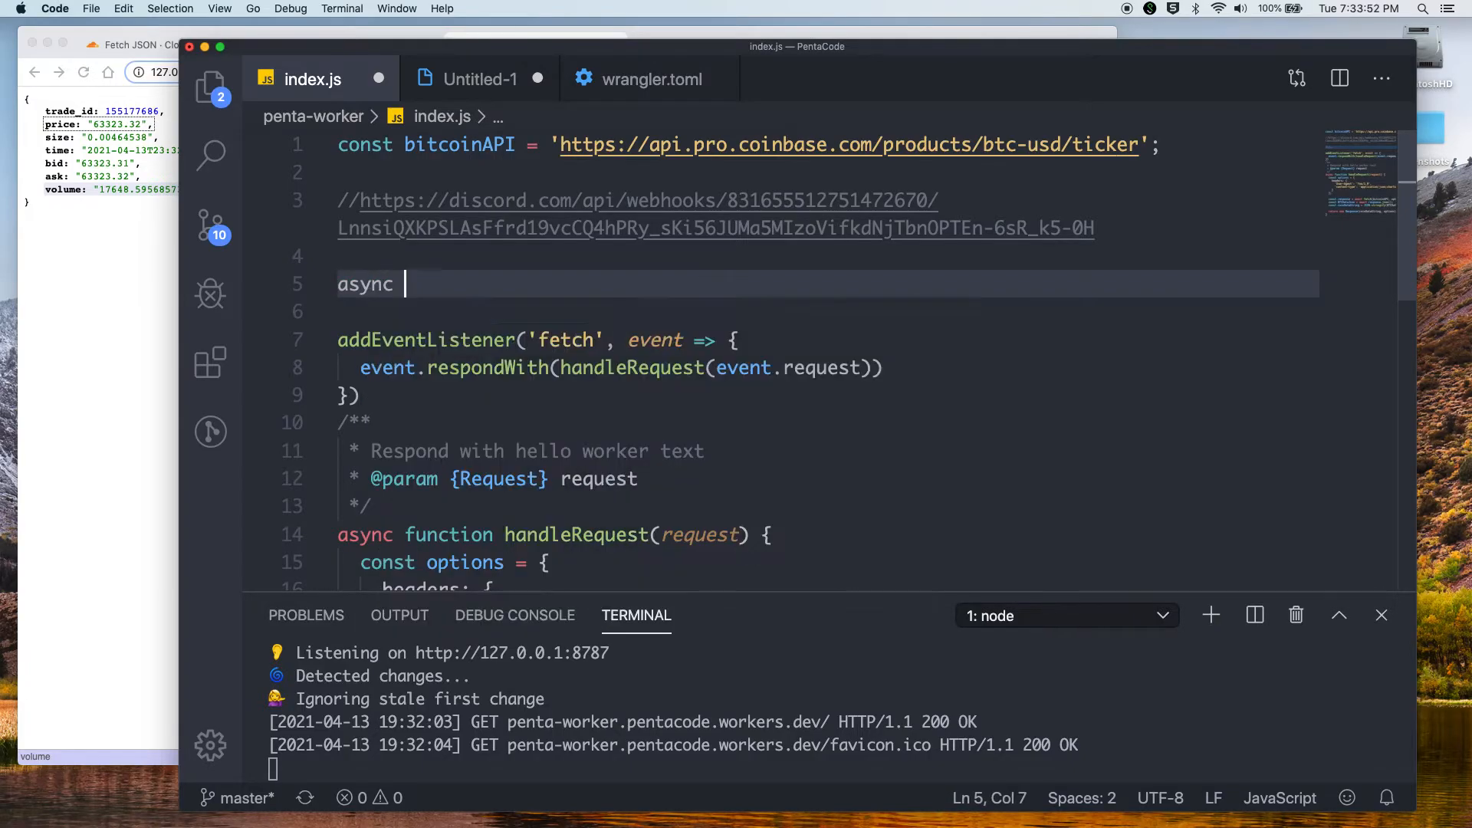
{"action": "type", "text": "function send"}
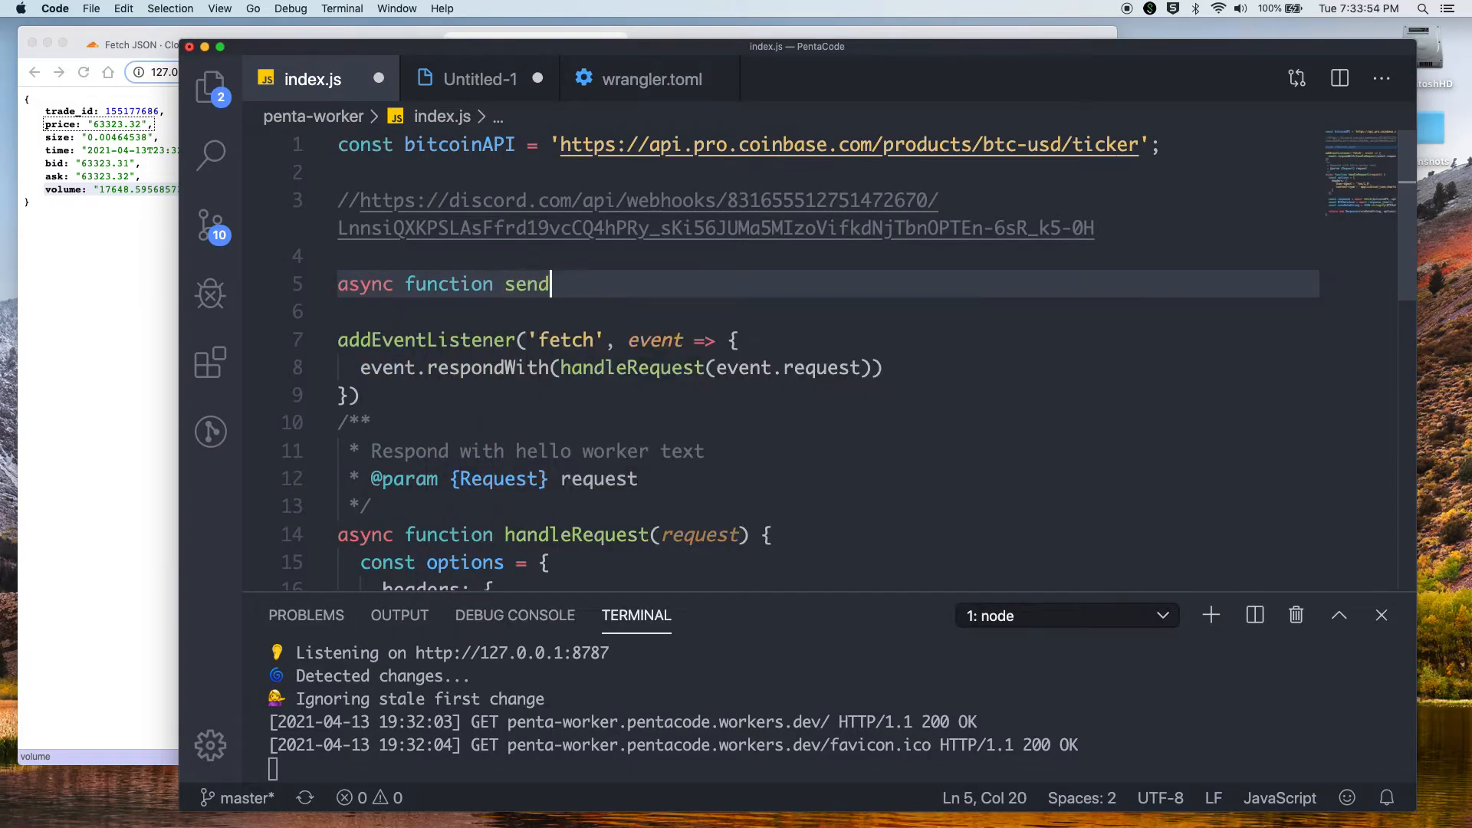
{"action": "type", "text": "Discr"}
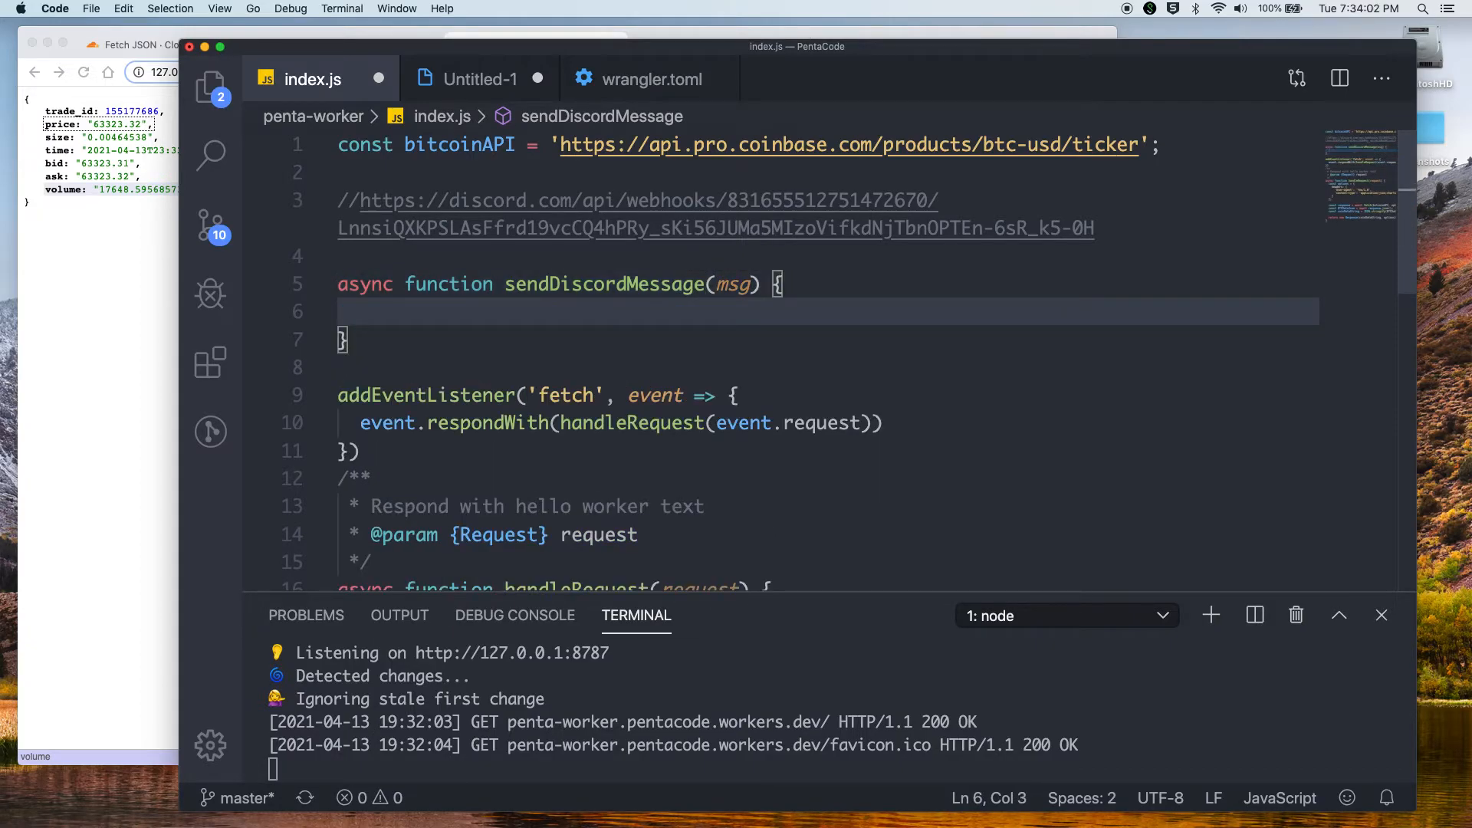
{"action": "mouse_move", "coordinate": [482, 381]}
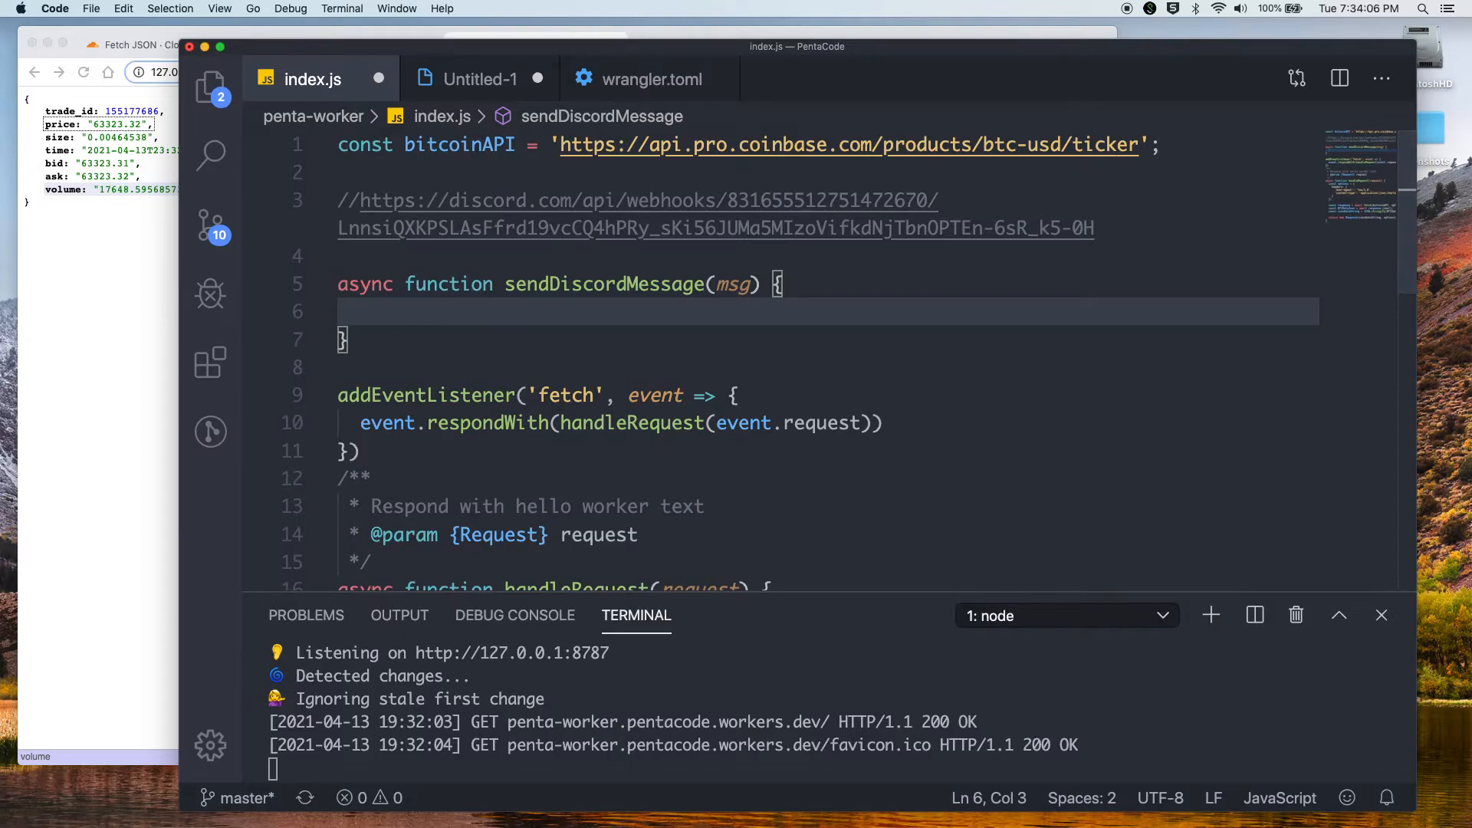
{"action": "type", "text": "fetch("}
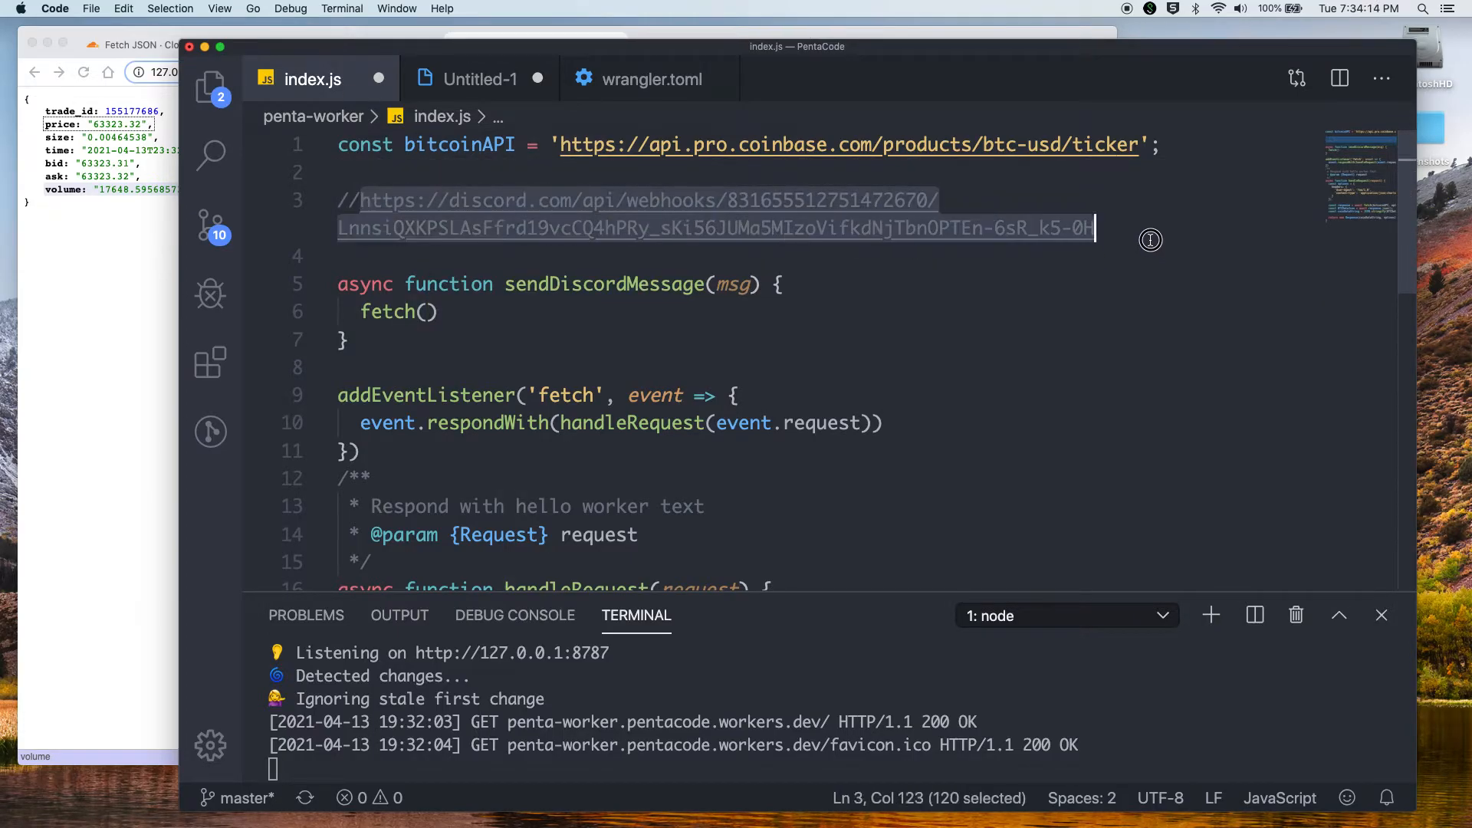
{"action": "left_click", "coordinate": [424, 312]}
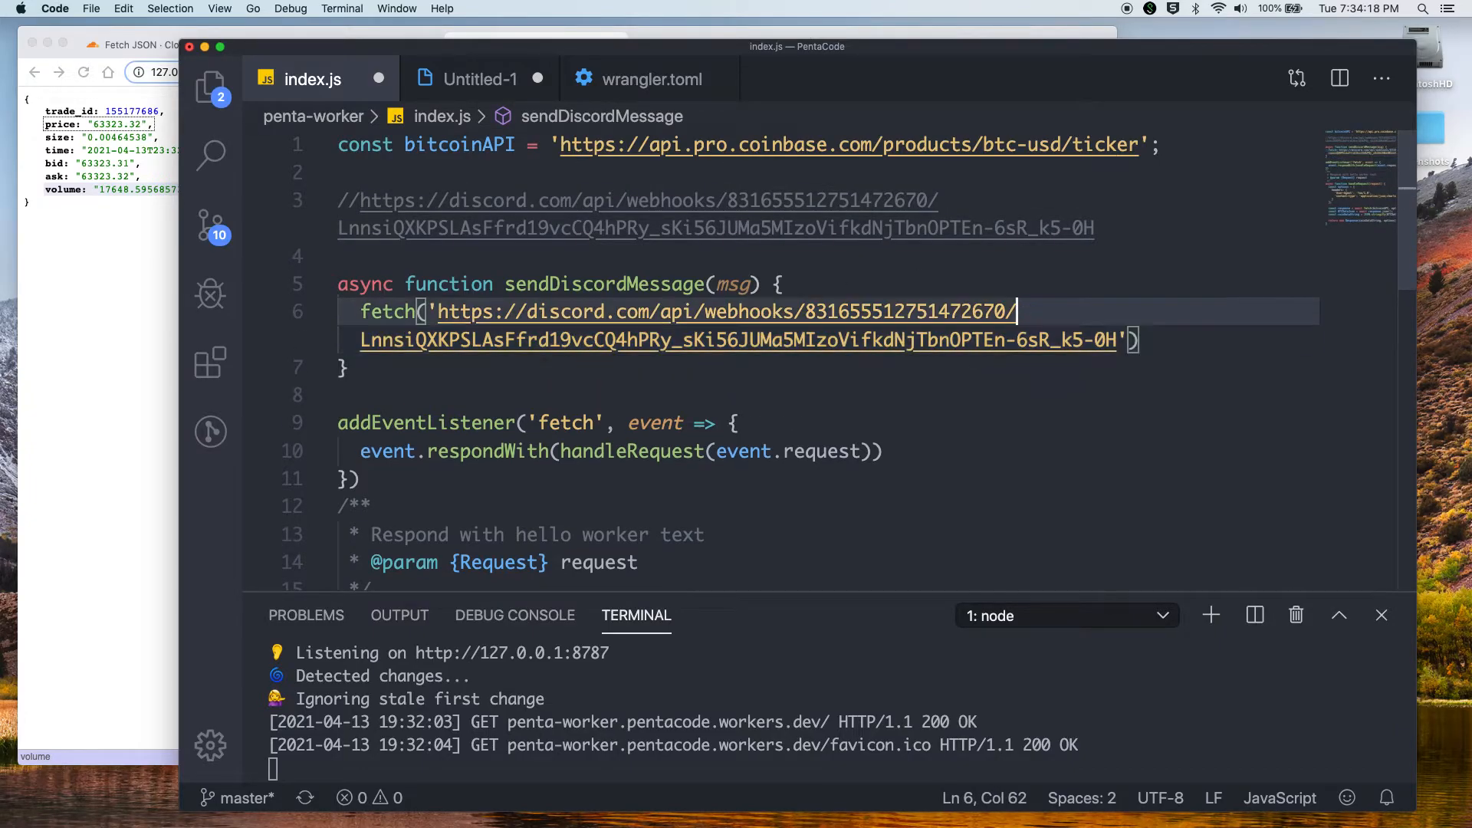
Define const options with method 'POST' and header 'Content-Type': 'application/json'
{"action": "type", "text": "c"}
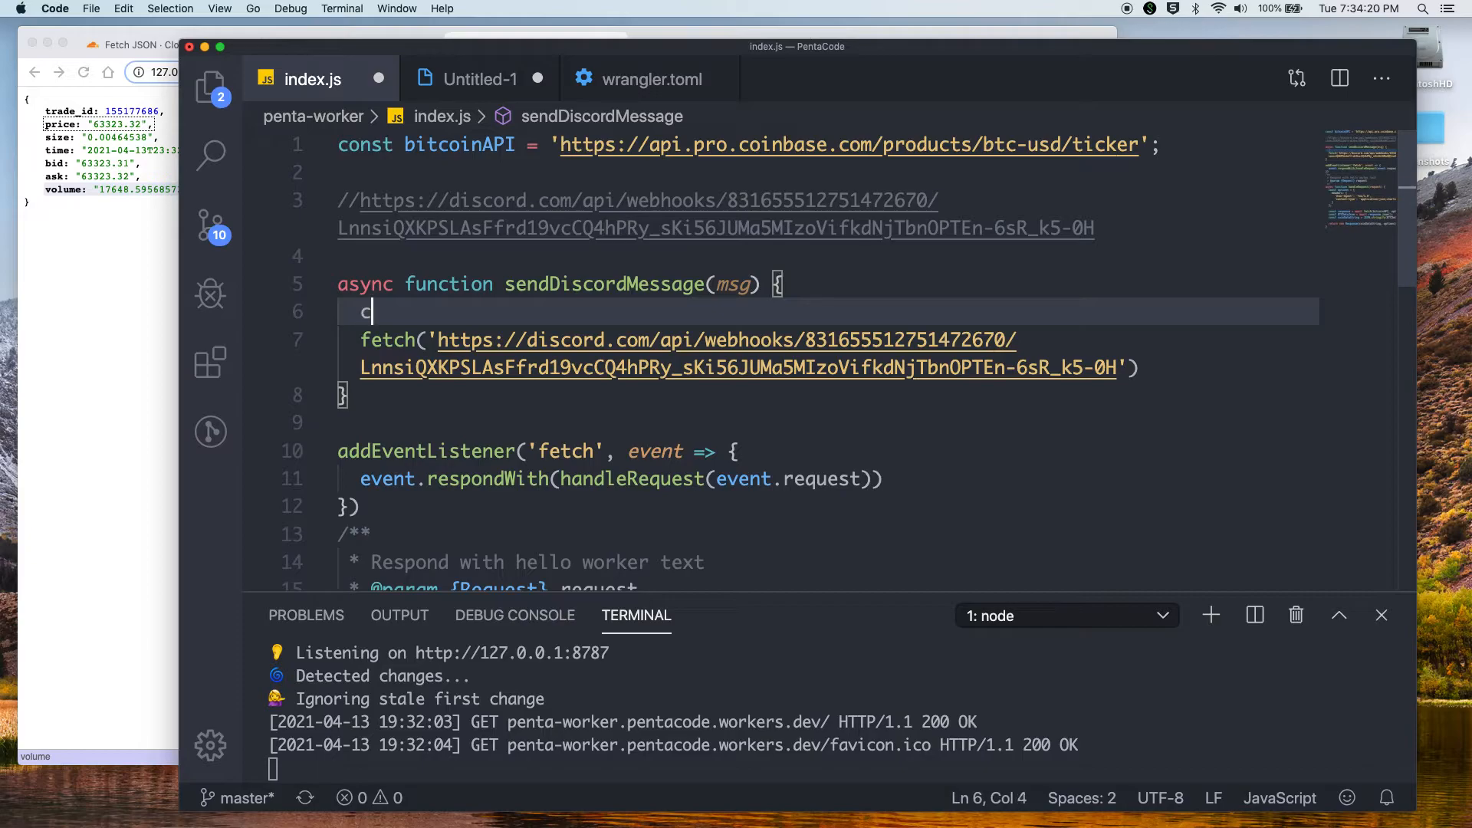
{"action": "type", "text": "onst options ="}
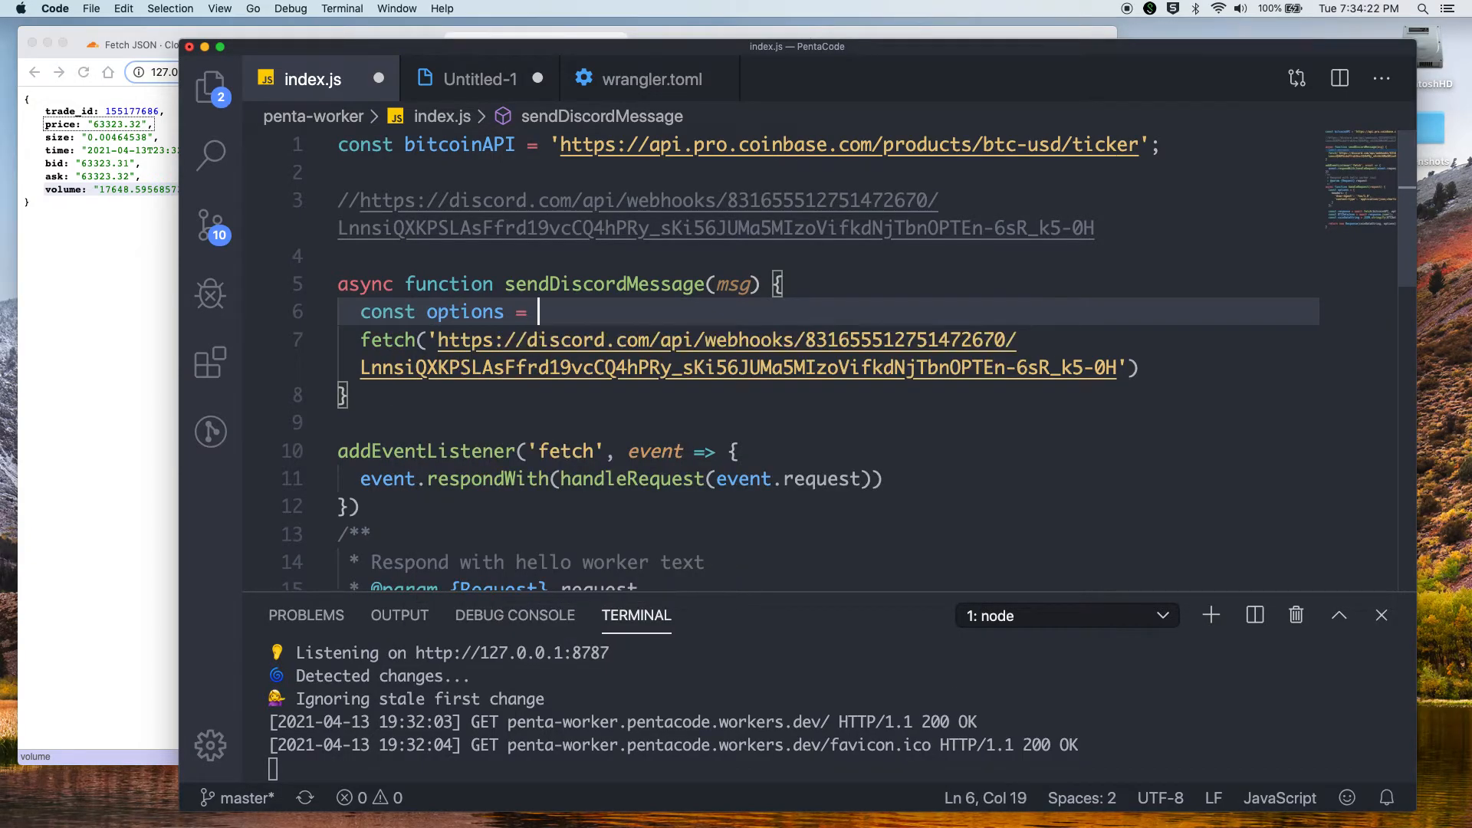
{"action": "type", "text": "{"}
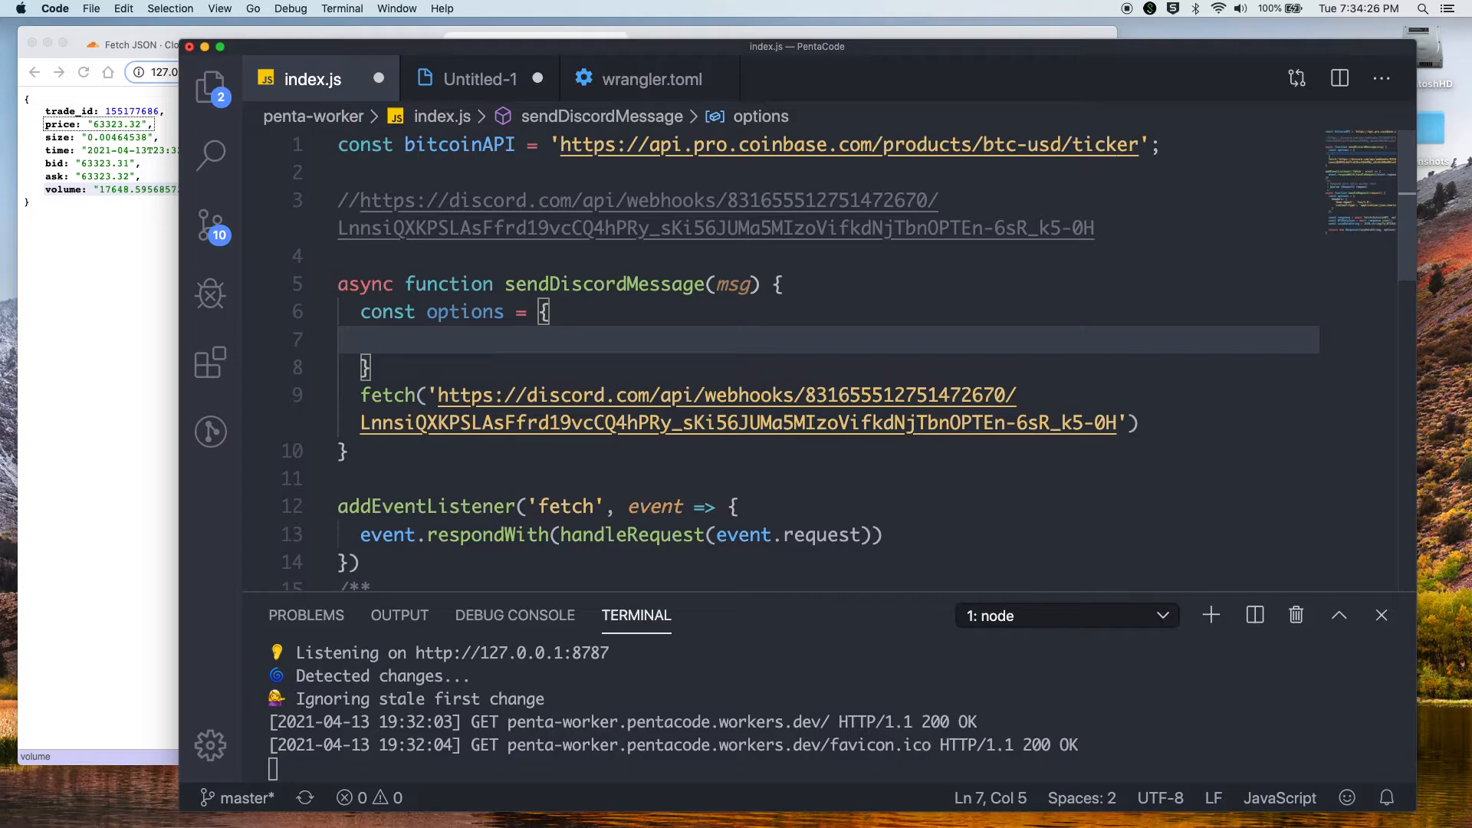
{"action": "type", "text": "meth"}
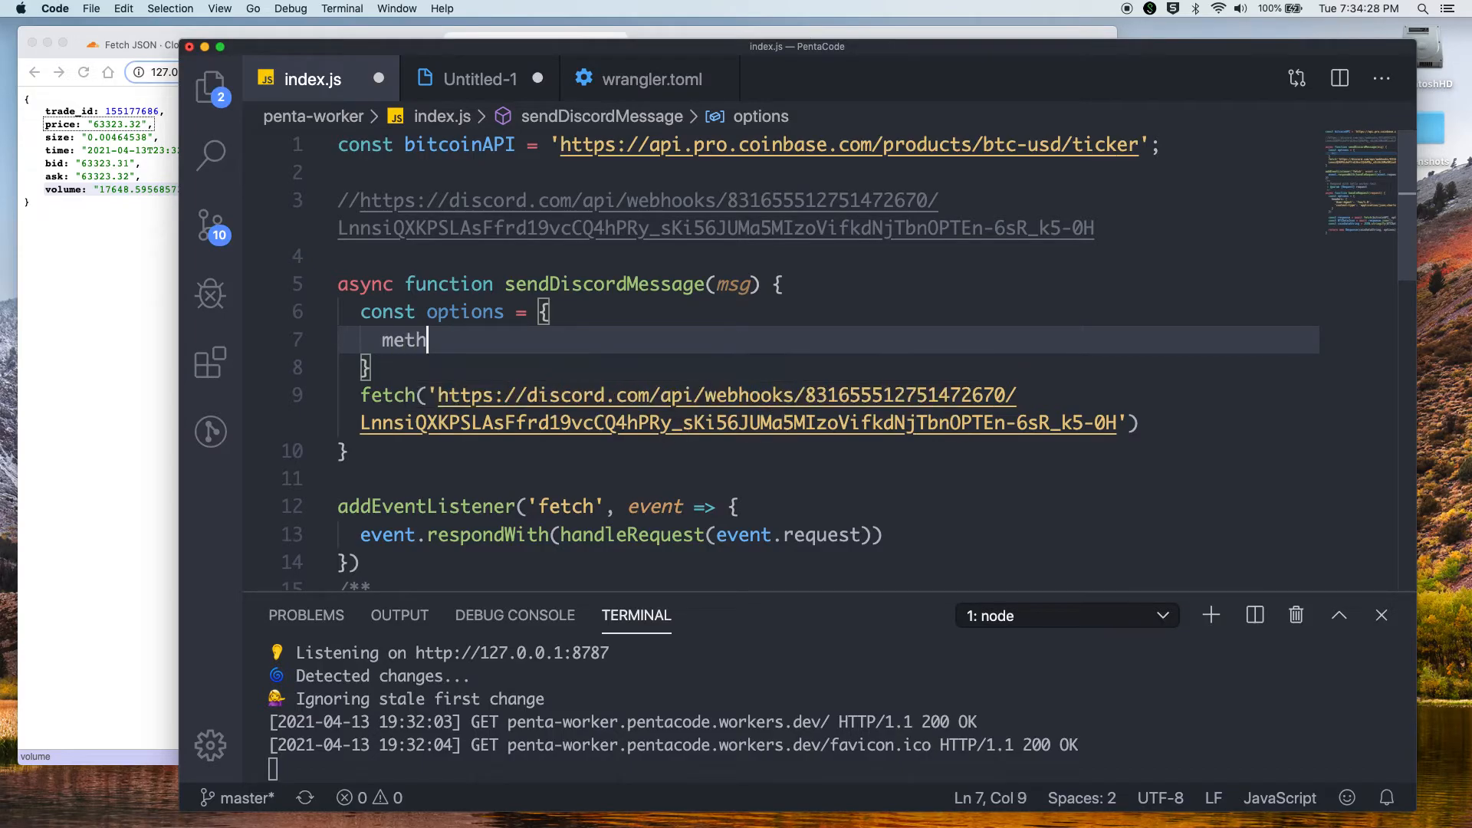
{"action": "type", "text": "od: 'p"}
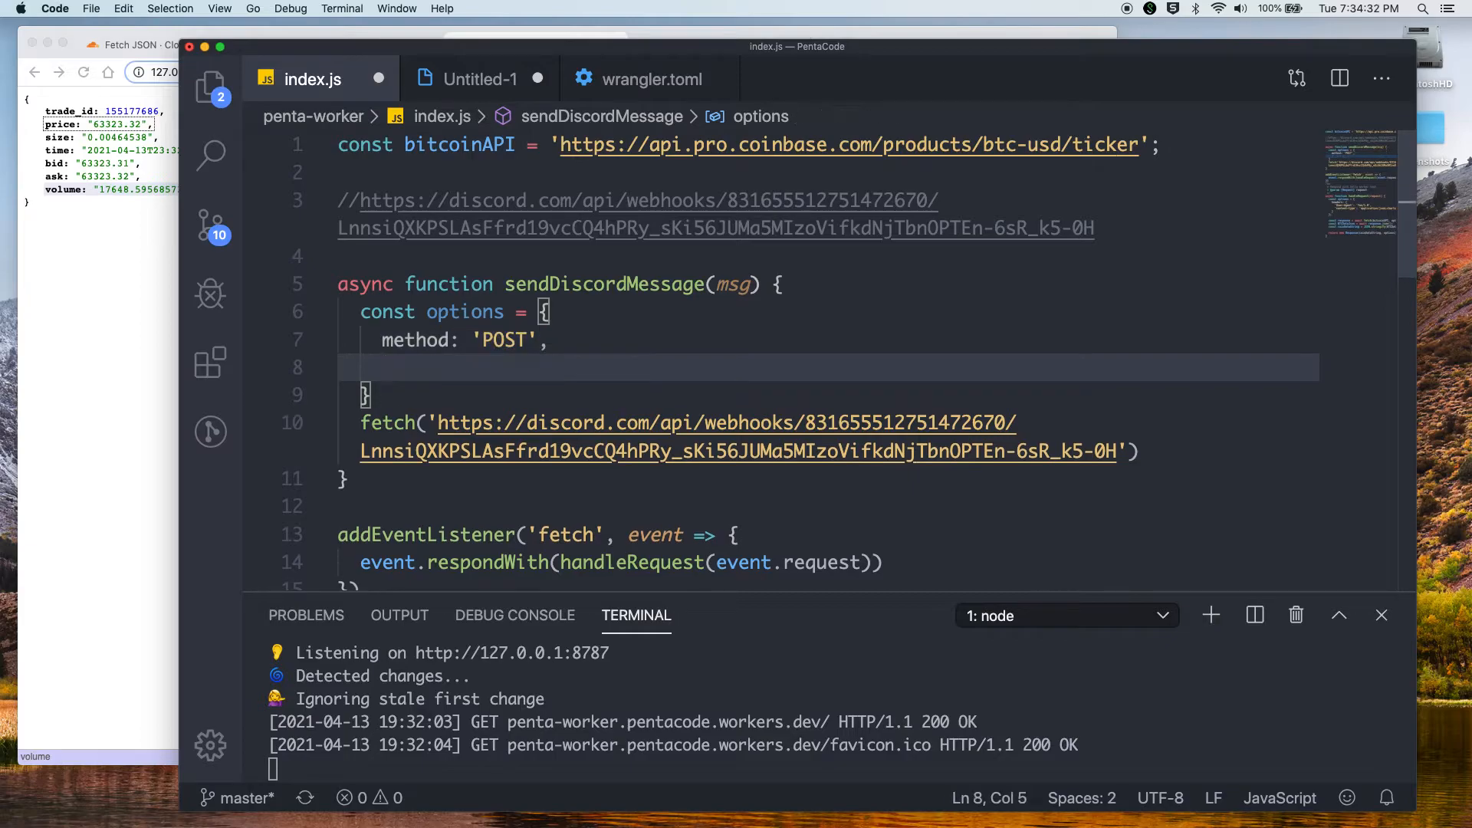
{"action": "type", "text": "headers: {"}
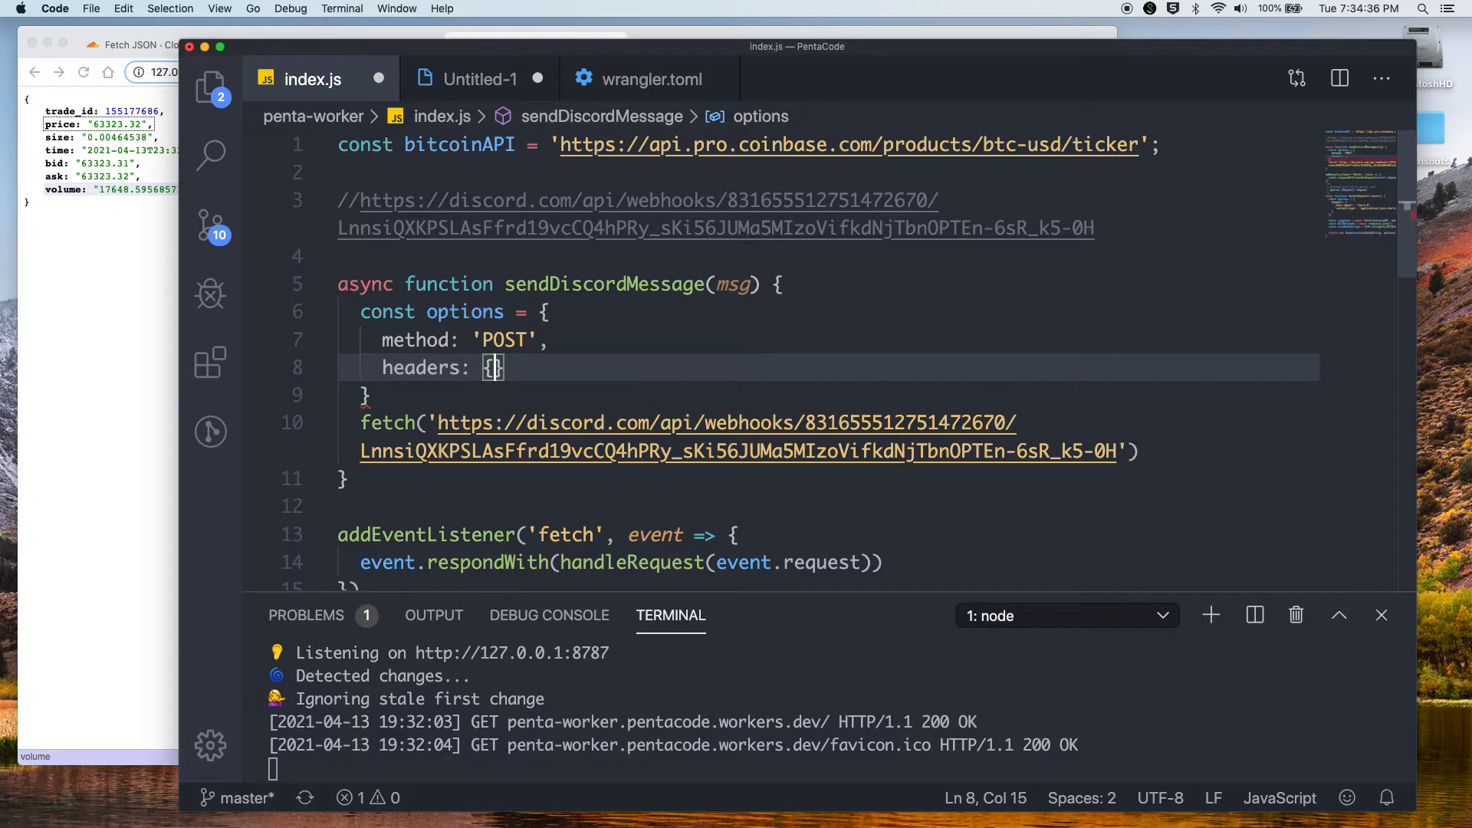
{"action": "type", "text": "'C'"}
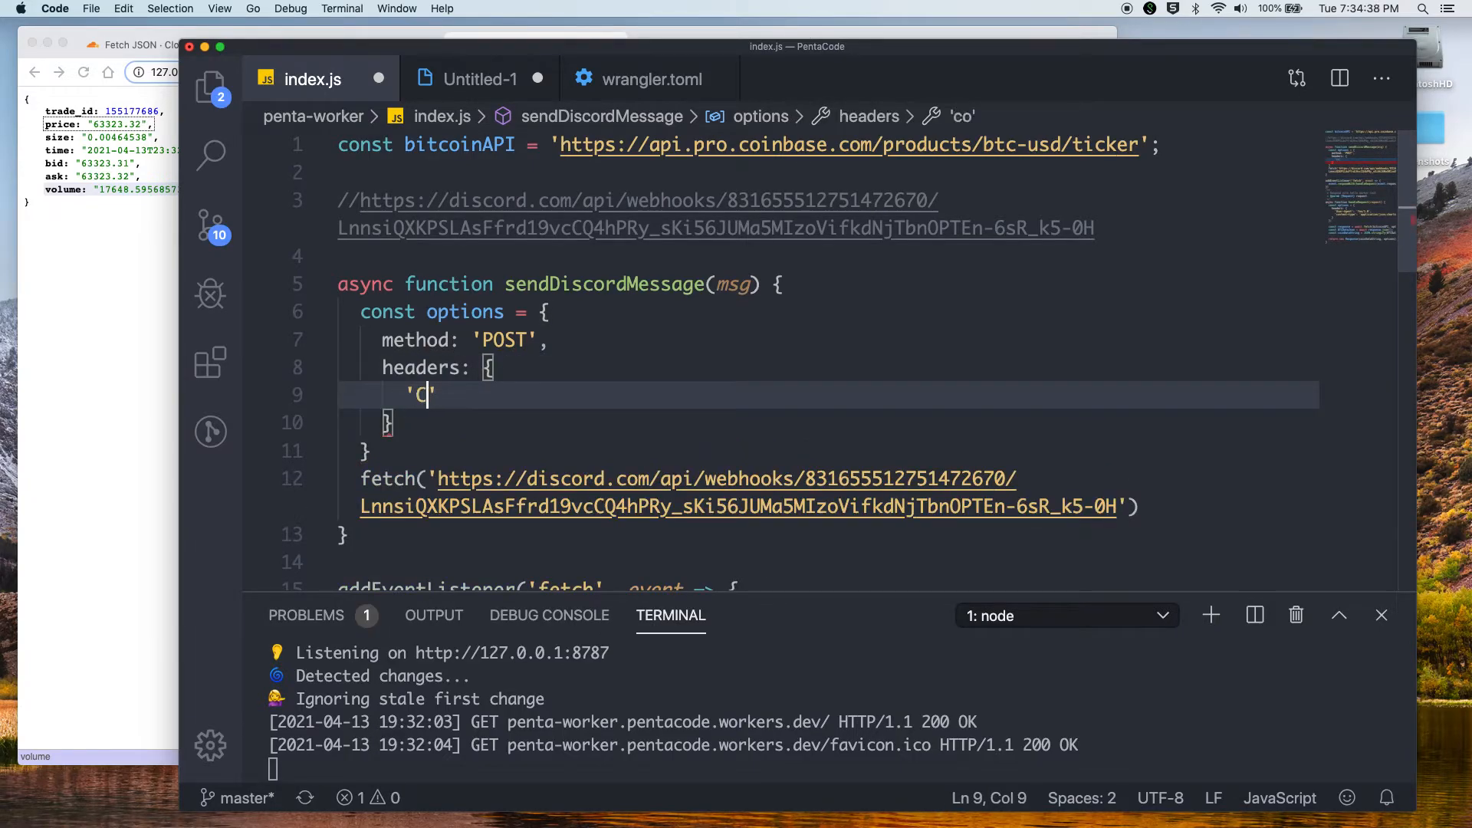
{"action": "type", "text": "ontent-Ty"}
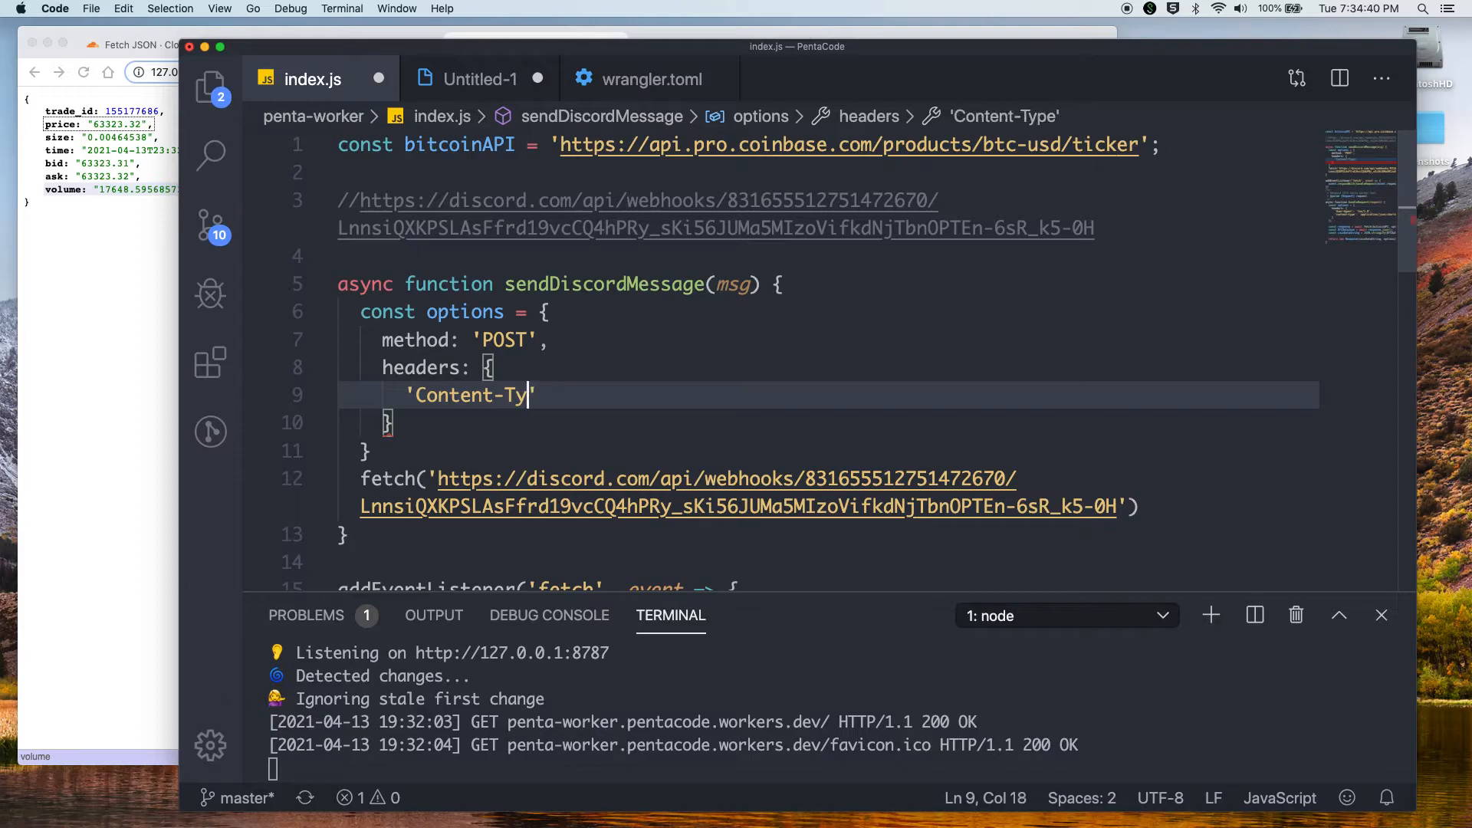
{"action": "type", "text": "pe':"}
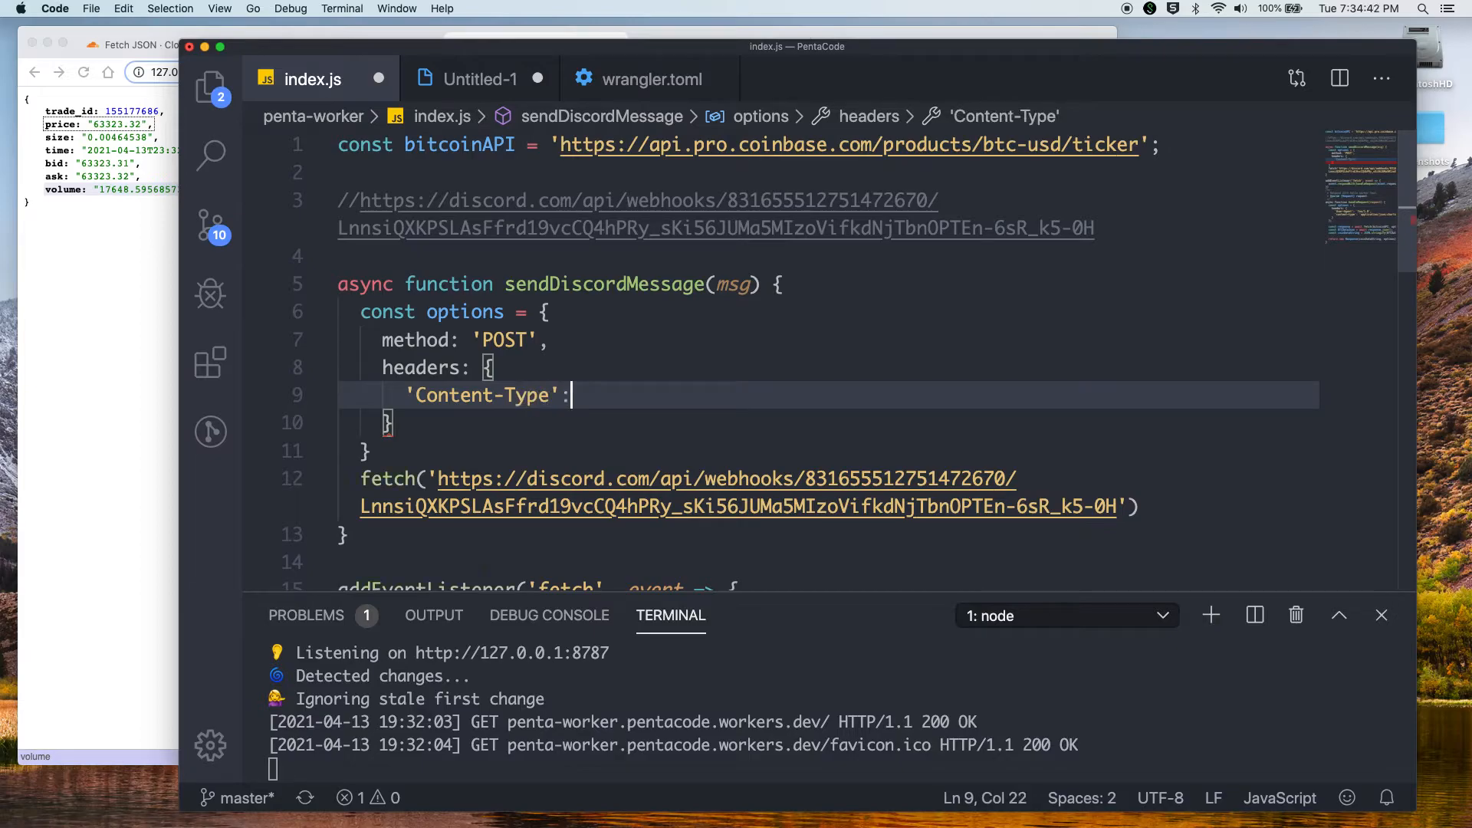
{"action": "type", "text": "'applica'"}
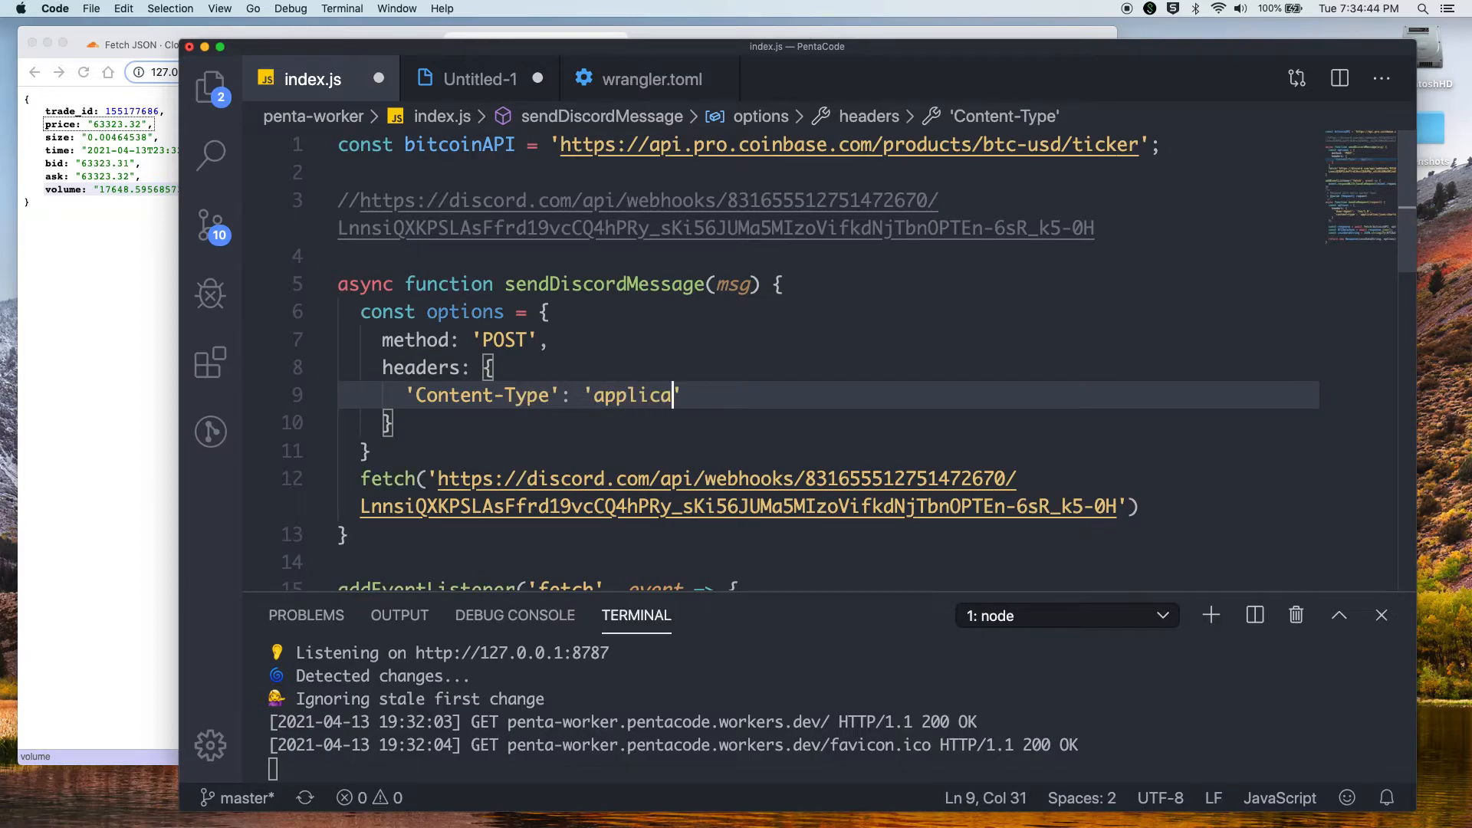
{"action": "type", "text": "tion/json'"}
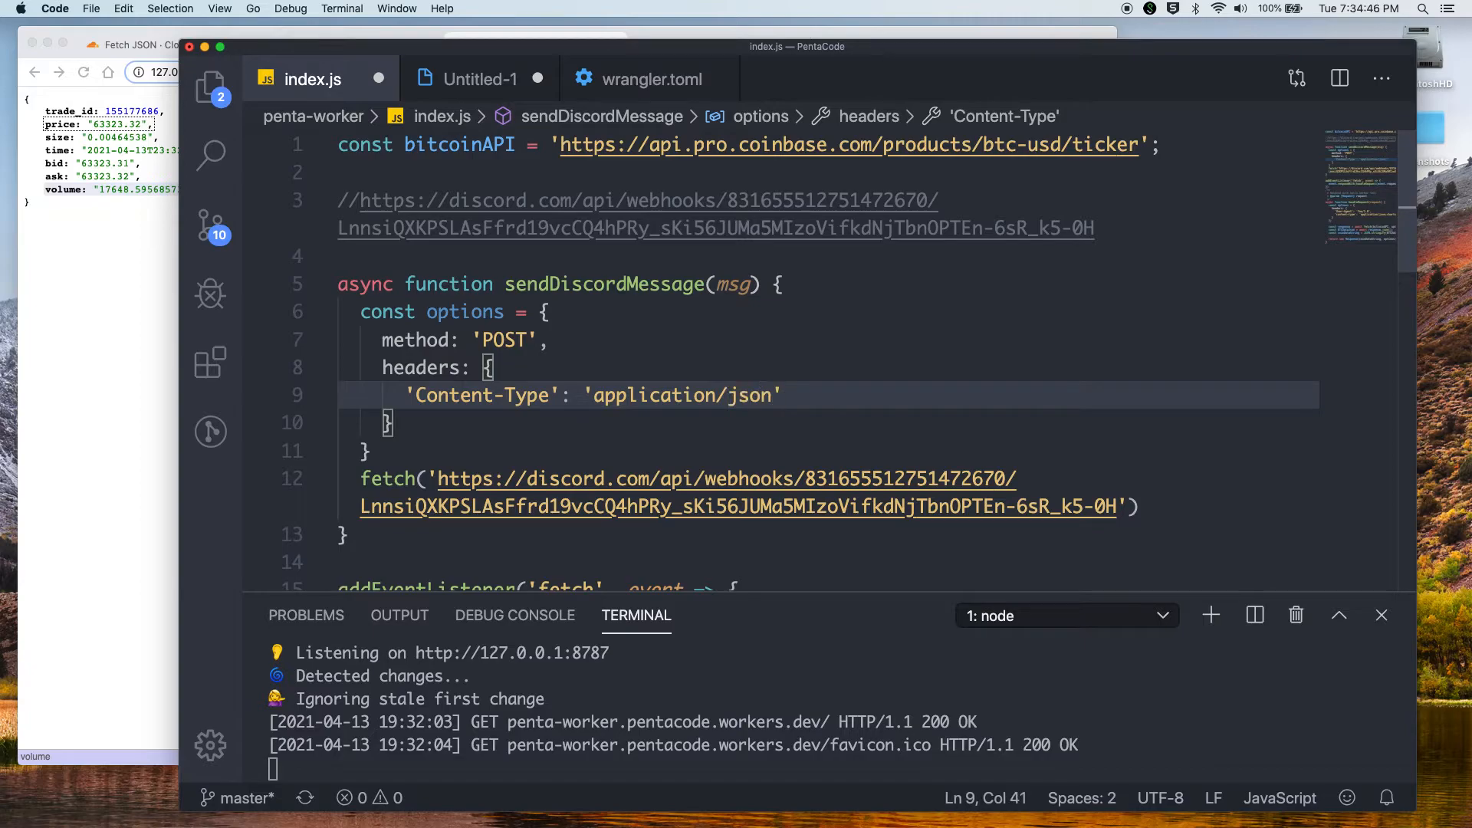
Add a body: JSON.stringify({...}) entry starting with username 'pentacode'
{"action": "left_click", "coordinate": [389, 422]}
{"action": "type", "text": "bod"}
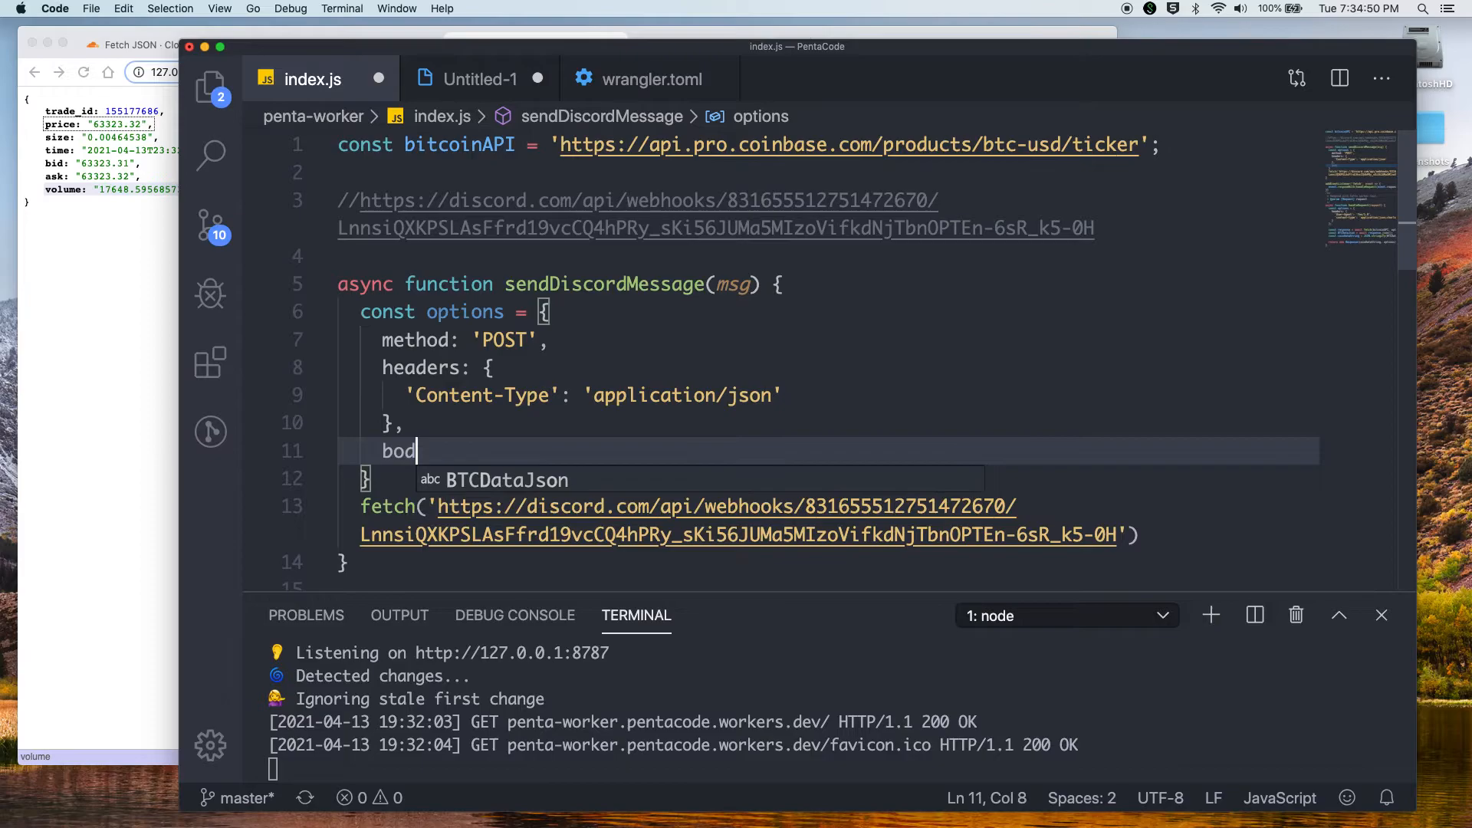
{"action": "type", "text": "y"}
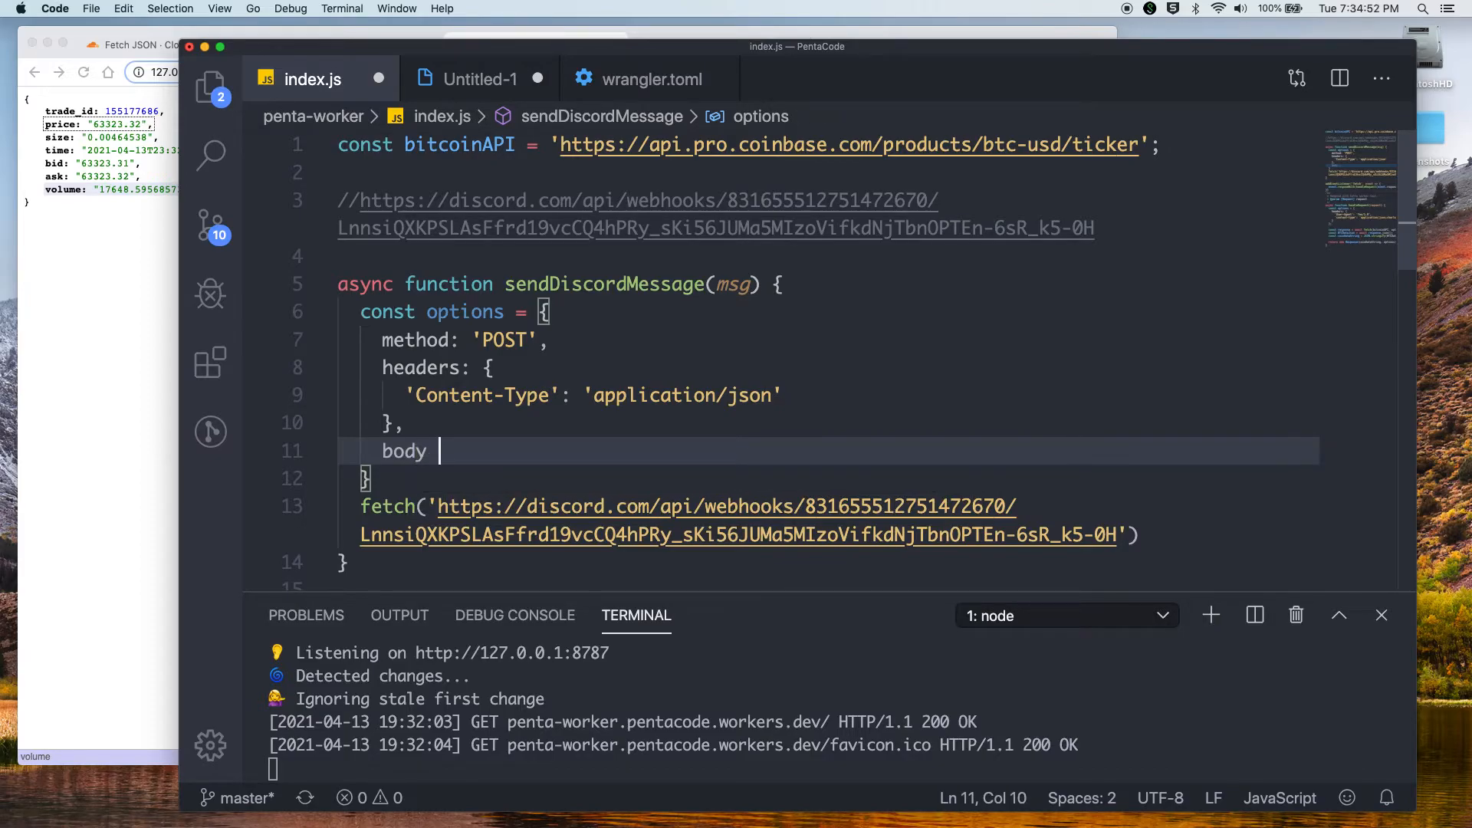
{"action": "type", "text": ":"}
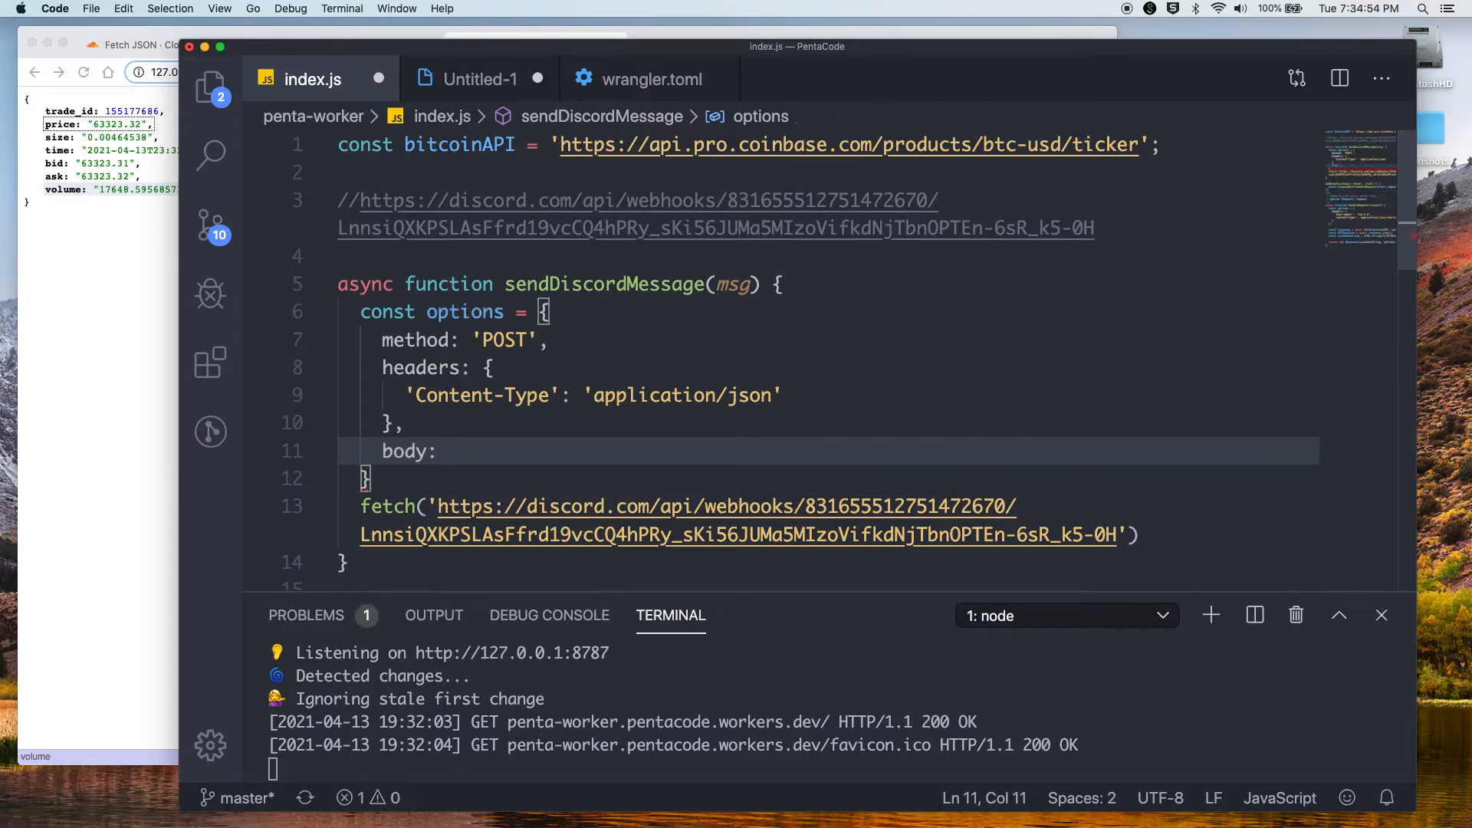
{"action": "type", "text": "J"}
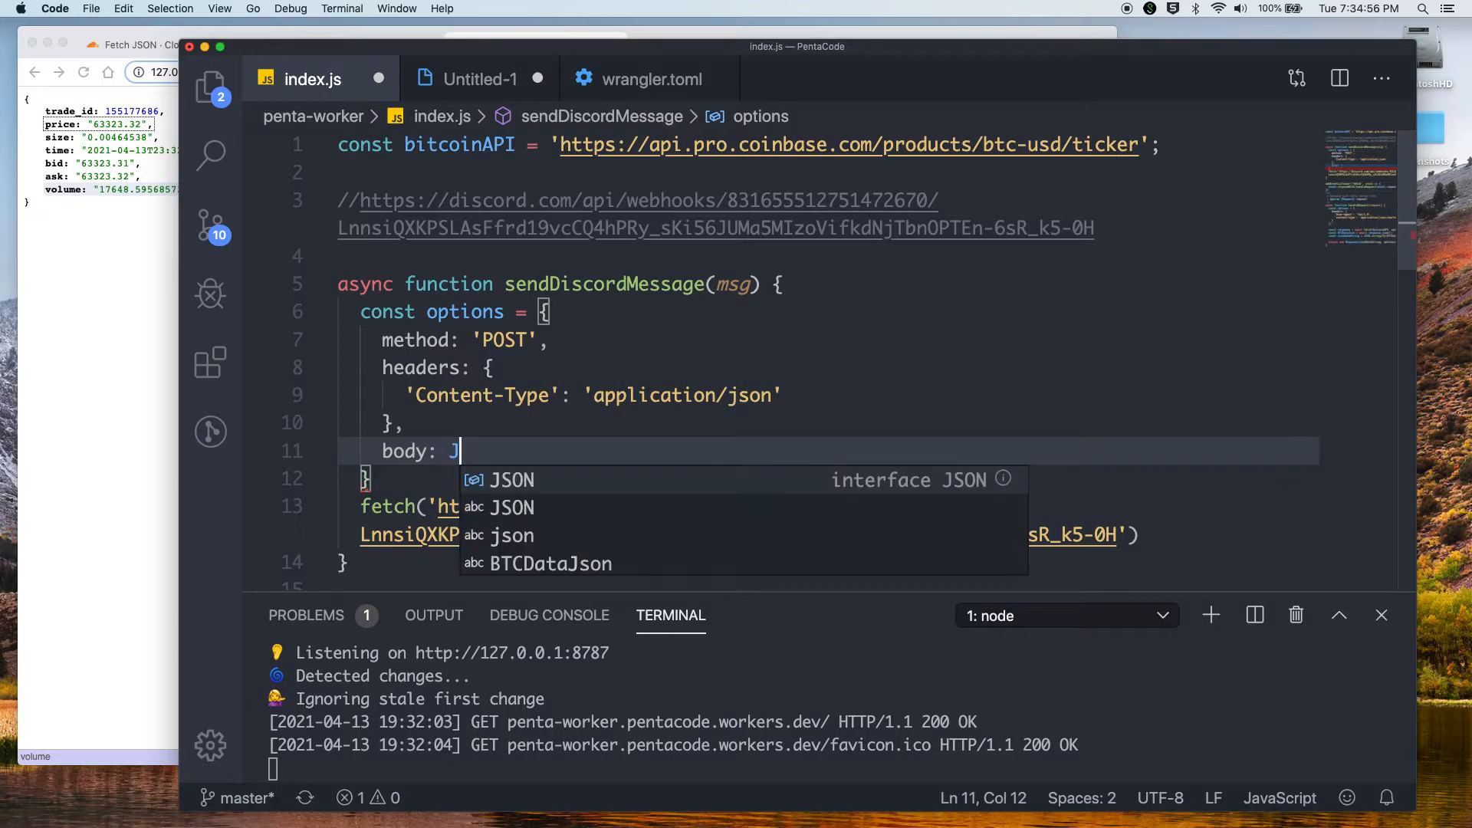
{"action": "type", "text": "SON.stringify("}
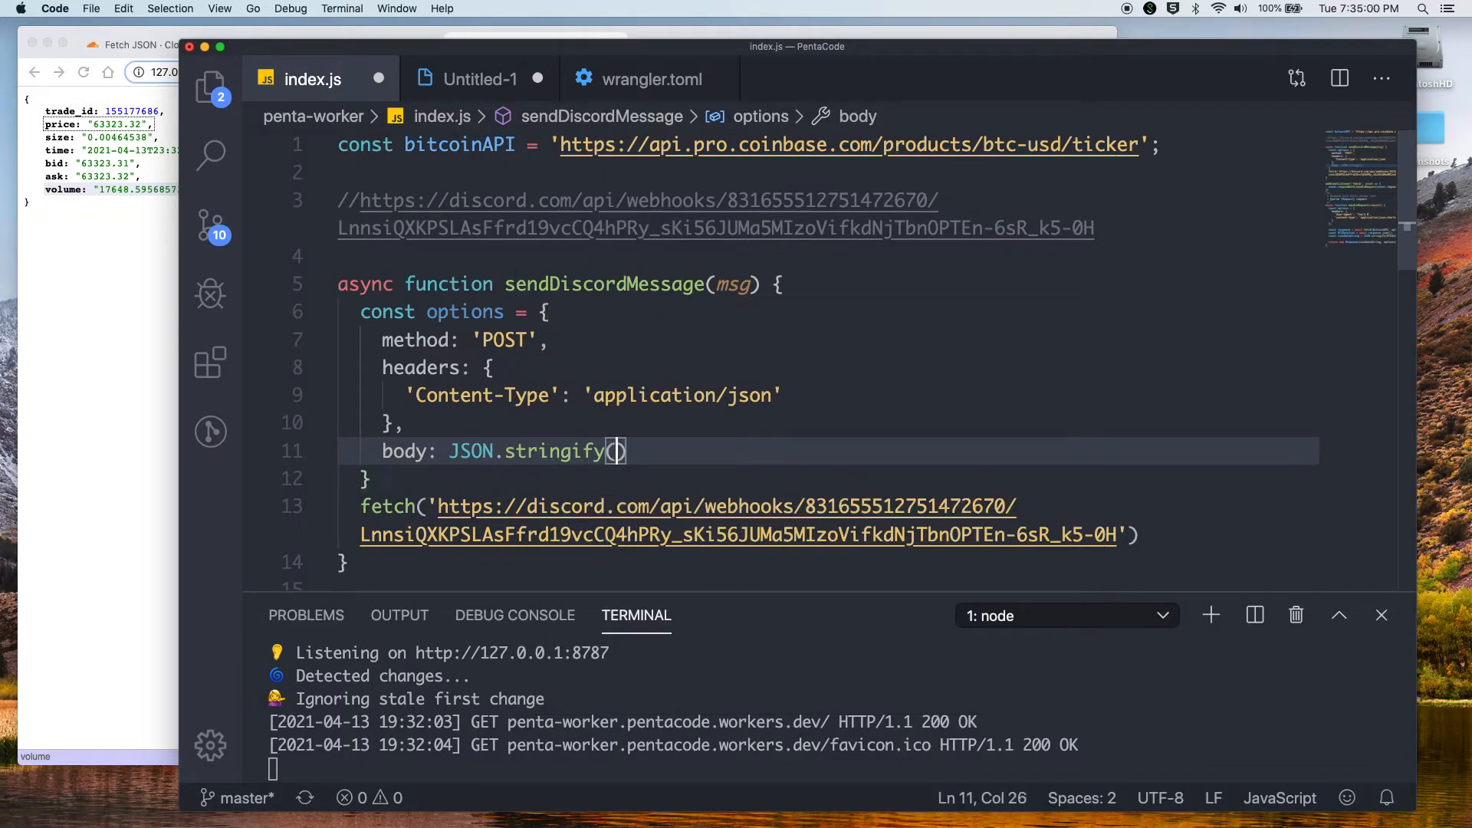
{"action": "key", "text": "enter"}
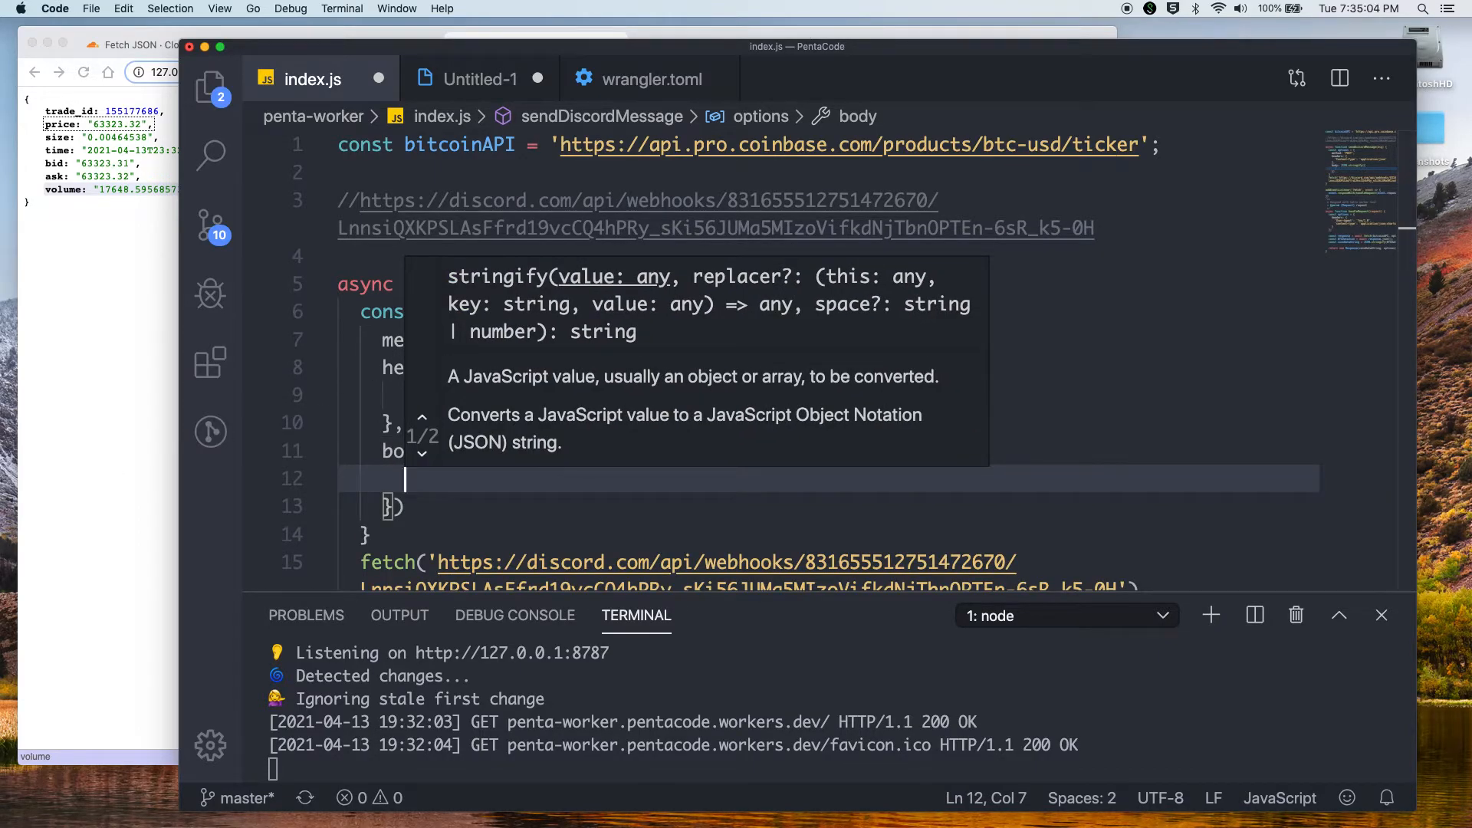
{"action": "mouse_move", "coordinate": [479, 486]}
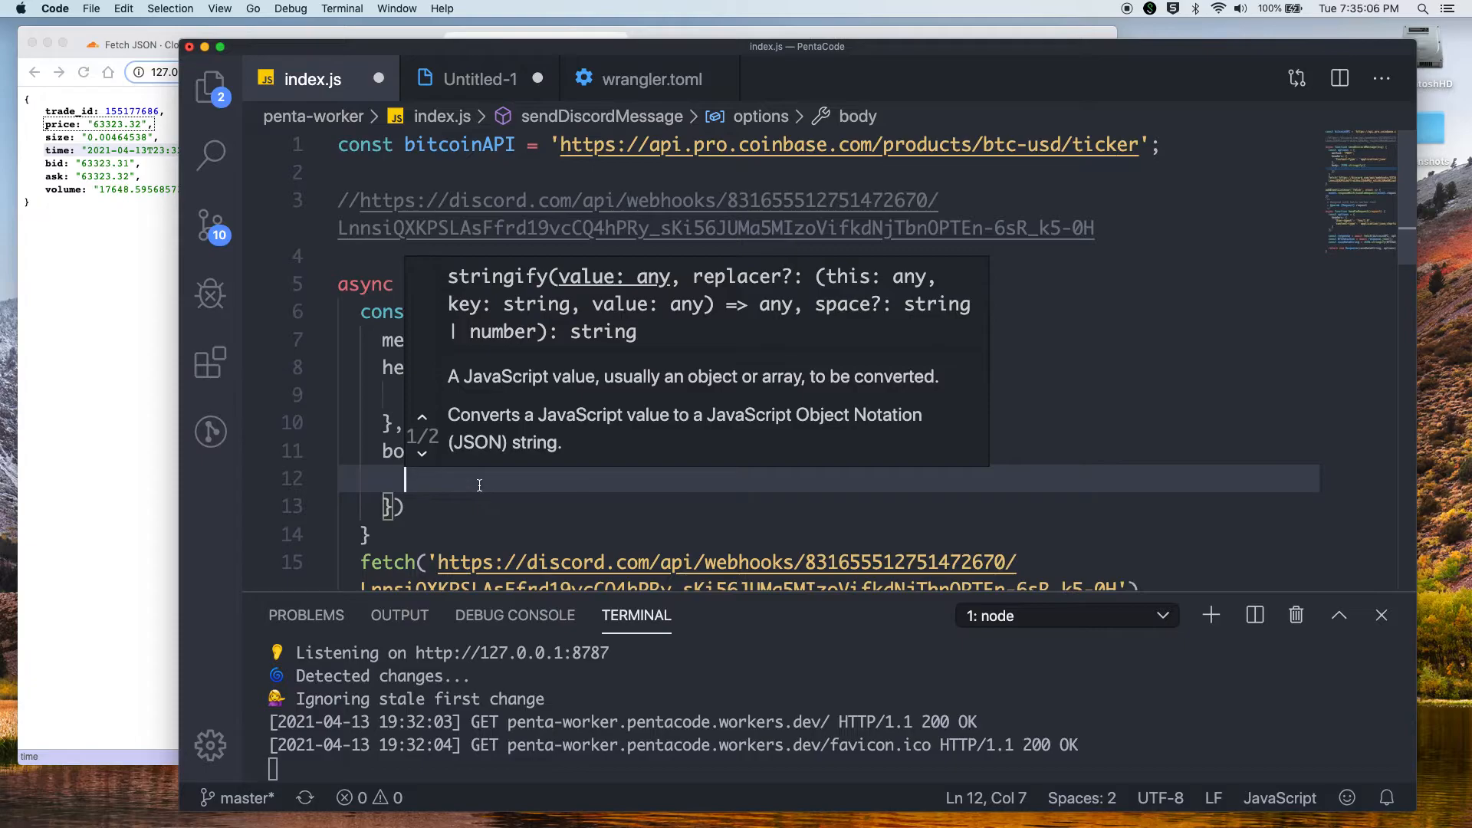
{"action": "type", "text": "username: 'pentacod"}
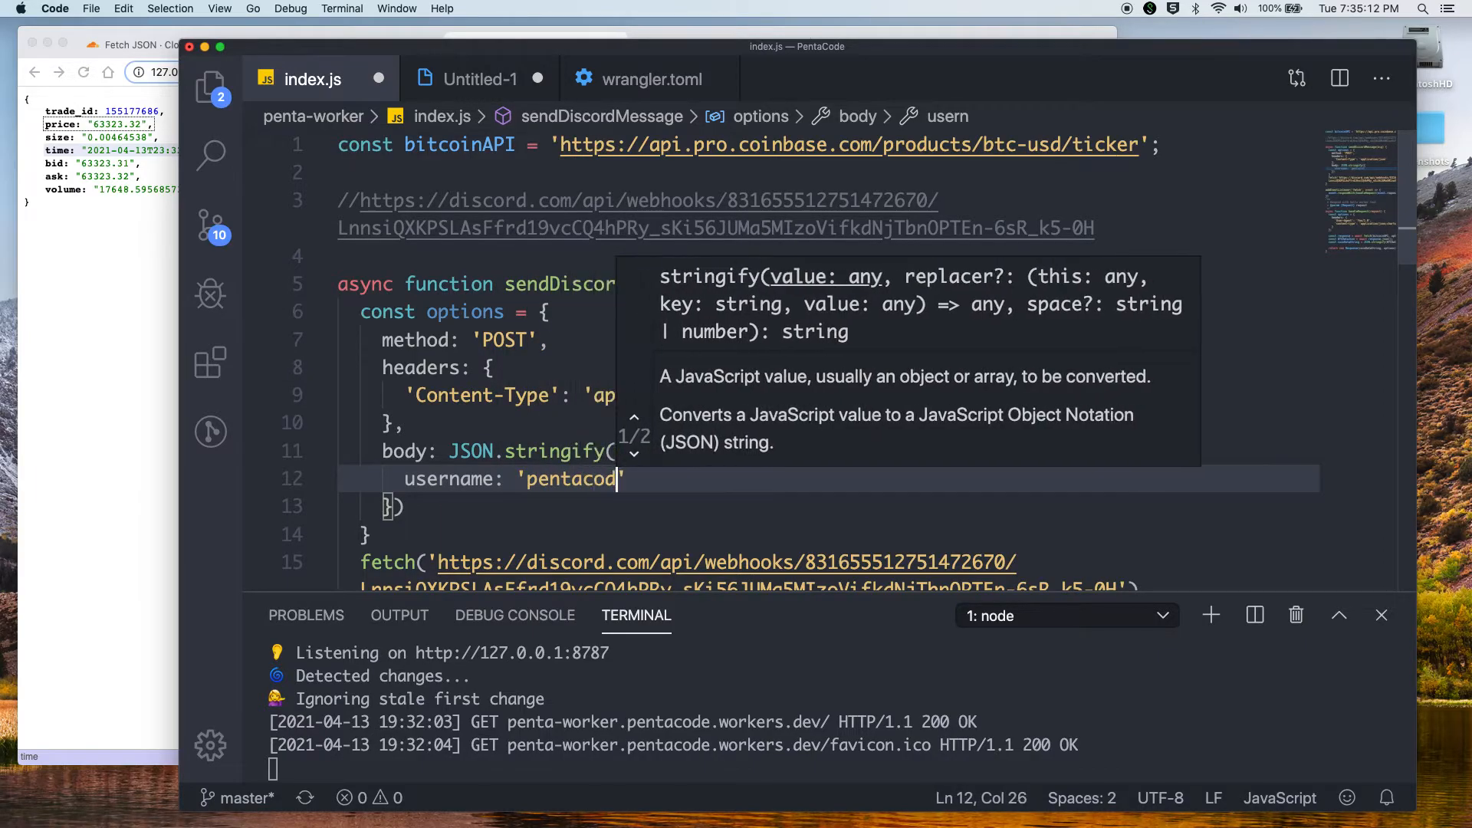
{"action": "type", "text": "e',"}
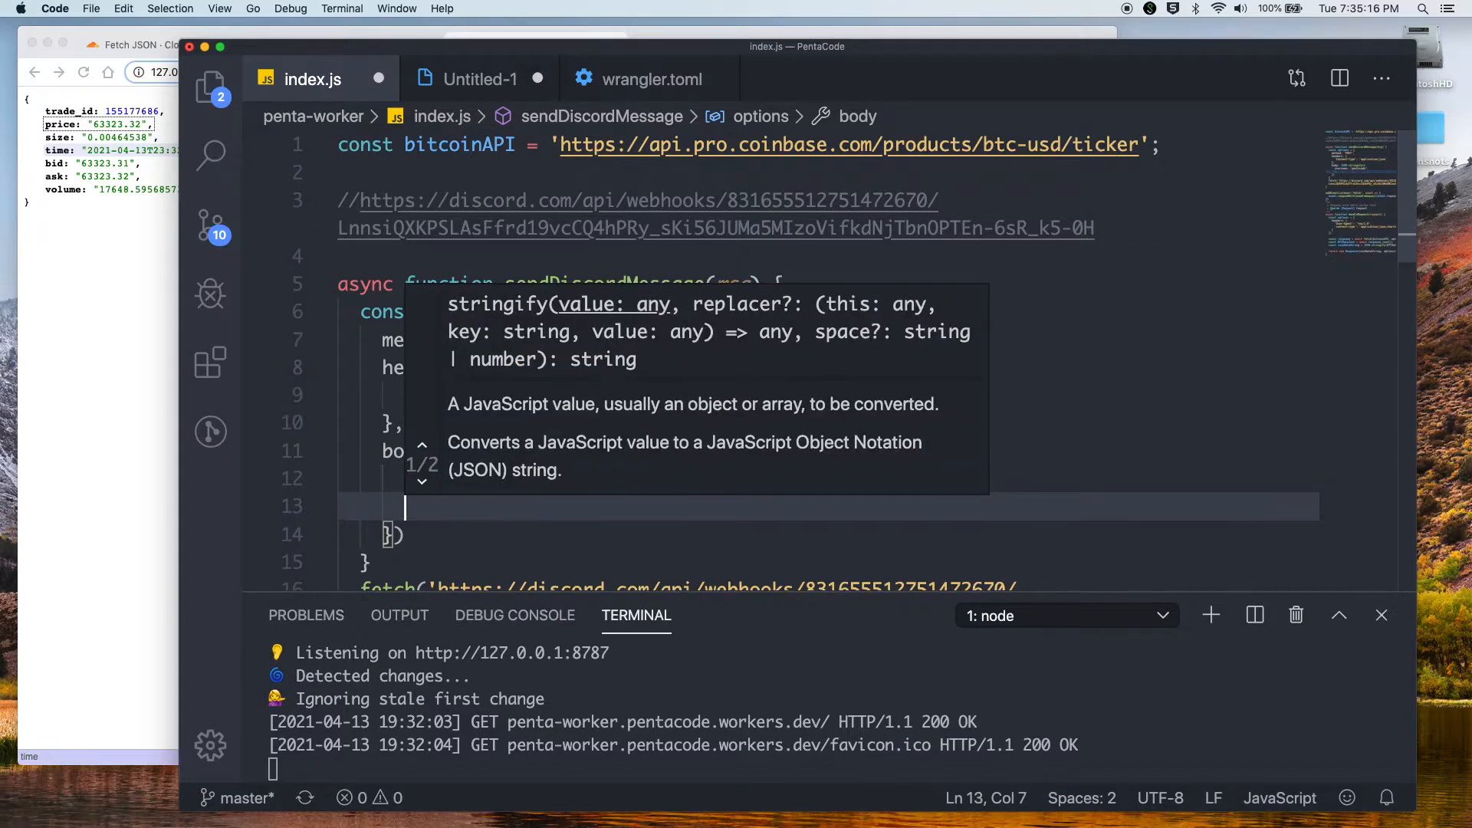
Add avatar_url '', content msg, and allowed_mentions parsing 'users' and 'roles'
{"action": "type", "text": "avatar_url"}
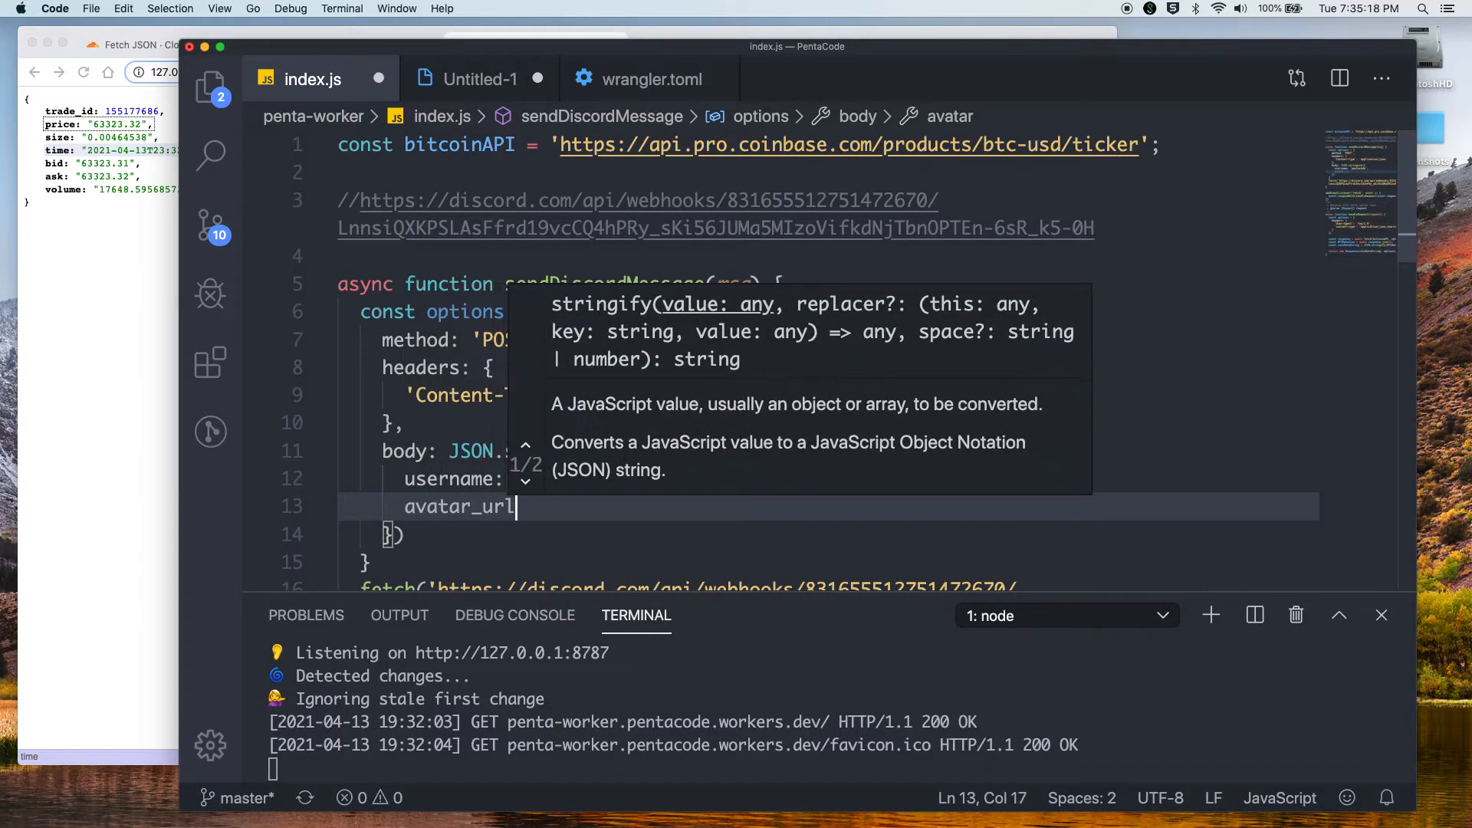
{"action": "type", "text": ": '',"}
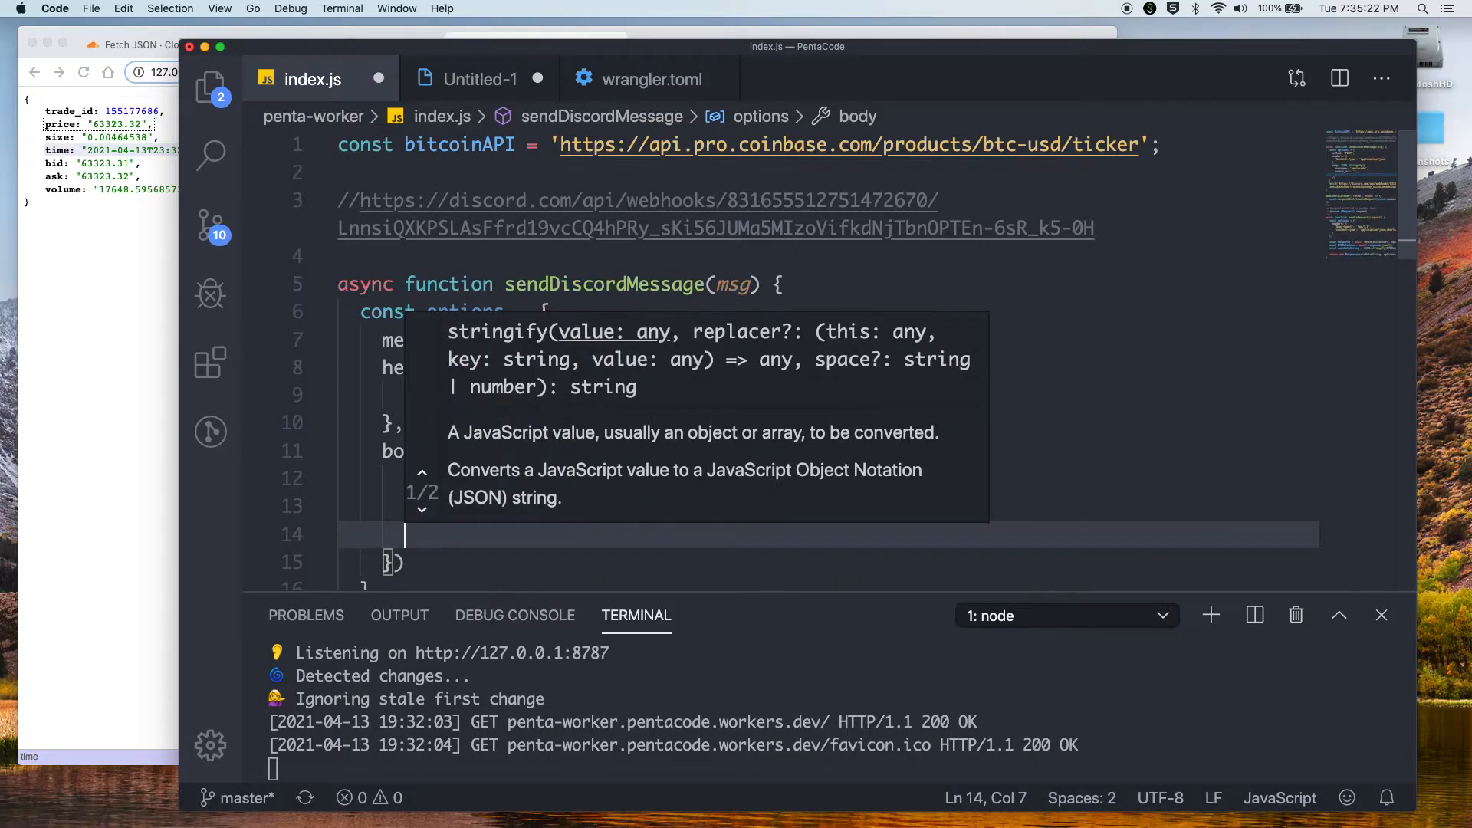
{"action": "type", "text": "content:"}
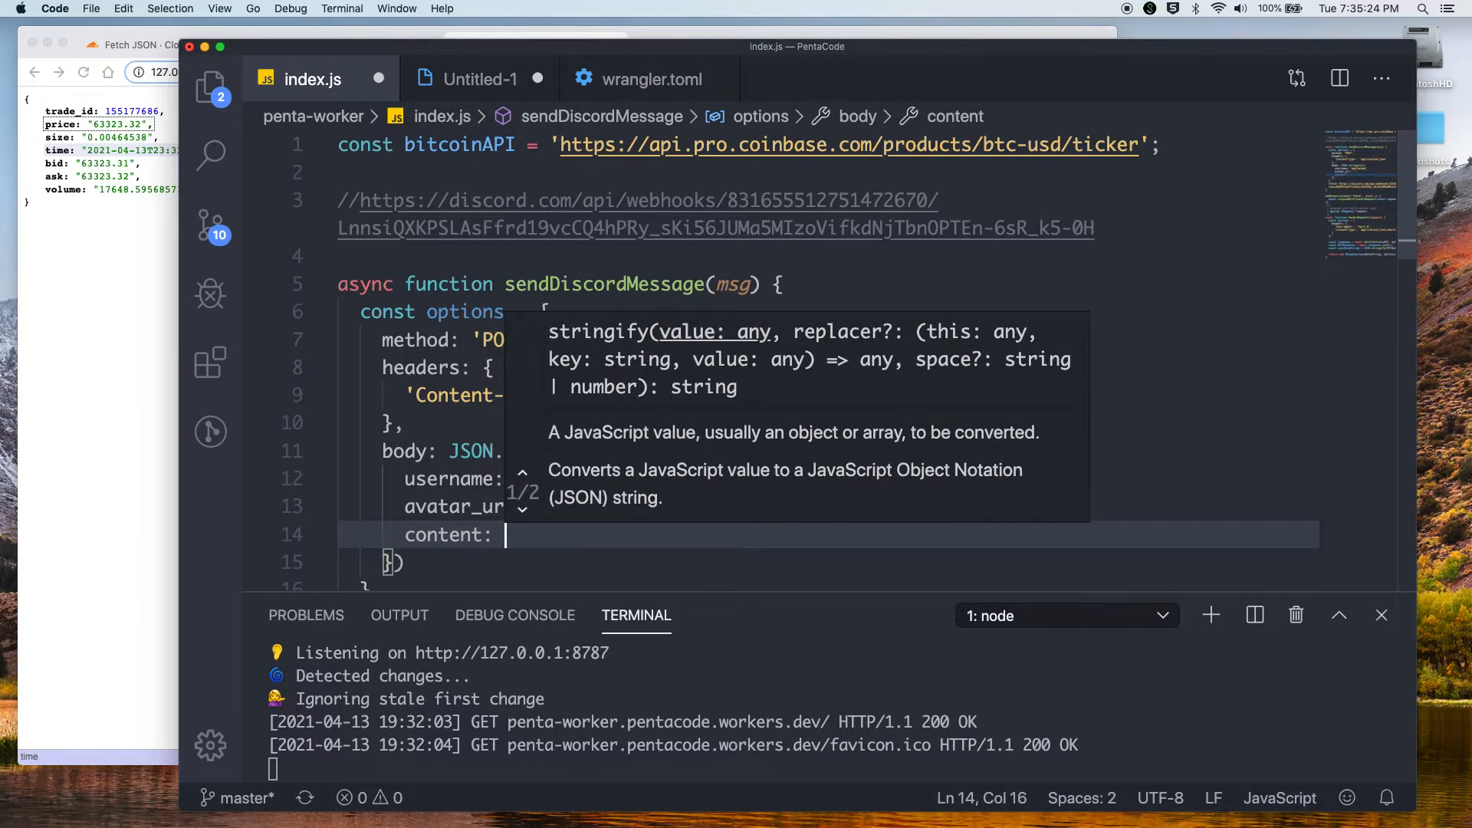
{"action": "type", "text": "msg"}
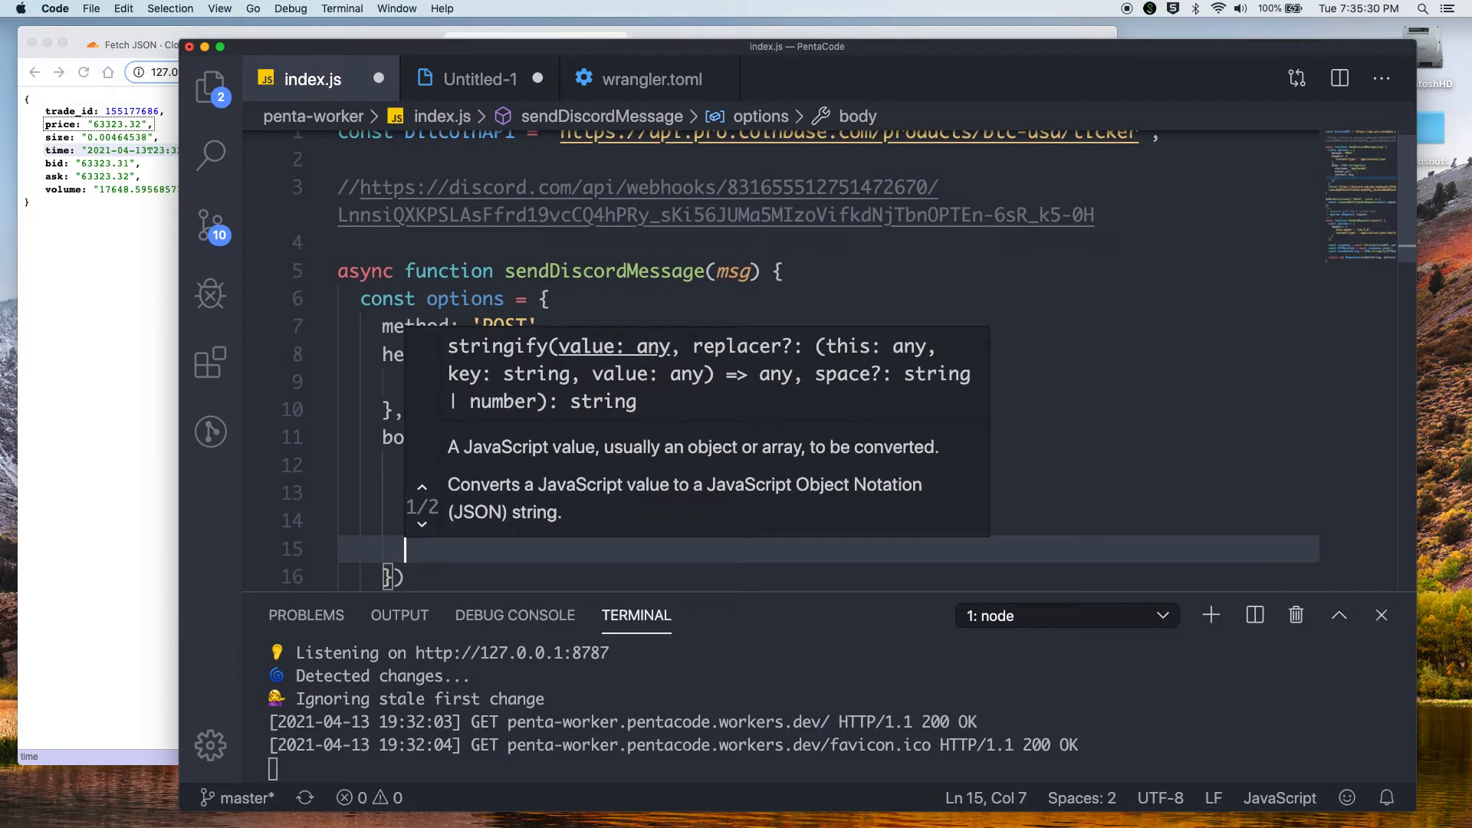
{"action": "type", "text": "allowed_mention"}
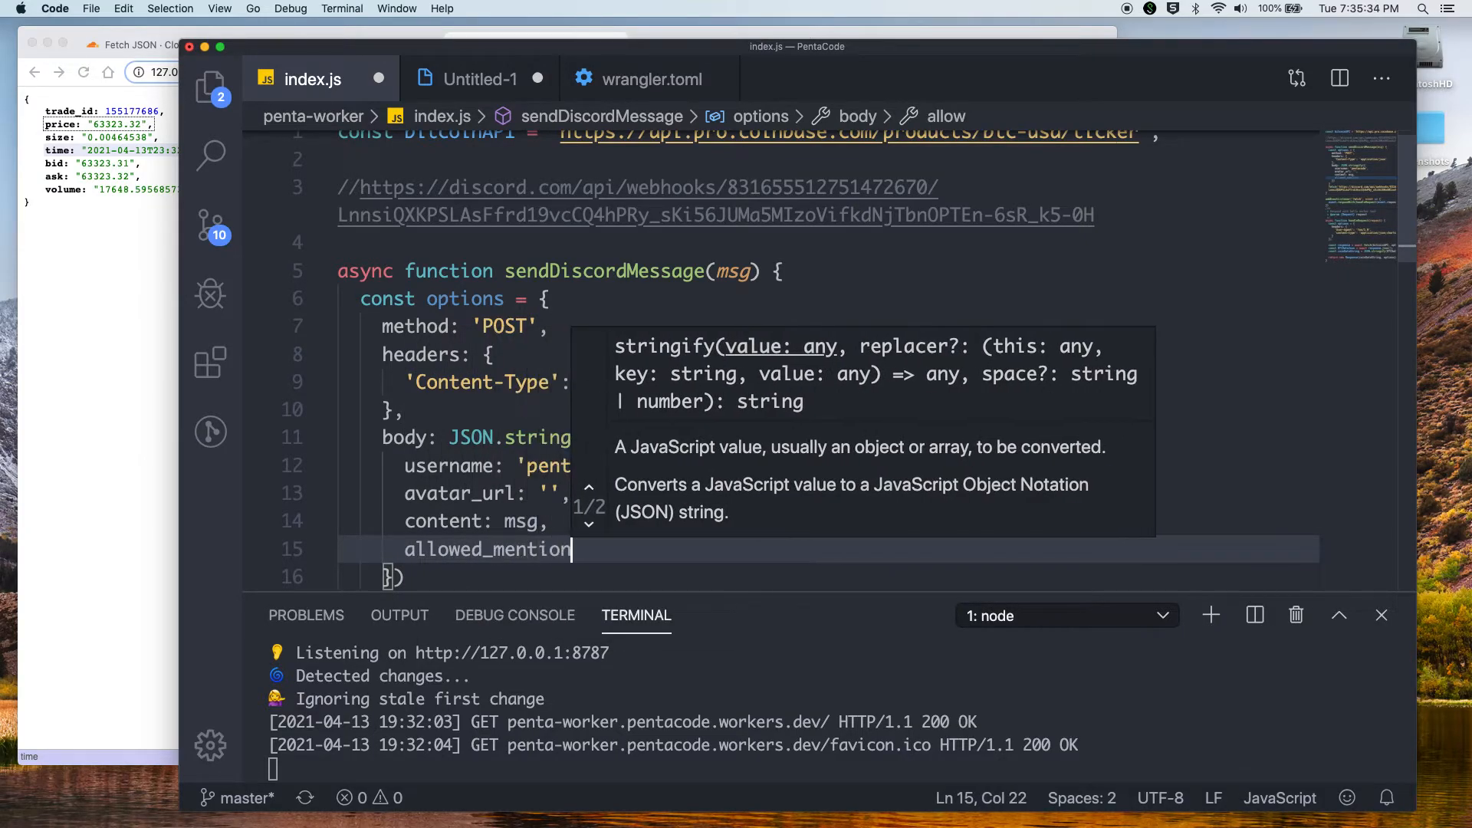
{"action": "key", "text": "Return"}
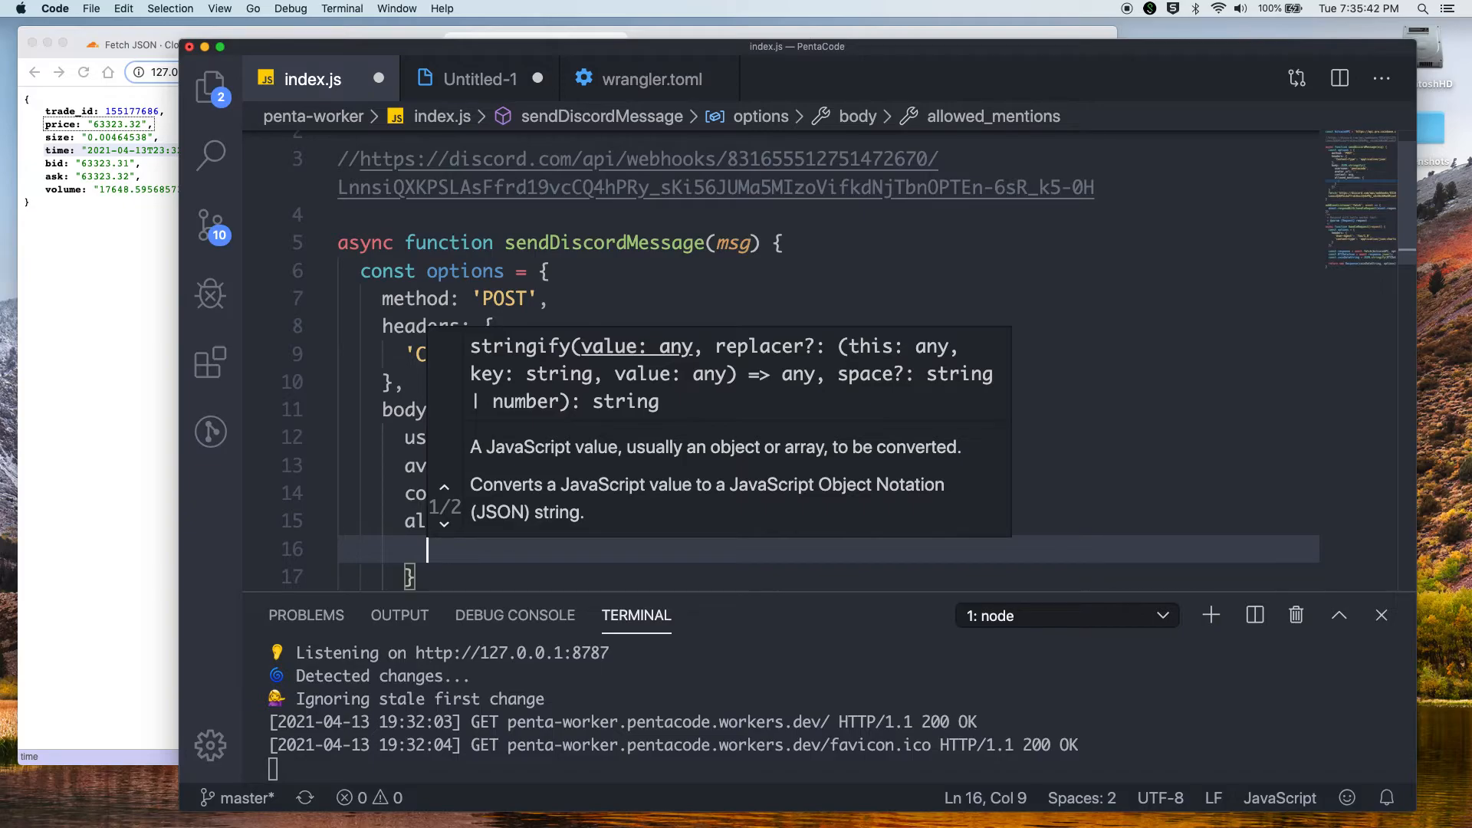
{"action": "type", "text": "parse: ['user"}
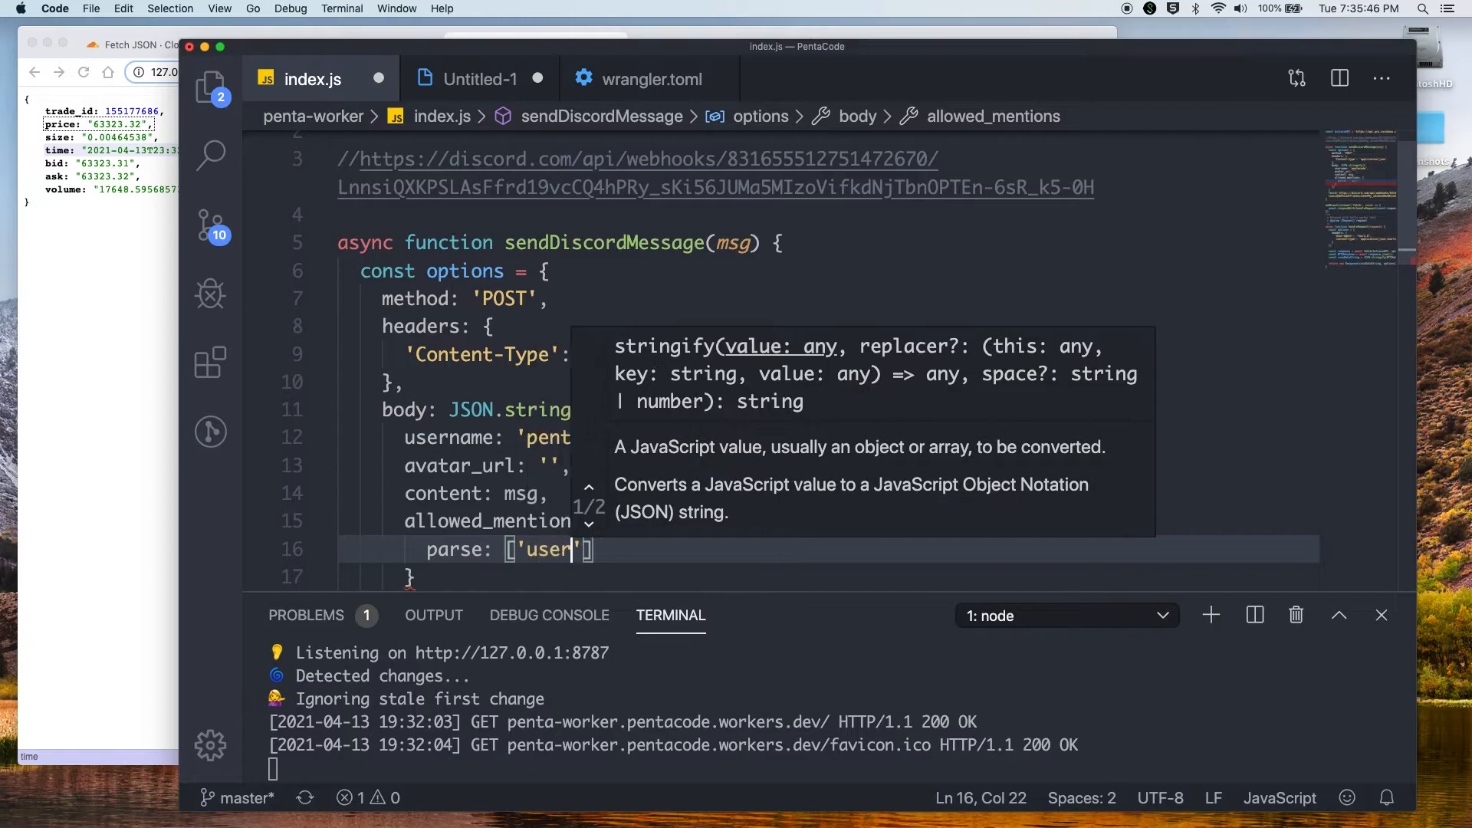
{"action": "type", "text": "s', 'roles"}
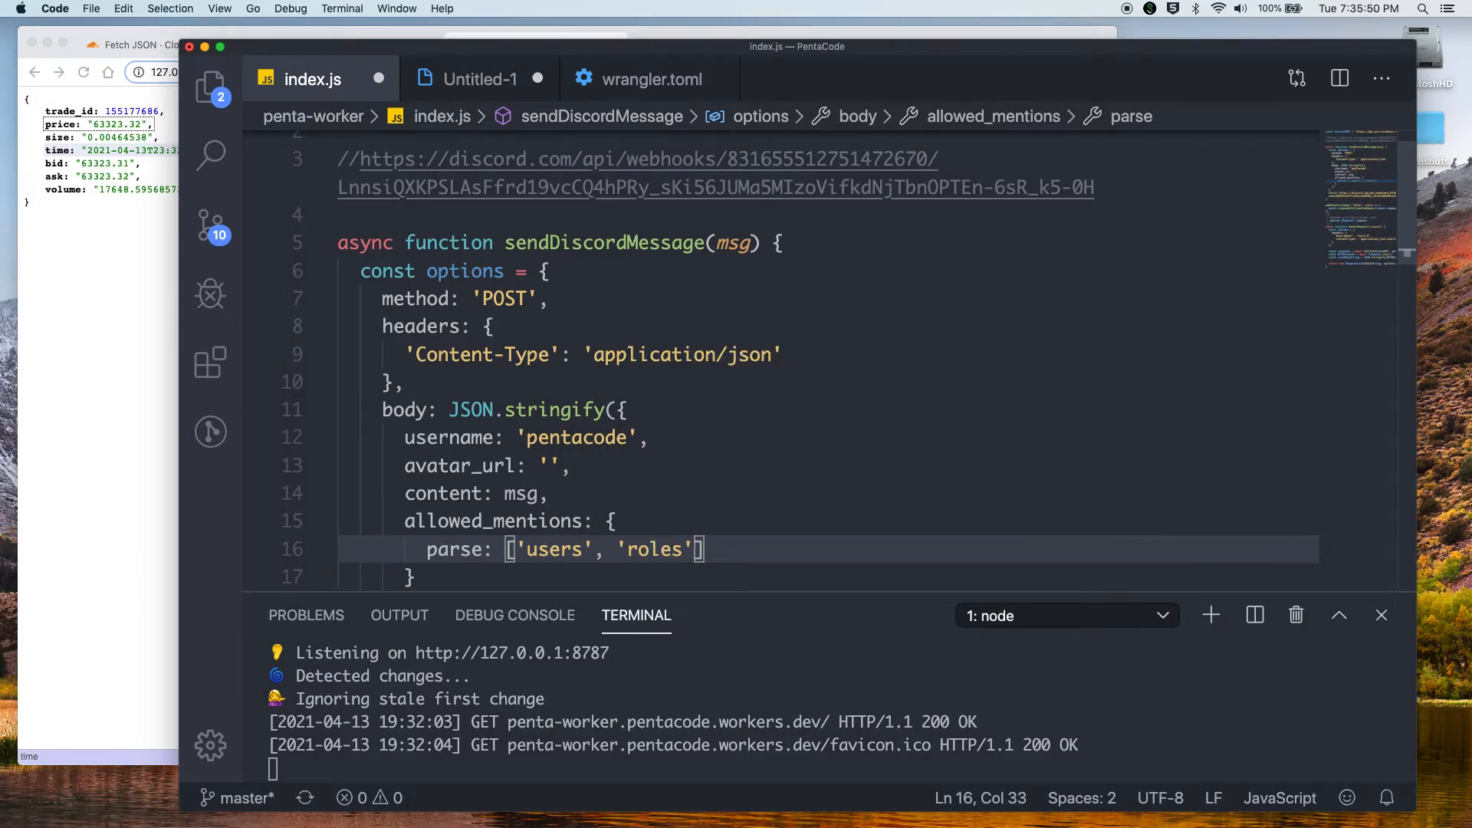
{"action": "mouse_move", "coordinate": [687, 460]}
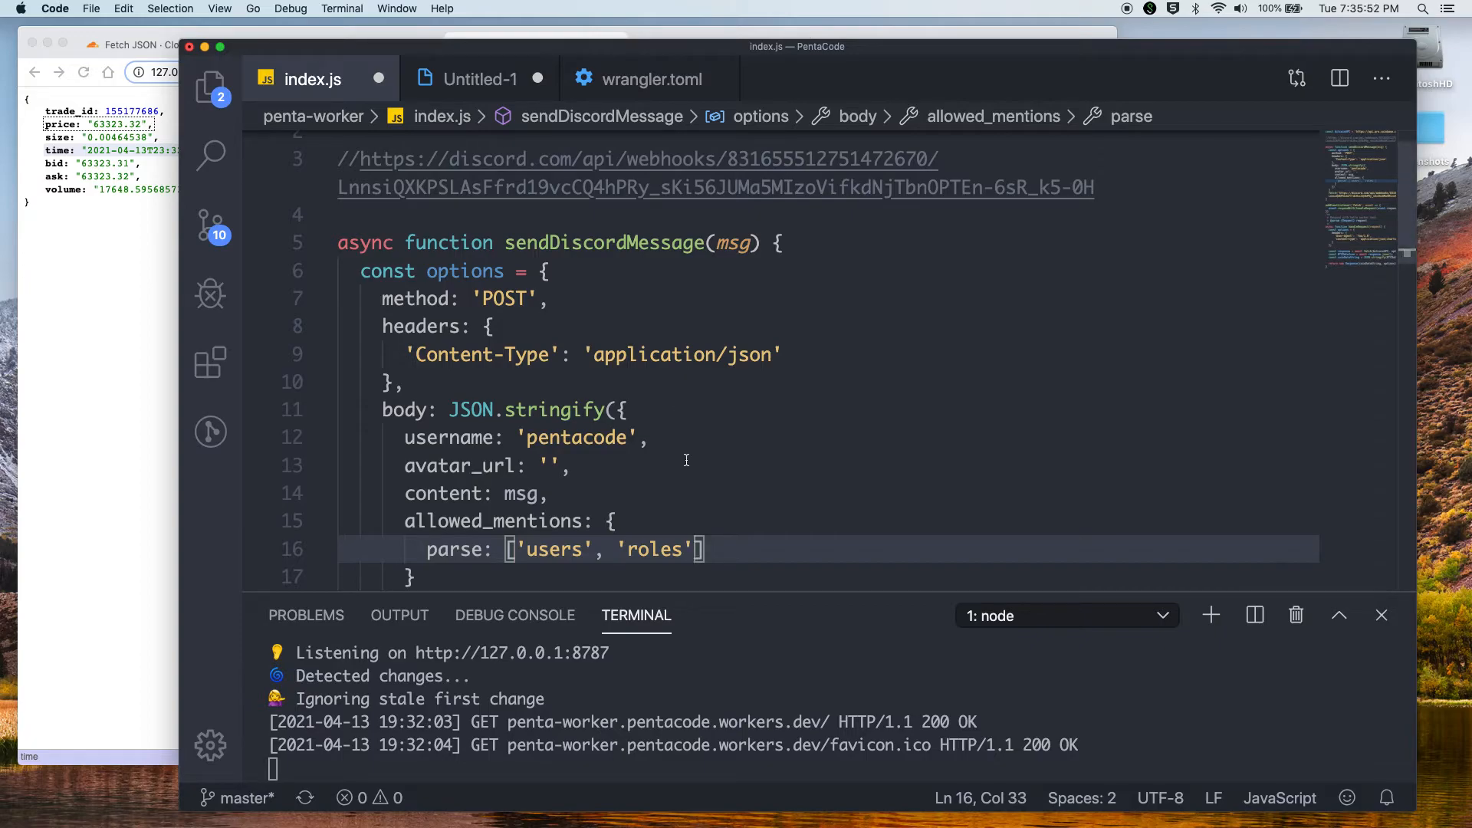
Pass options to the webhook fetch, return that call, and save index.js
{"action": "scroll", "scroll_direction": "down", "scroll_amount": 3}
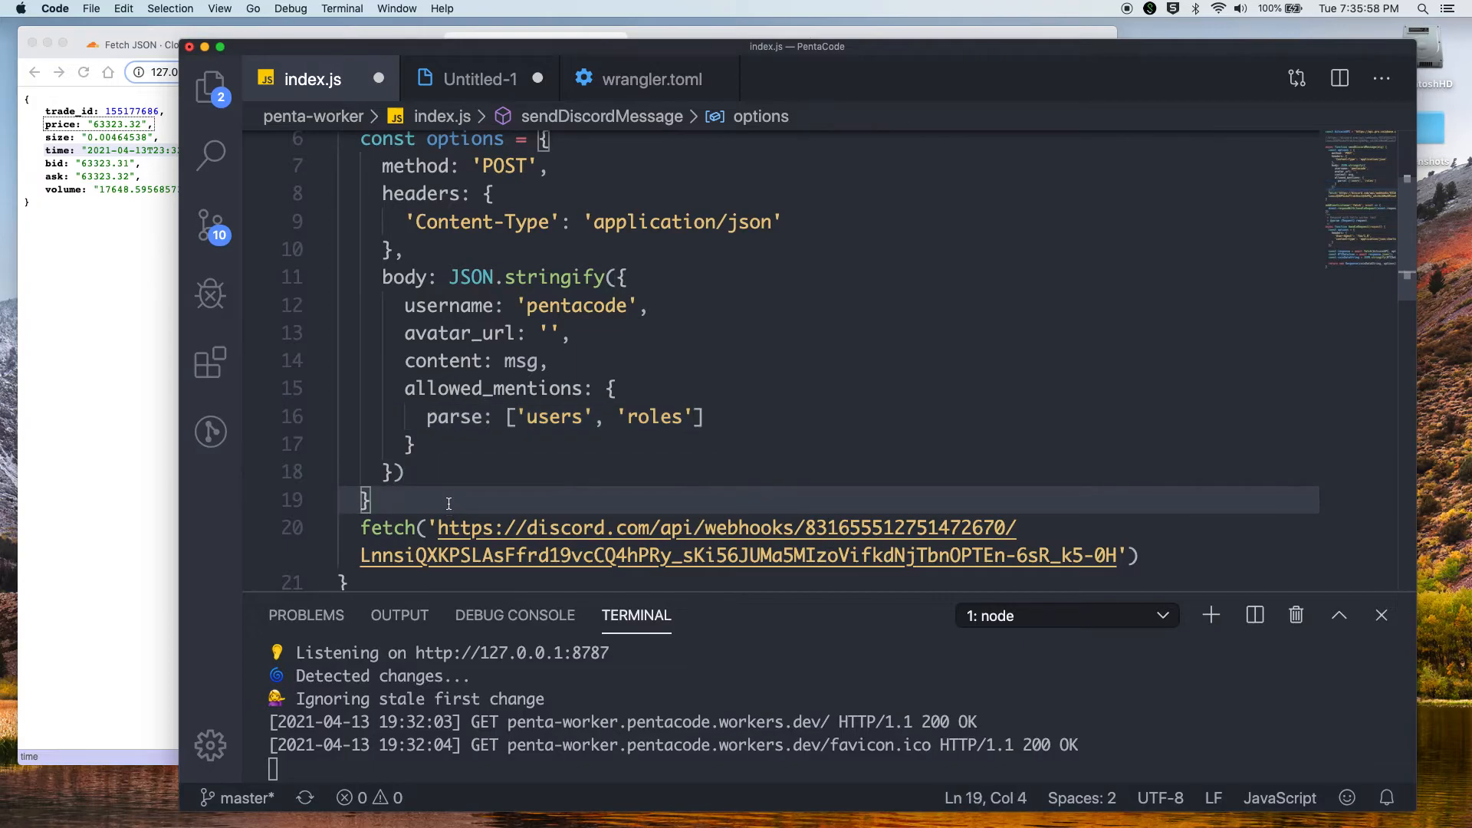
{"action": "scroll", "scroll_direction": "up", "scroll_amount": 3}
{"action": "type", "text": ", "}
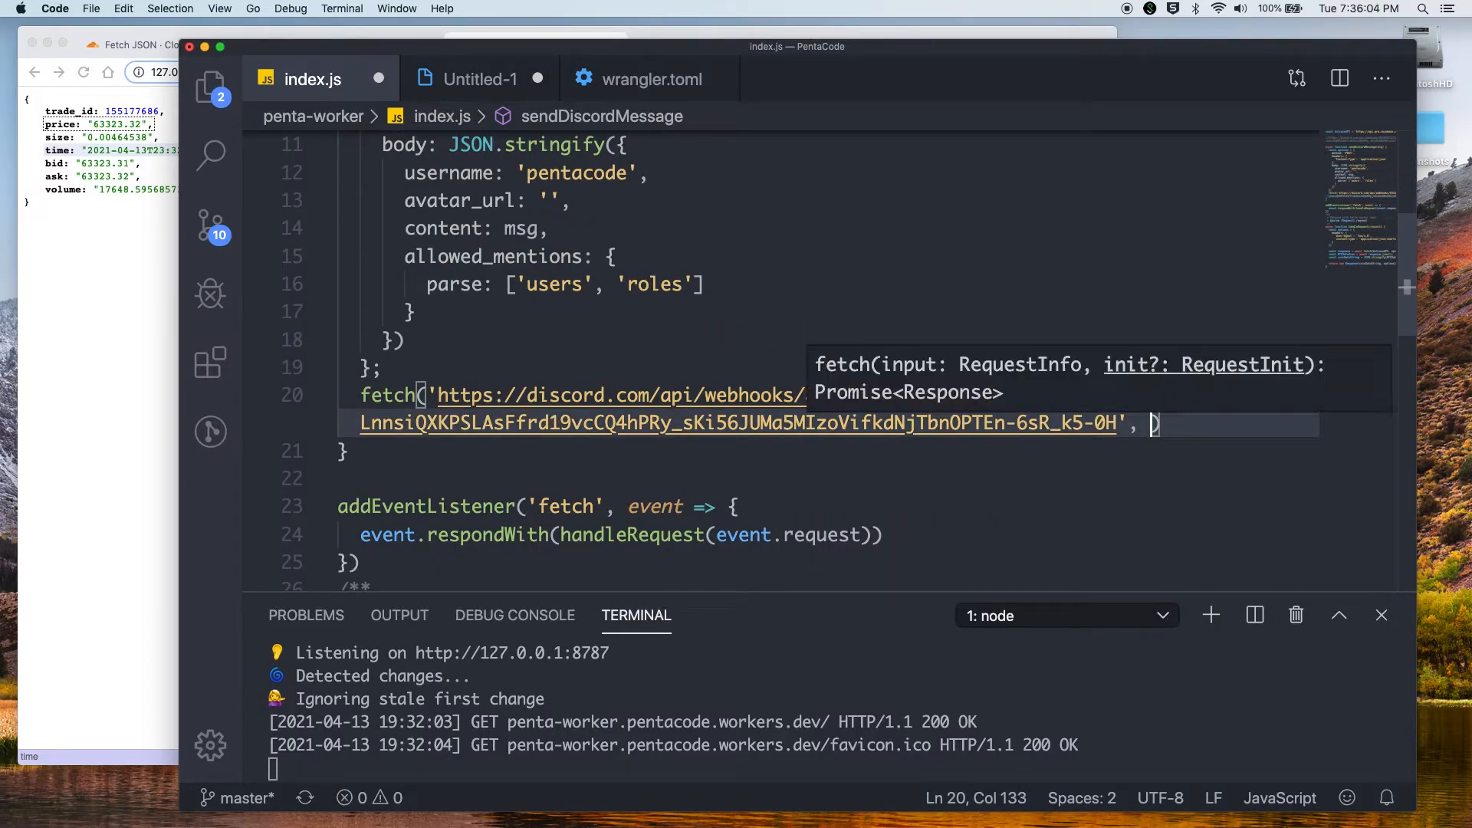
{"action": "type", "text": "options"}
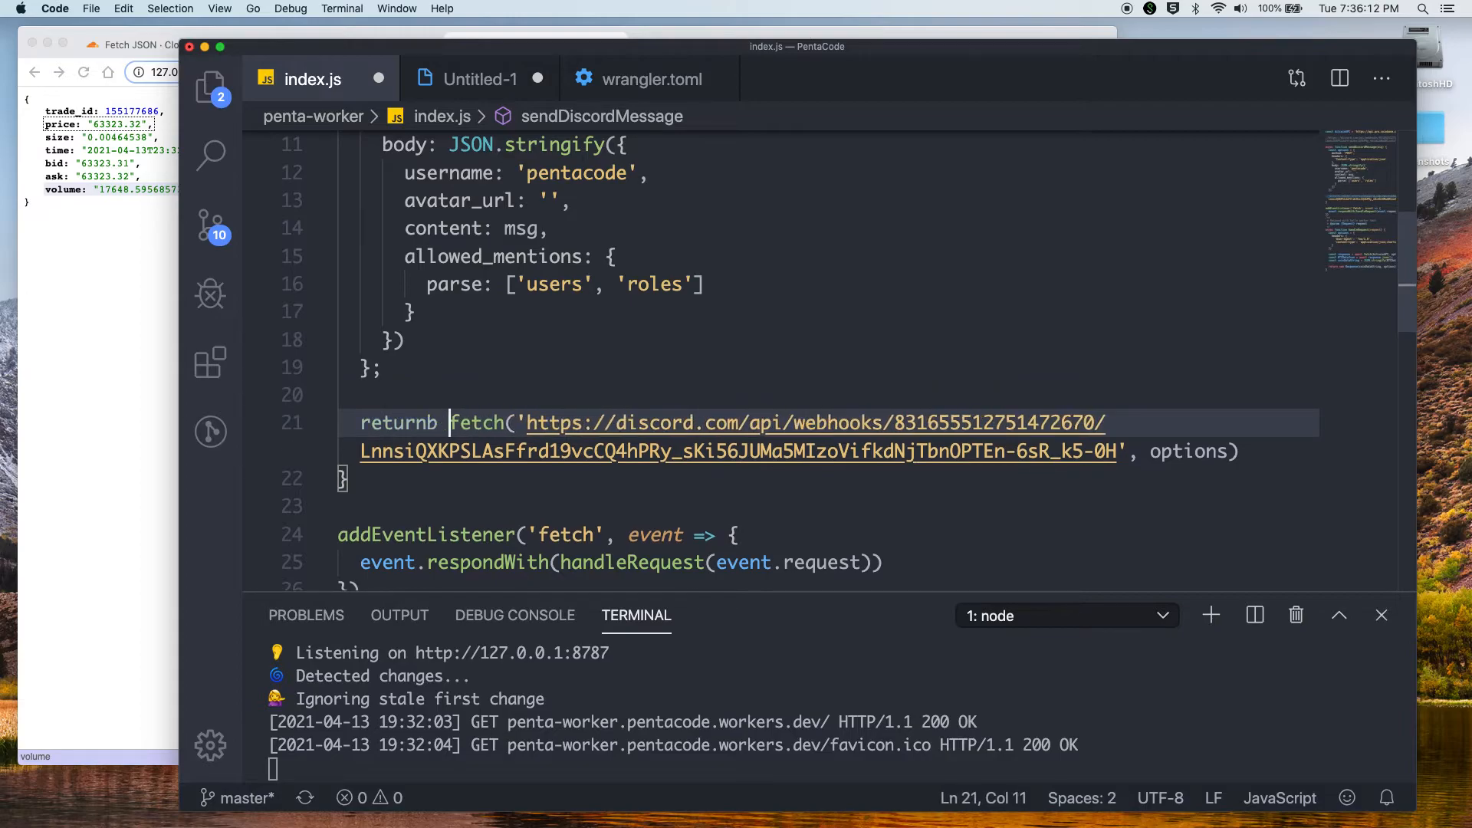
{"action": "key", "text": "Backspace"}
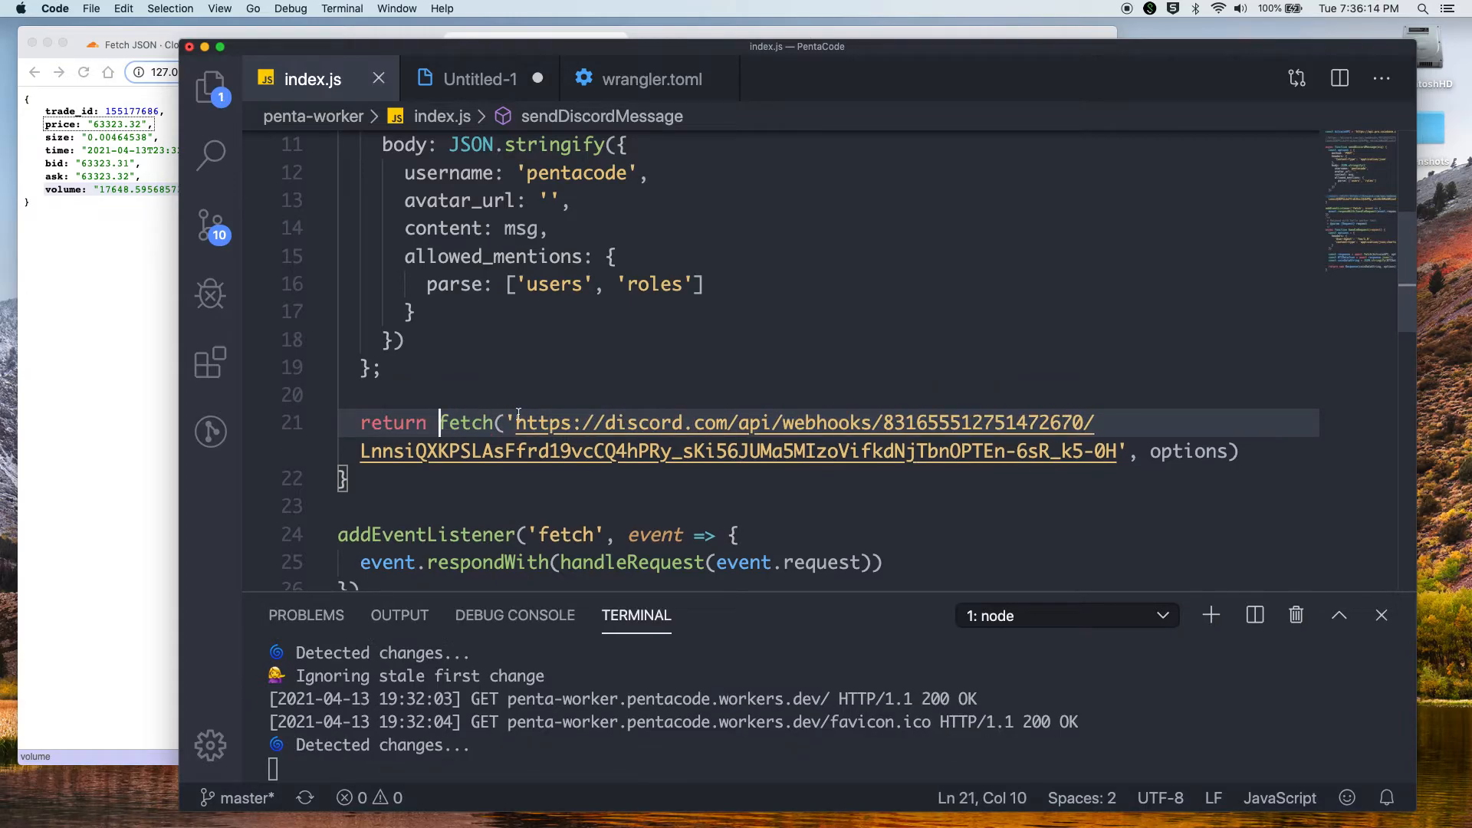
{"action": "scroll", "scroll_direction": "up", "scroll_amount": 3}
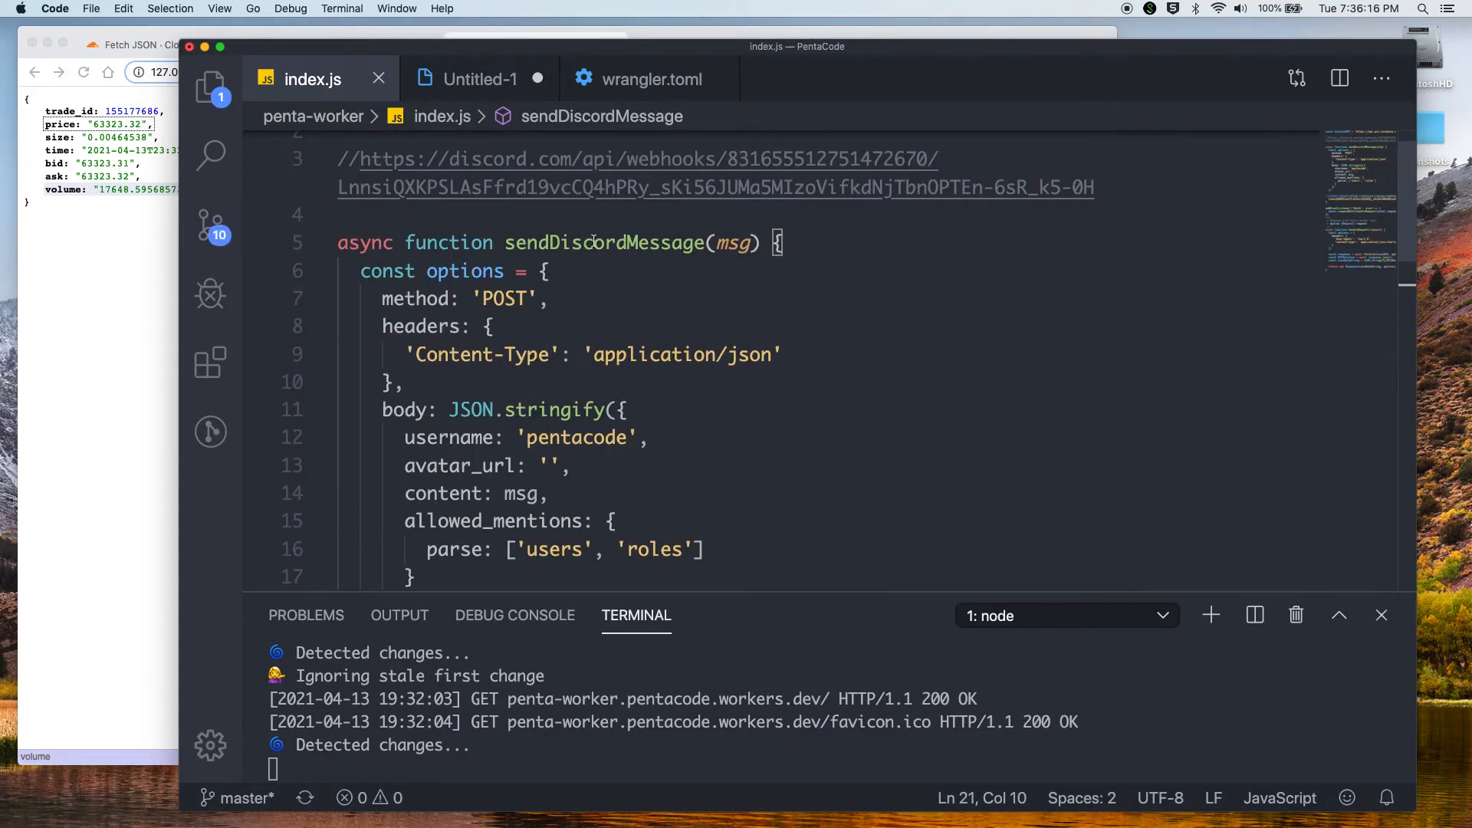
{"action": "mouse_move", "coordinate": [605, 242]}
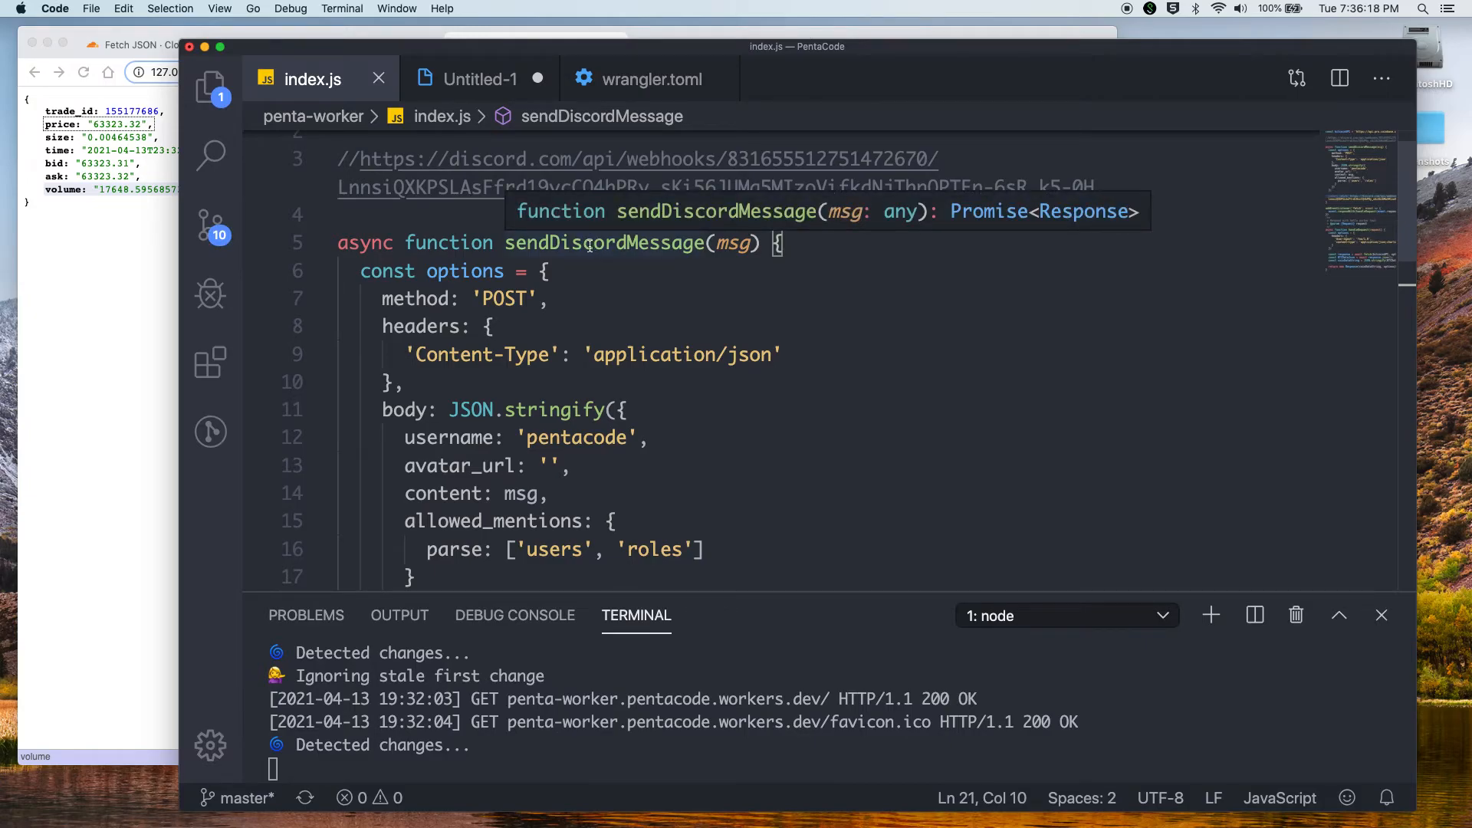
{"action": "mouse_move", "coordinate": [660, 242]}
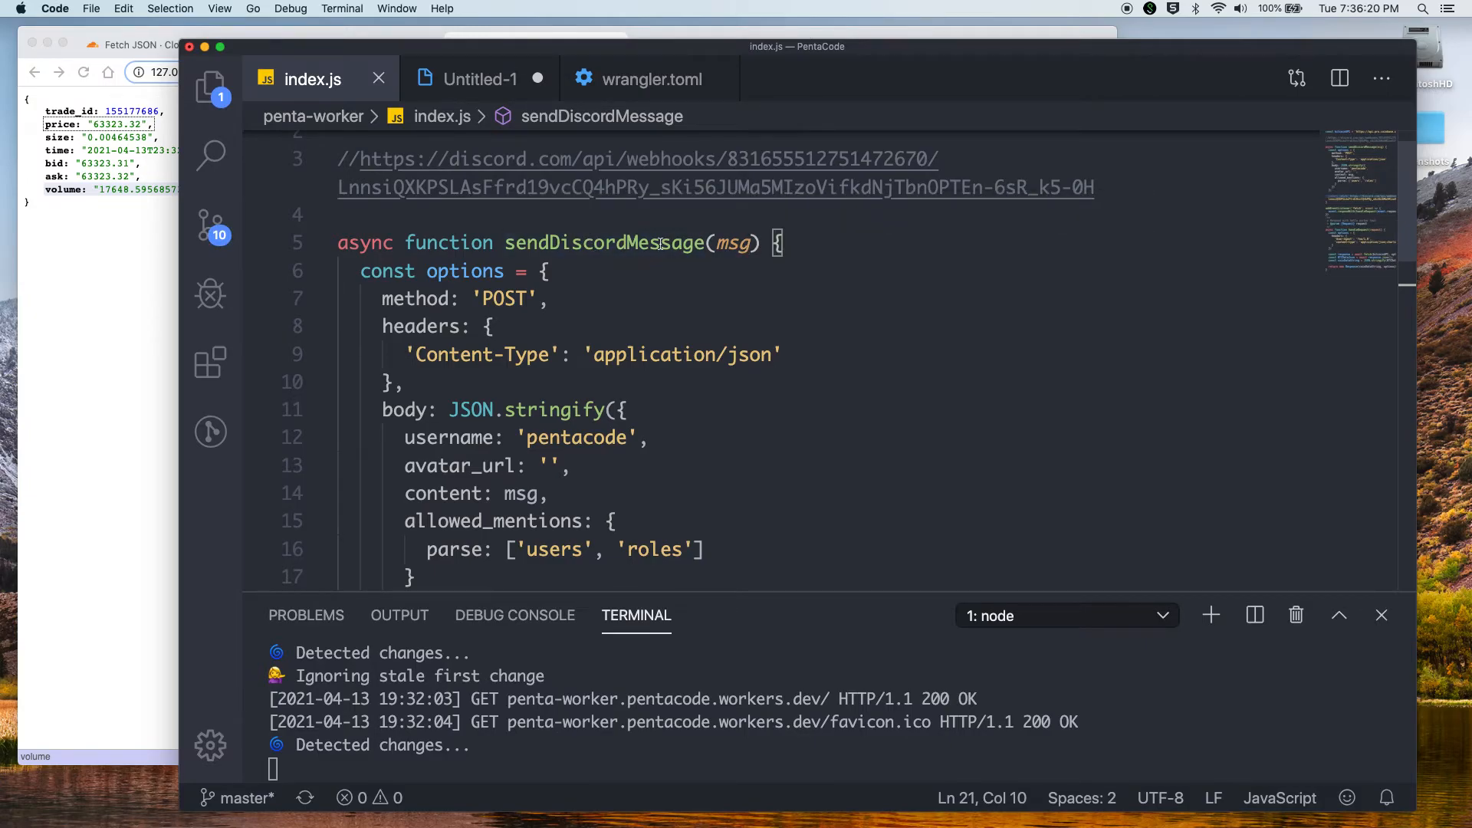
{"action": "scroll", "scroll_direction": "down", "scroll_amount": 3}
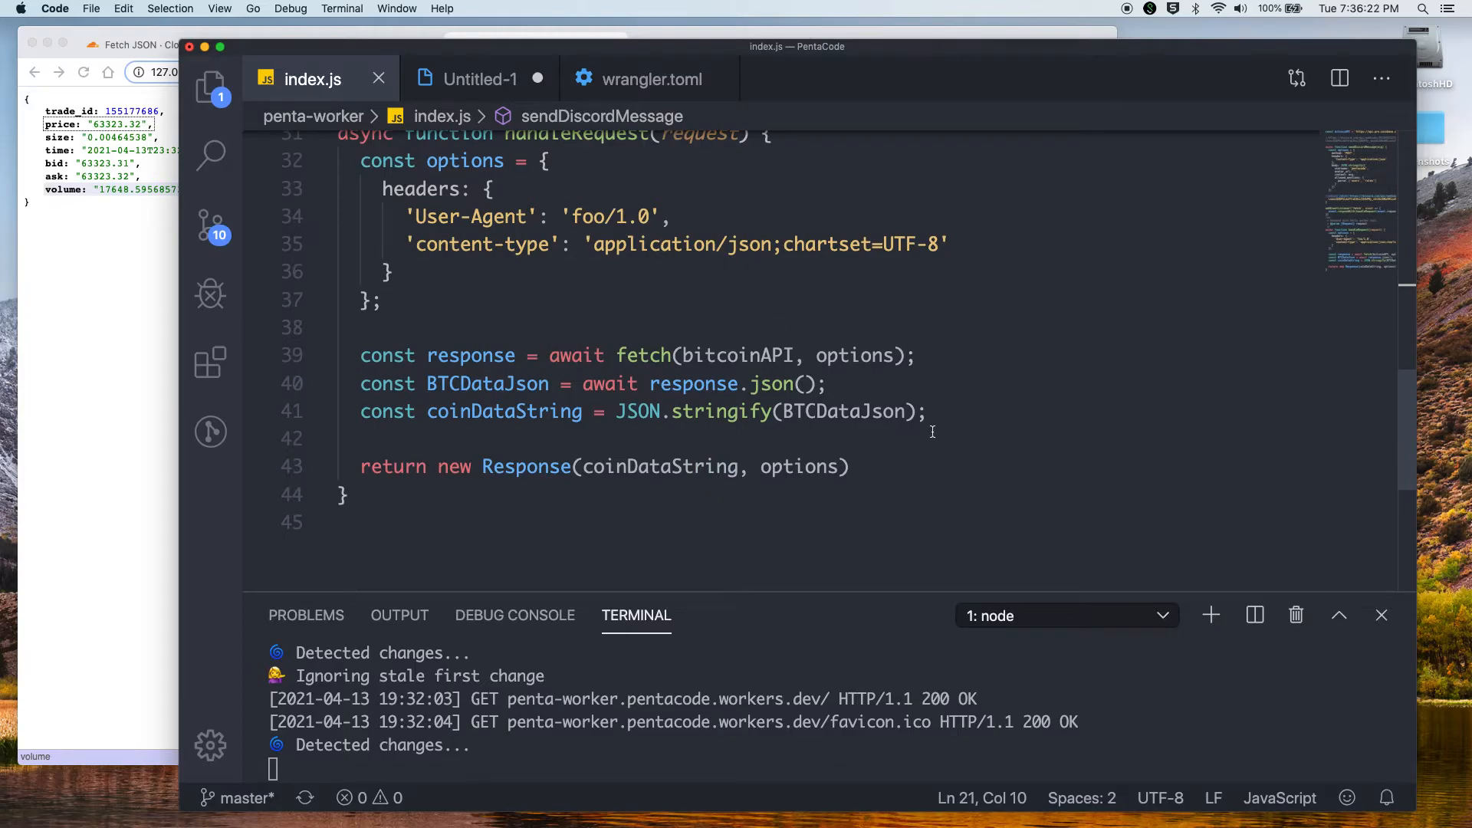
In handleRequest, define msg as 'Bitcoin price is currently ${BTCData.price}' and await sendDiscordMessage(msg)
{"action": "type", "text": "const"}
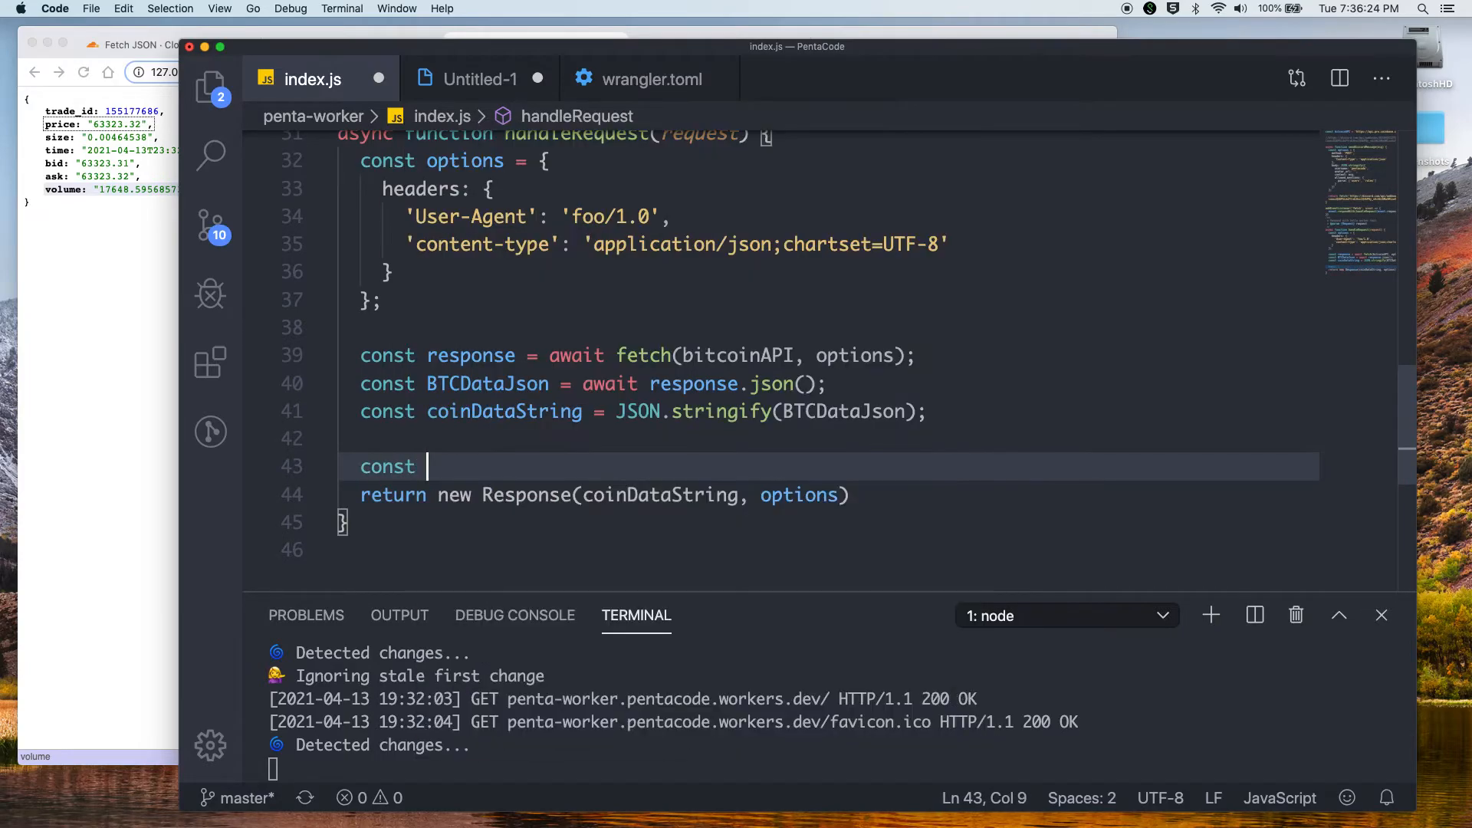
{"action": "type", "text": "msg = '"}
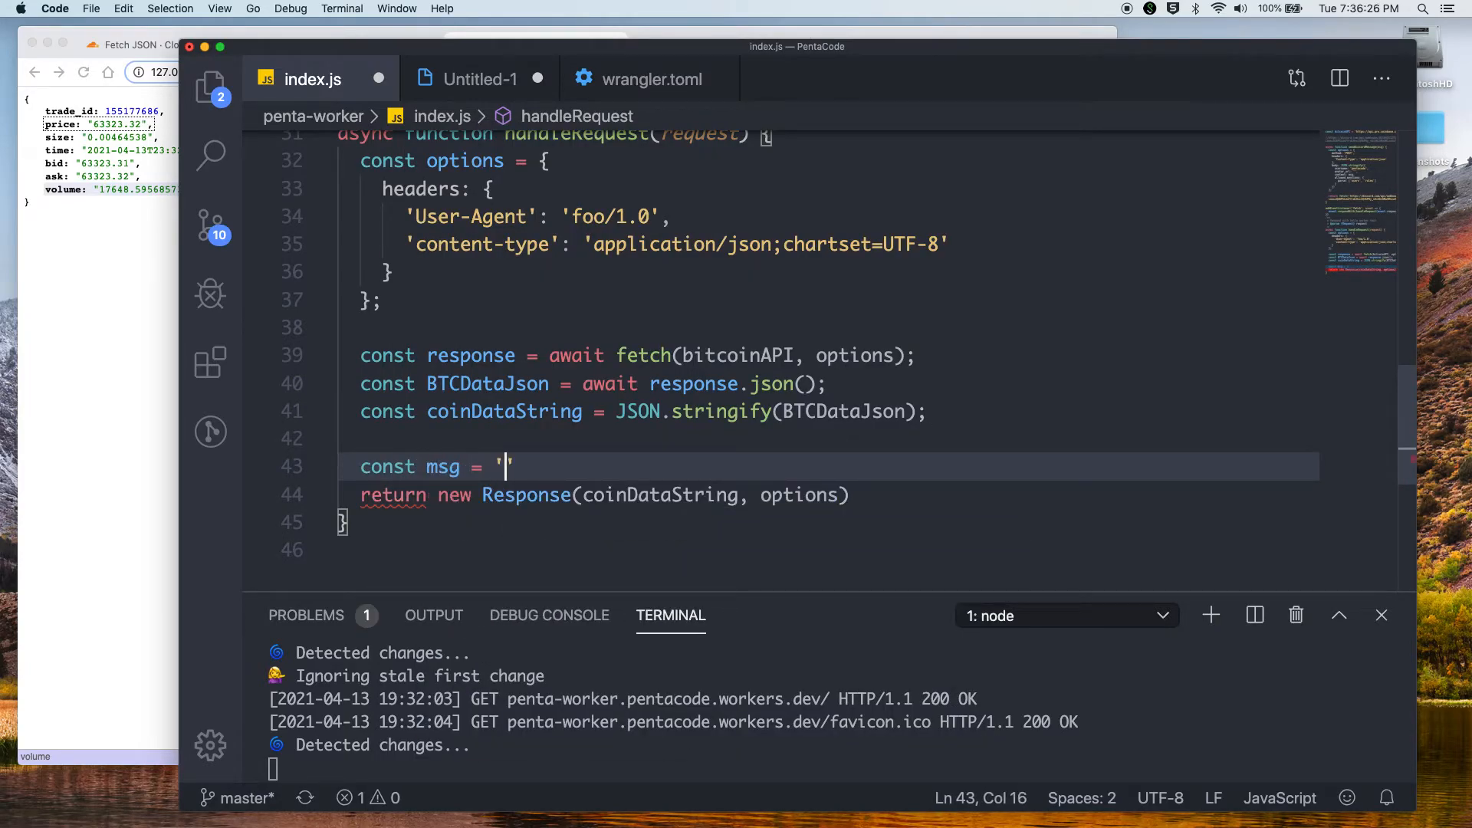
{"action": "type", "text": "Bitcoin pri"}
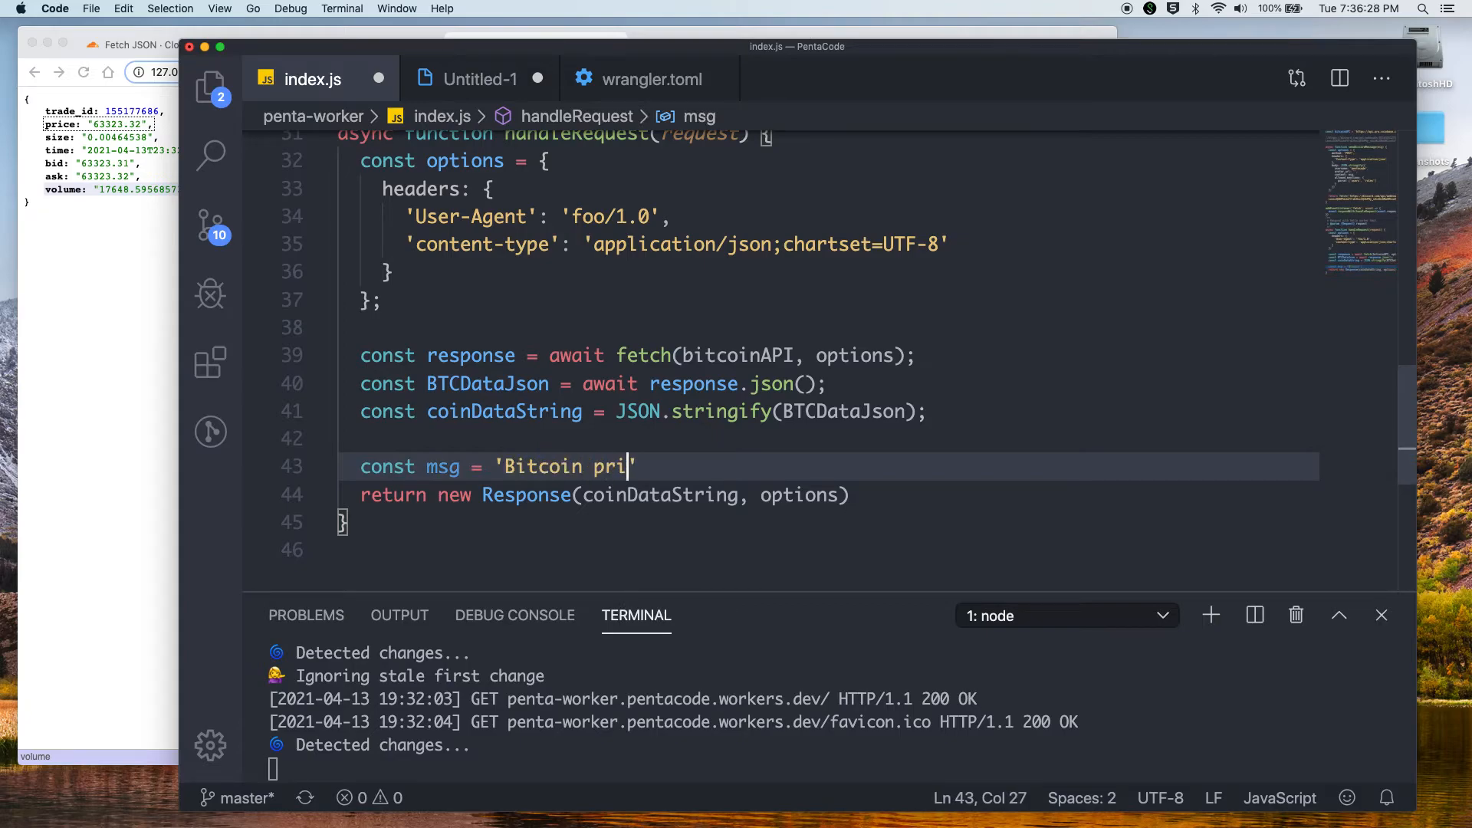
{"action": "type", "text": "ce is currently `"}
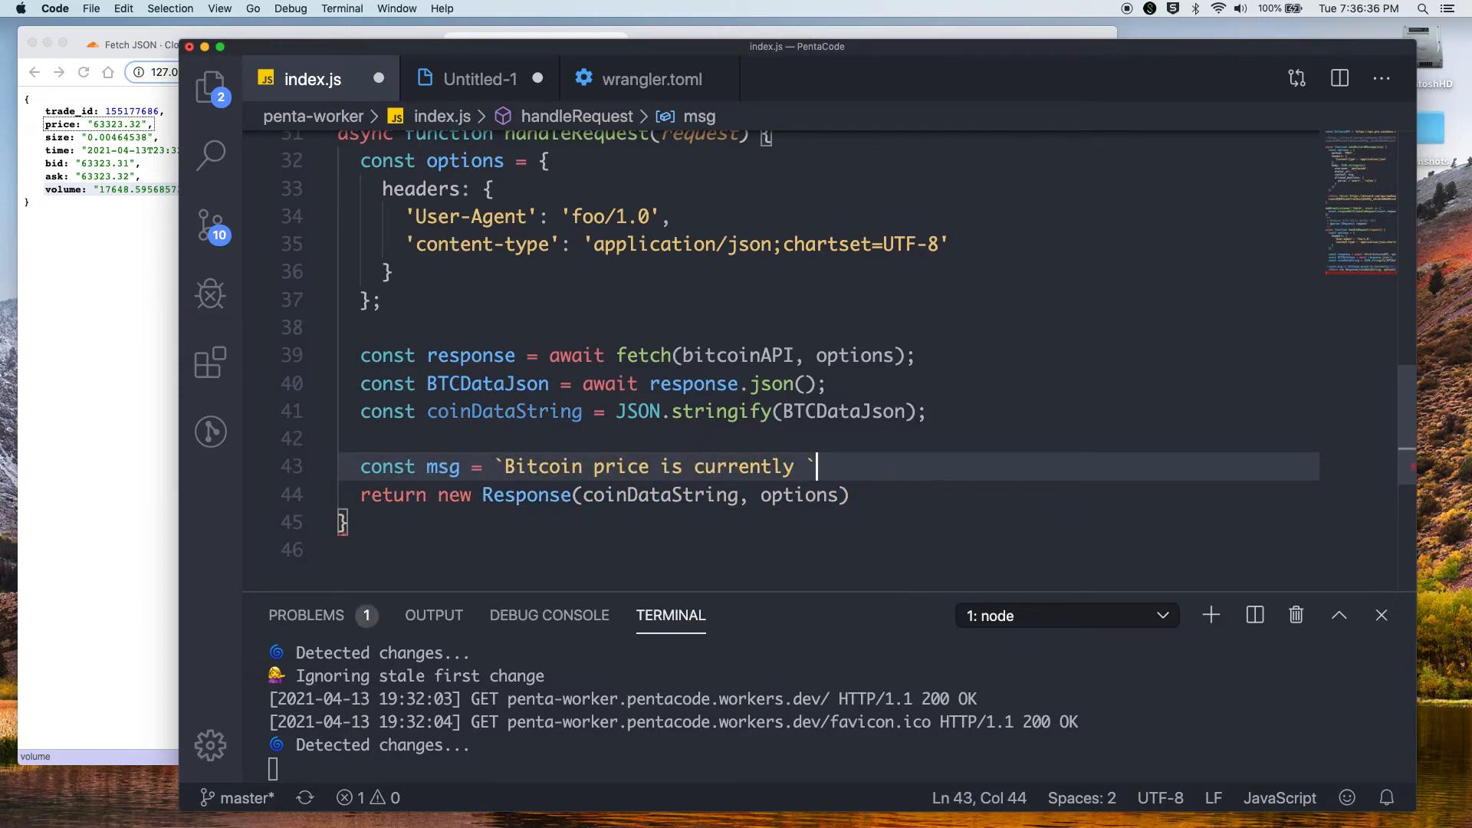
{"action": "type", "text": "${}"}
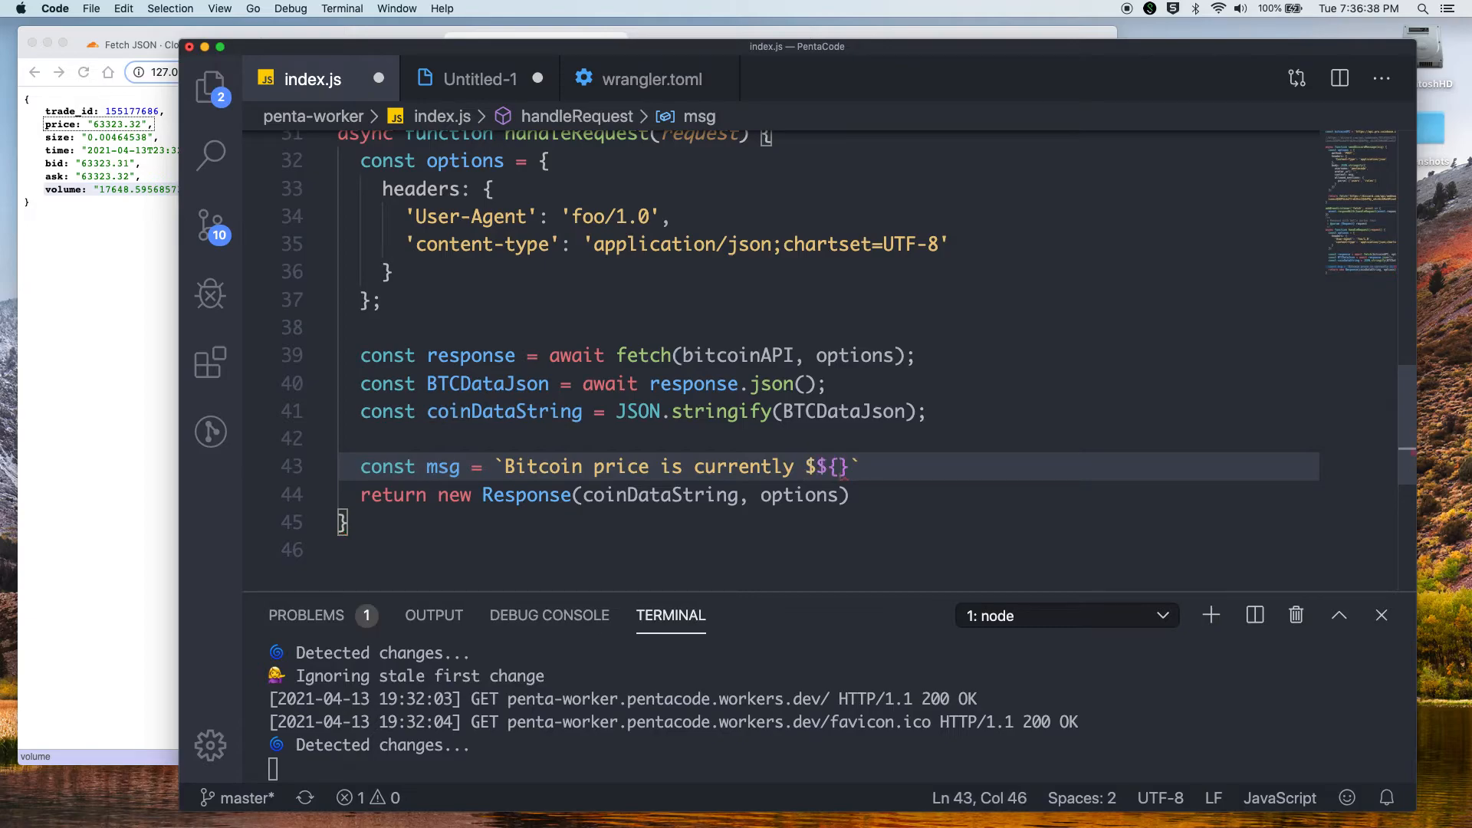
{"action": "type", "text": "BTCDataJson."}
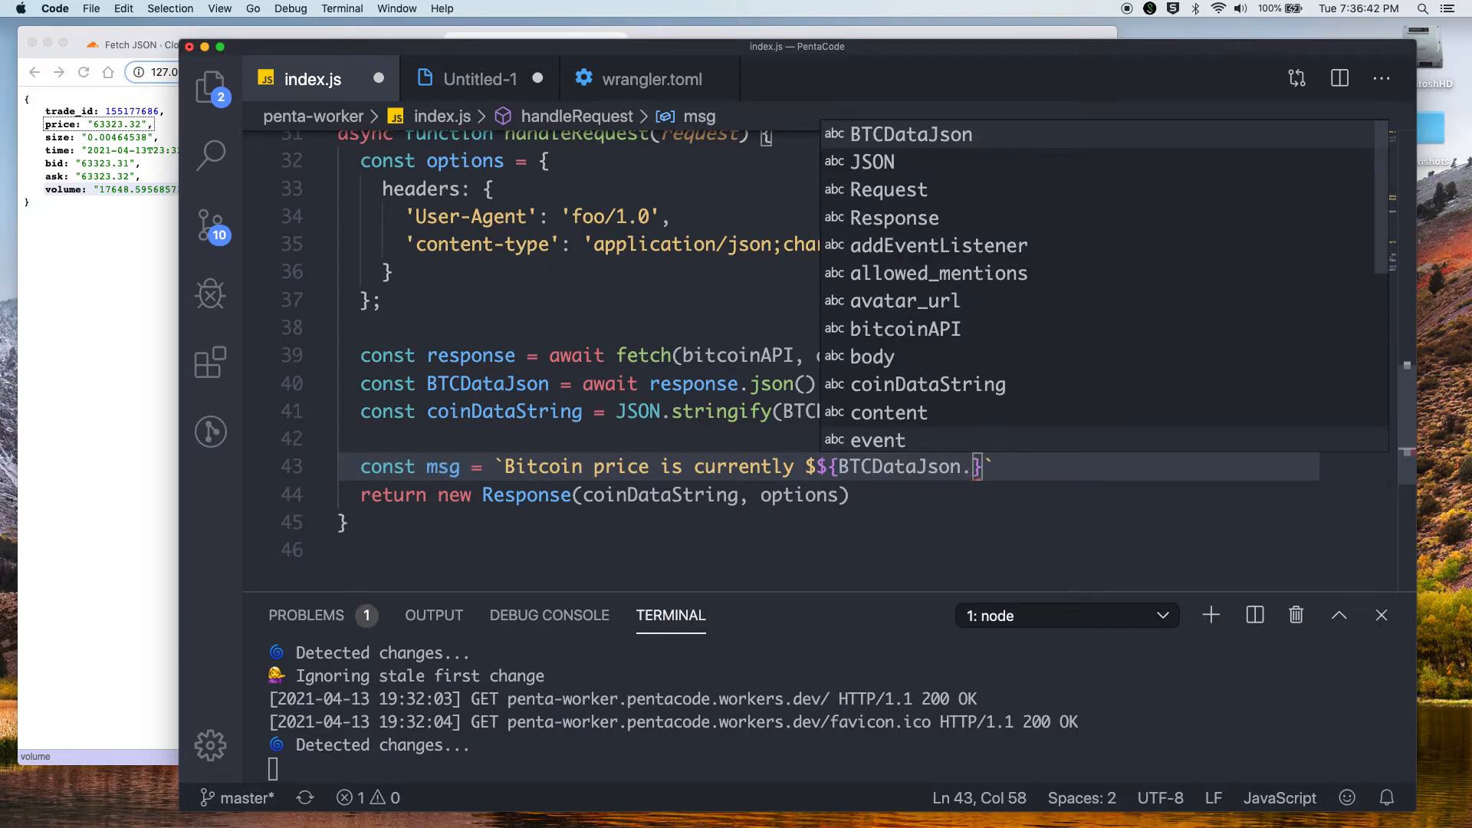
{"action": "type", "text": "price"}
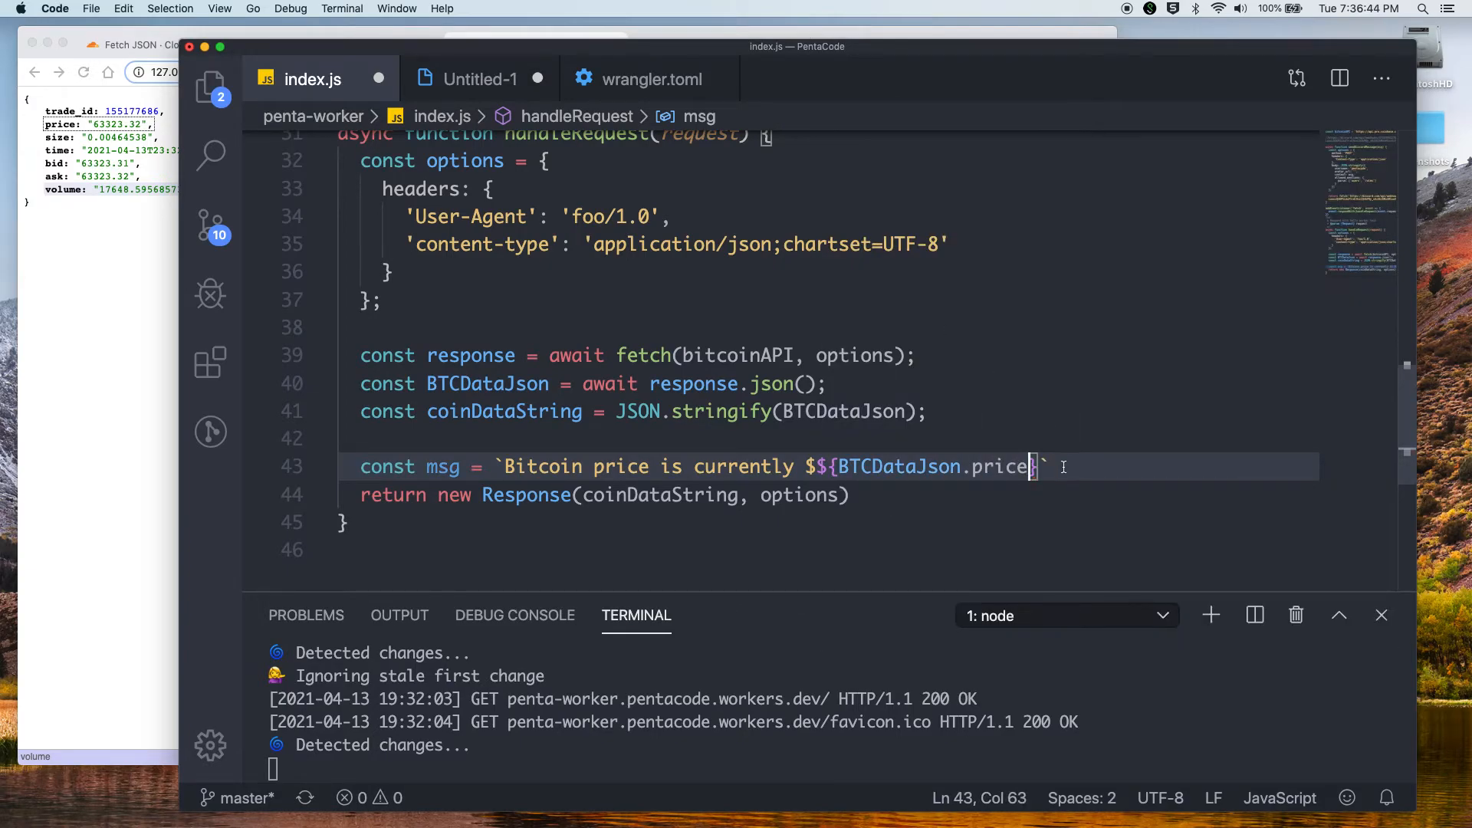
{"action": "type", "text": "};"}
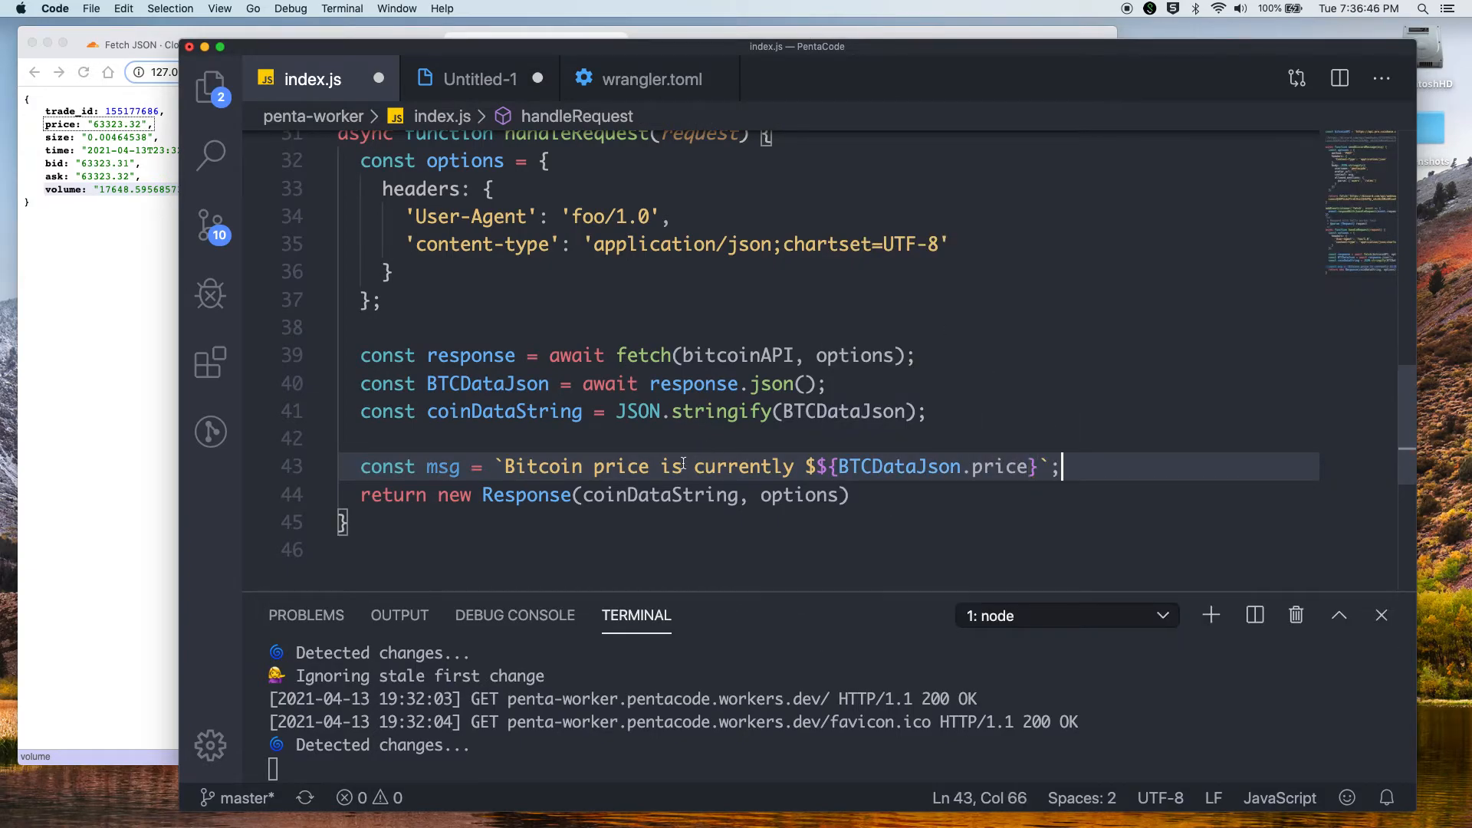
{"action": "mouse_move", "coordinate": [1095, 466]}
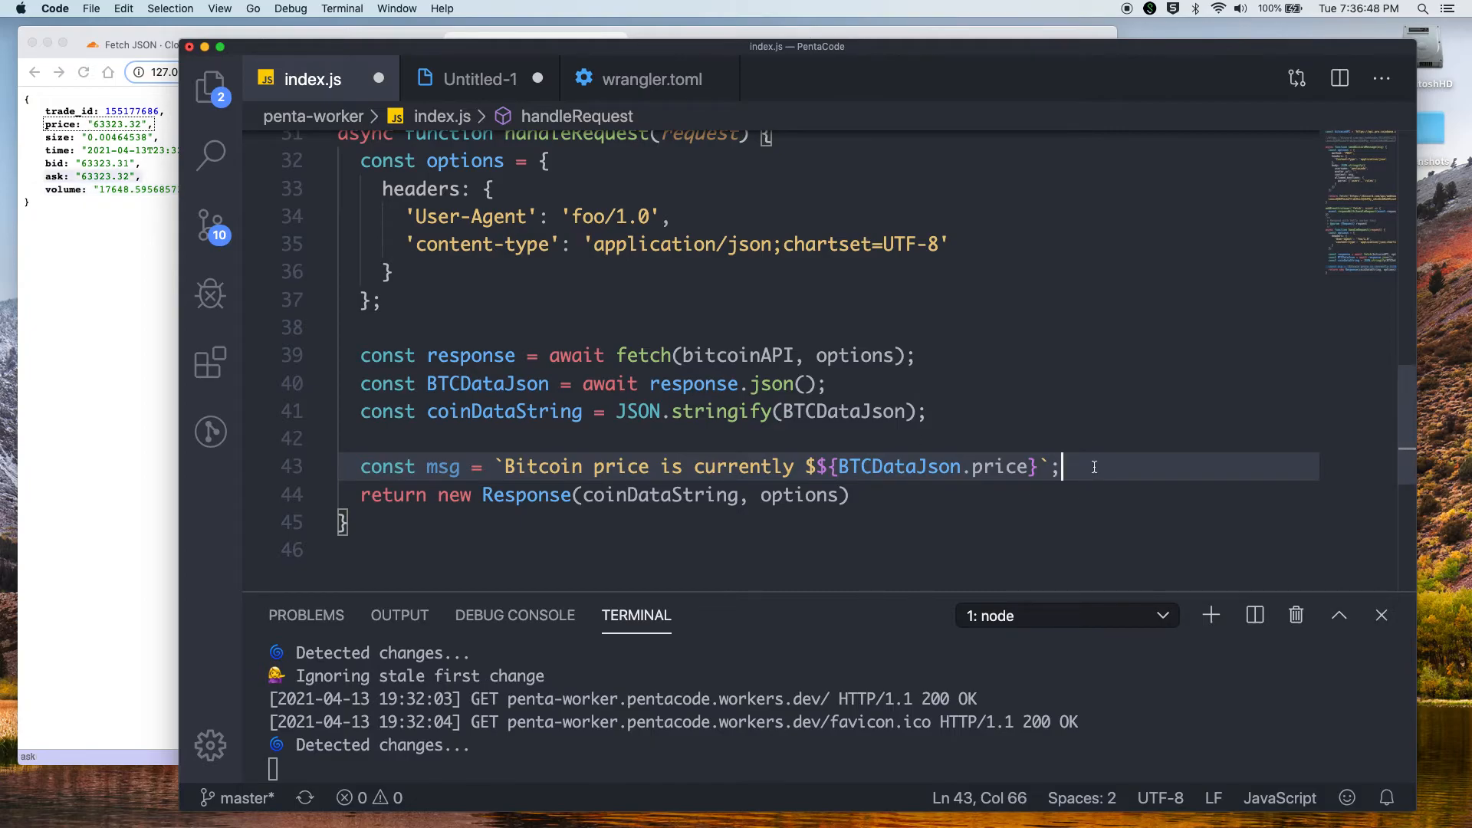
{"action": "type", "text": "a"}
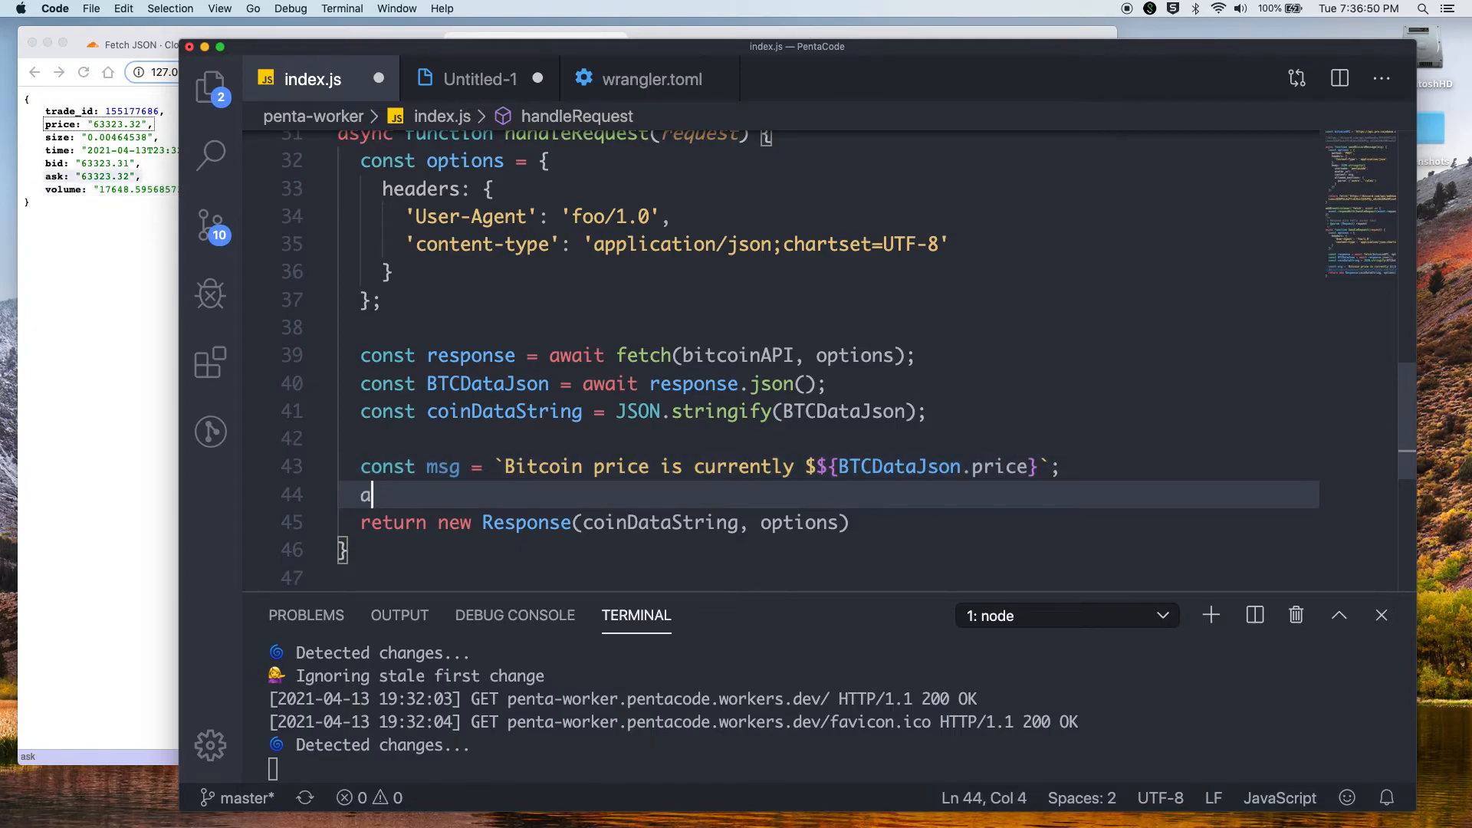
{"action": "type", "text": "wait sendDiscordMessage(msg);"}
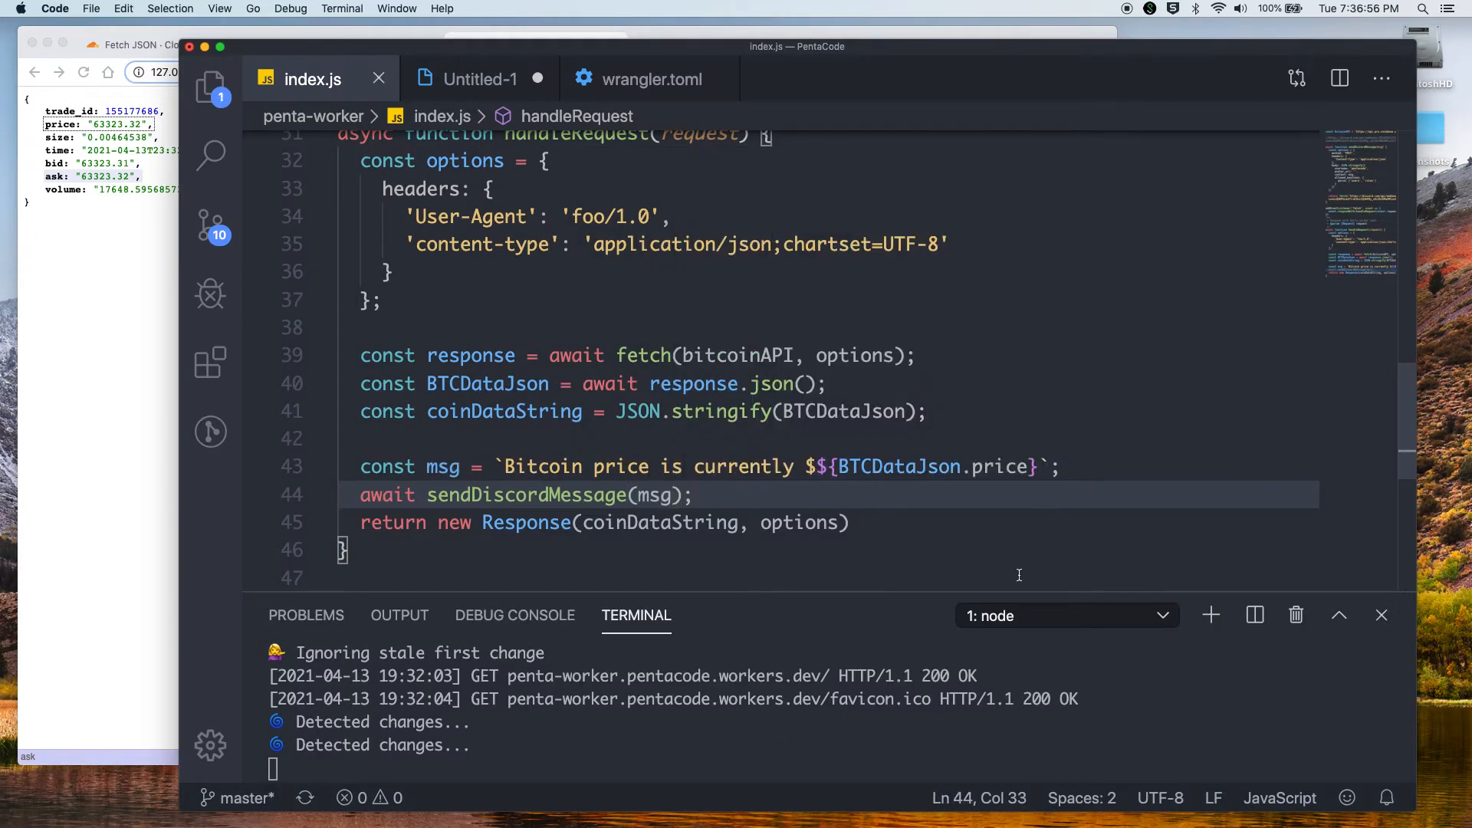
{"action": "mouse_move", "coordinate": [875, 542]}
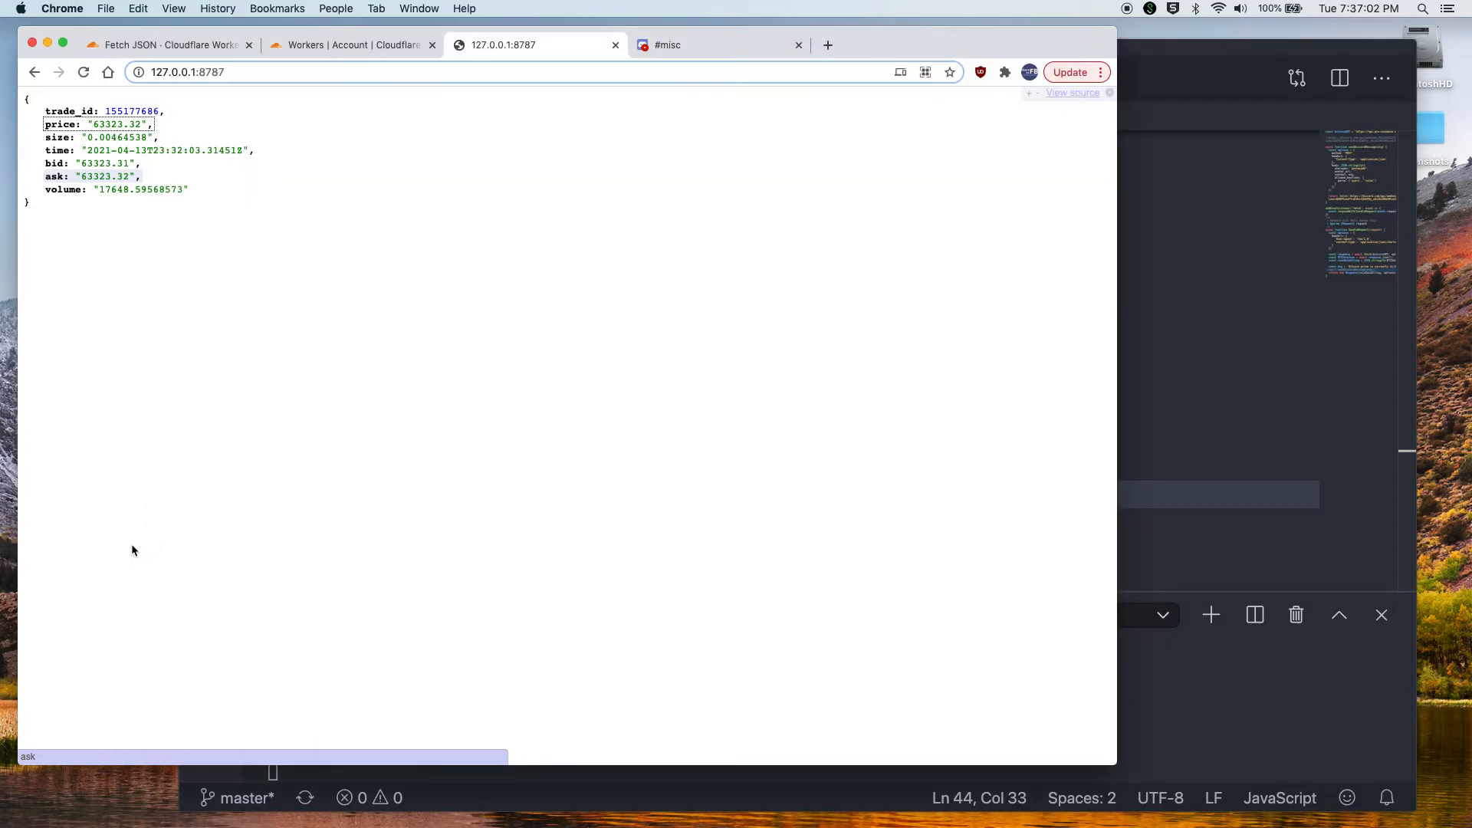
Post a '------' separator message in the Discord #misc channel
{"action": "left_click", "coordinate": [719, 45]}
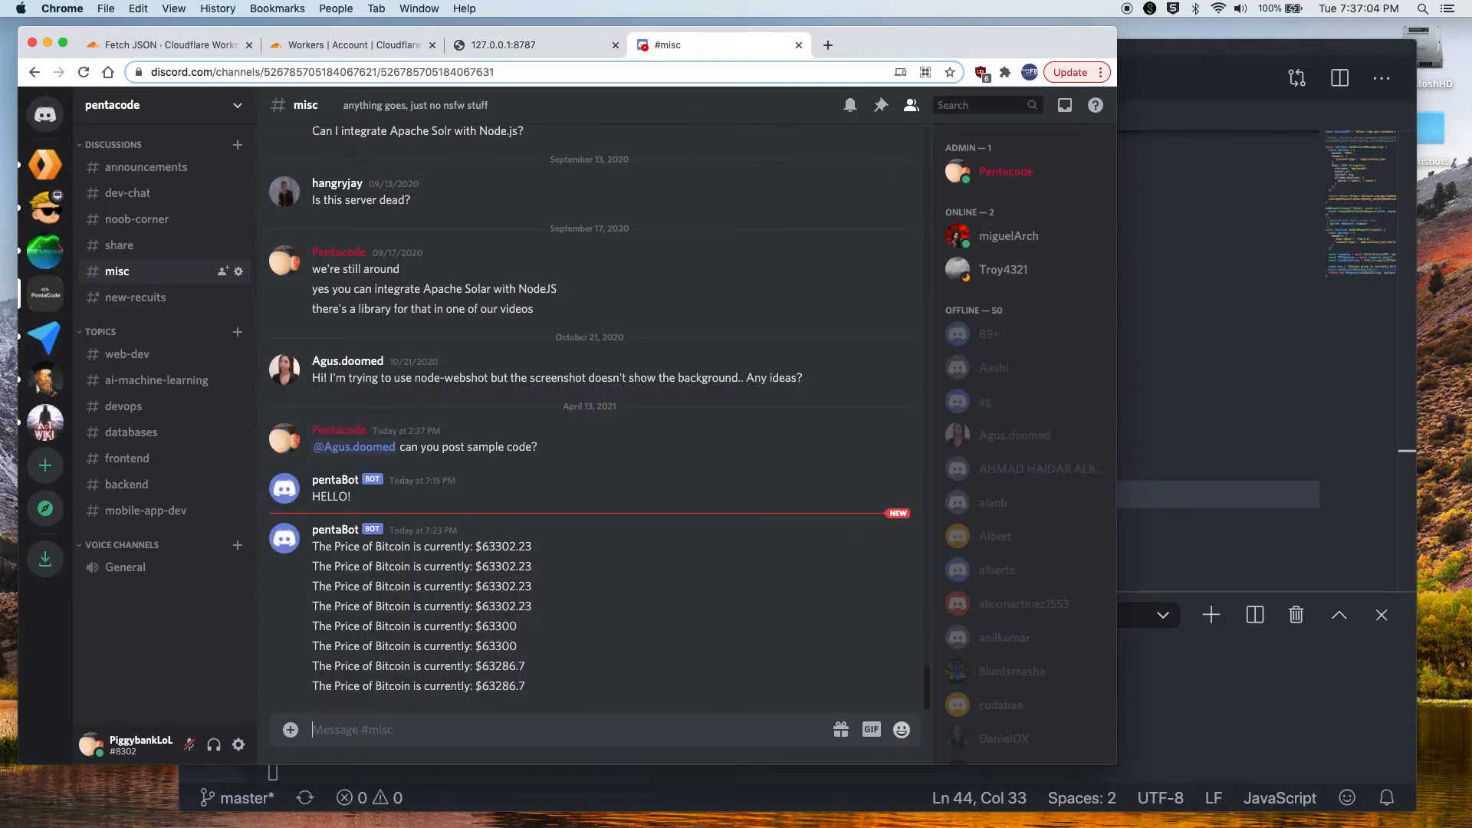
{"action": "type", "text": "-------"}
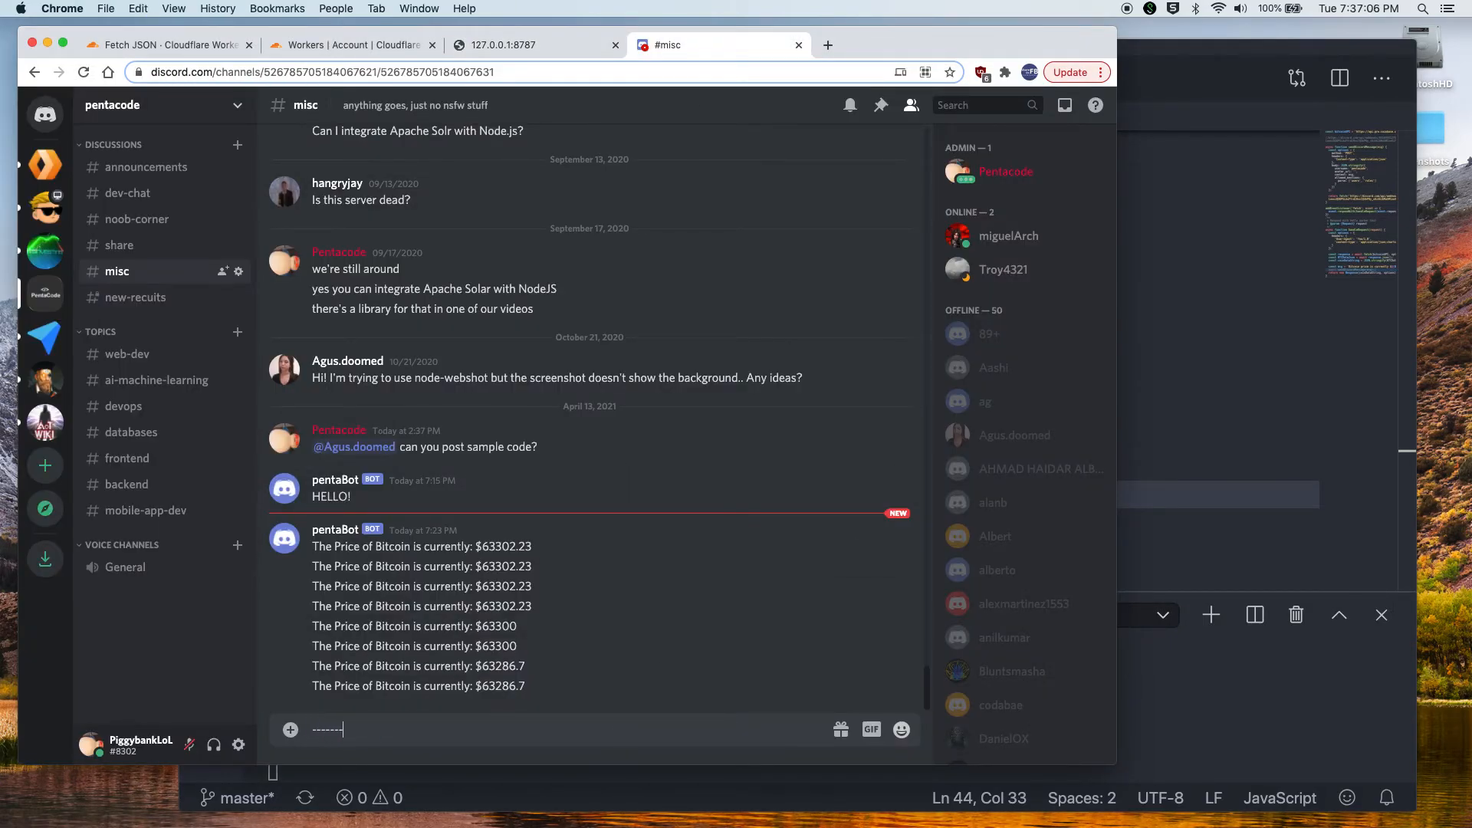
{"action": "key", "text": "Return"}
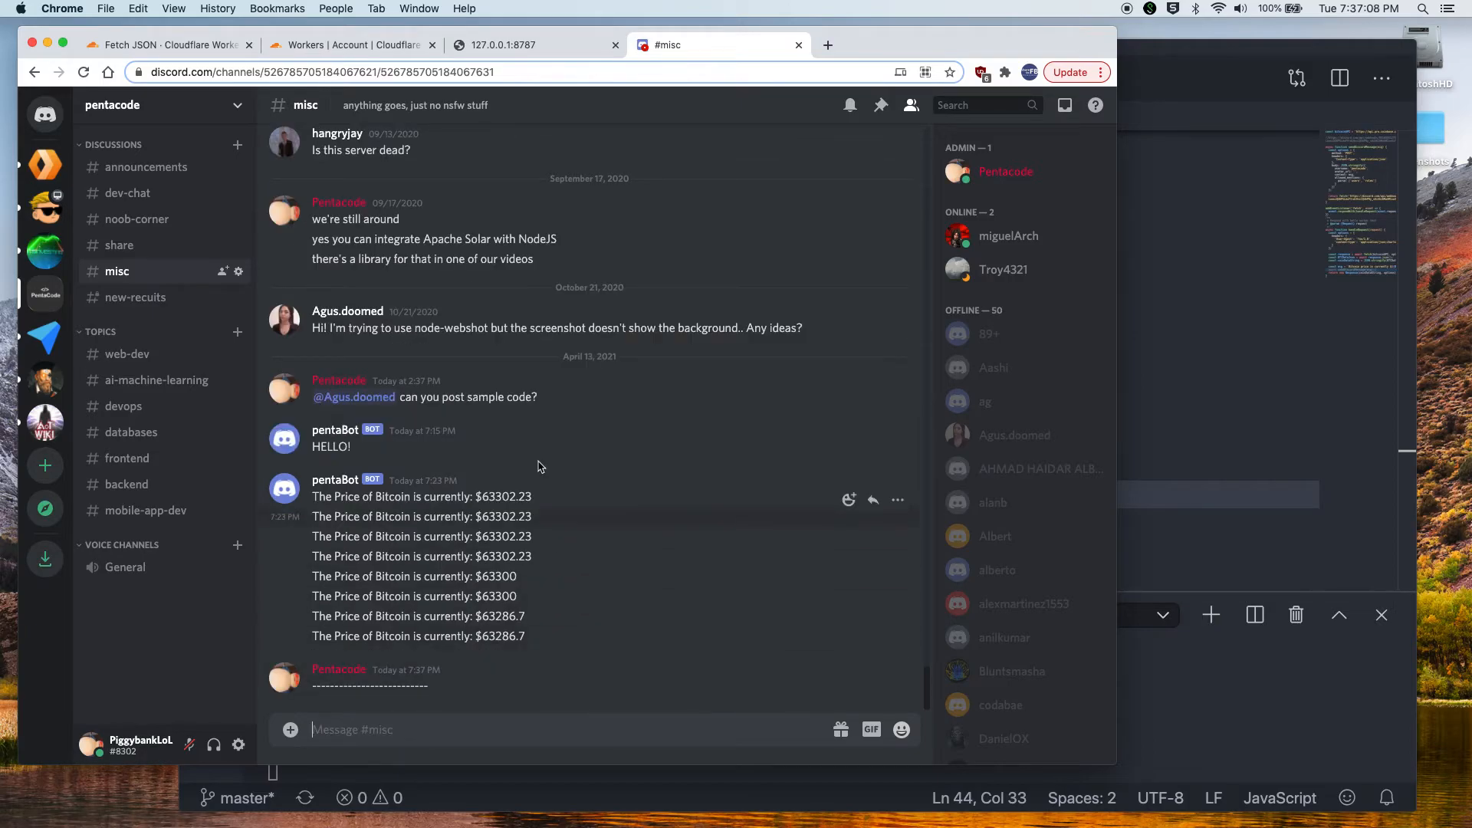
Reload the local worker preview to trigger a request, then check #misc for the price posts
{"action": "left_click", "coordinate": [536, 45]}
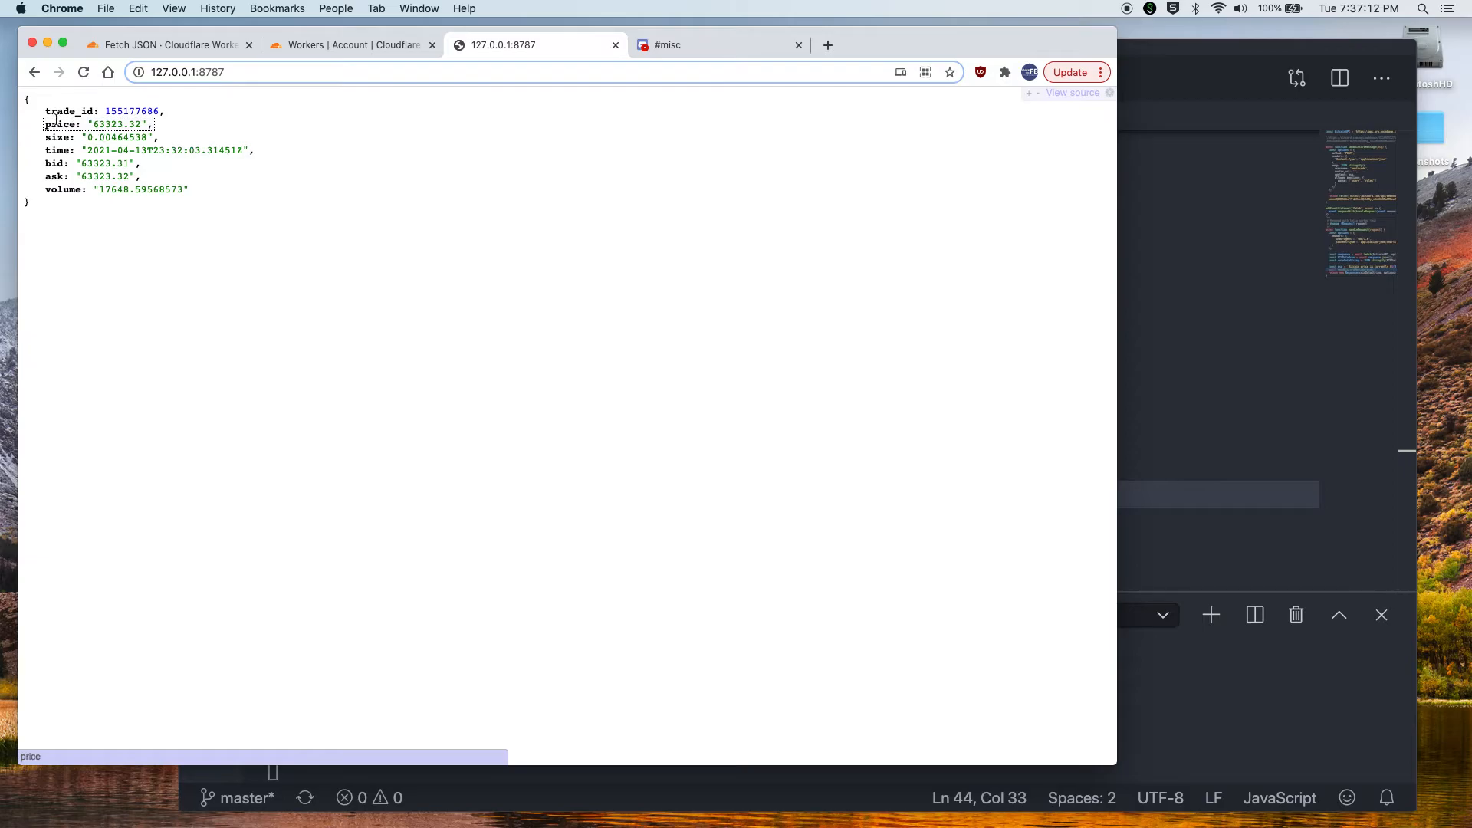
{"action": "left_click", "coordinate": [719, 45]}
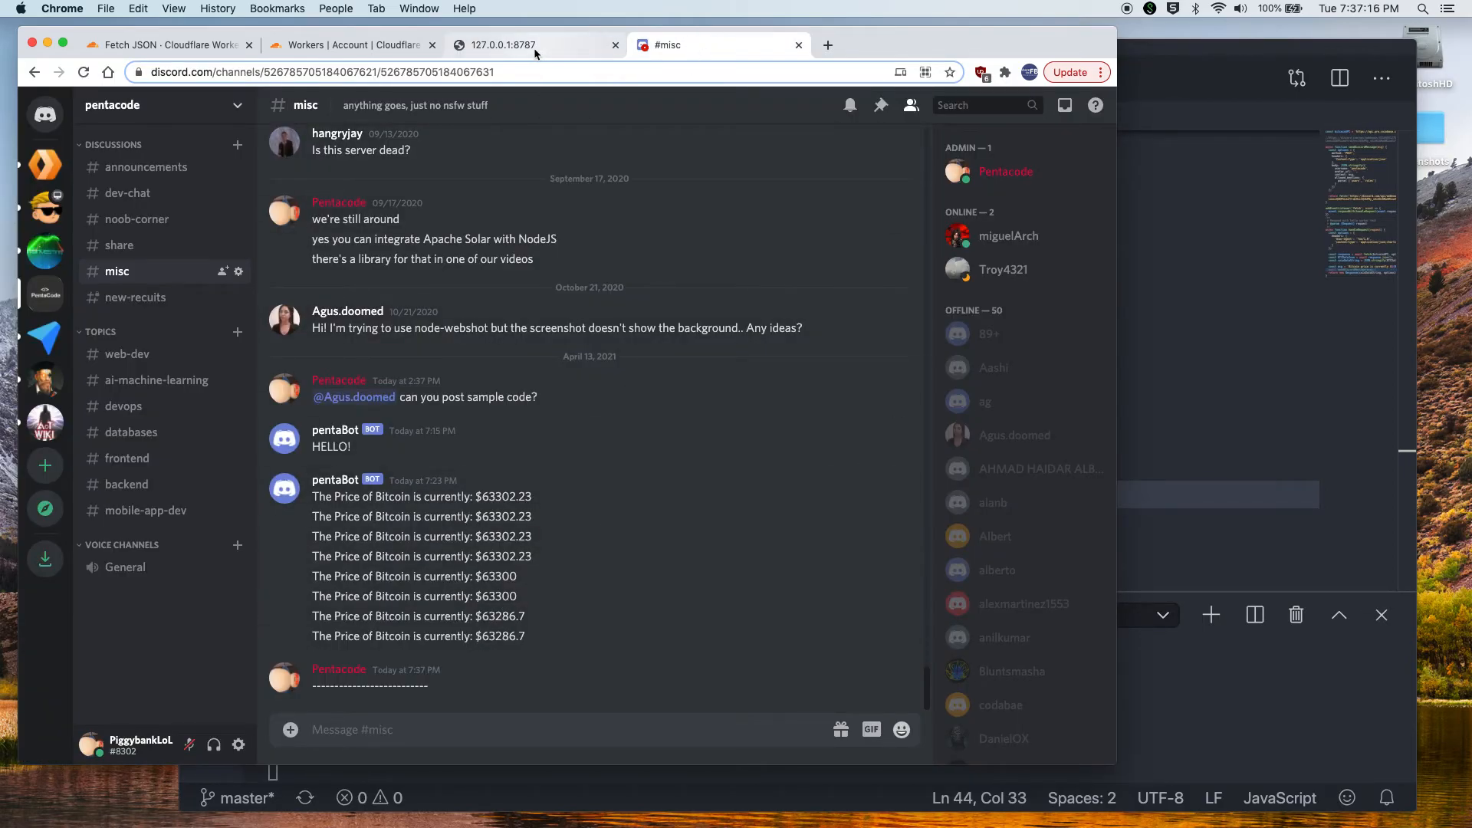
{"action": "left_click", "coordinate": [507, 44]}
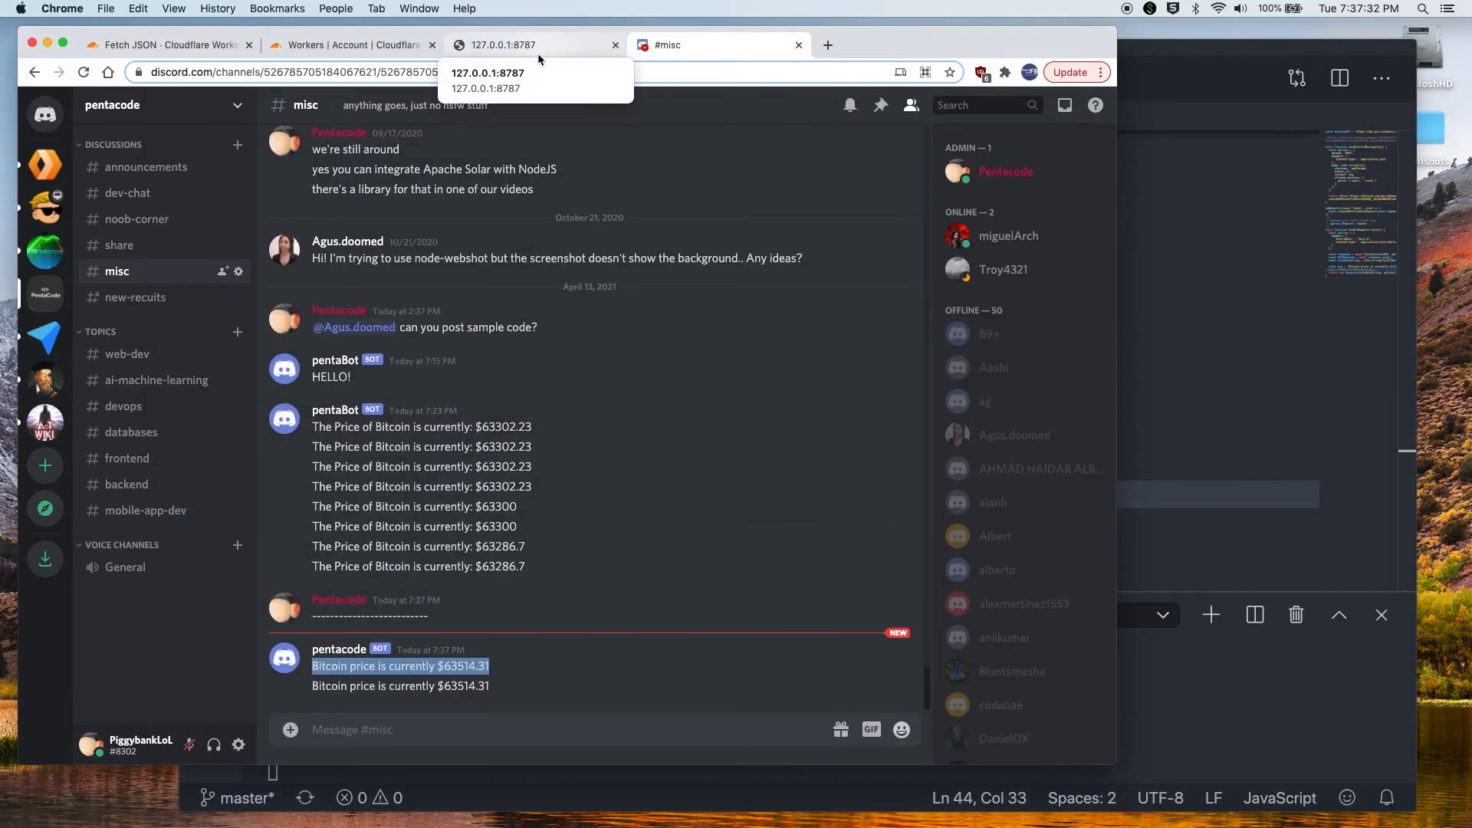
Open penta-worker's Triggers tab in the Cloudflare dashboard and scroll to the empty Cron Triggers section
{"action": "left_click", "coordinate": [349, 44]}
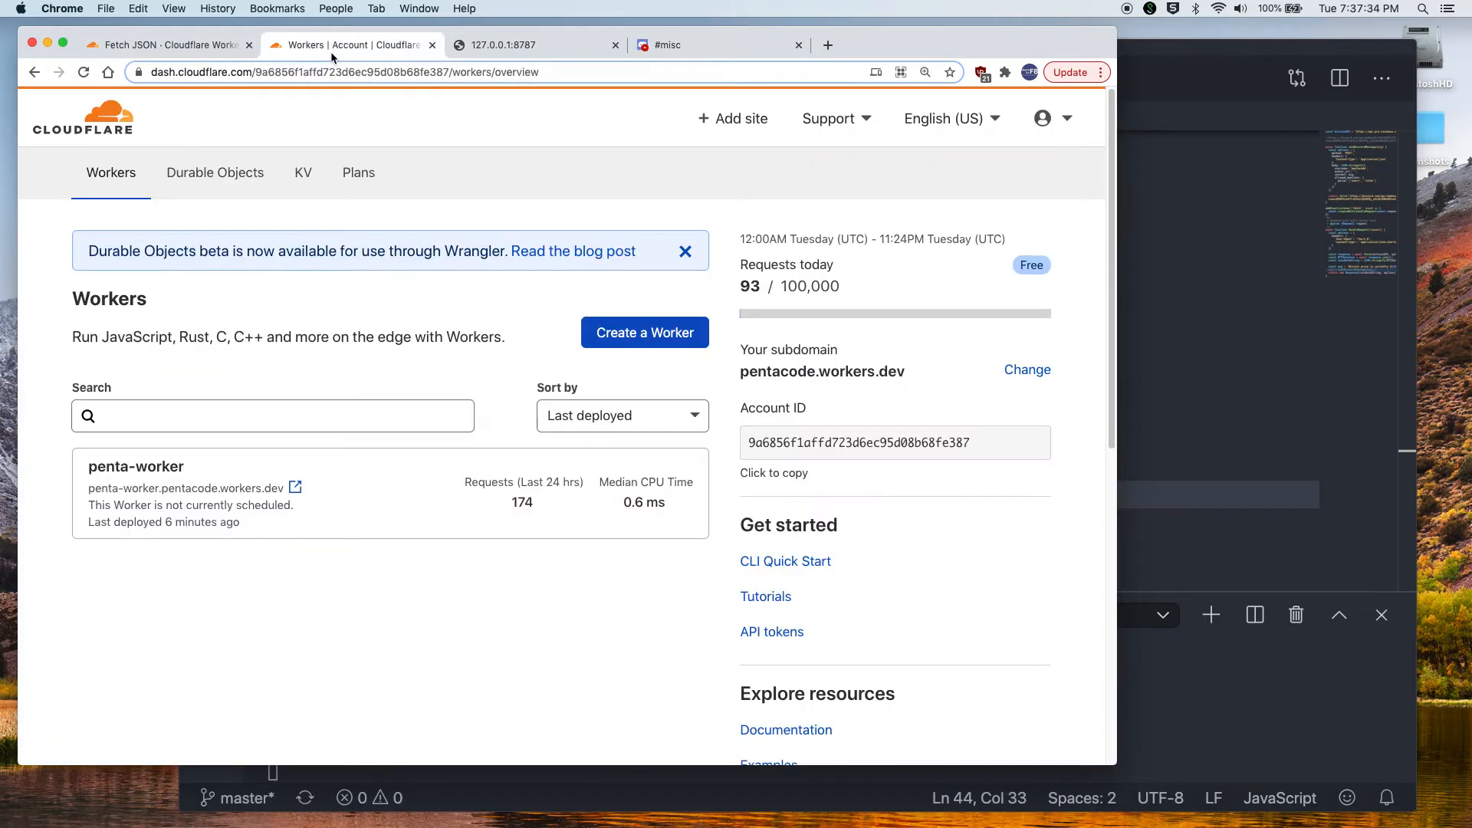
{"action": "mouse_move", "coordinate": [553, 364]}
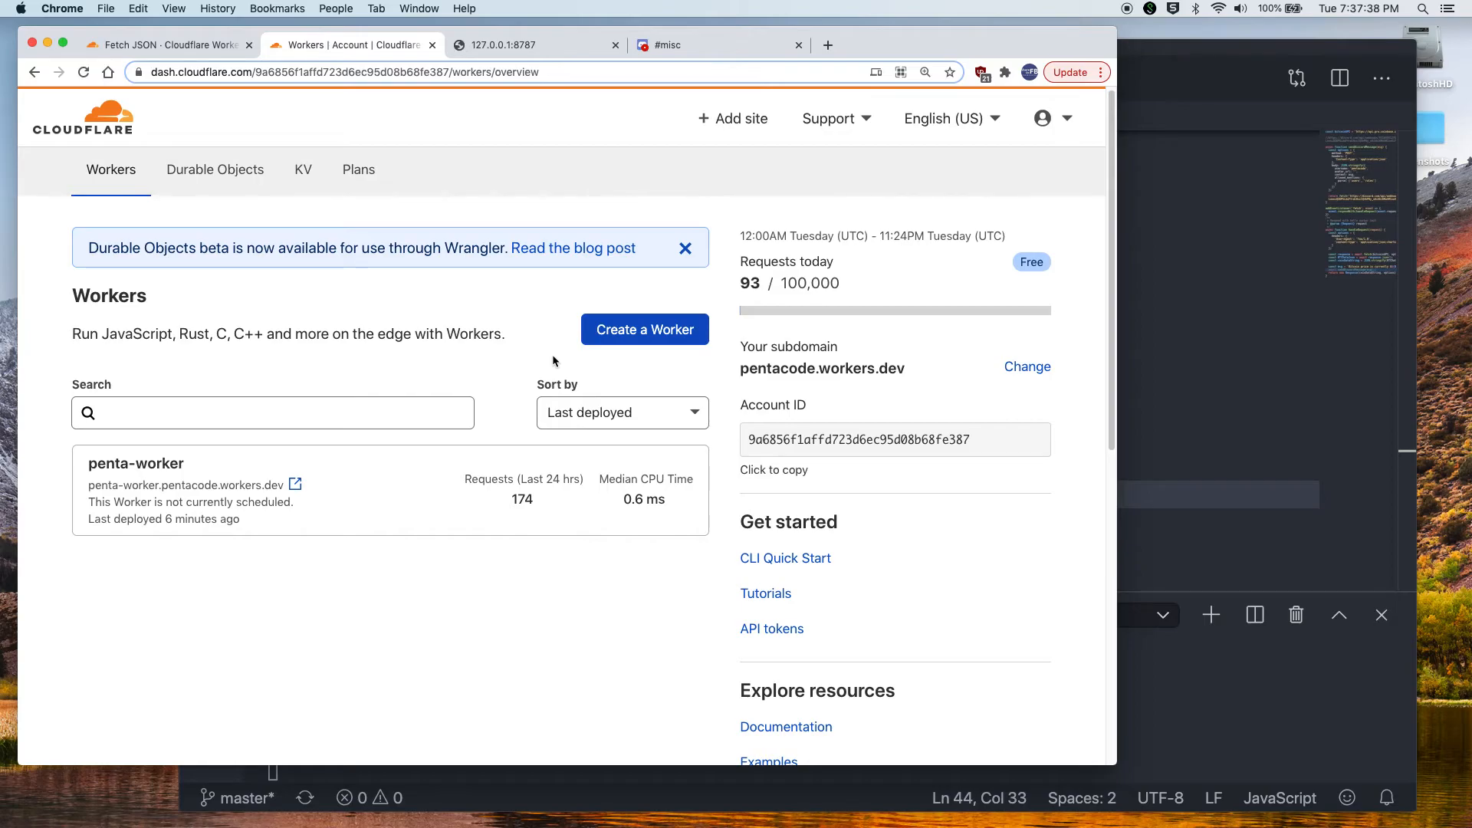
{"action": "left_click", "coordinate": [136, 464]}
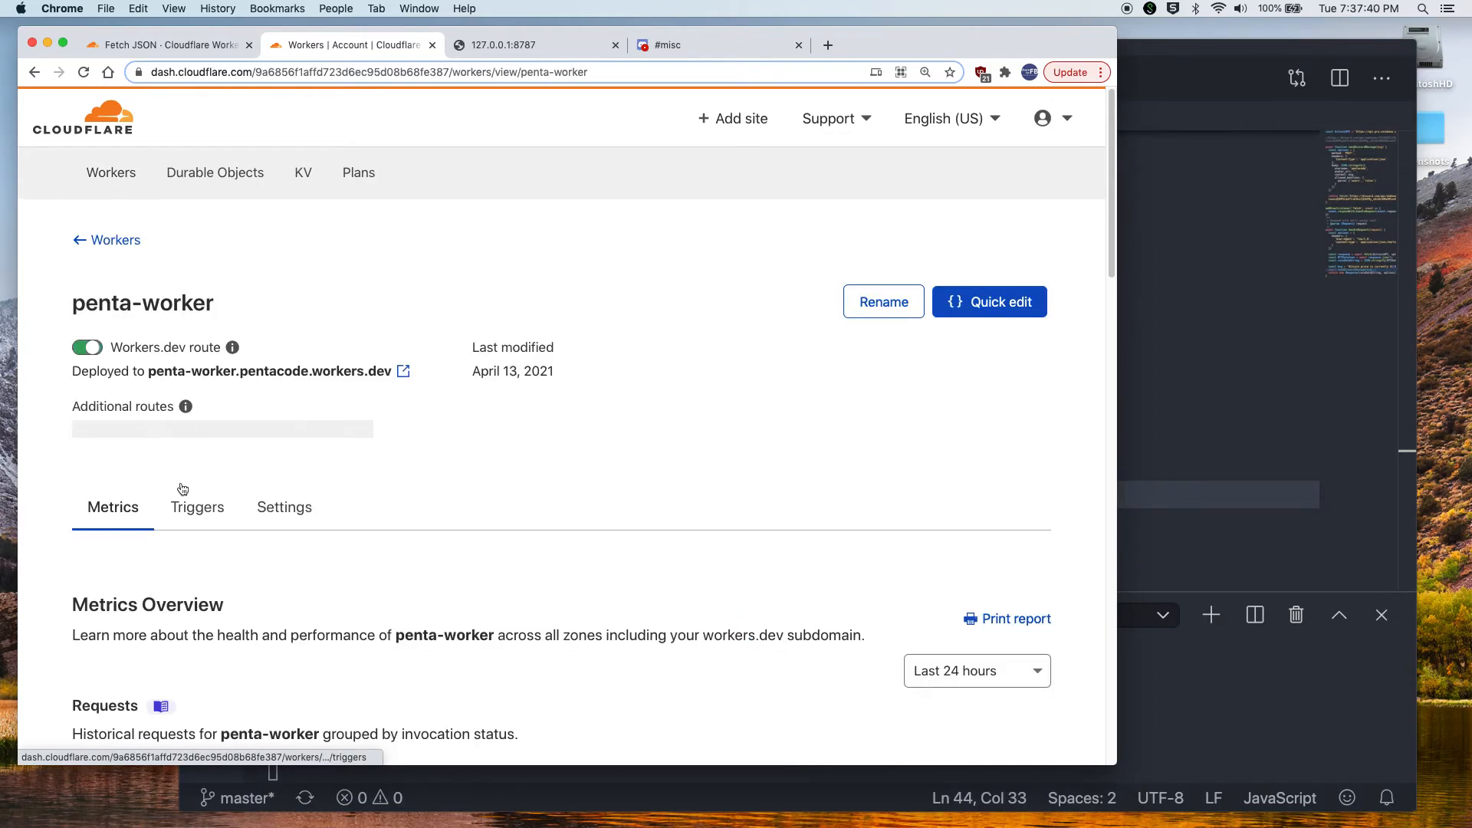
{"action": "left_click", "coordinate": [197, 507]}
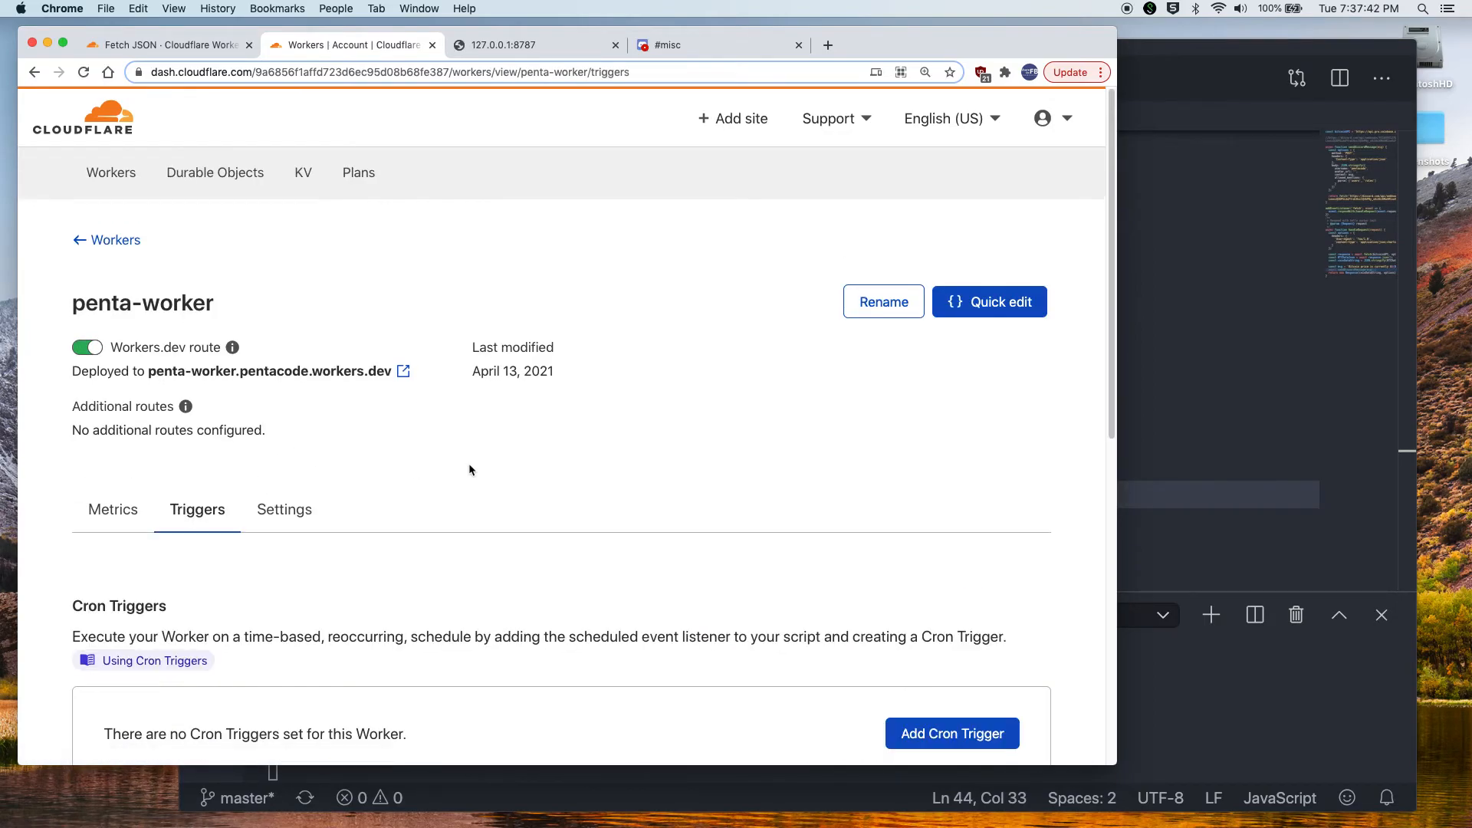
{"action": "scroll", "scroll_direction": "down", "scroll_amount": 3}
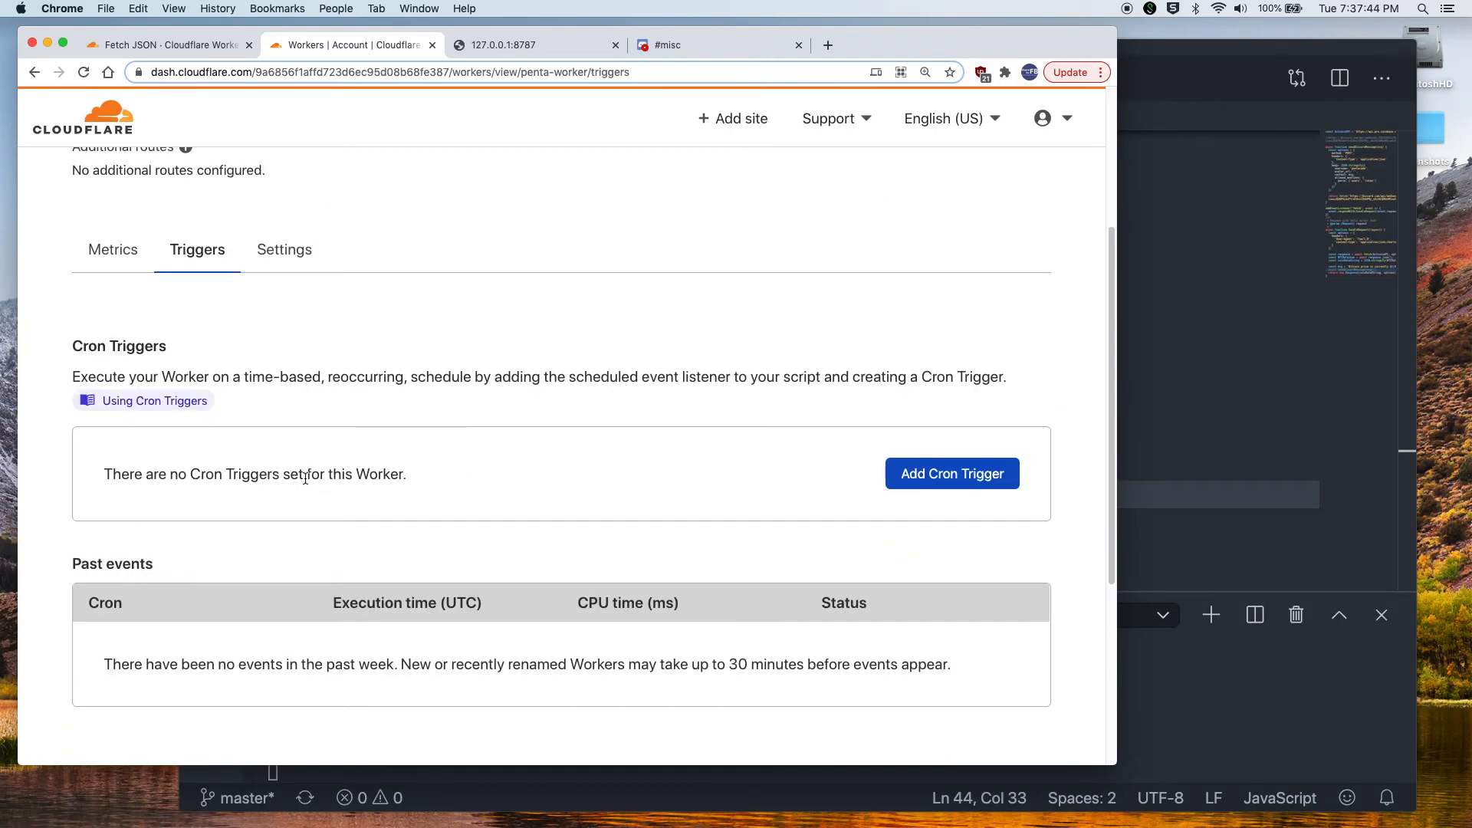
{"action": "mouse_move", "coordinate": [356, 491]}
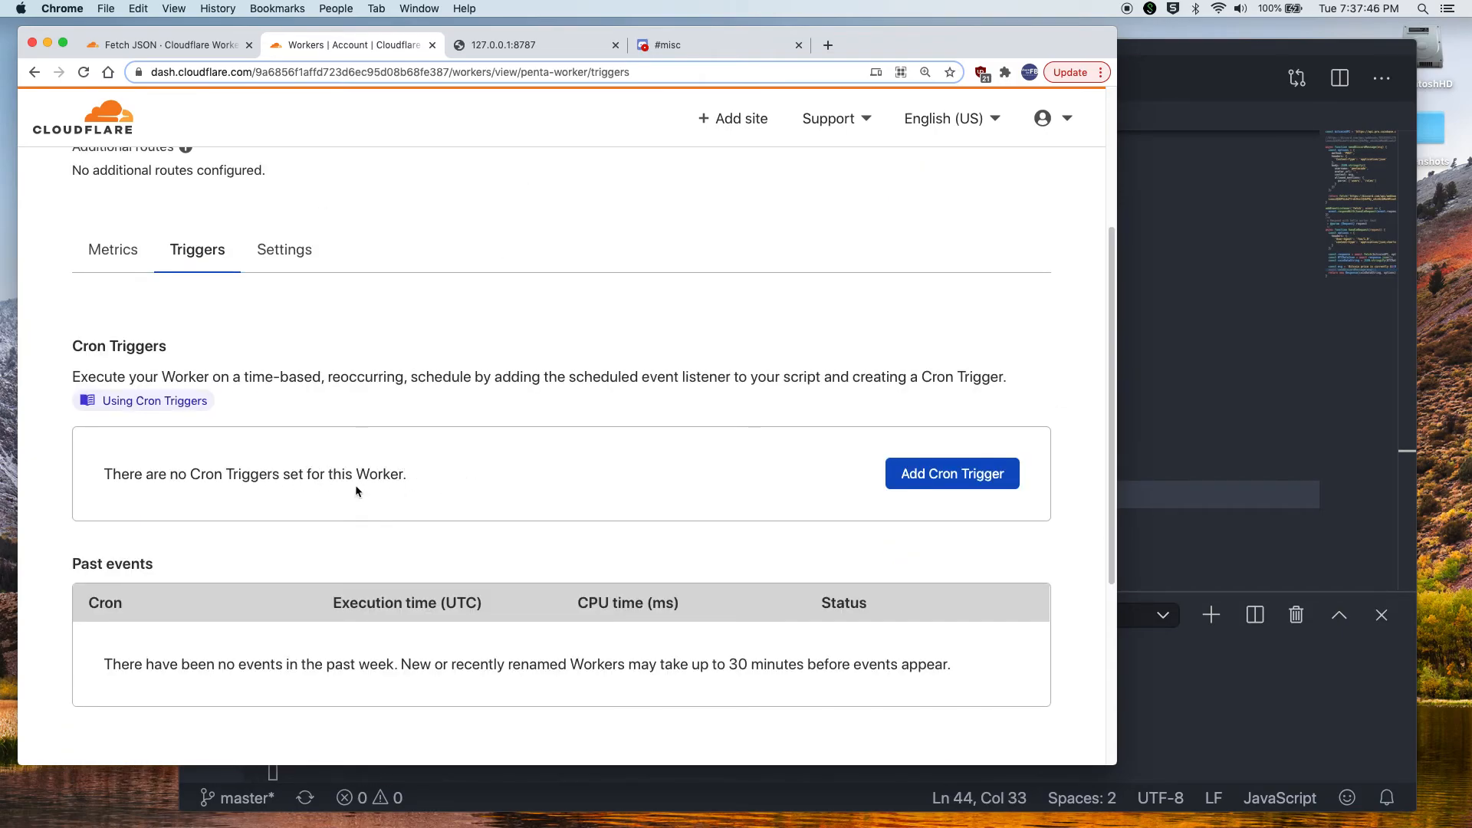
{"action": "mouse_move", "coordinate": [951, 479]}
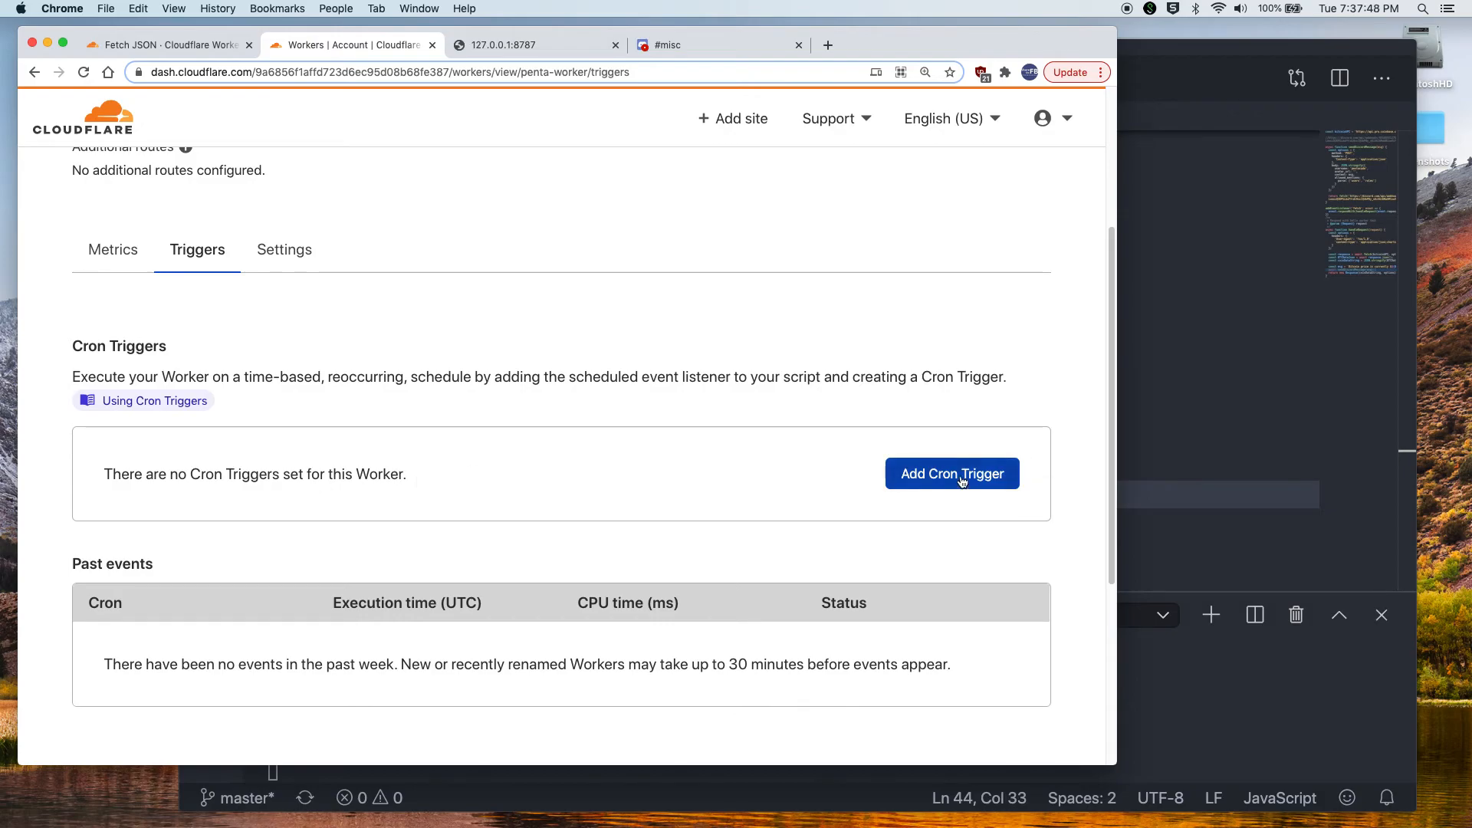
{"action": "mouse_move", "coordinate": [590, 58]}
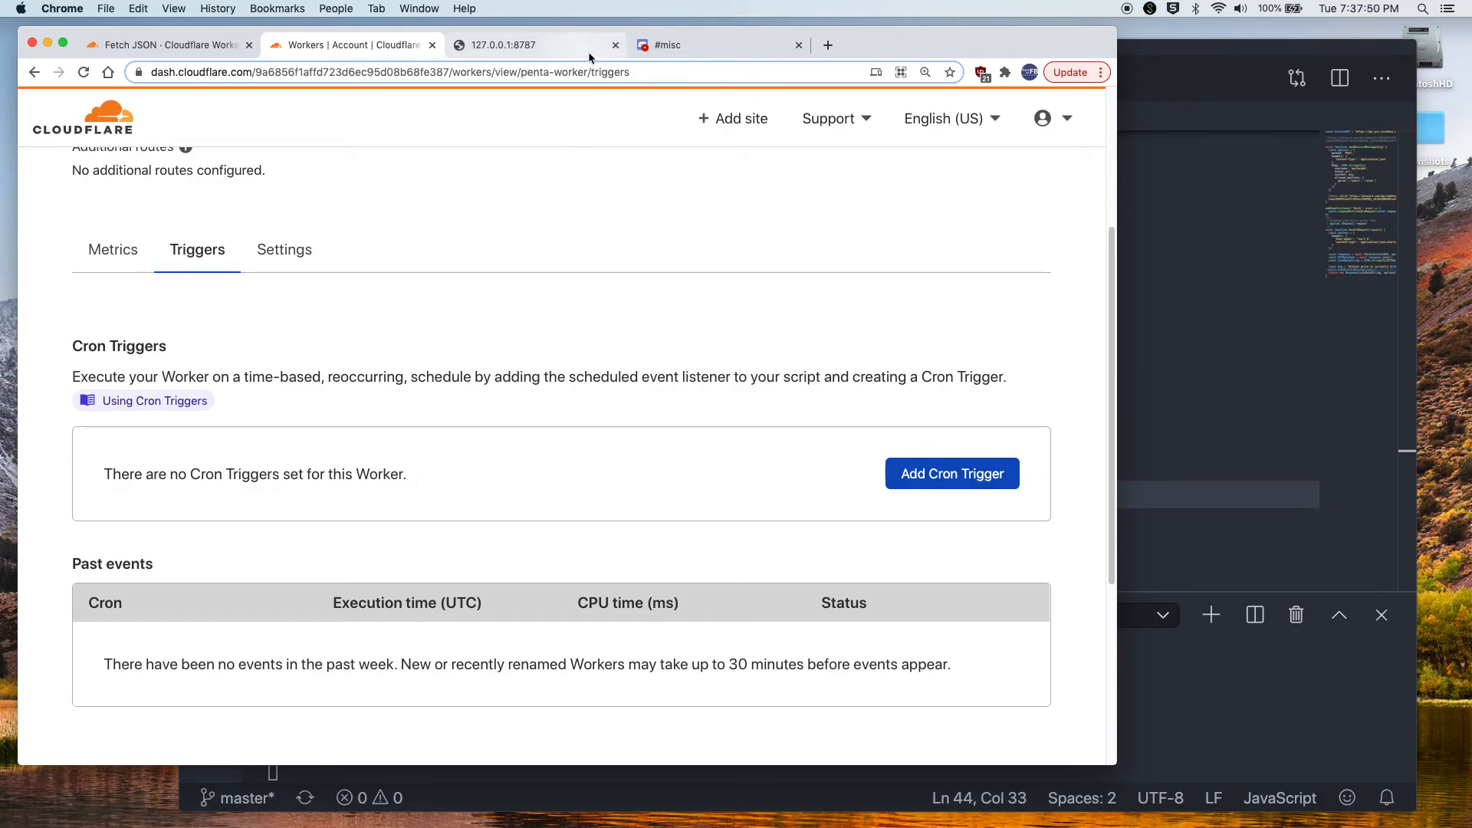
{"action": "left_click", "coordinate": [536, 45]}
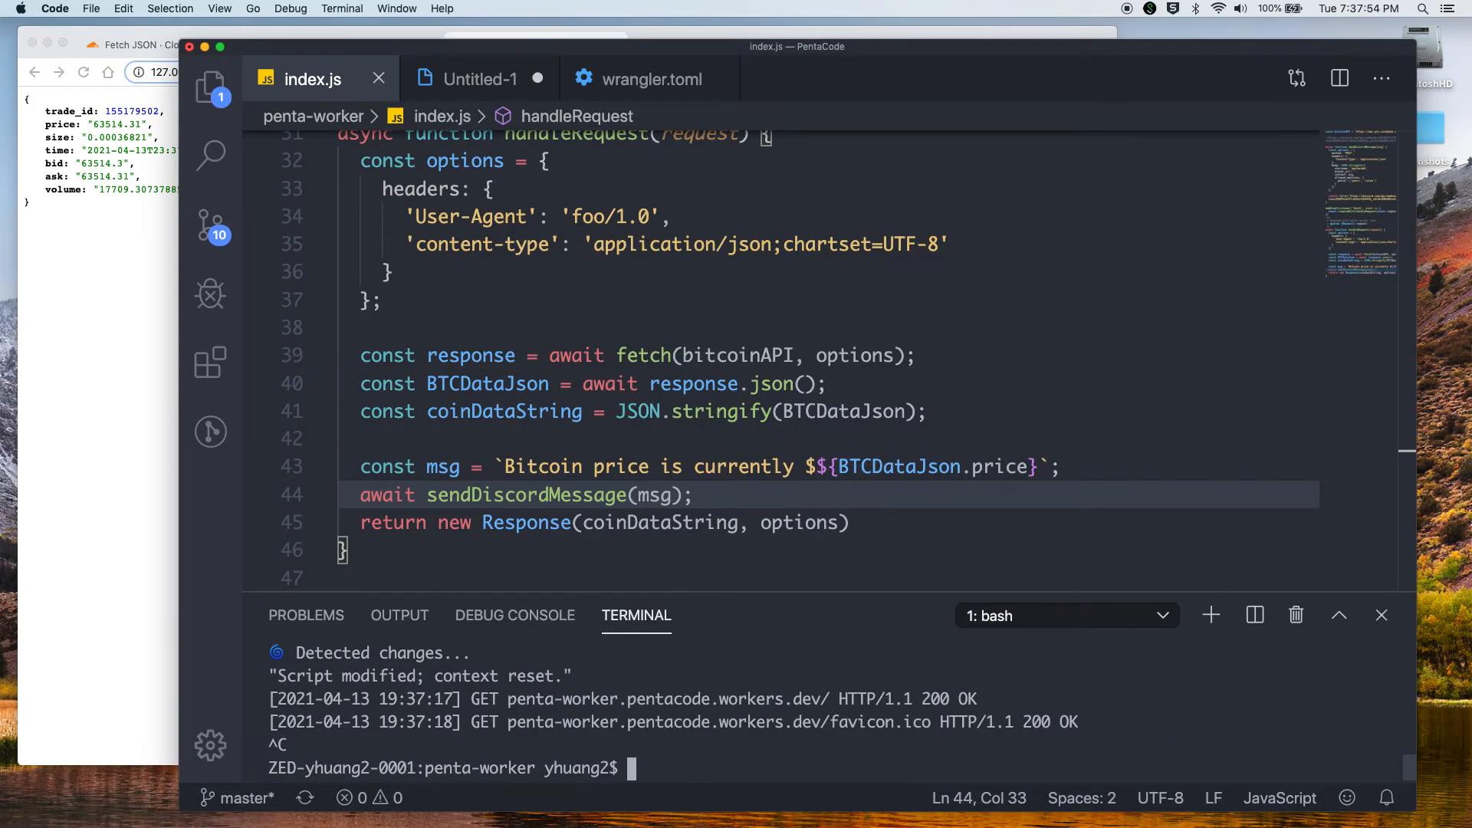
Stop wrangler dev in the terminal, leaving it at an idle prompt
{"action": "type", "text": "wraa"}
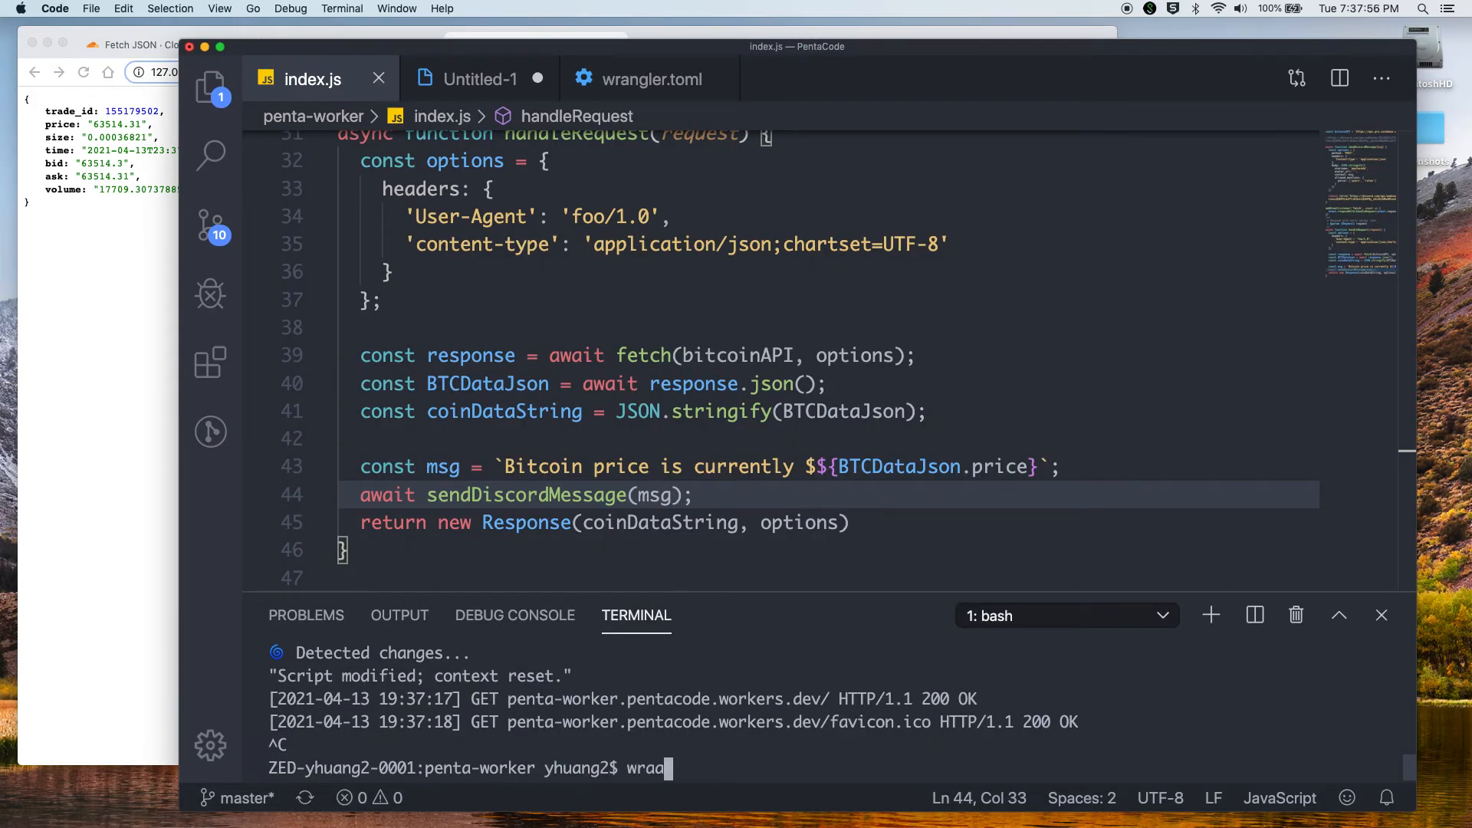
{"action": "key", "text": "Return"}
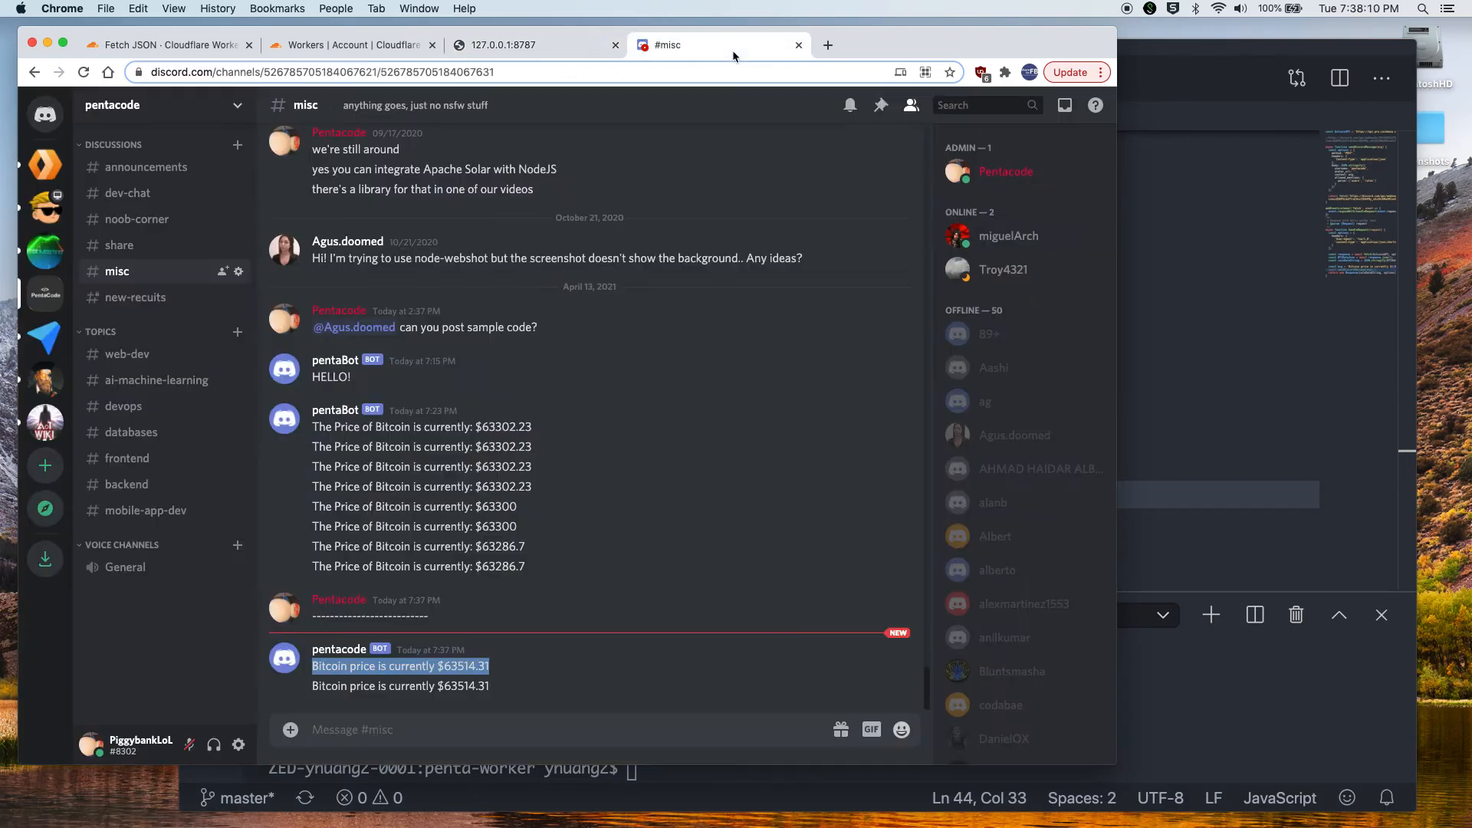
{"action": "mouse_move", "coordinate": [690, 105]}
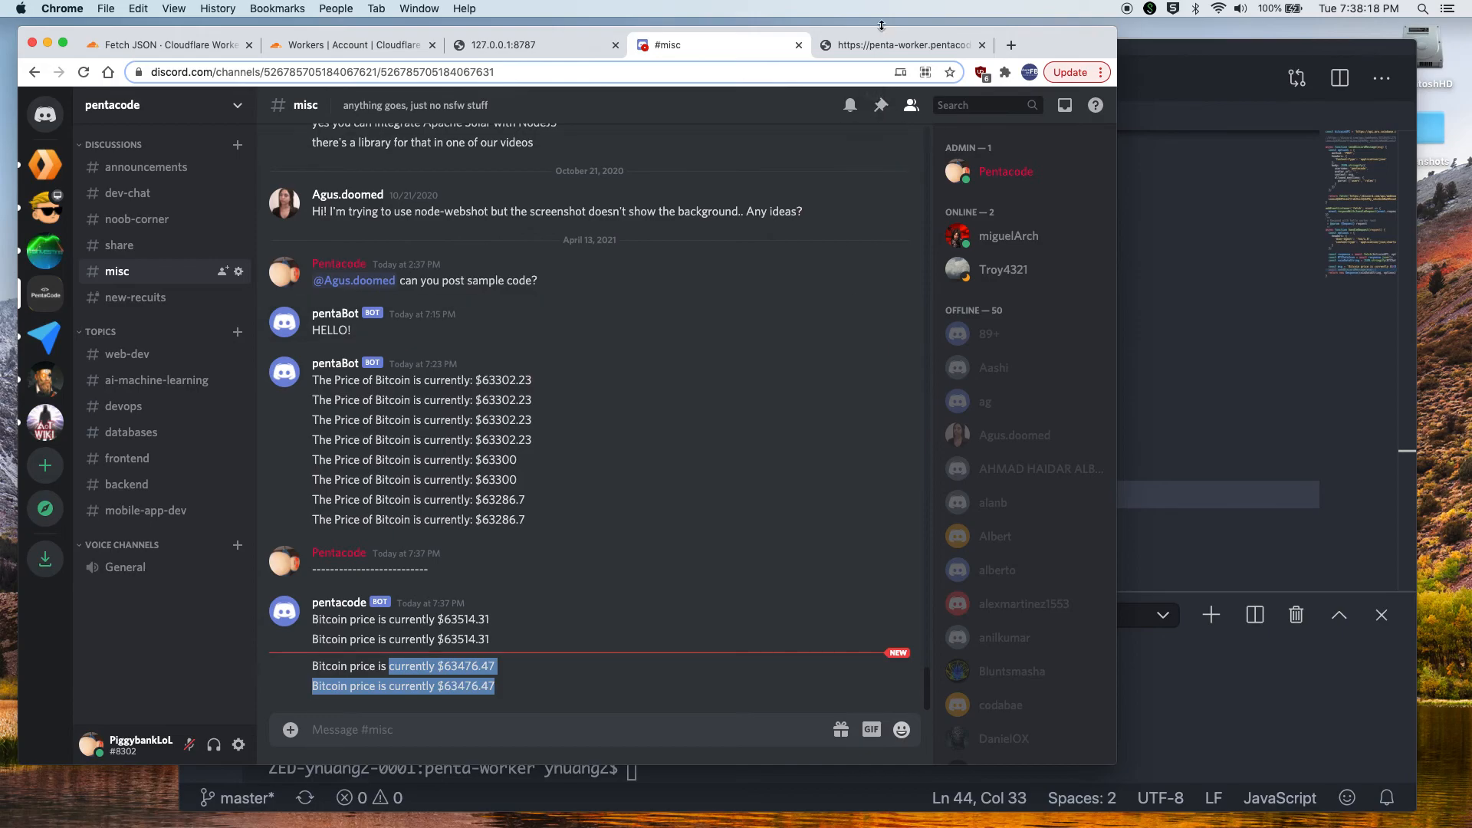
After the new $63476.47 price posts arrive in #misc, switch back to VS Code
{"action": "left_click", "coordinate": [899, 44]}
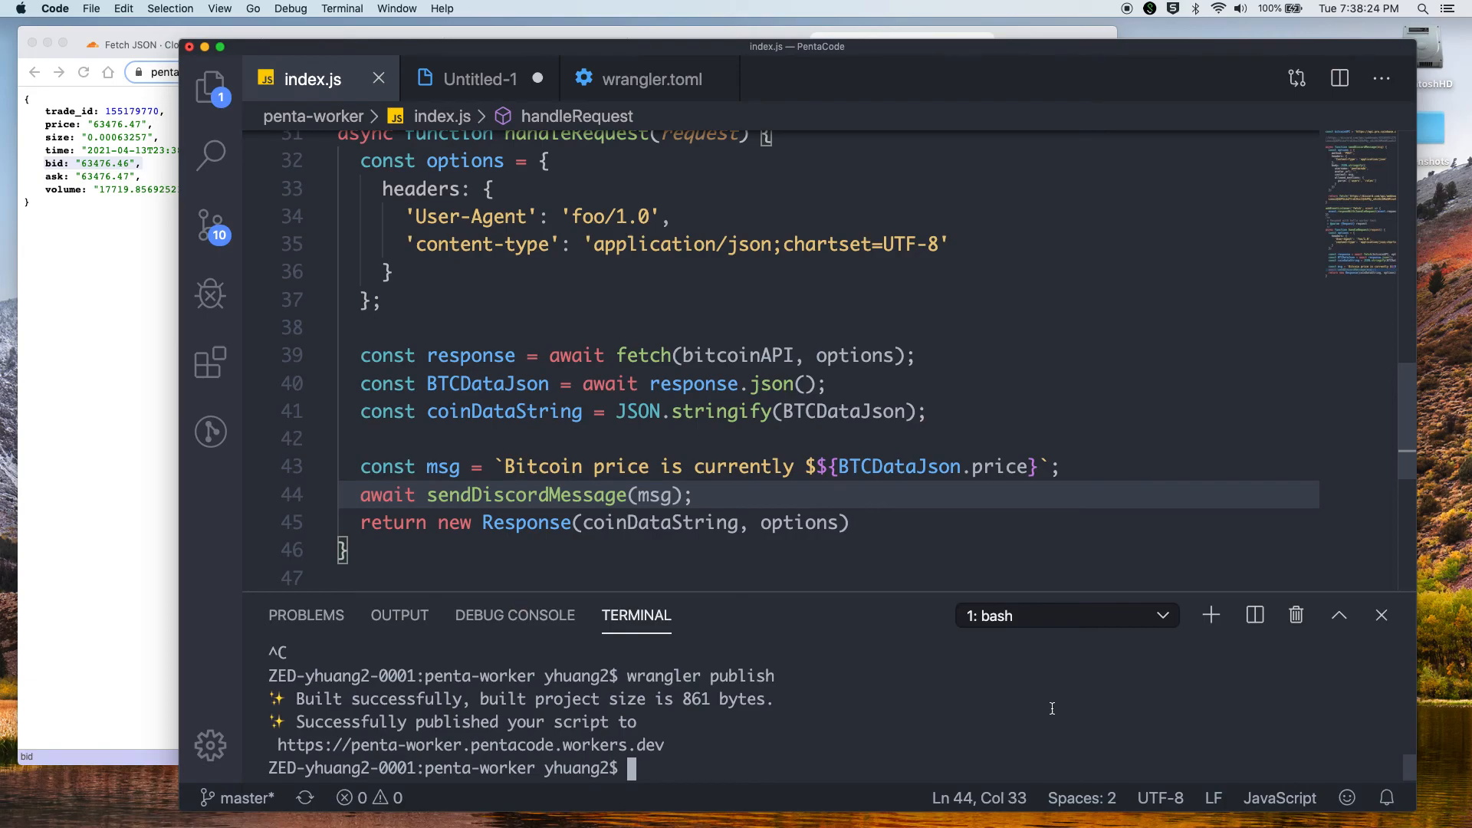
{"action": "mouse_move", "coordinate": [1073, 699]}
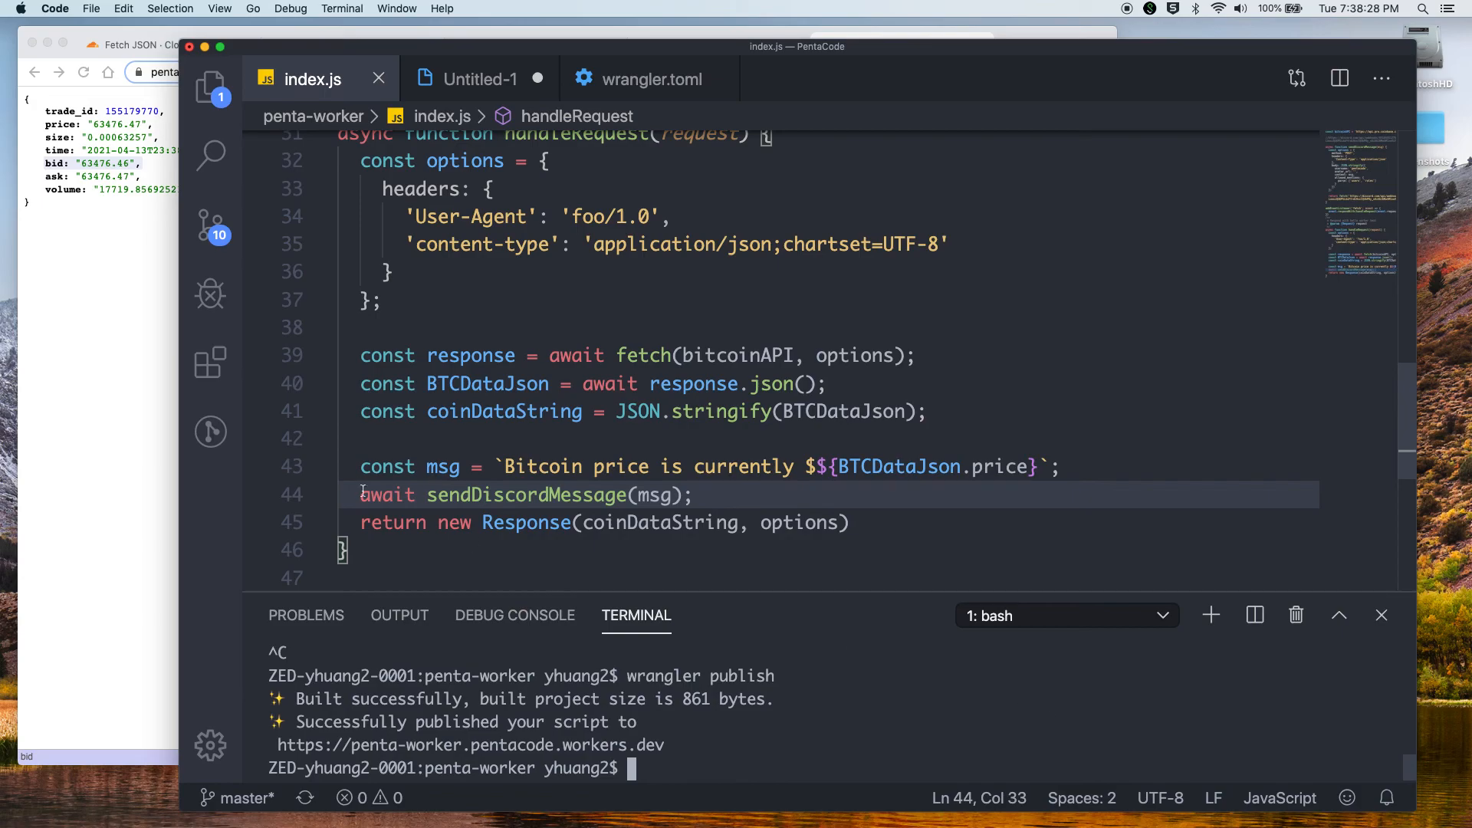
{"action": "mouse_move", "coordinate": [94, 381]}
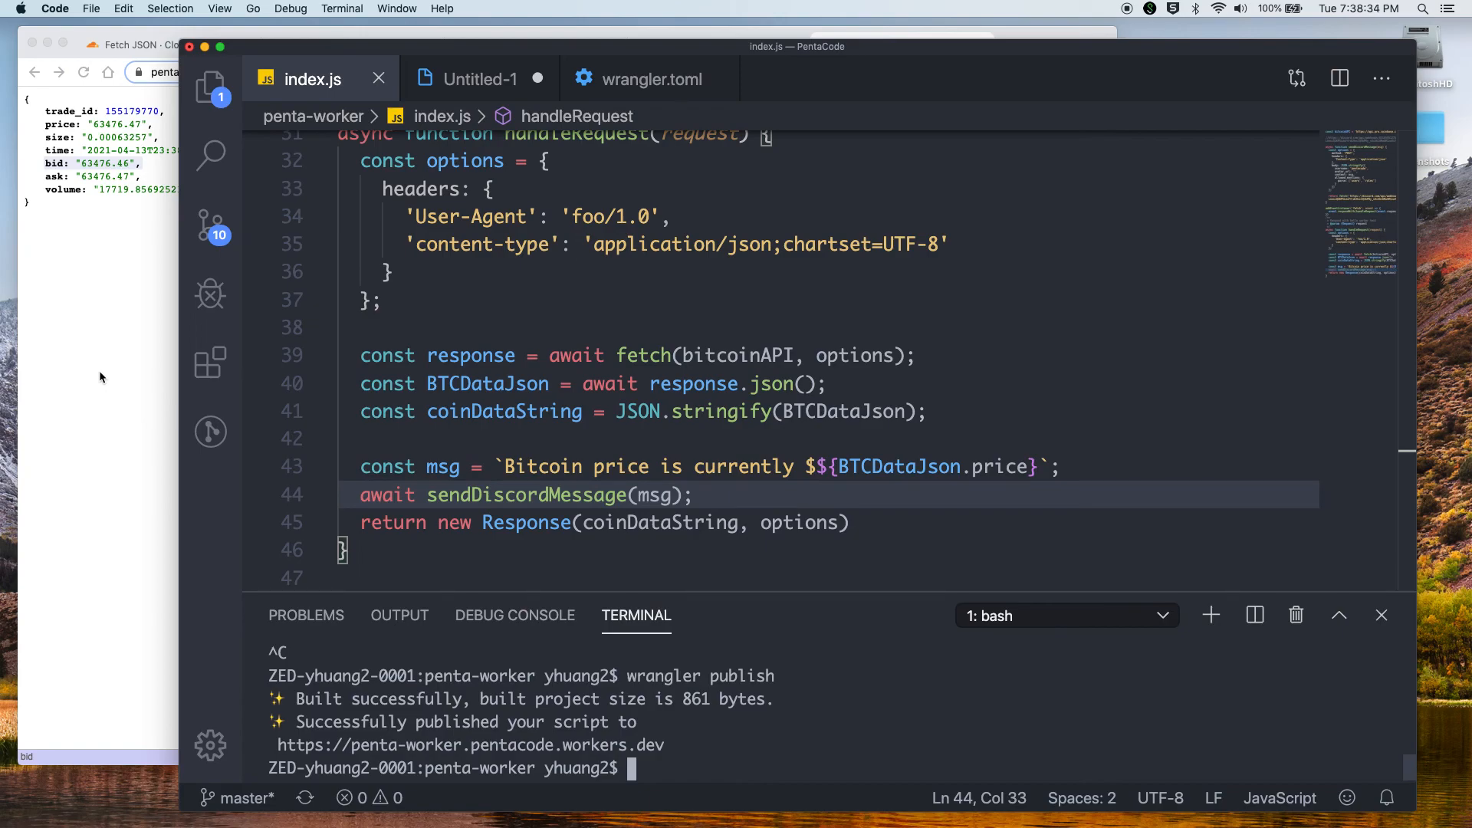
Scroll up through the wrangler publish output confirming deployment to penta-worker.pentacode.workers.dev
{"action": "scroll", "scroll_direction": "up", "scroll_amount": 3}
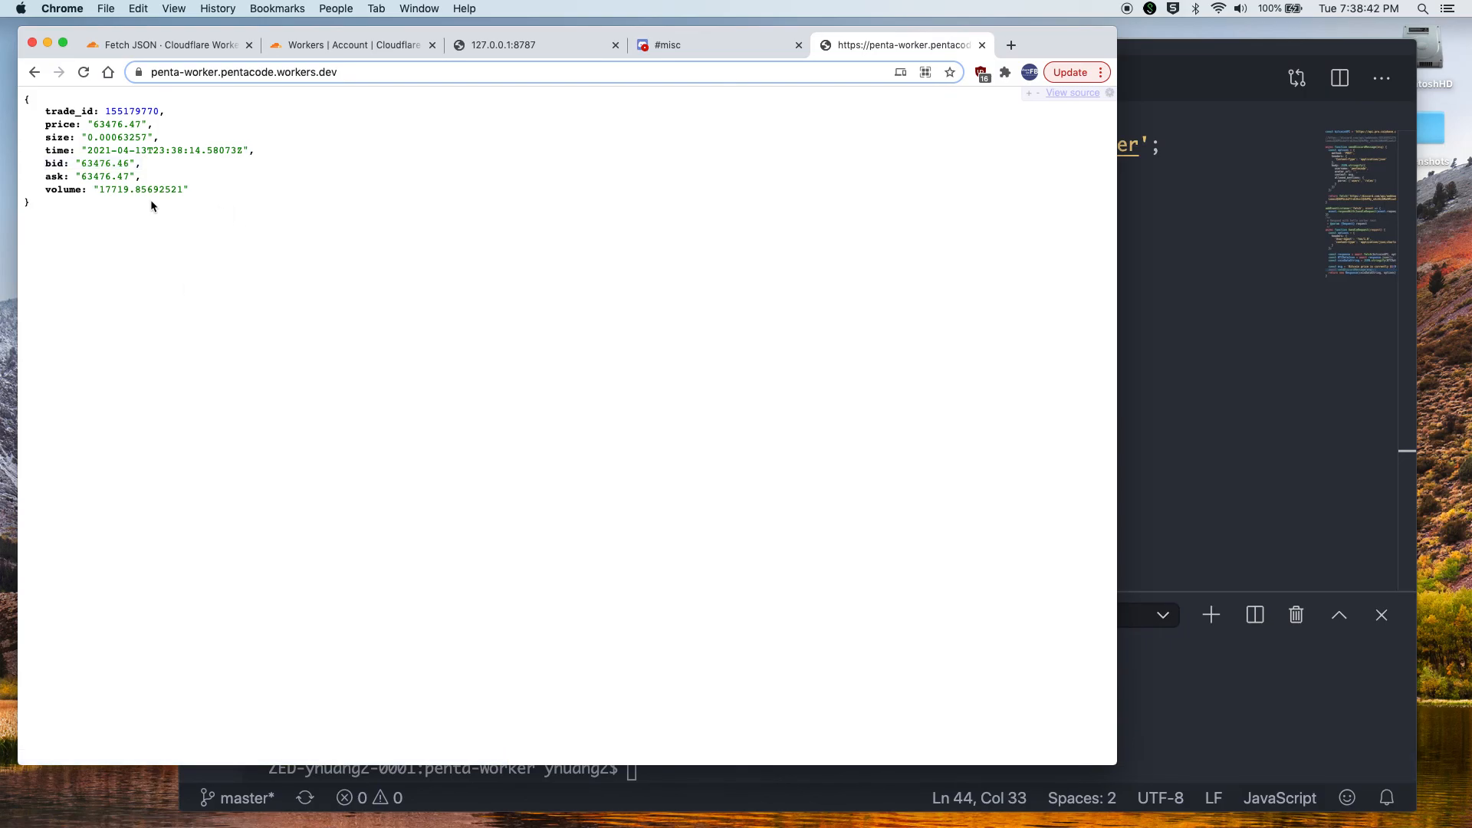
{"action": "mouse_move", "coordinate": [142, 204]}
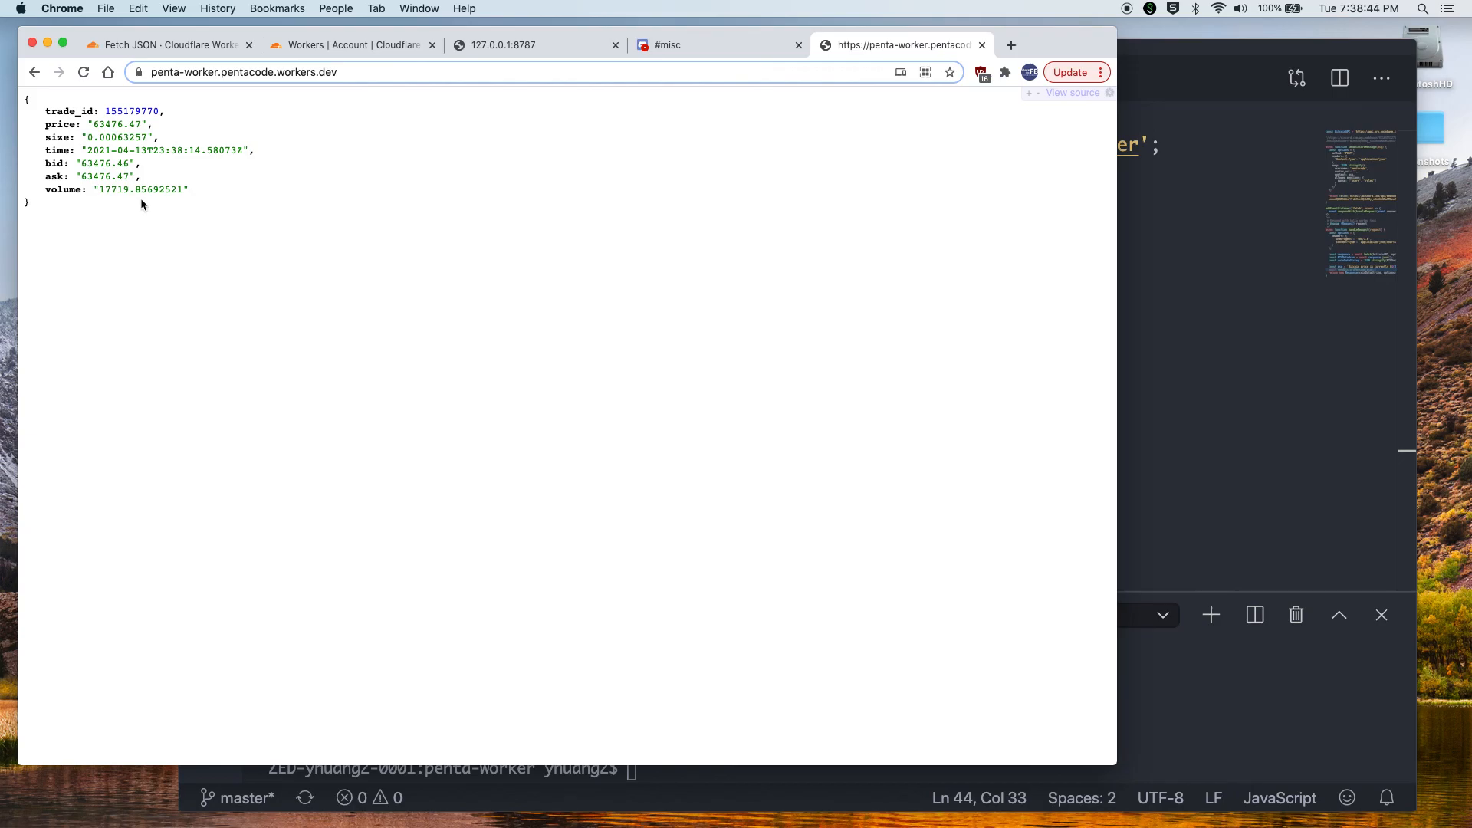
{"action": "mouse_move", "coordinate": [261, 77]}
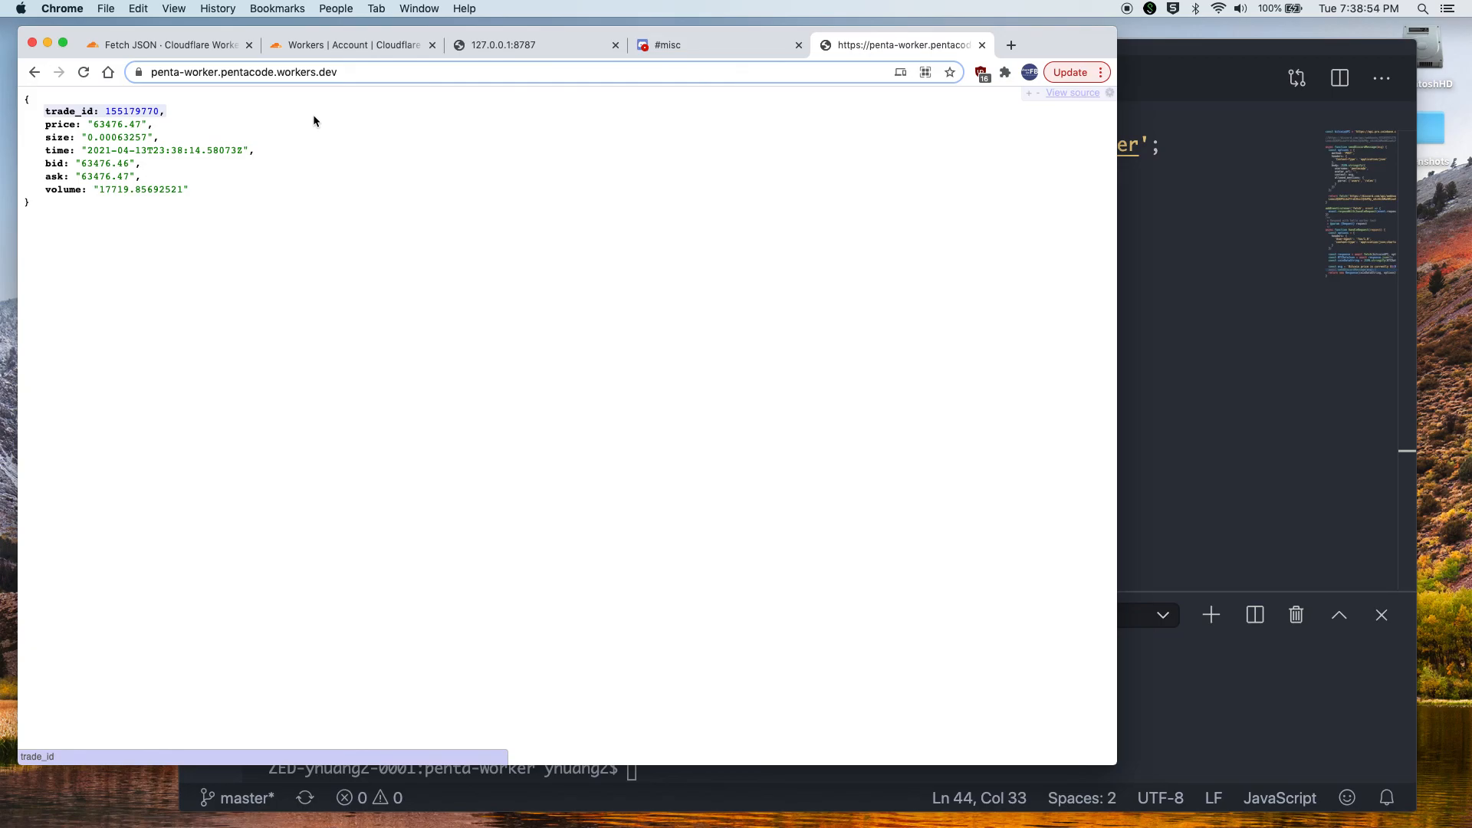
{"action": "mouse_move", "coordinate": [782, 172]}
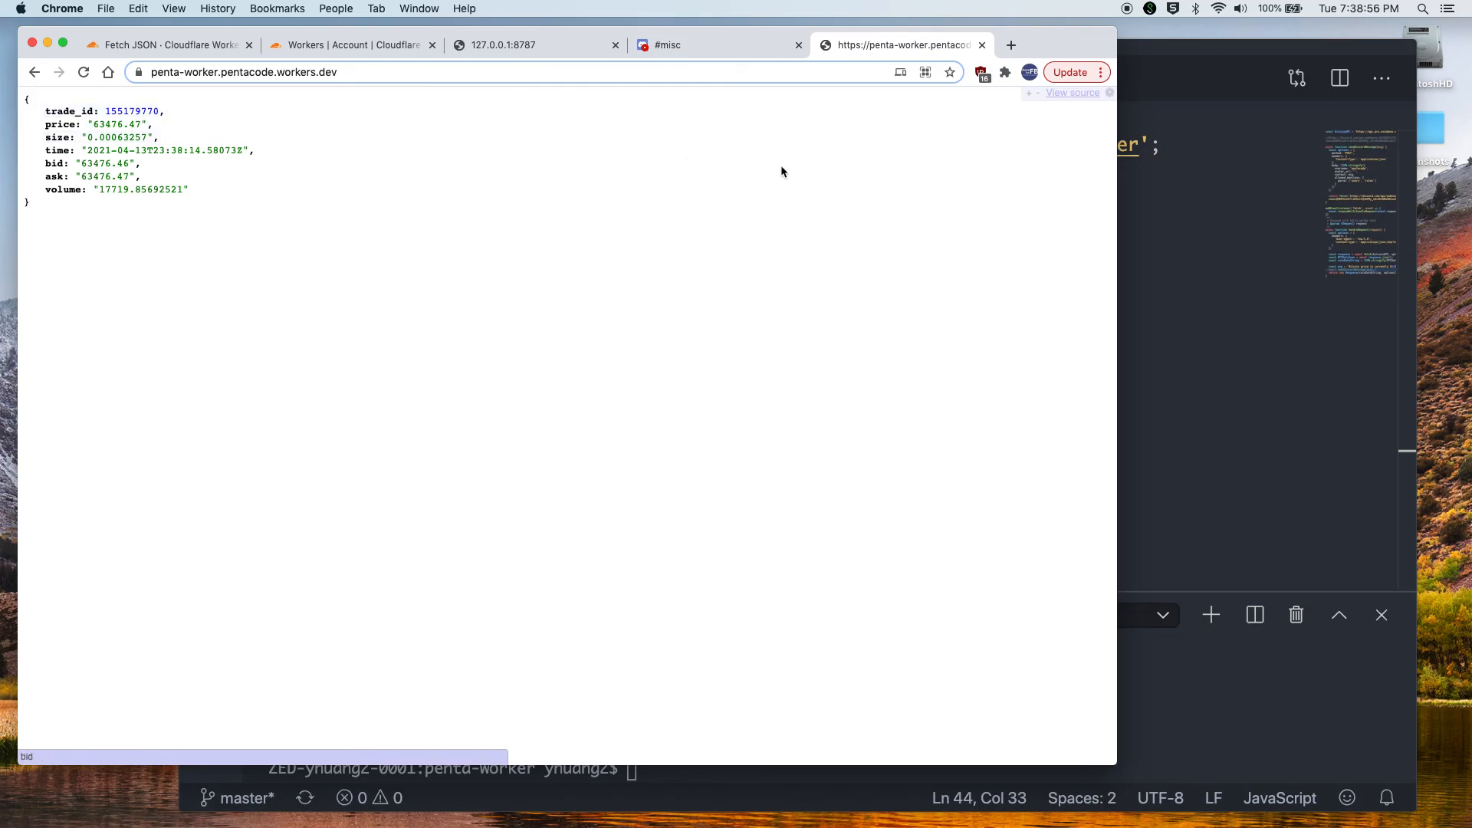